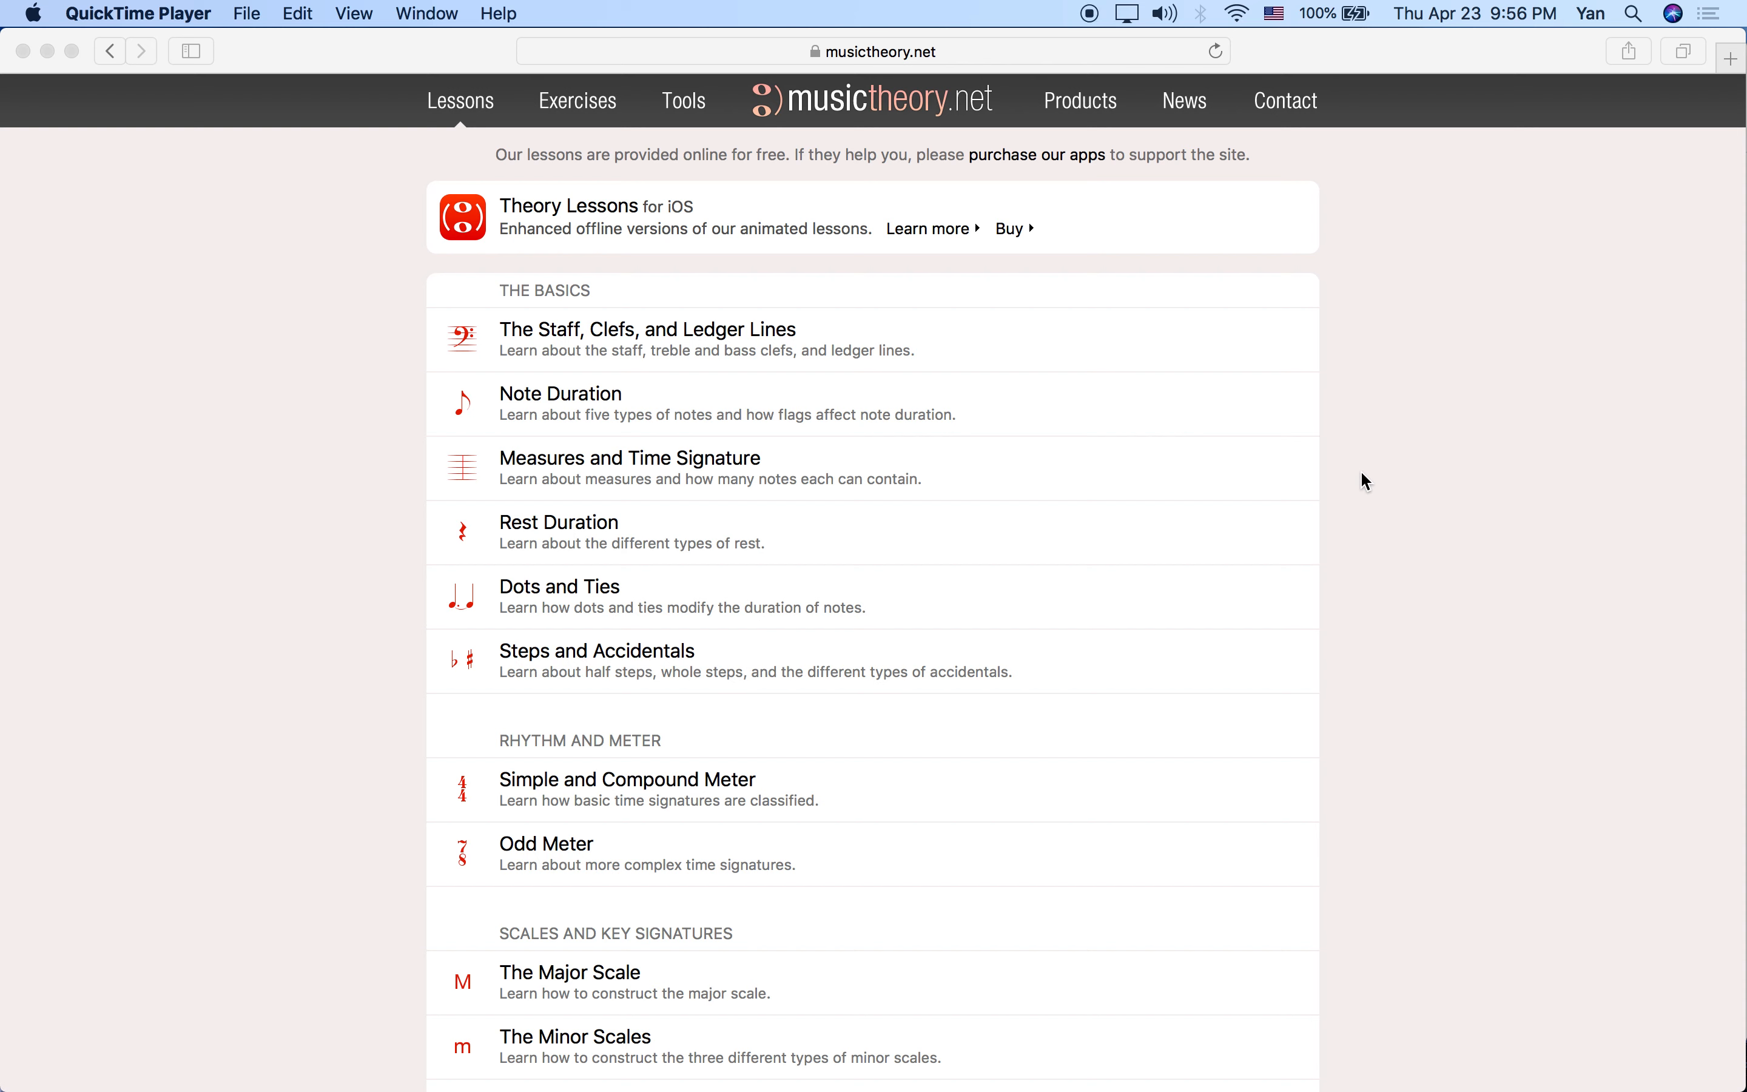
mouse_move(401, 531)
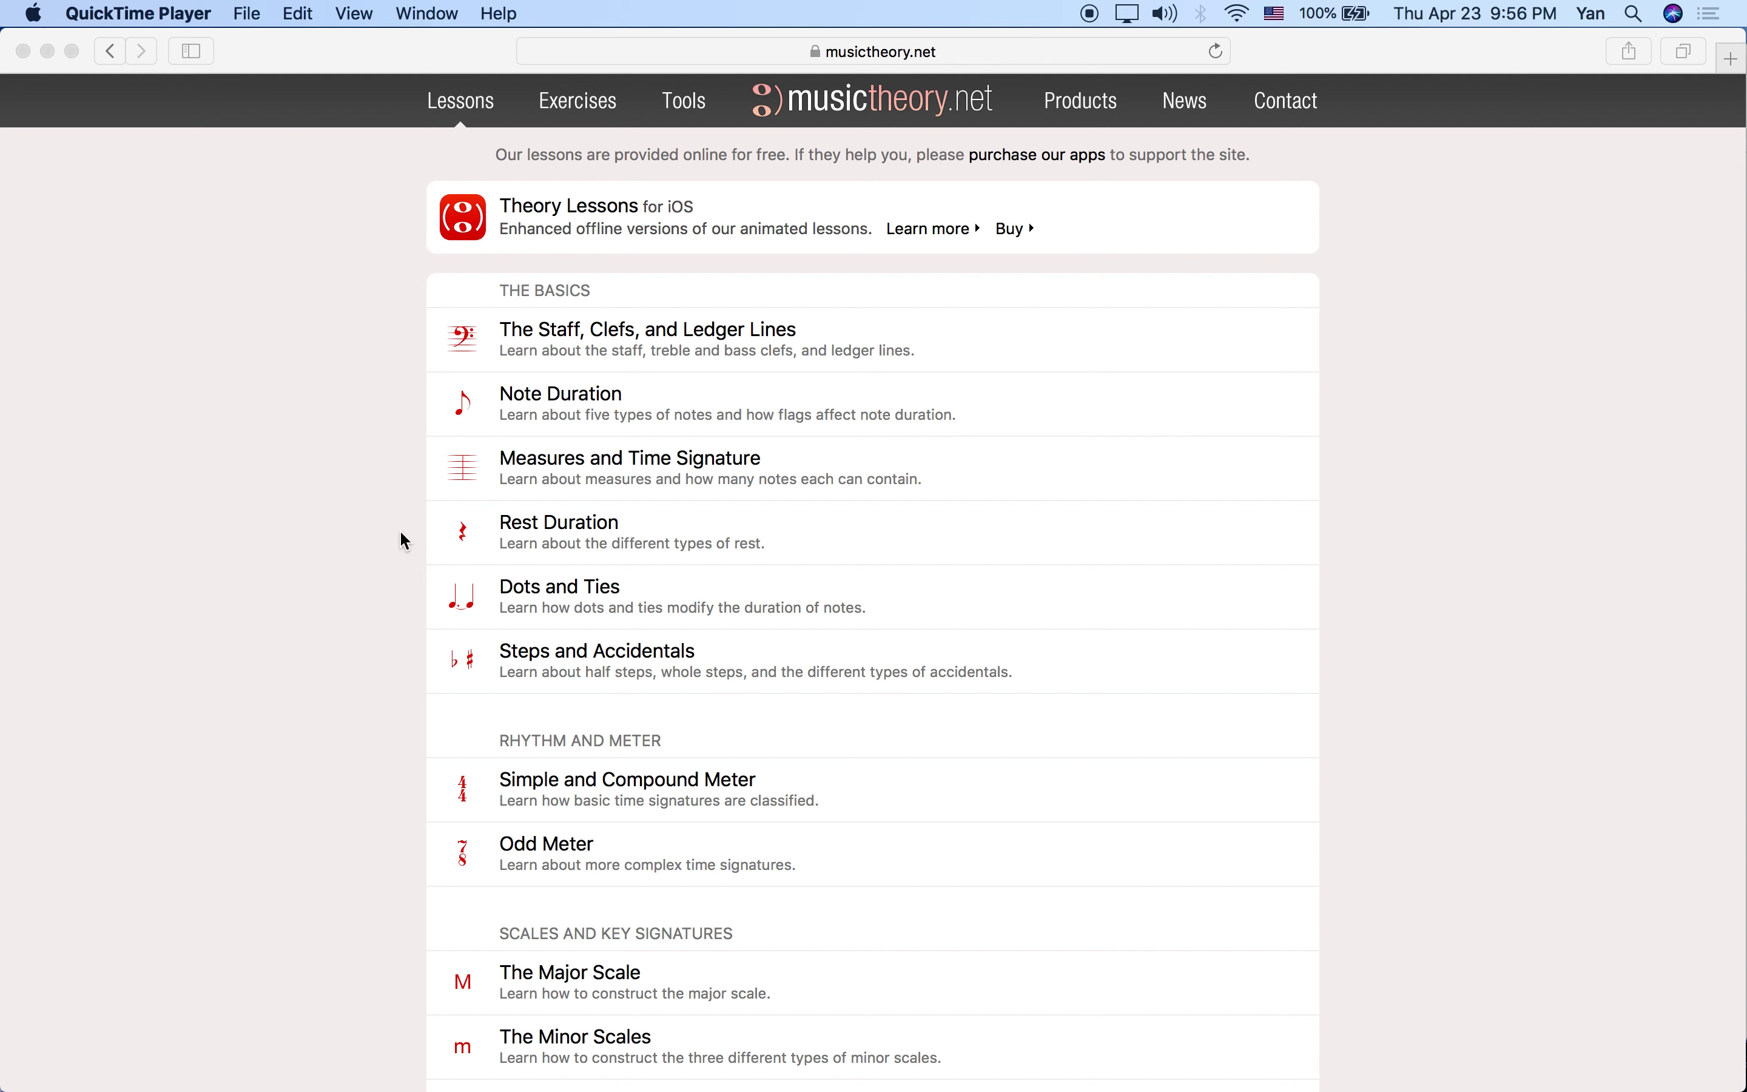
mouse_move(457, 553)
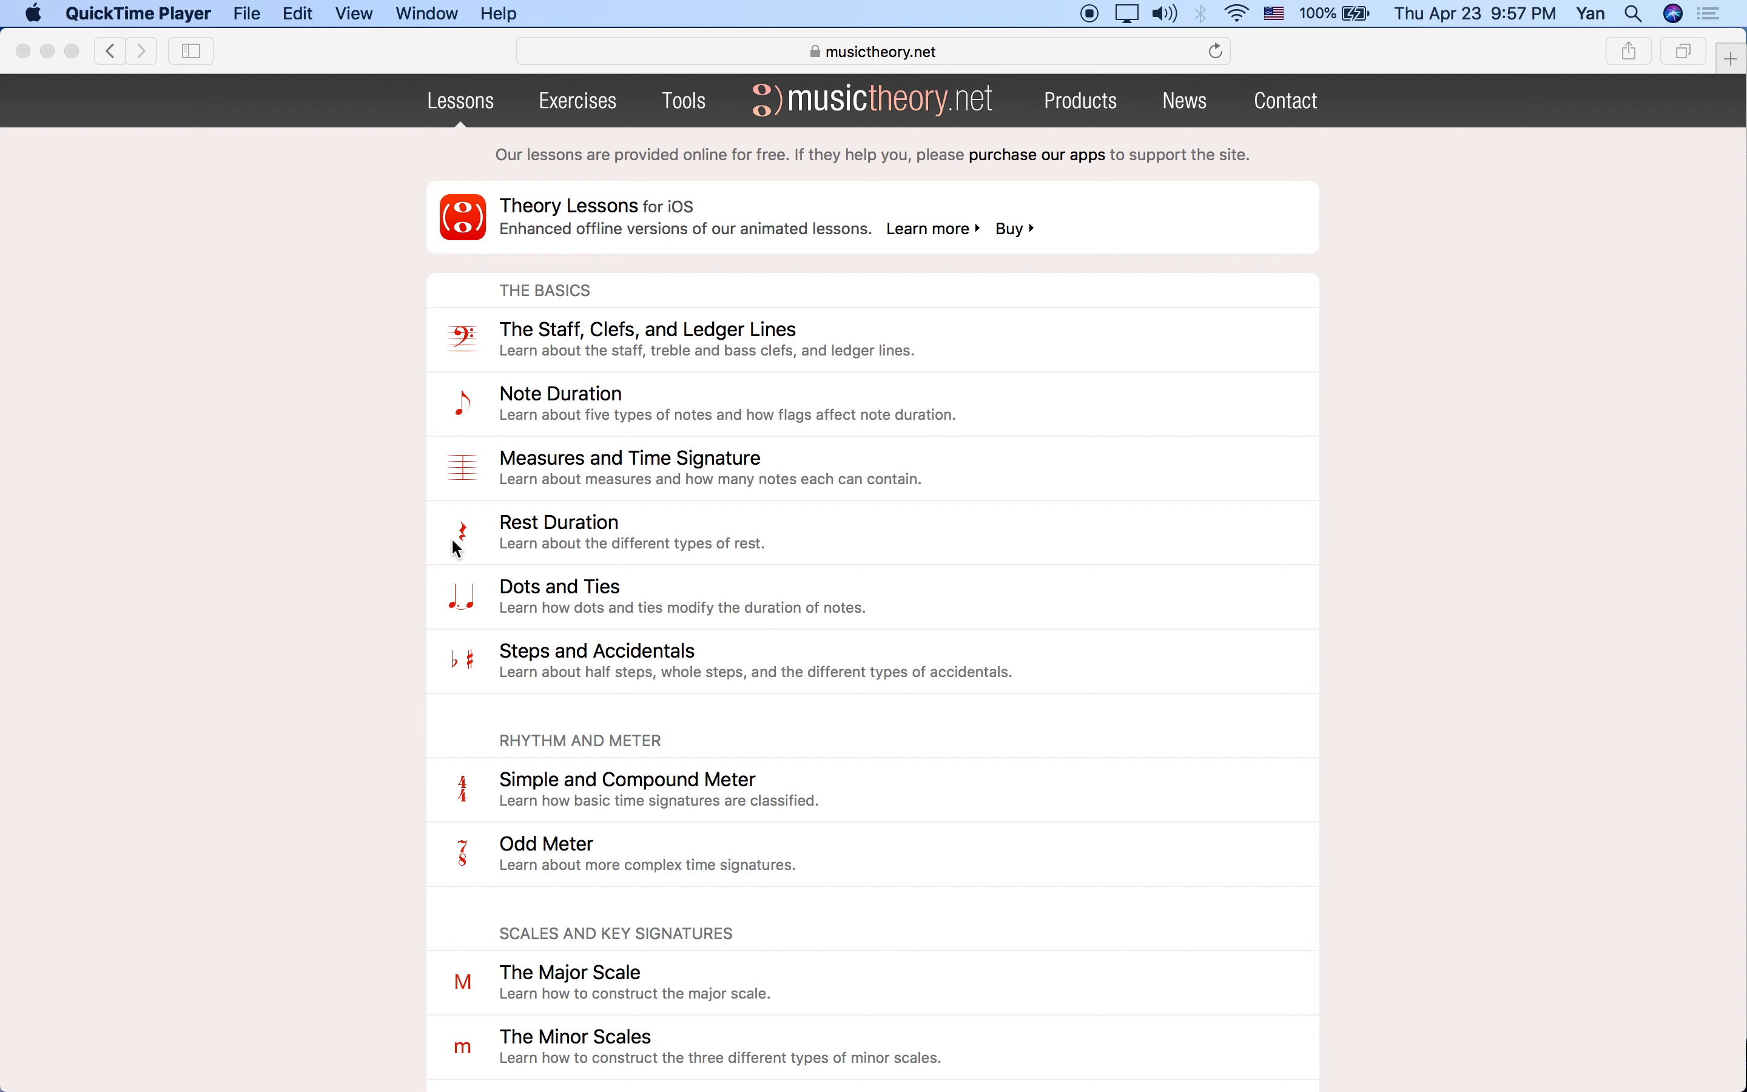
mouse_move(559, 529)
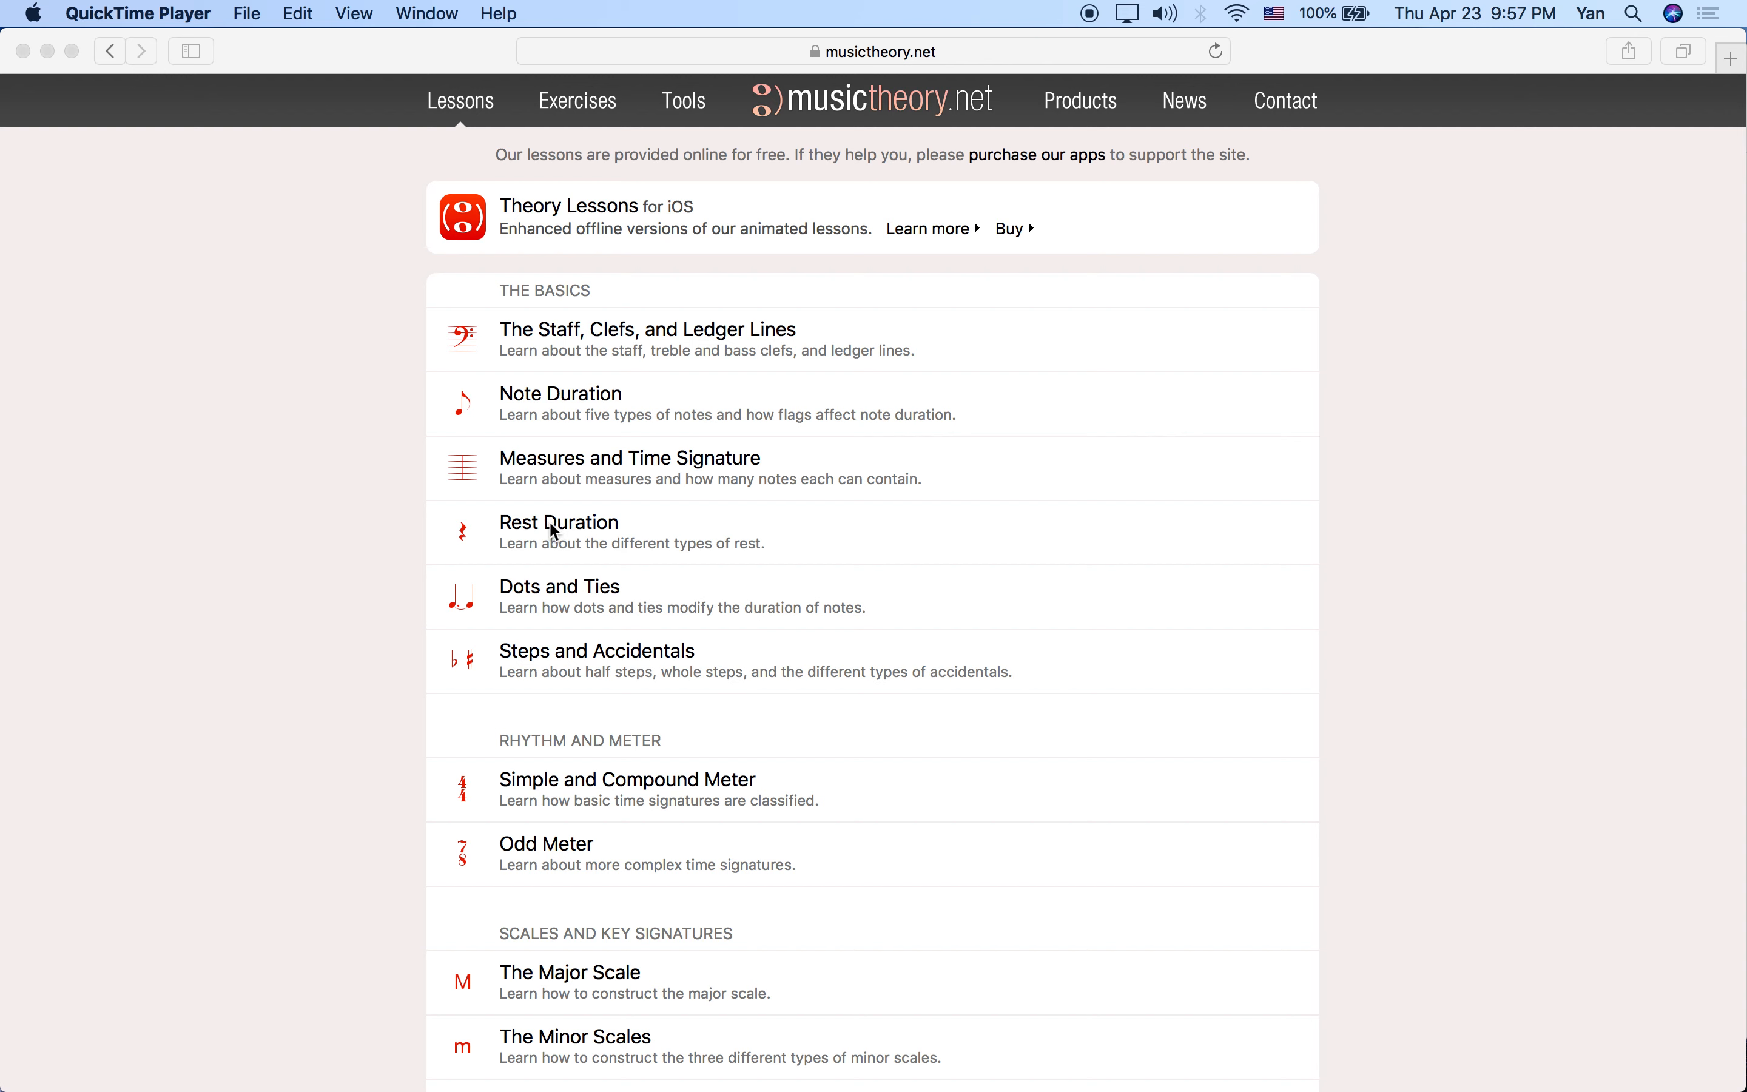
mouse_move(527, 527)
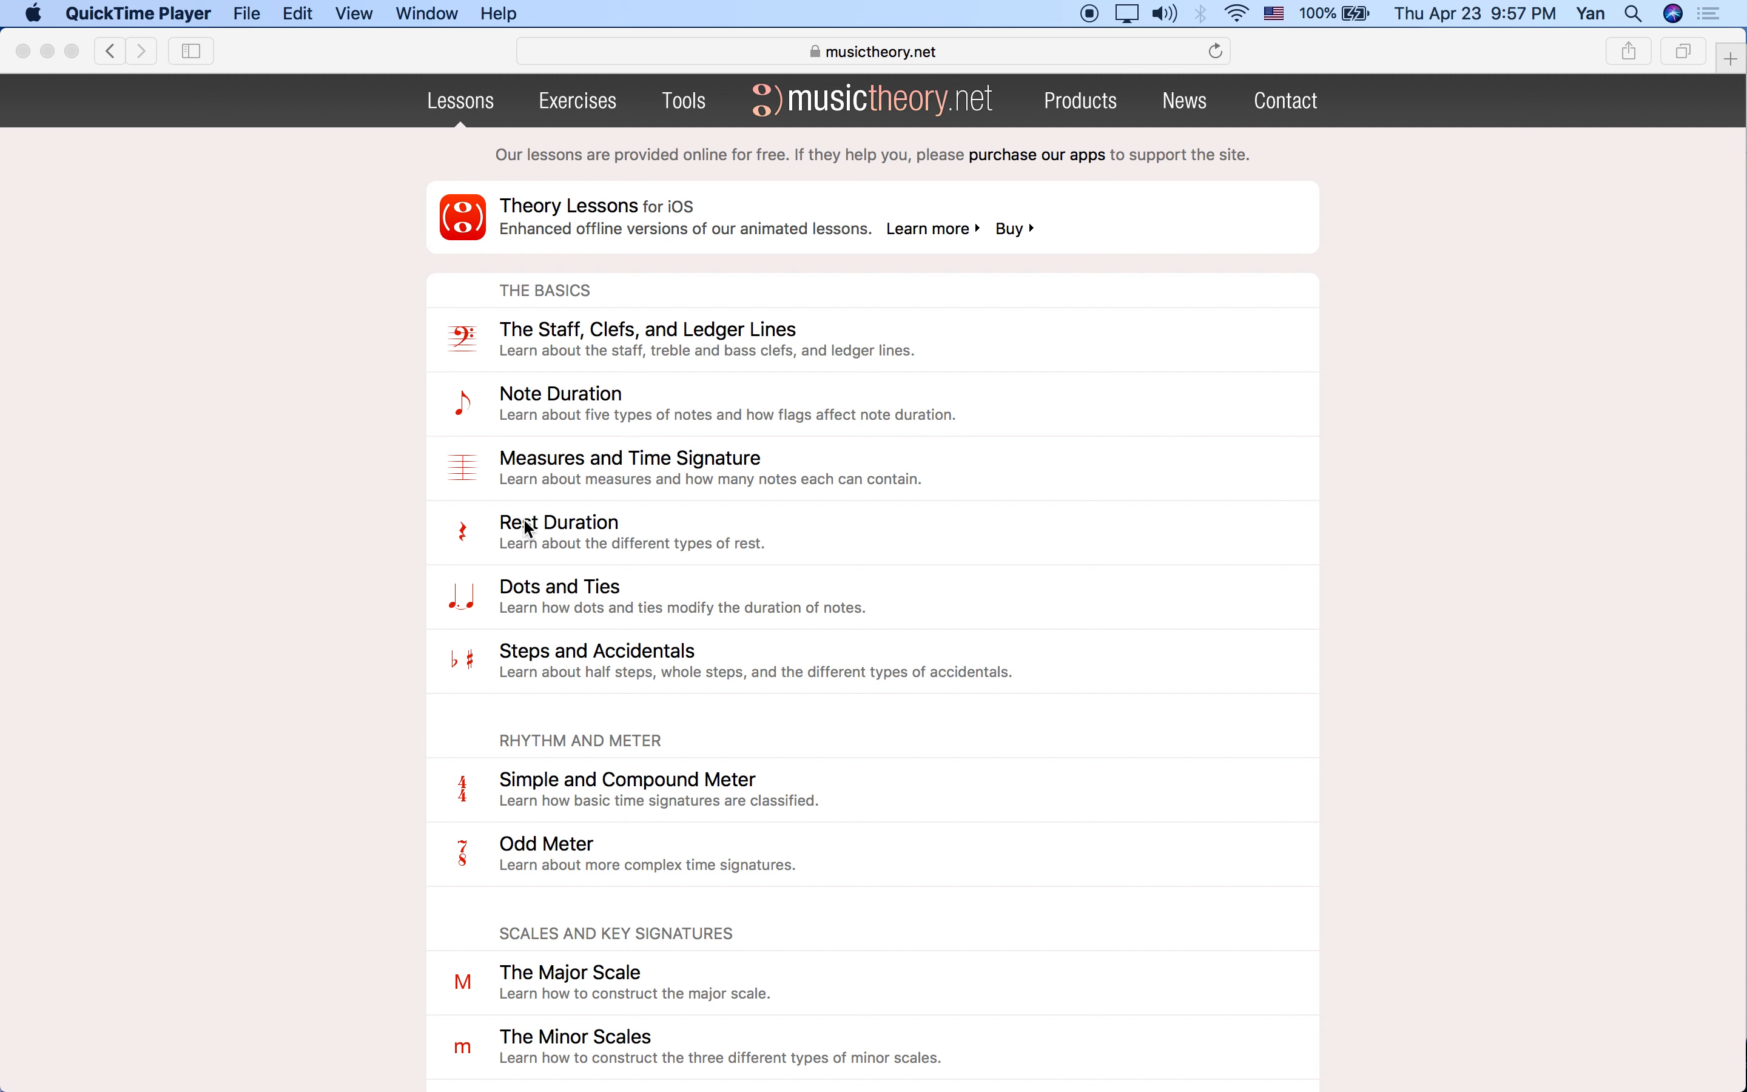
mouse_move(536, 539)
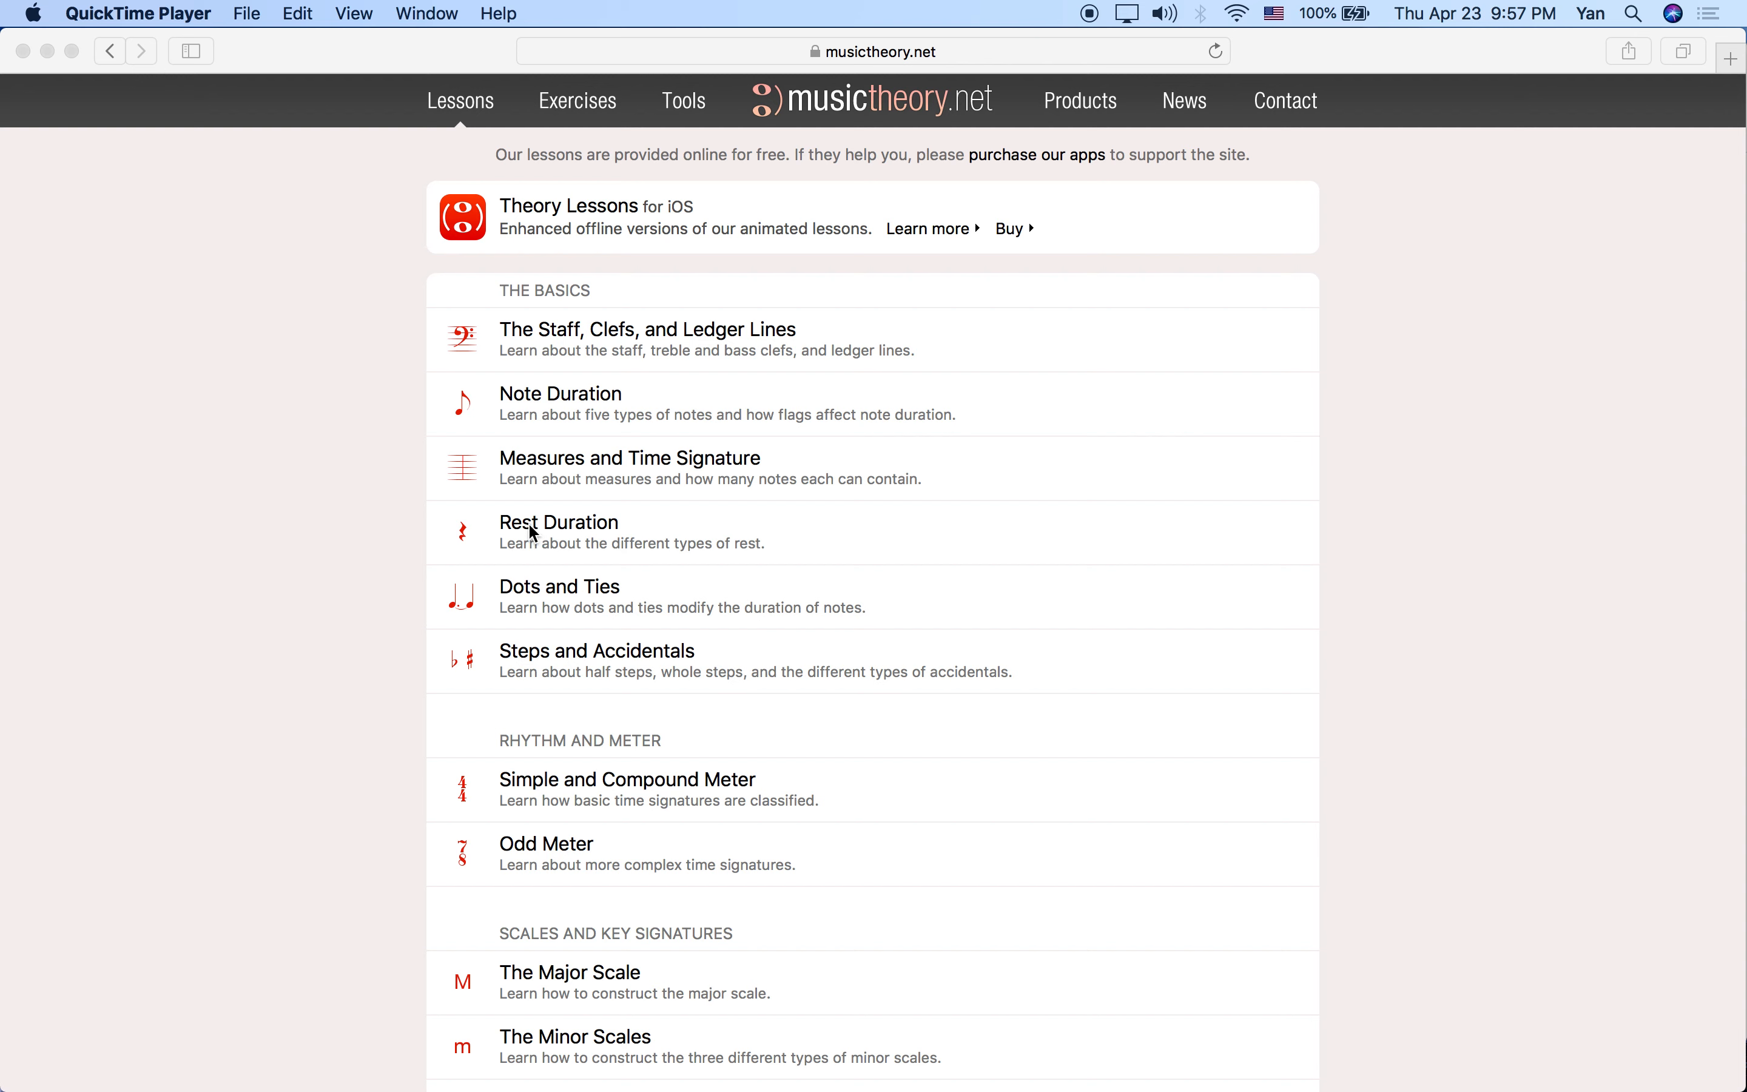
mouse_move(551, 466)
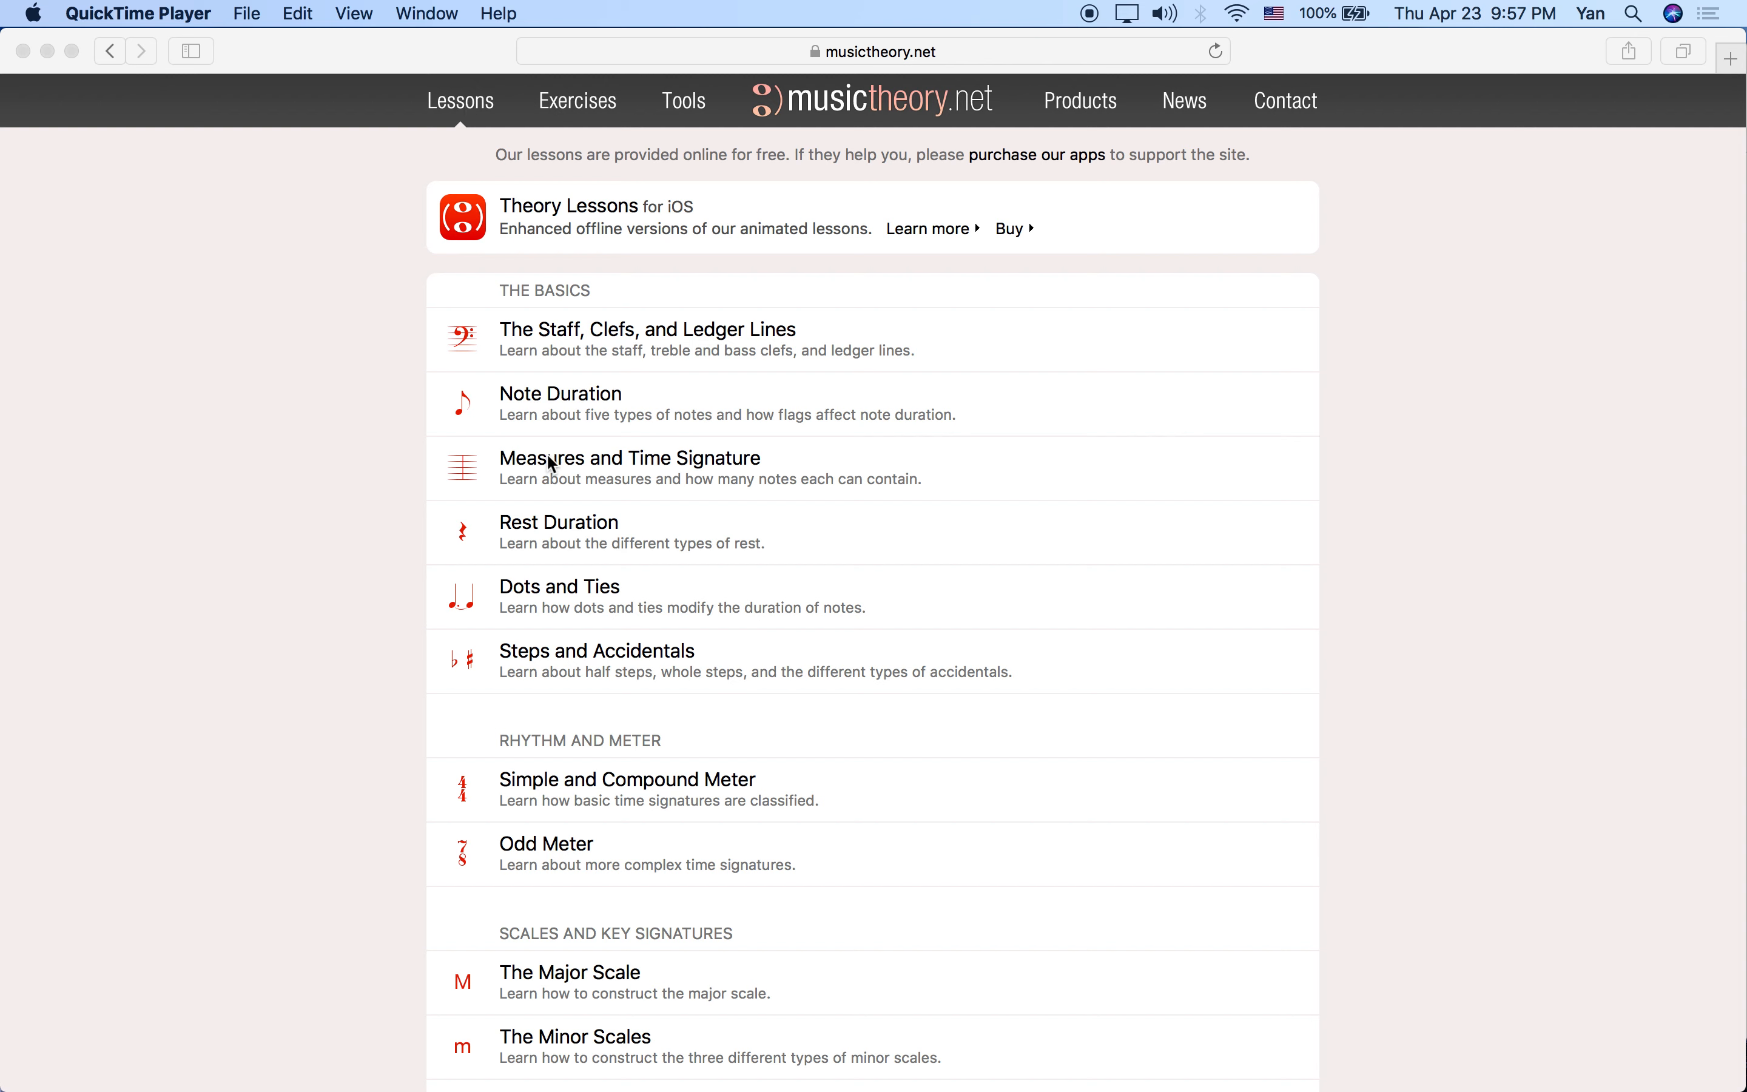
mouse_move(568, 538)
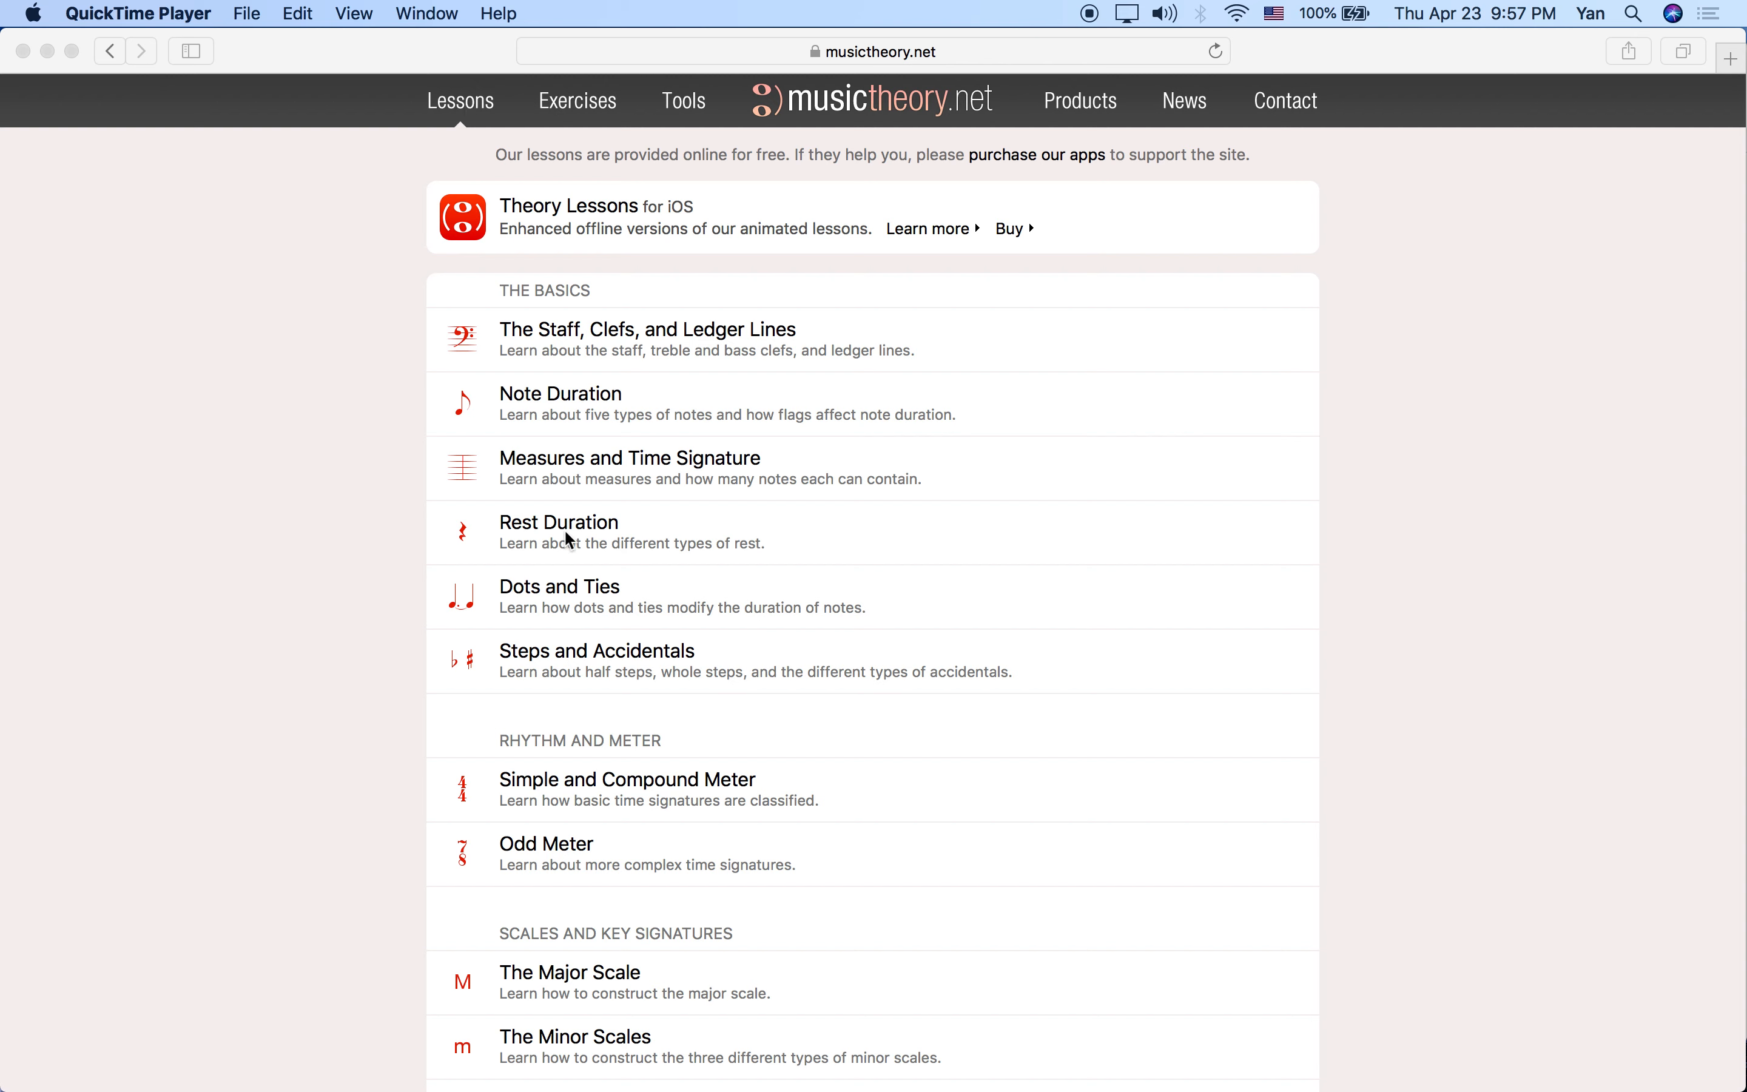
mouse_move(517, 536)
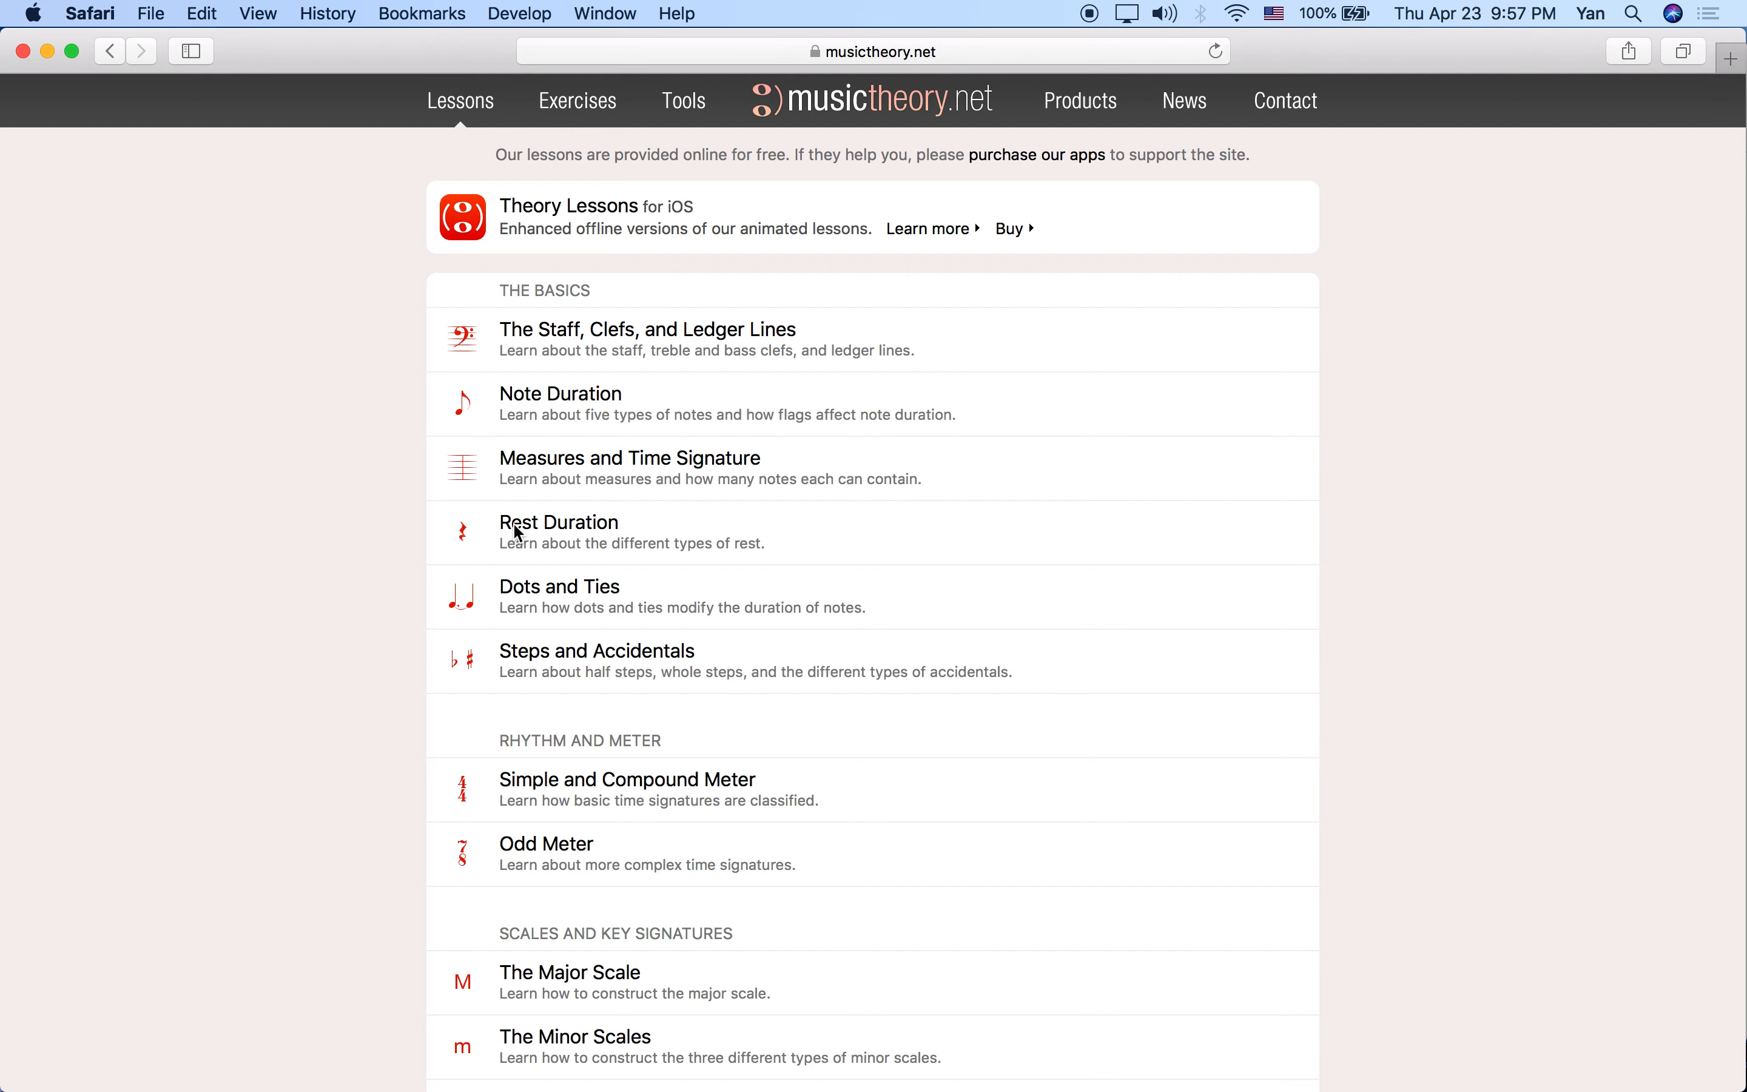
Start the Rest Duration lesson and advance to the step pairing each rest with its note
click(528, 530)
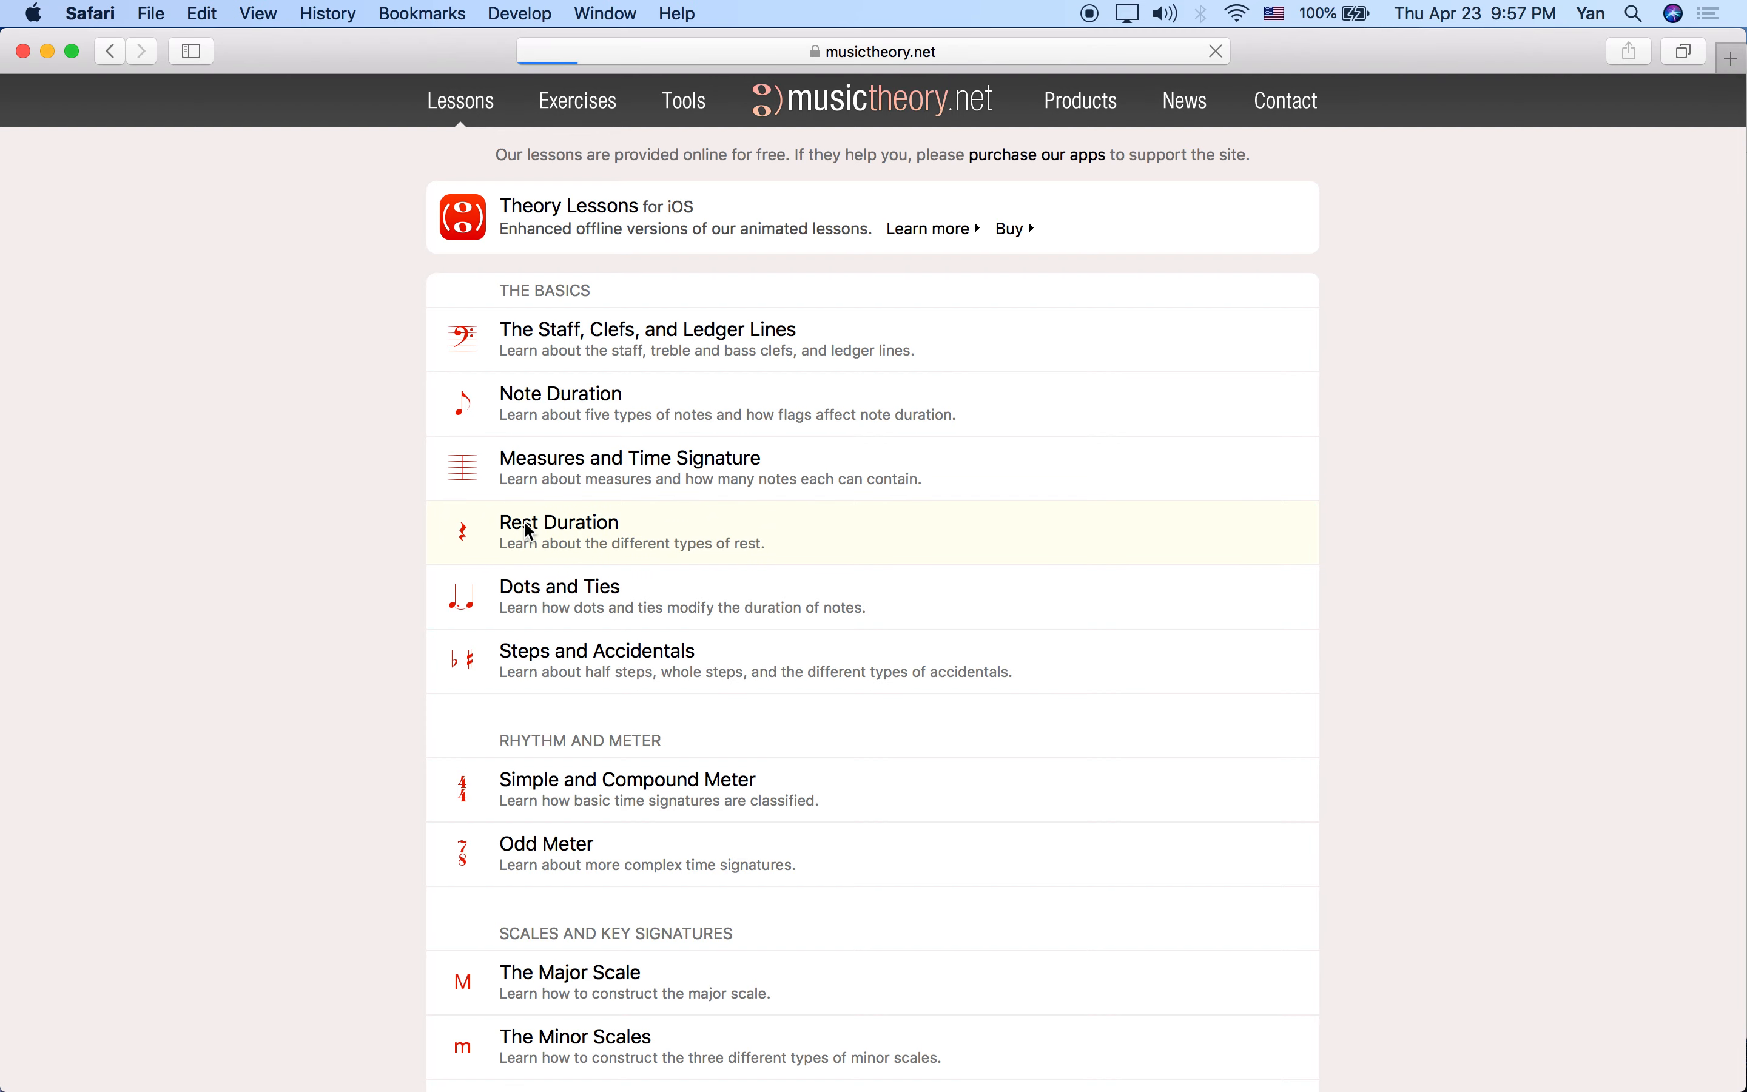
click(529, 529)
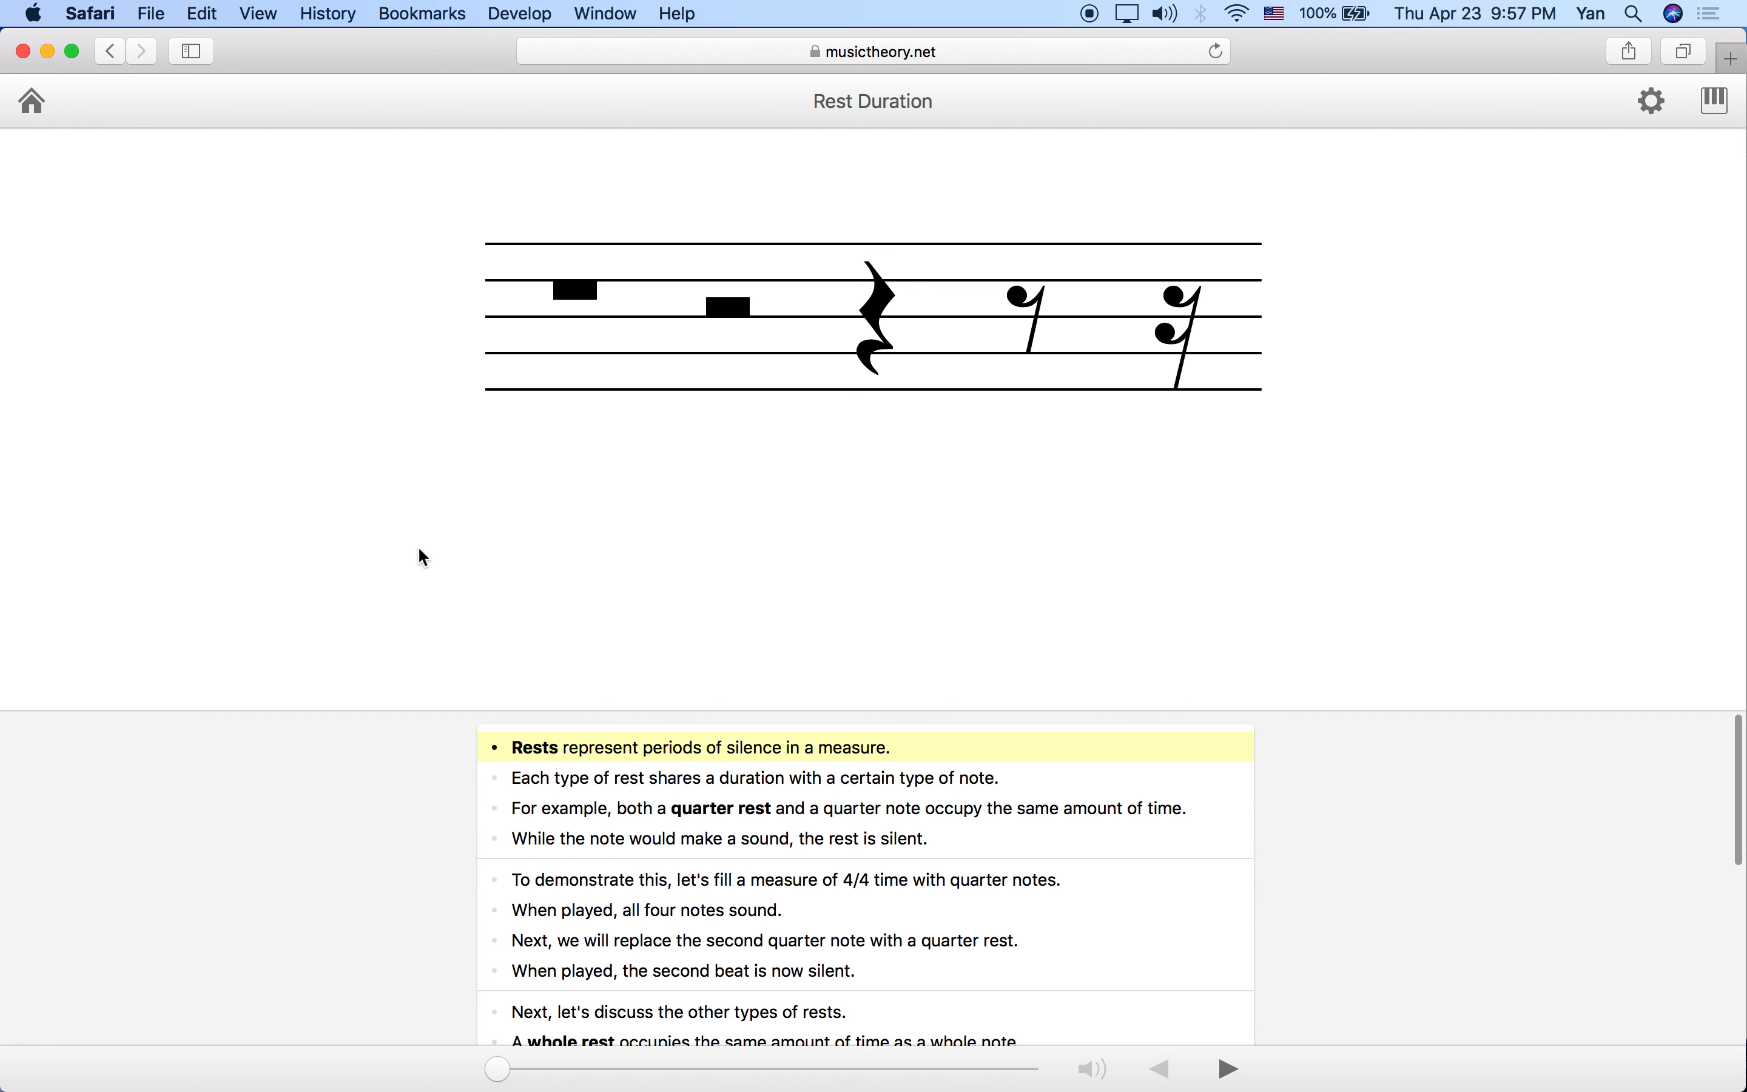
click(1227, 1069)
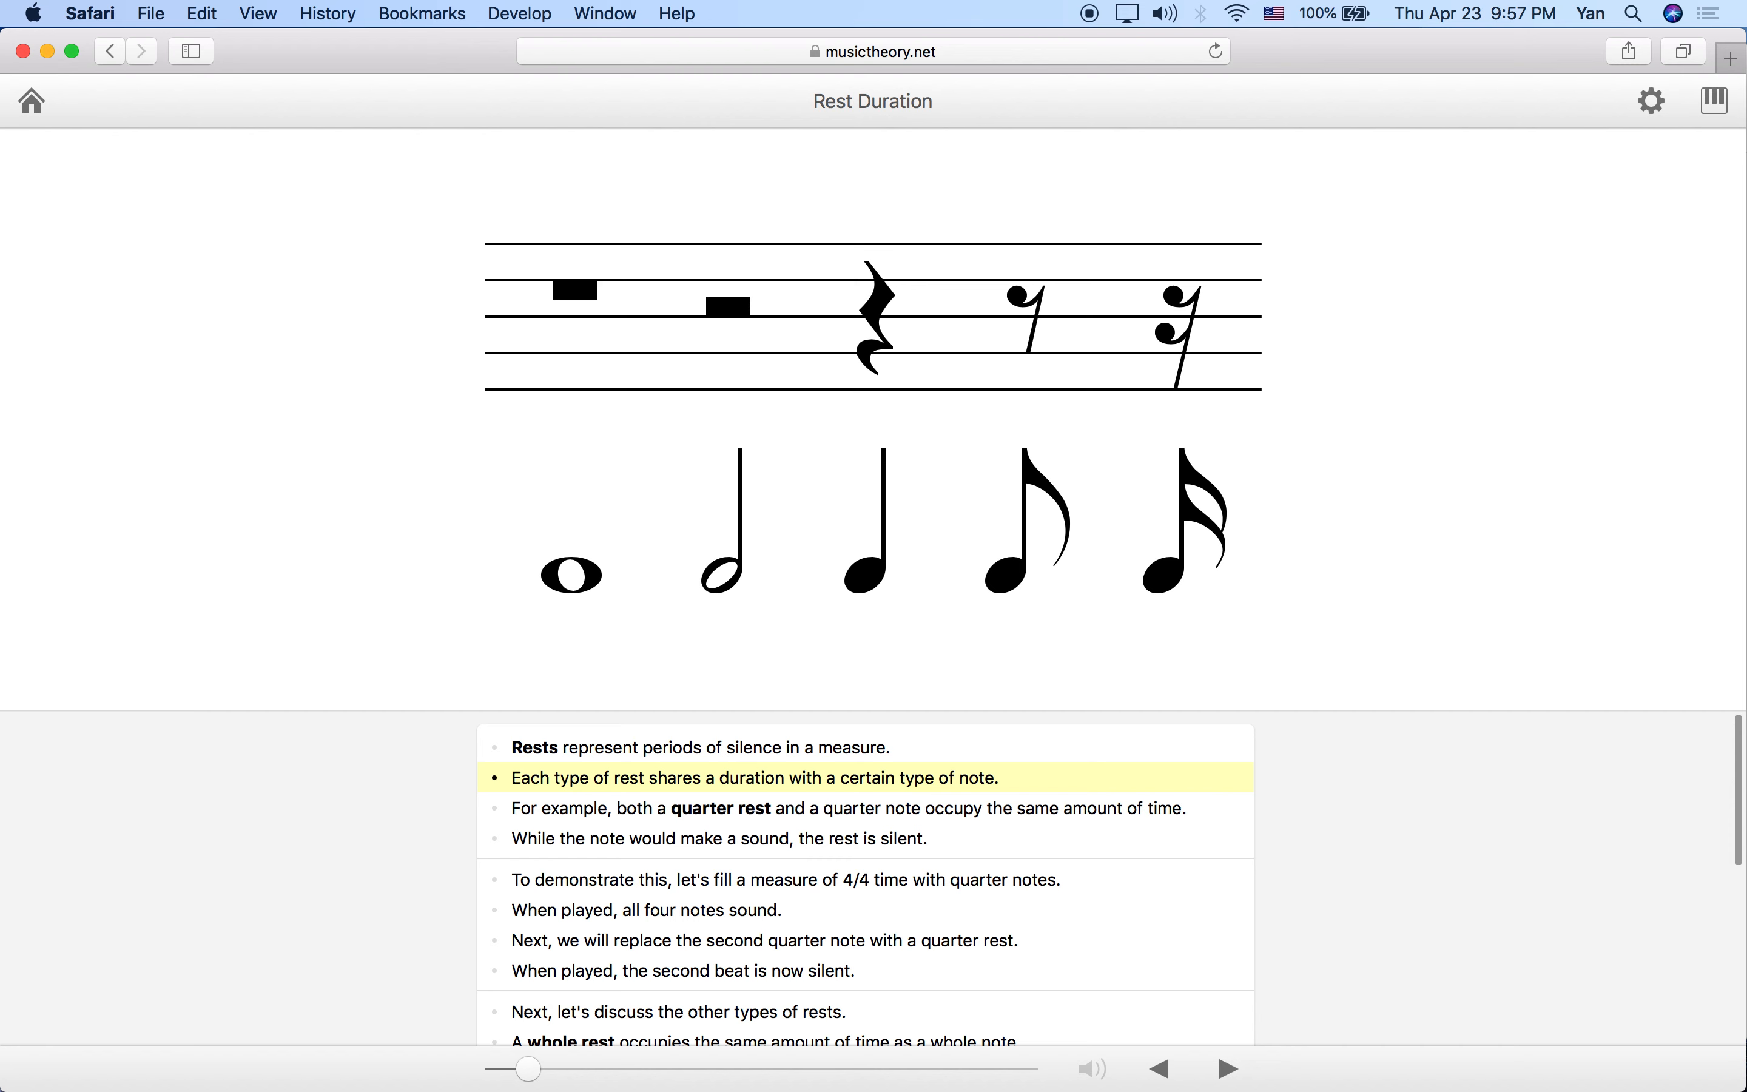
mouse_move(617, 456)
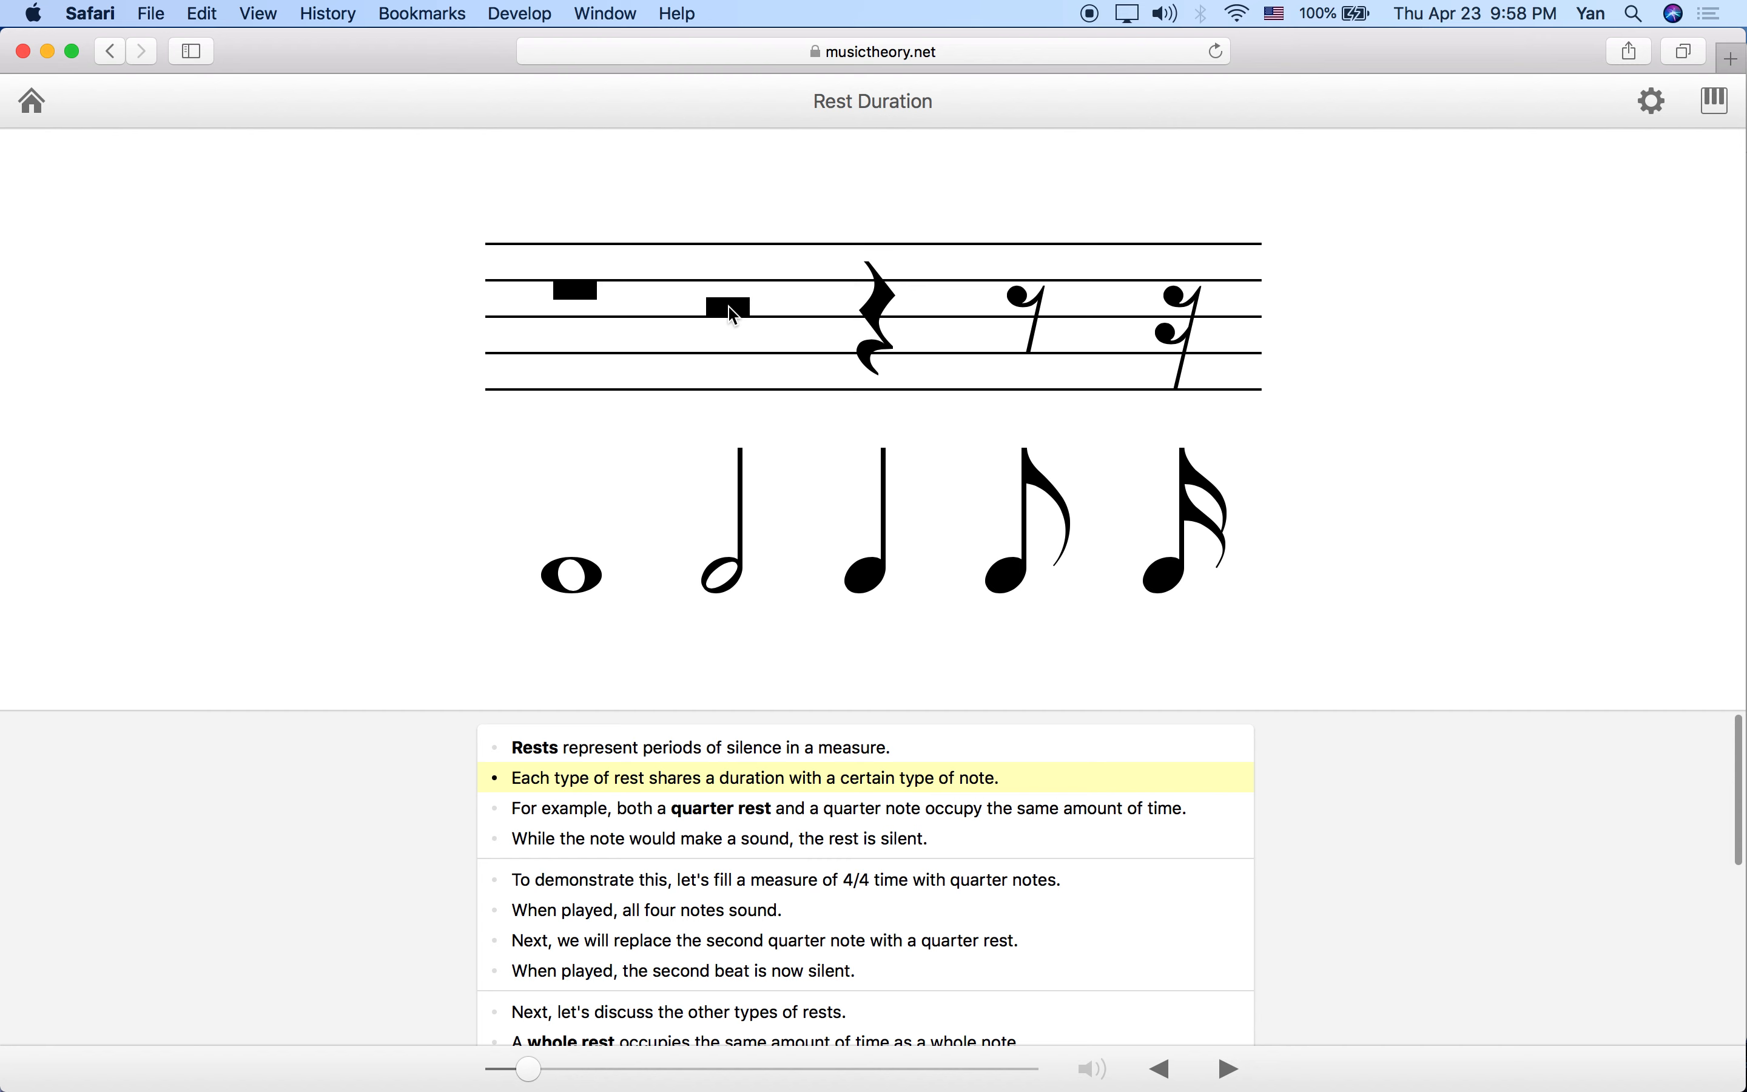
mouse_move(742, 307)
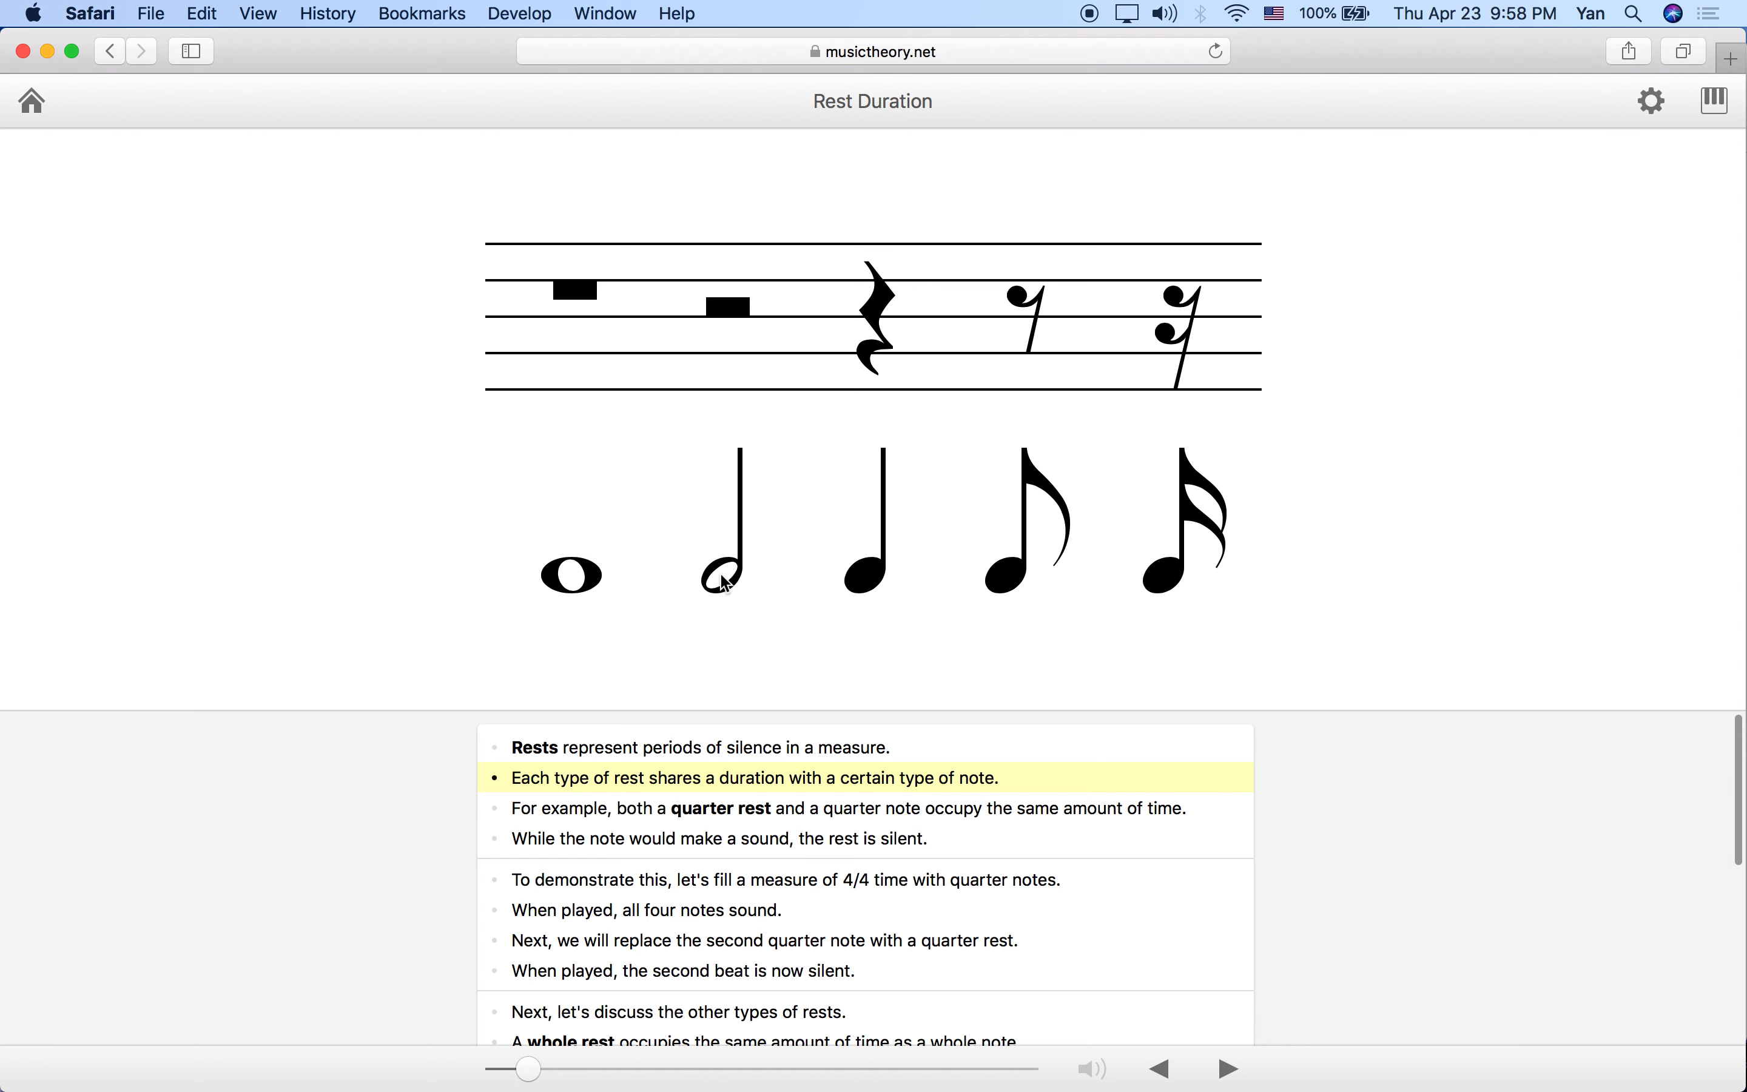
mouse_move(660, 806)
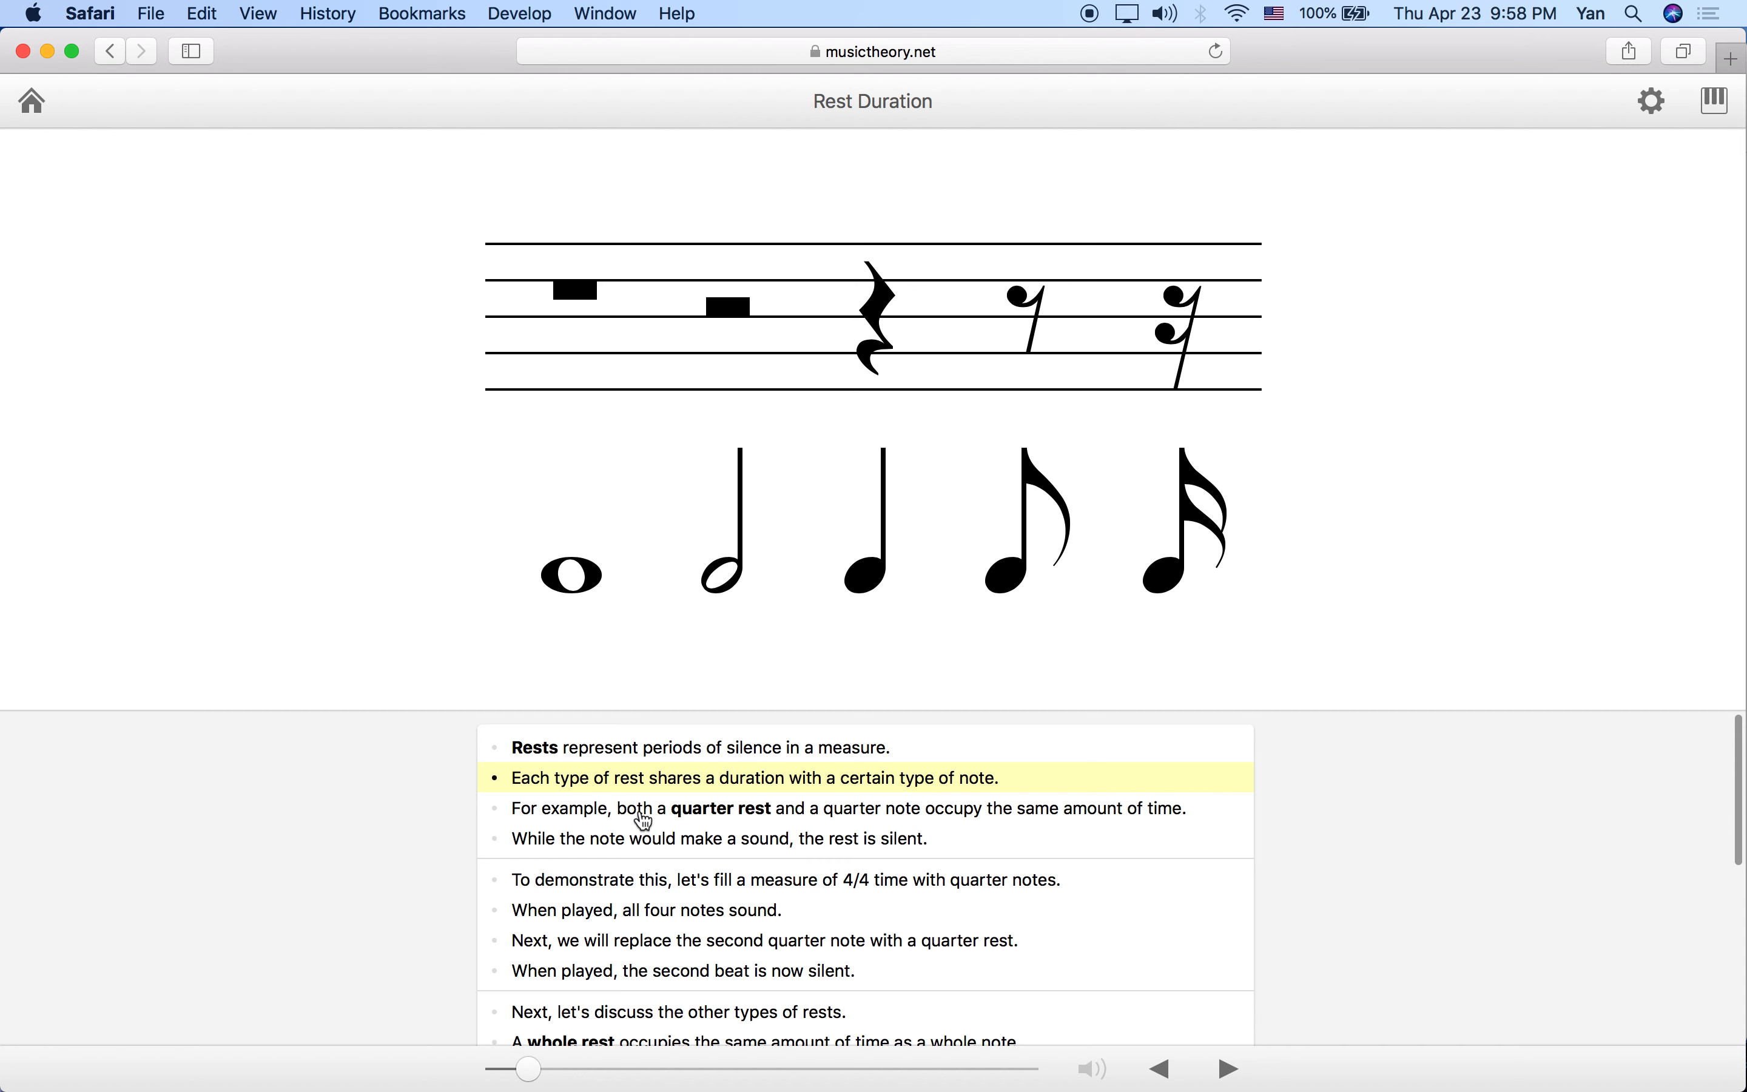
Advance to the quarter rest versus quarter note comparison where the rest is silent
click(1227, 1084)
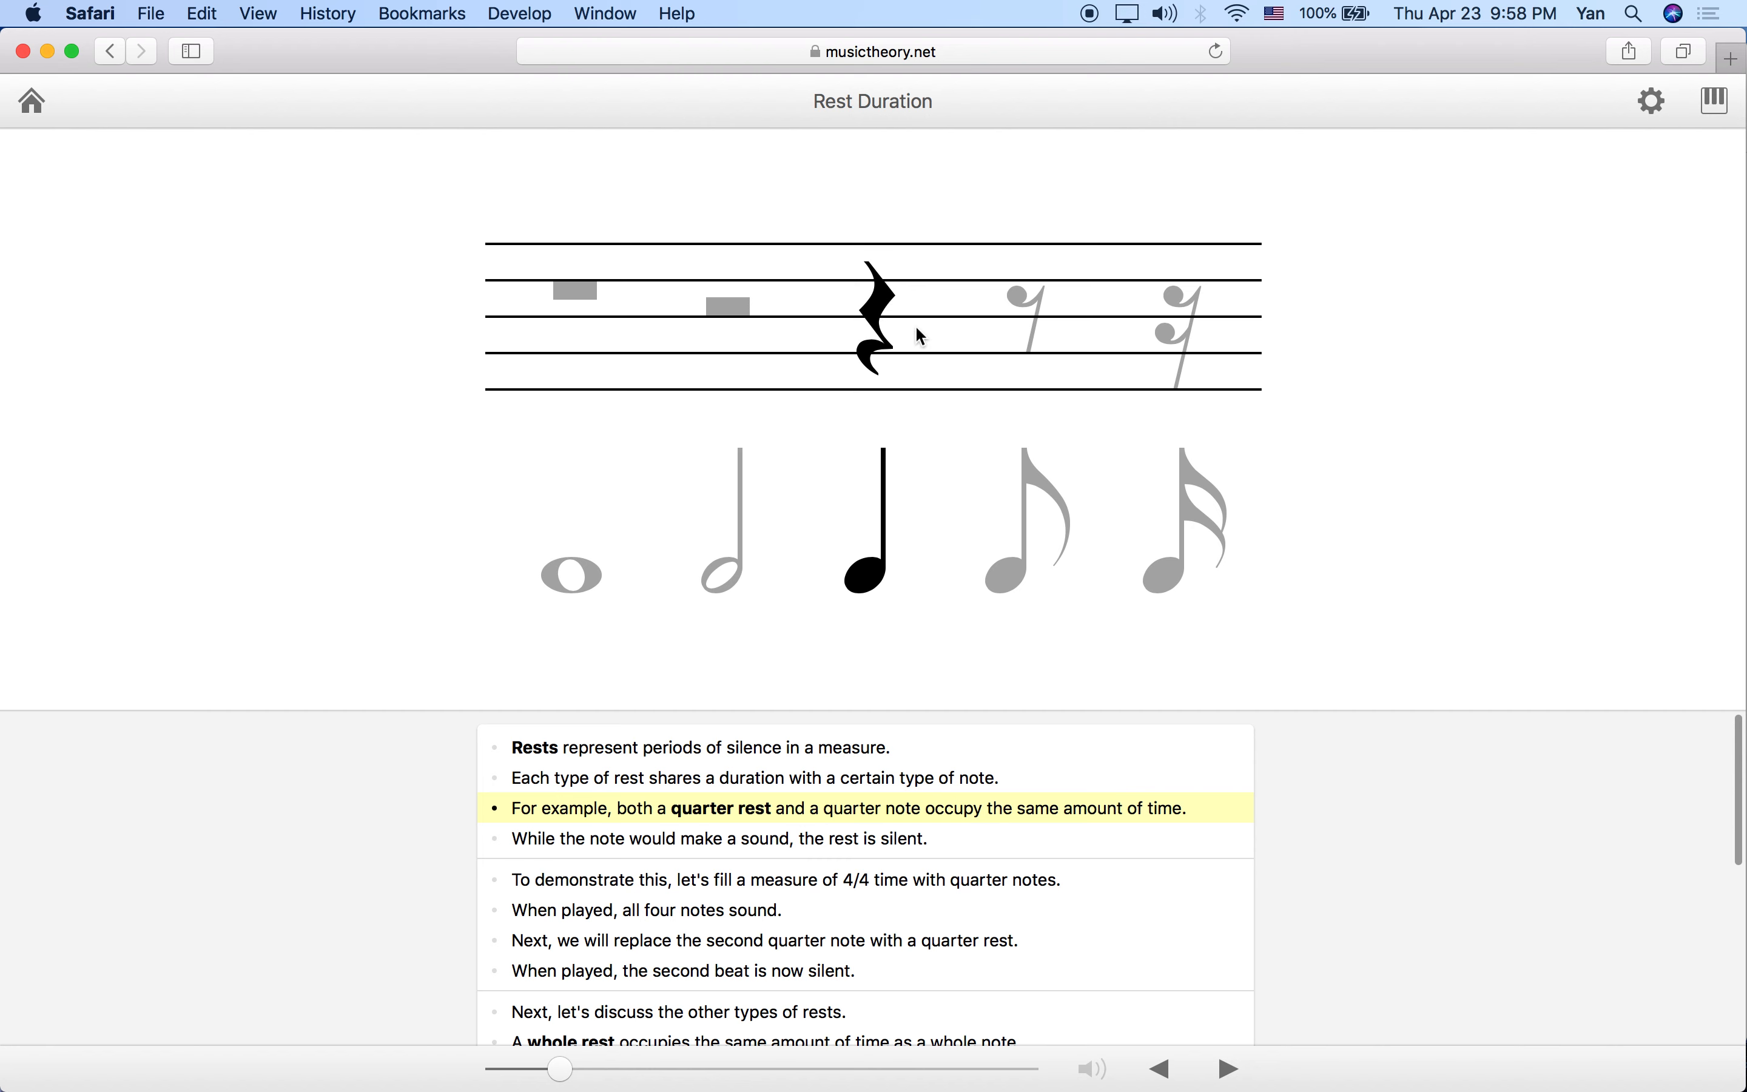
mouse_move(916, 469)
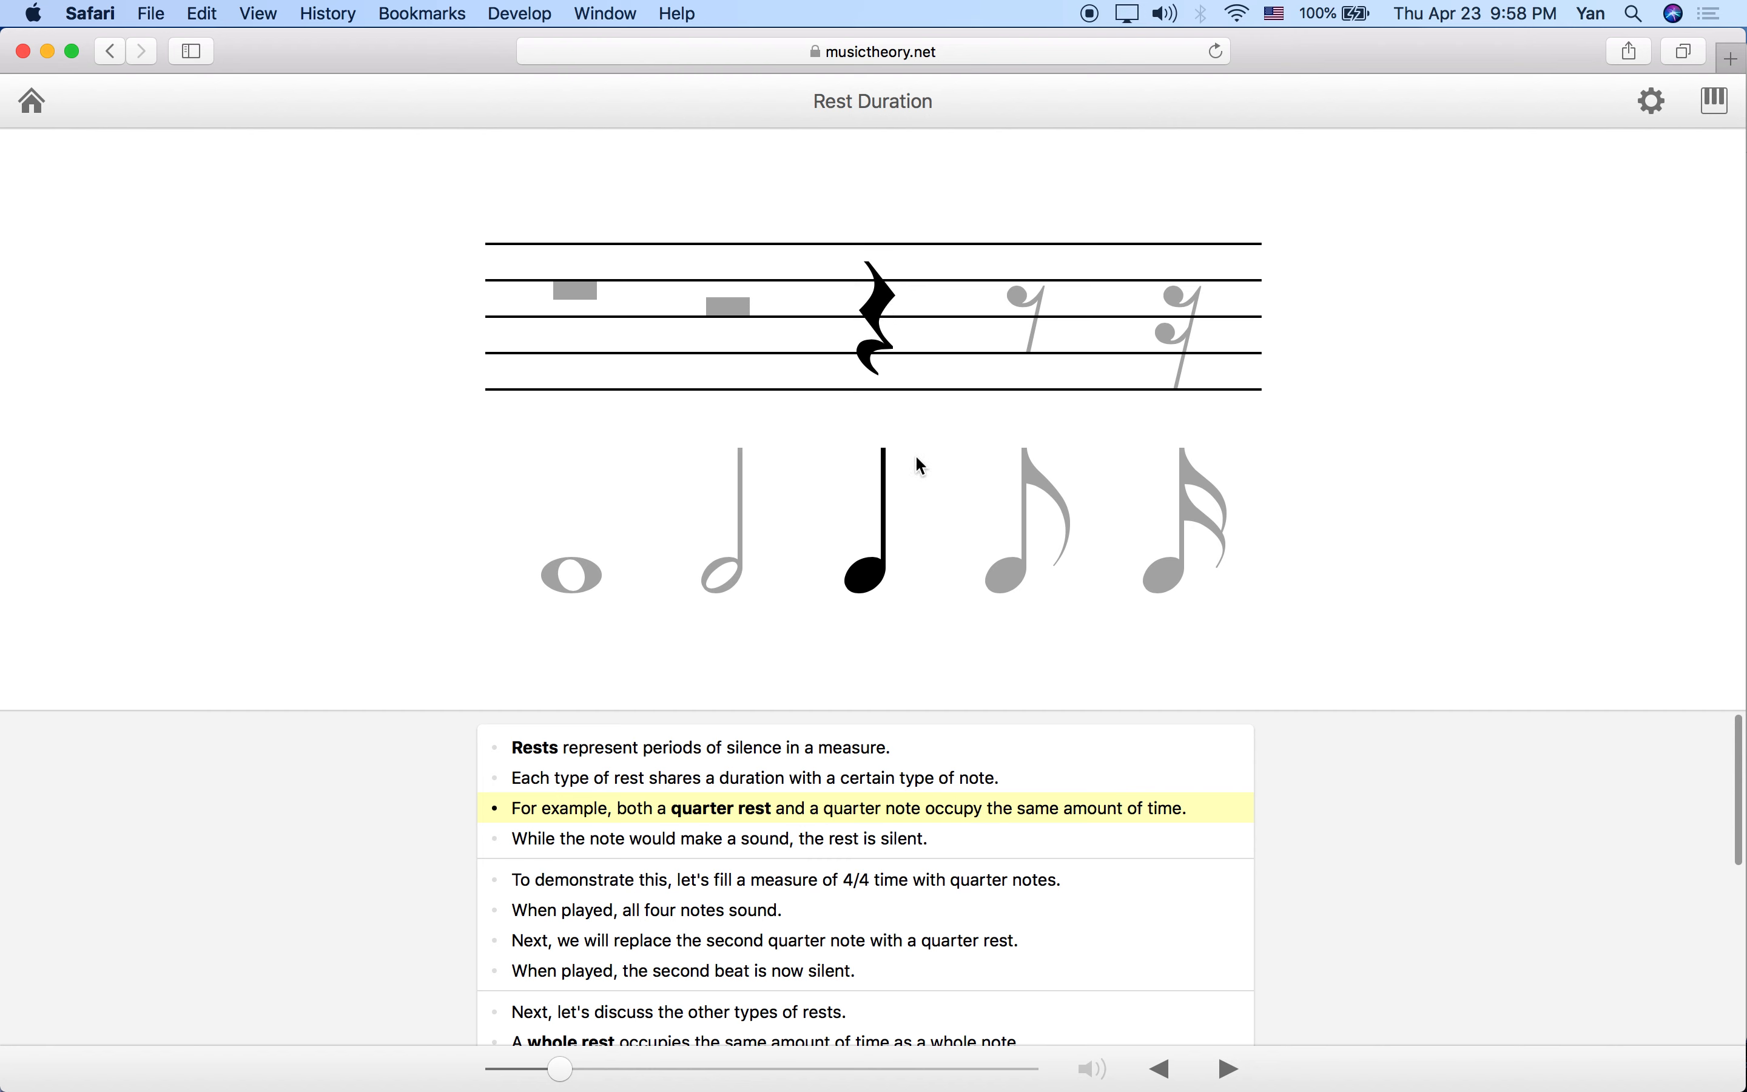
mouse_move(864, 611)
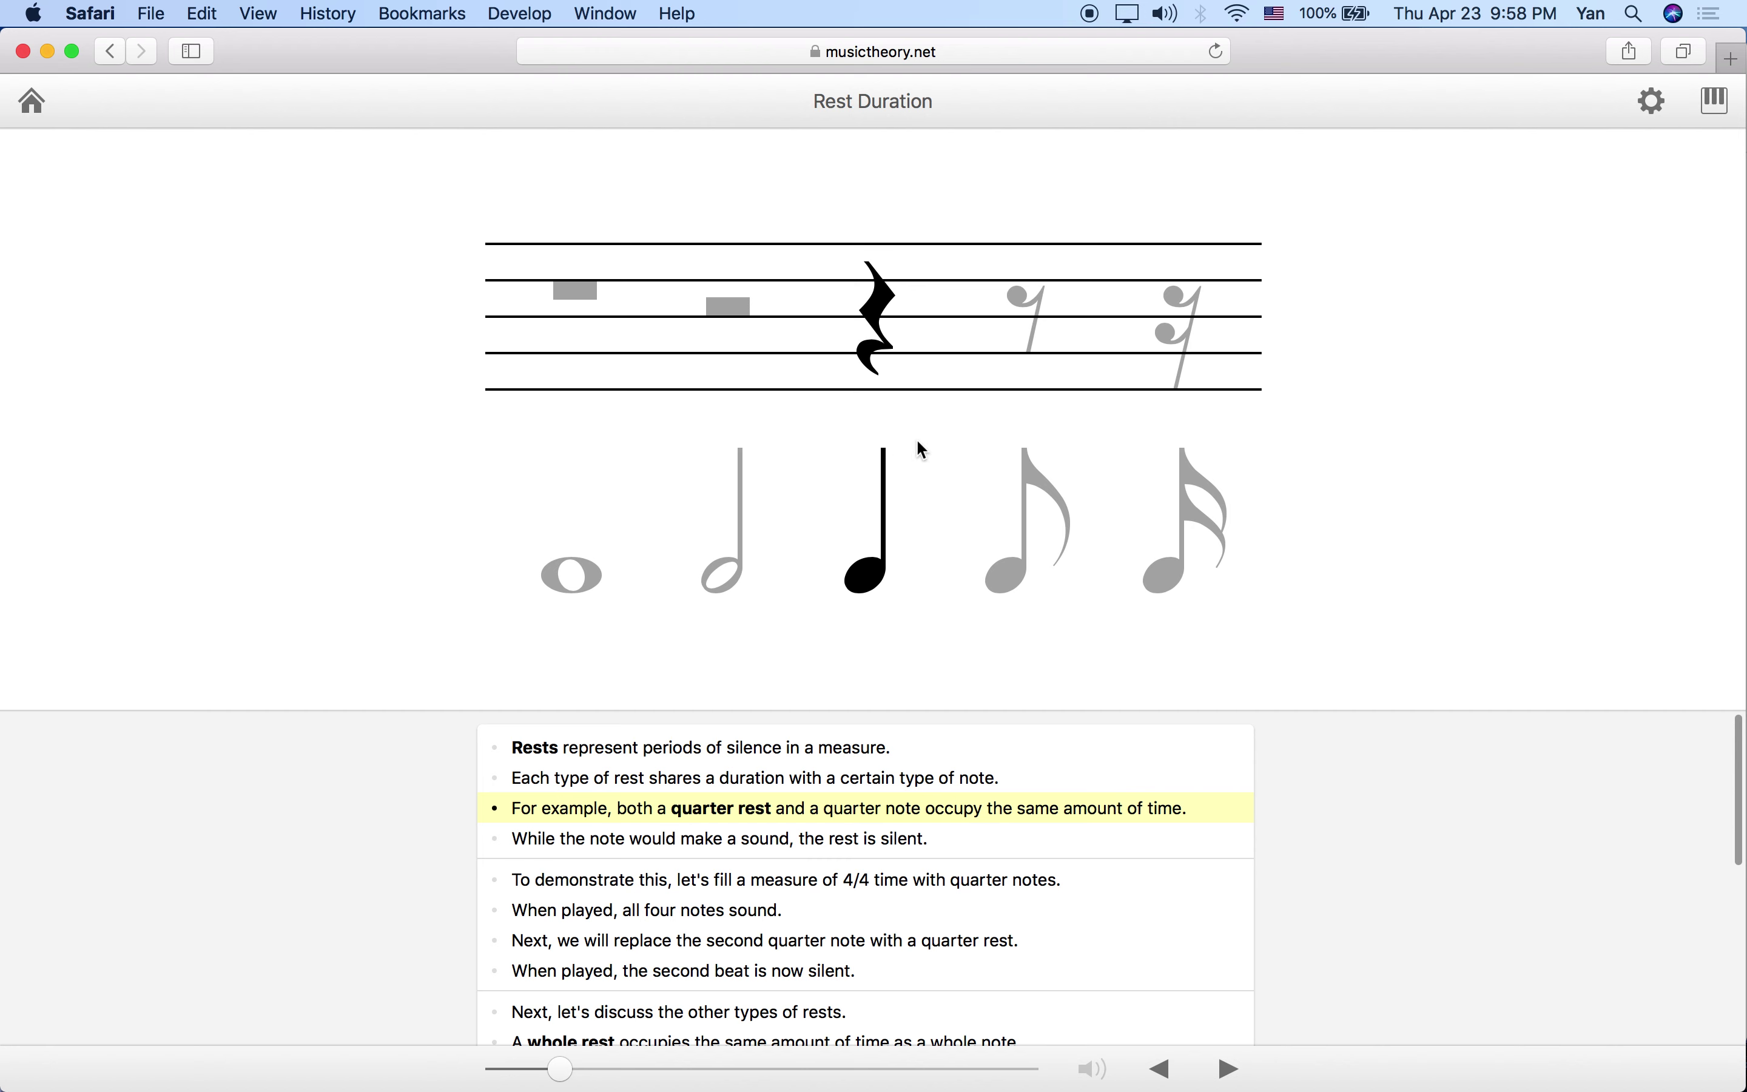
mouse_move(870, 640)
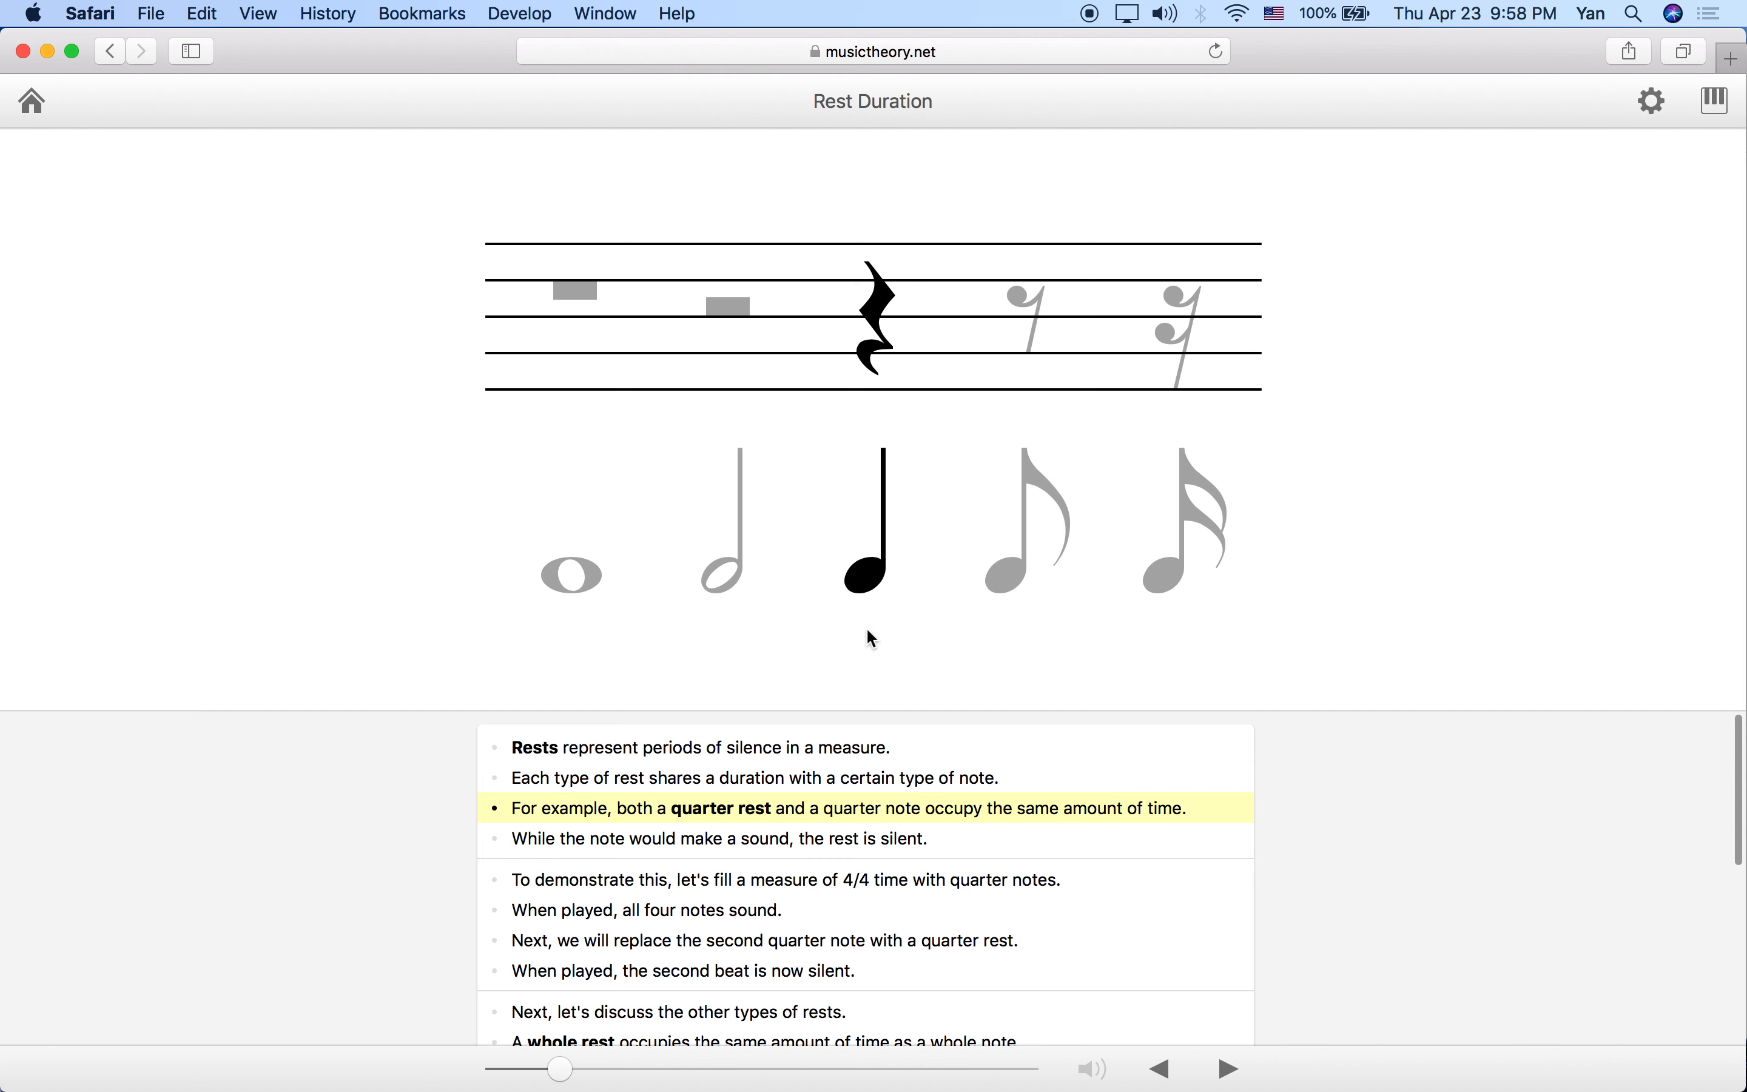
mouse_move(928, 475)
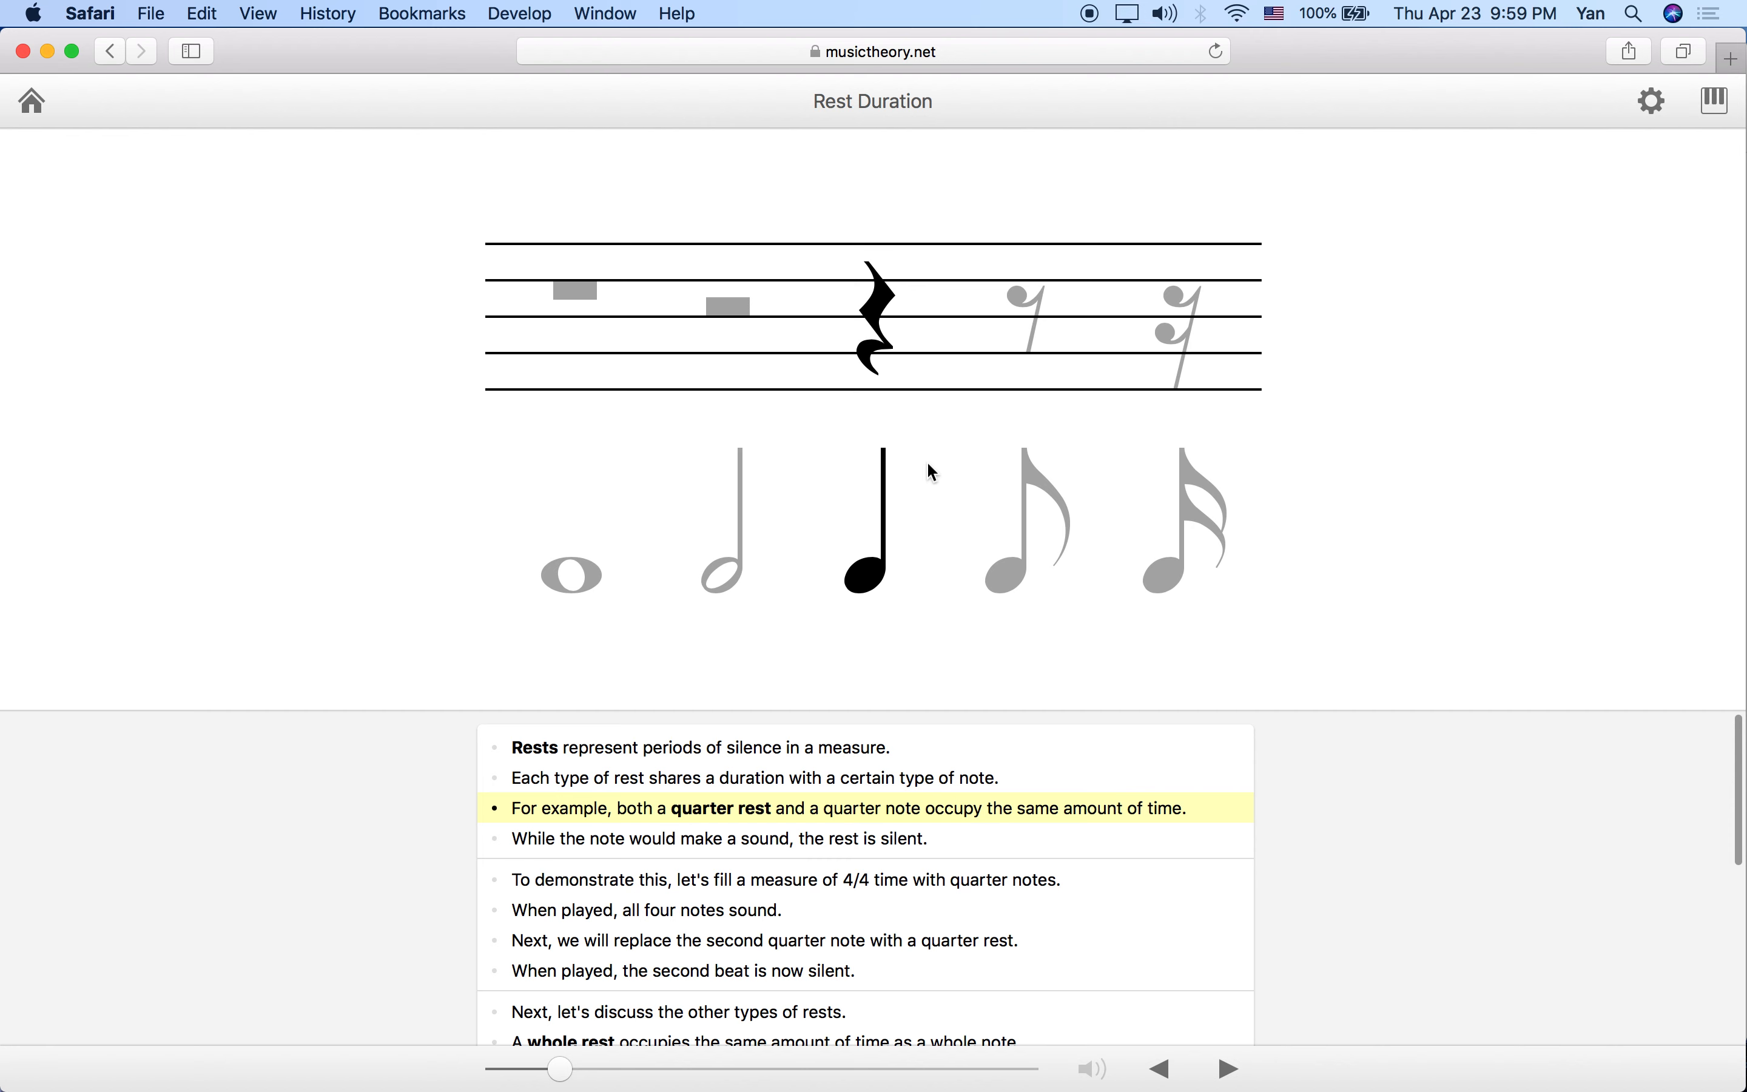
mouse_move(913, 482)
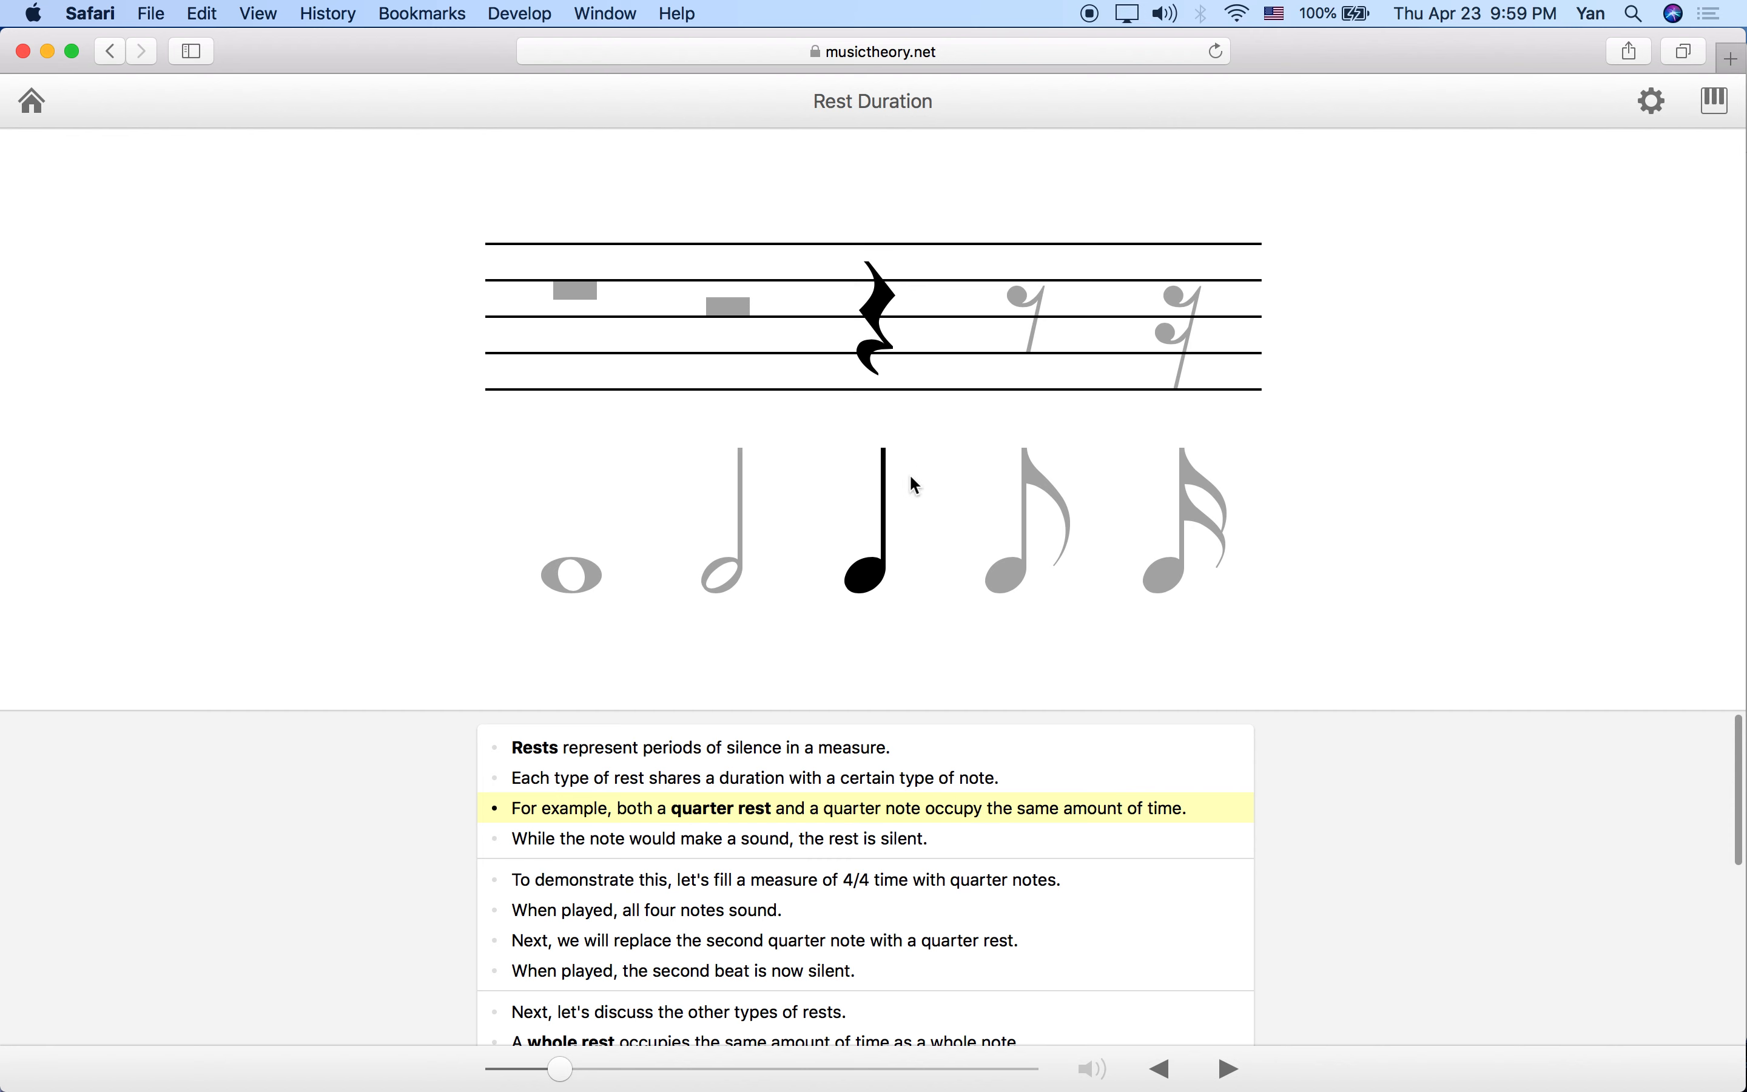
mouse_move(636, 822)
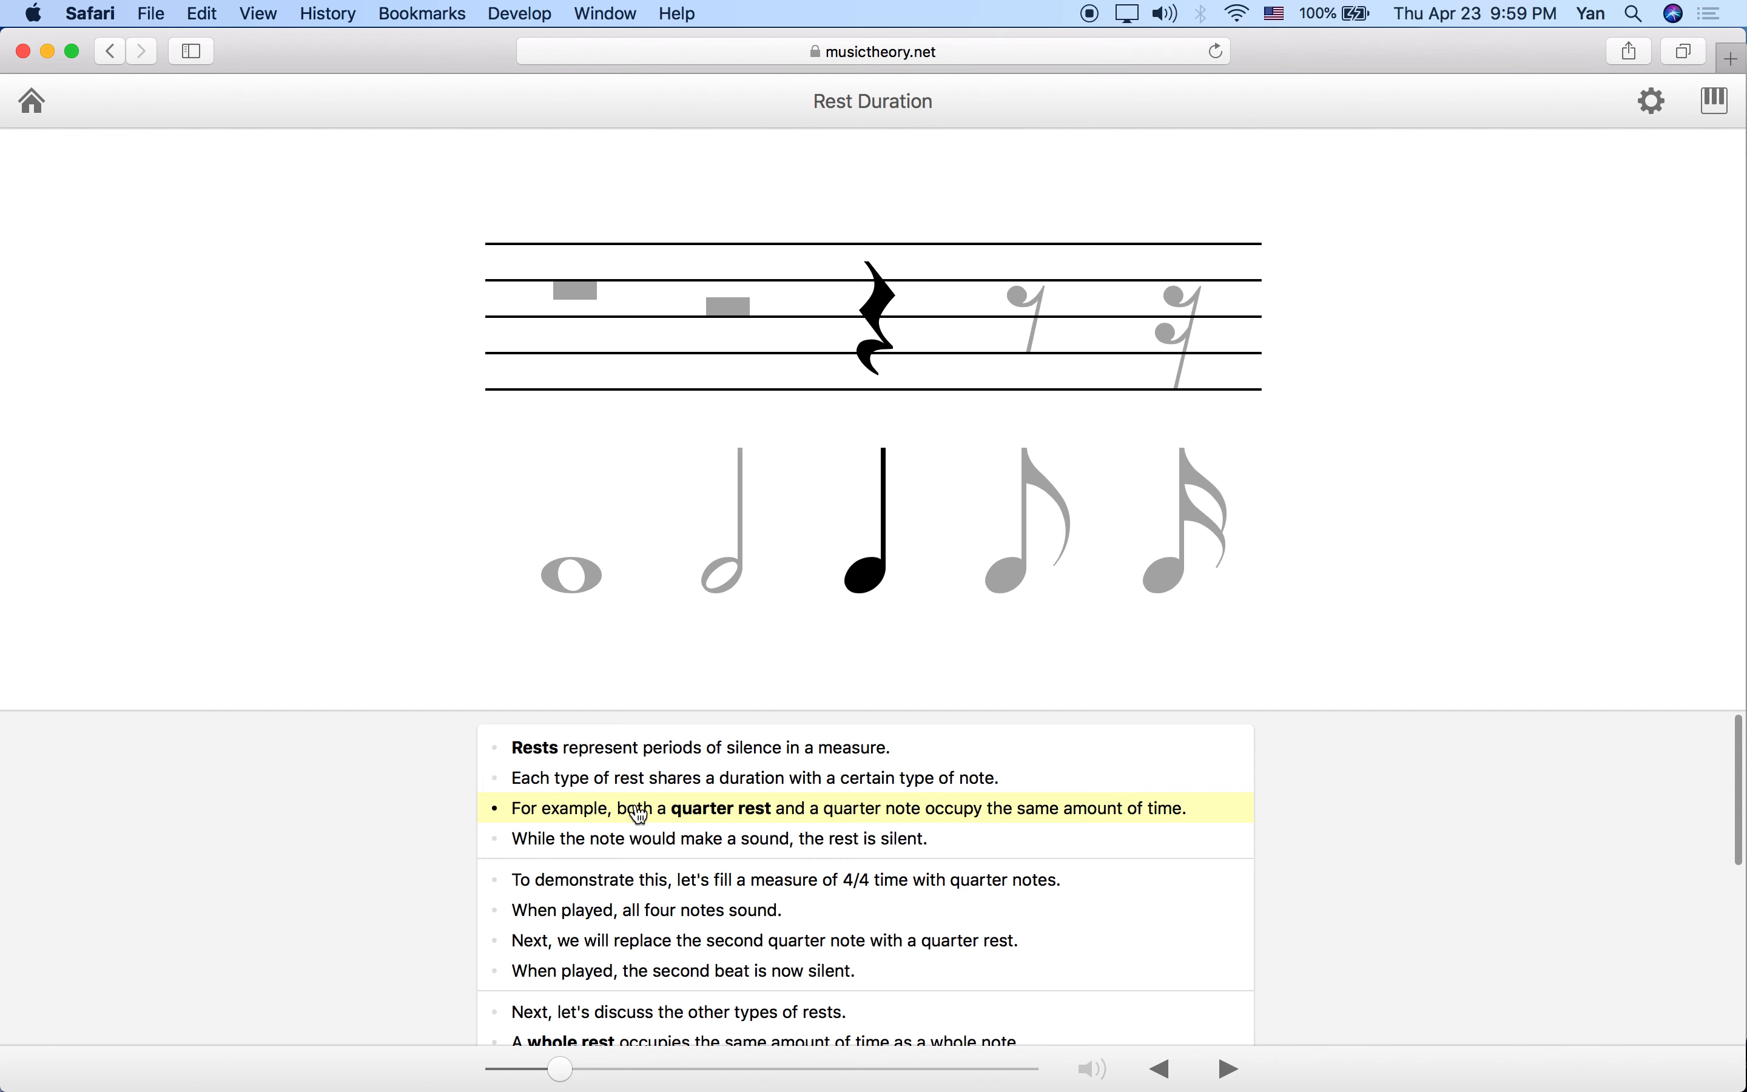
mouse_move(604, 854)
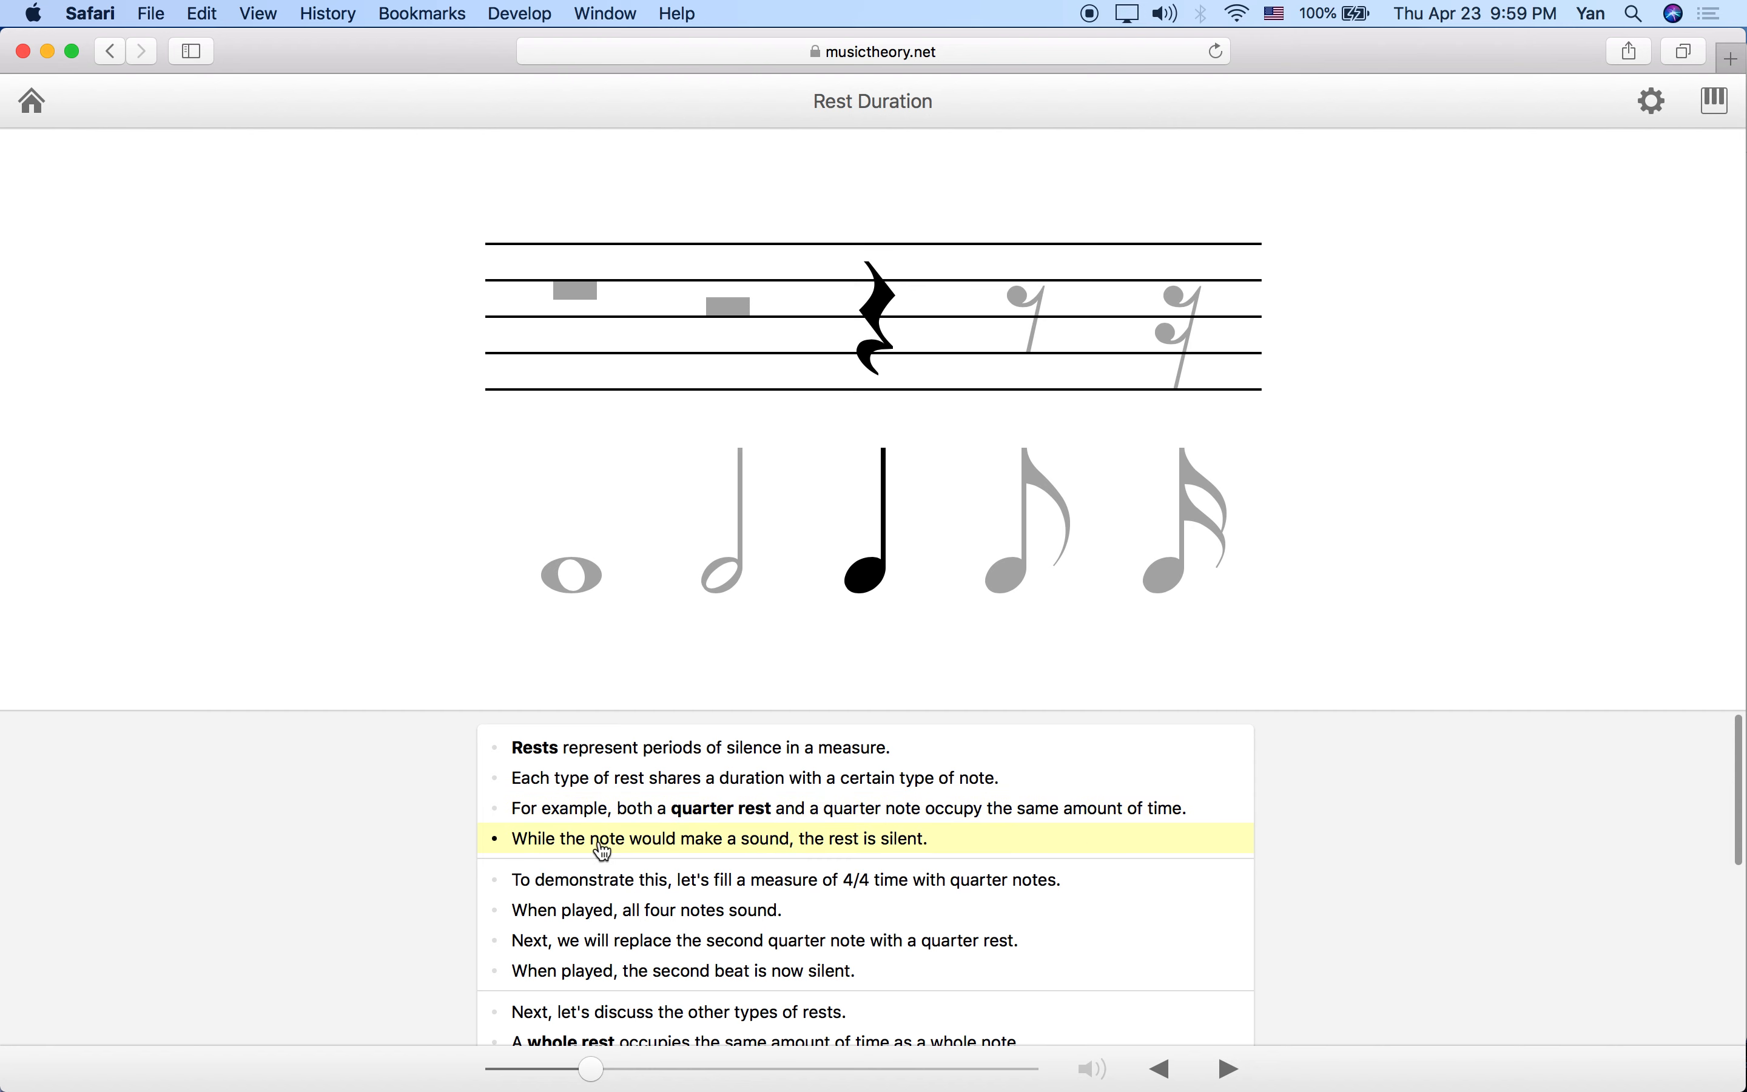
mouse_move(854, 584)
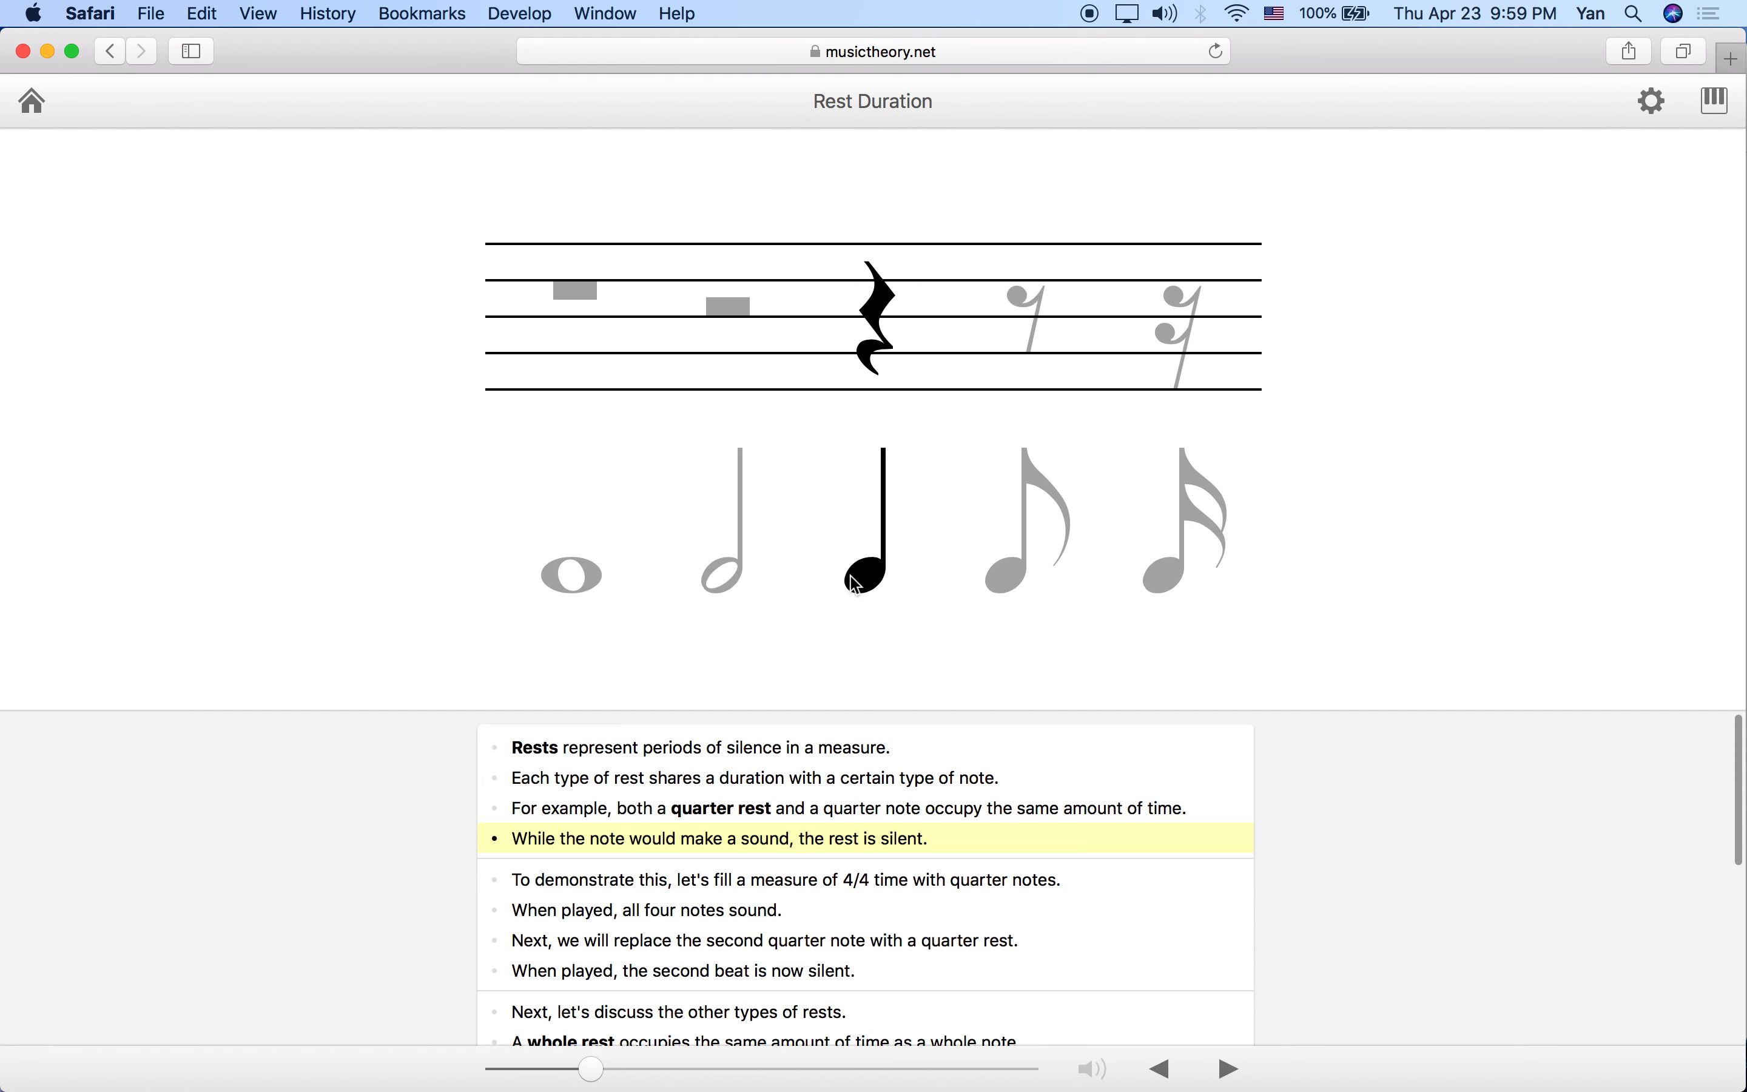
mouse_move(861, 603)
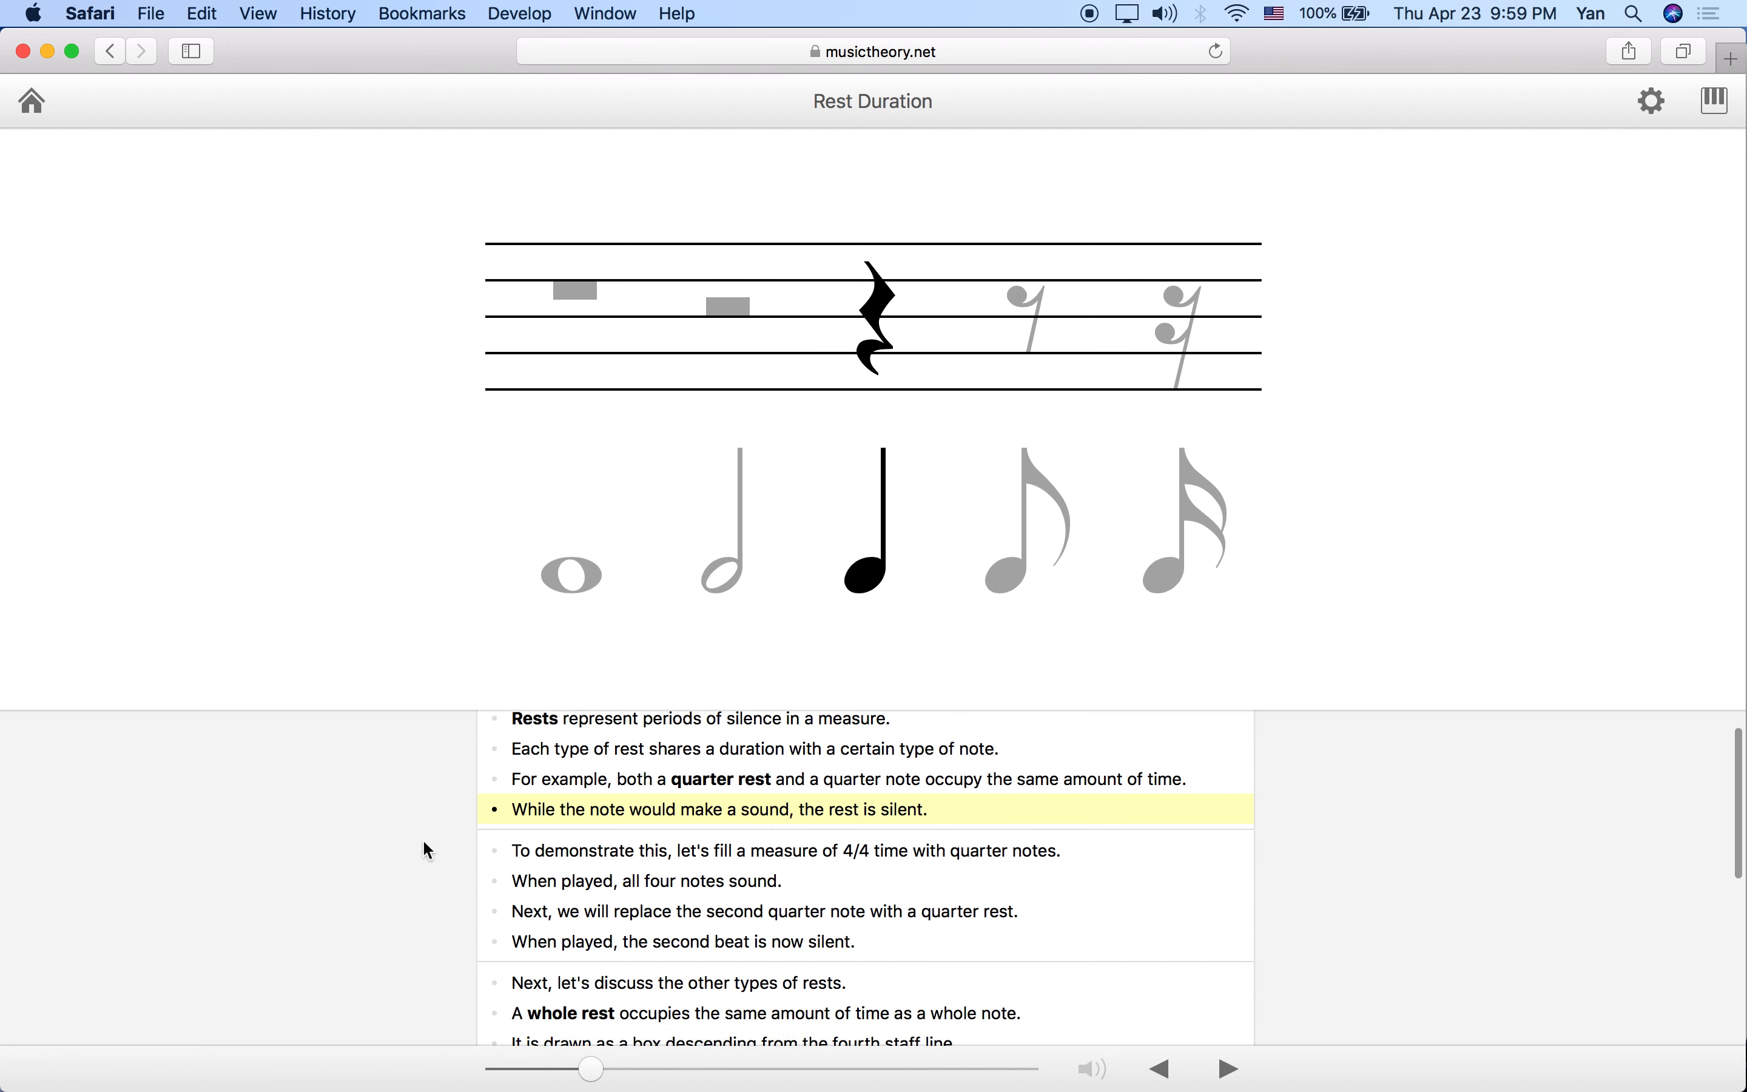
scroll(down, 3)
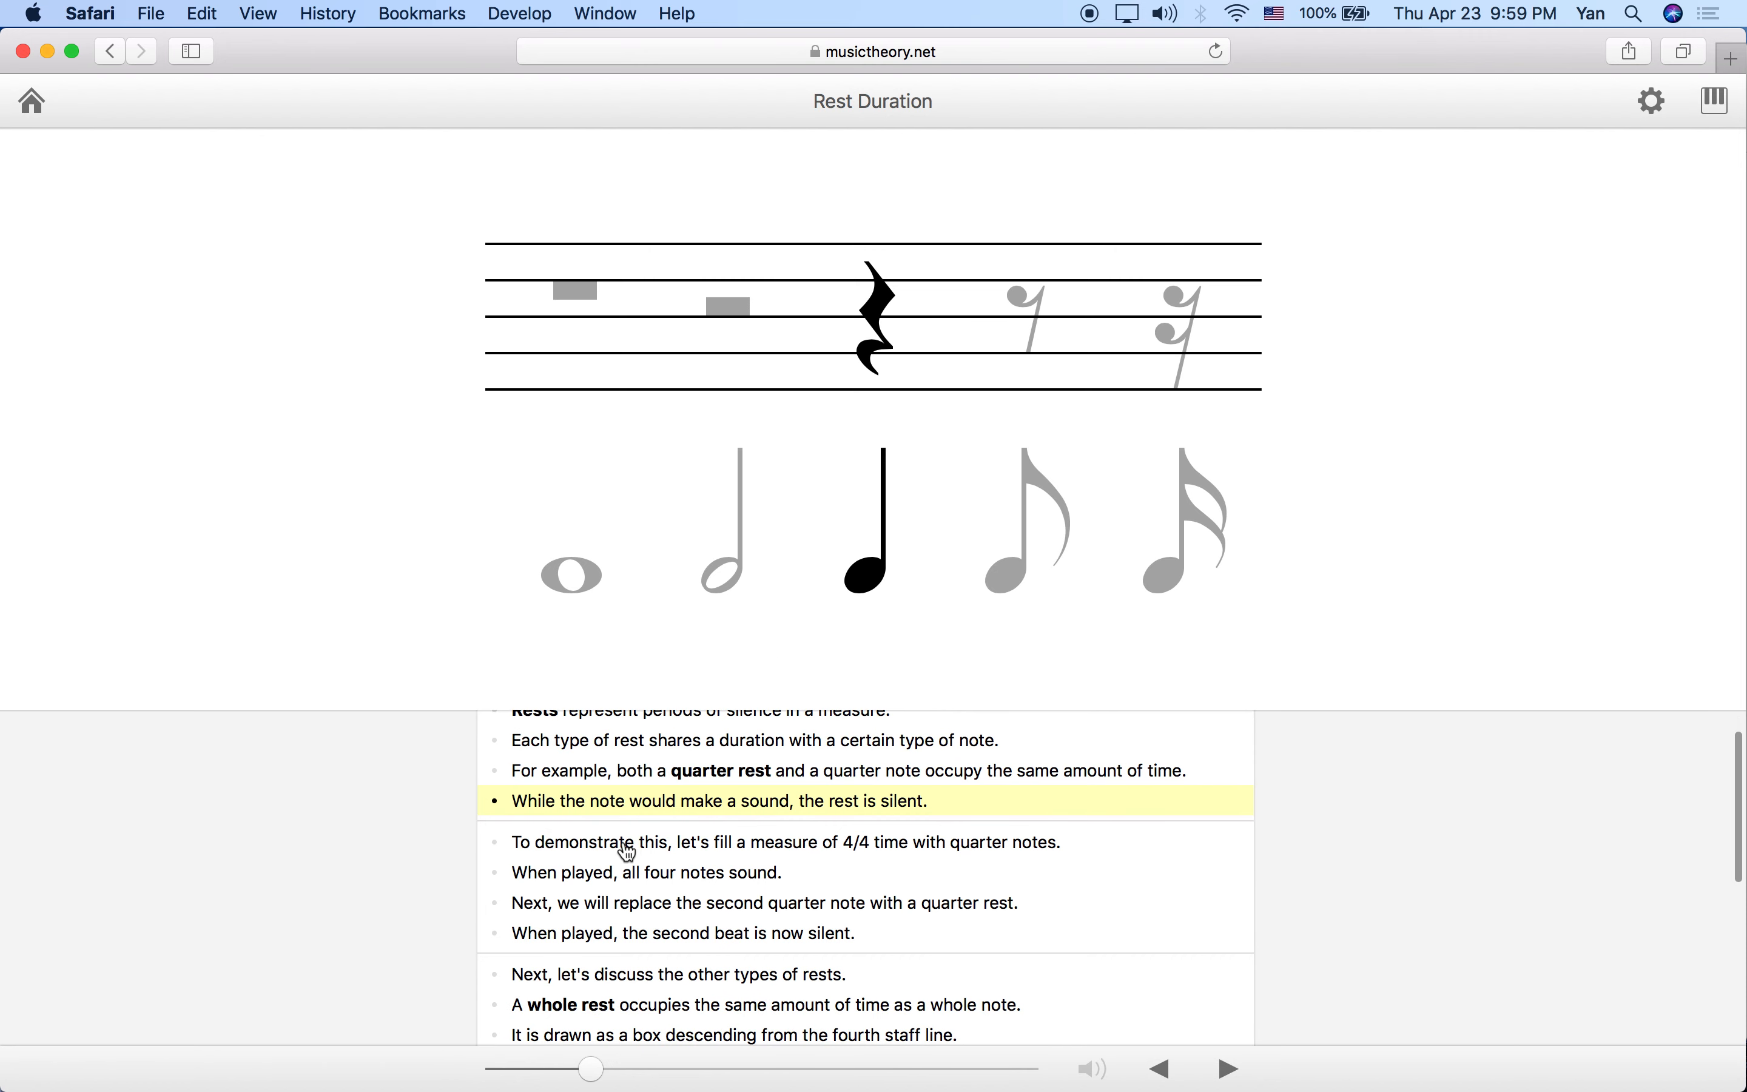
Reach the 4/4 measure of four quarter notes and play it so all four sound
click(1225, 1069)
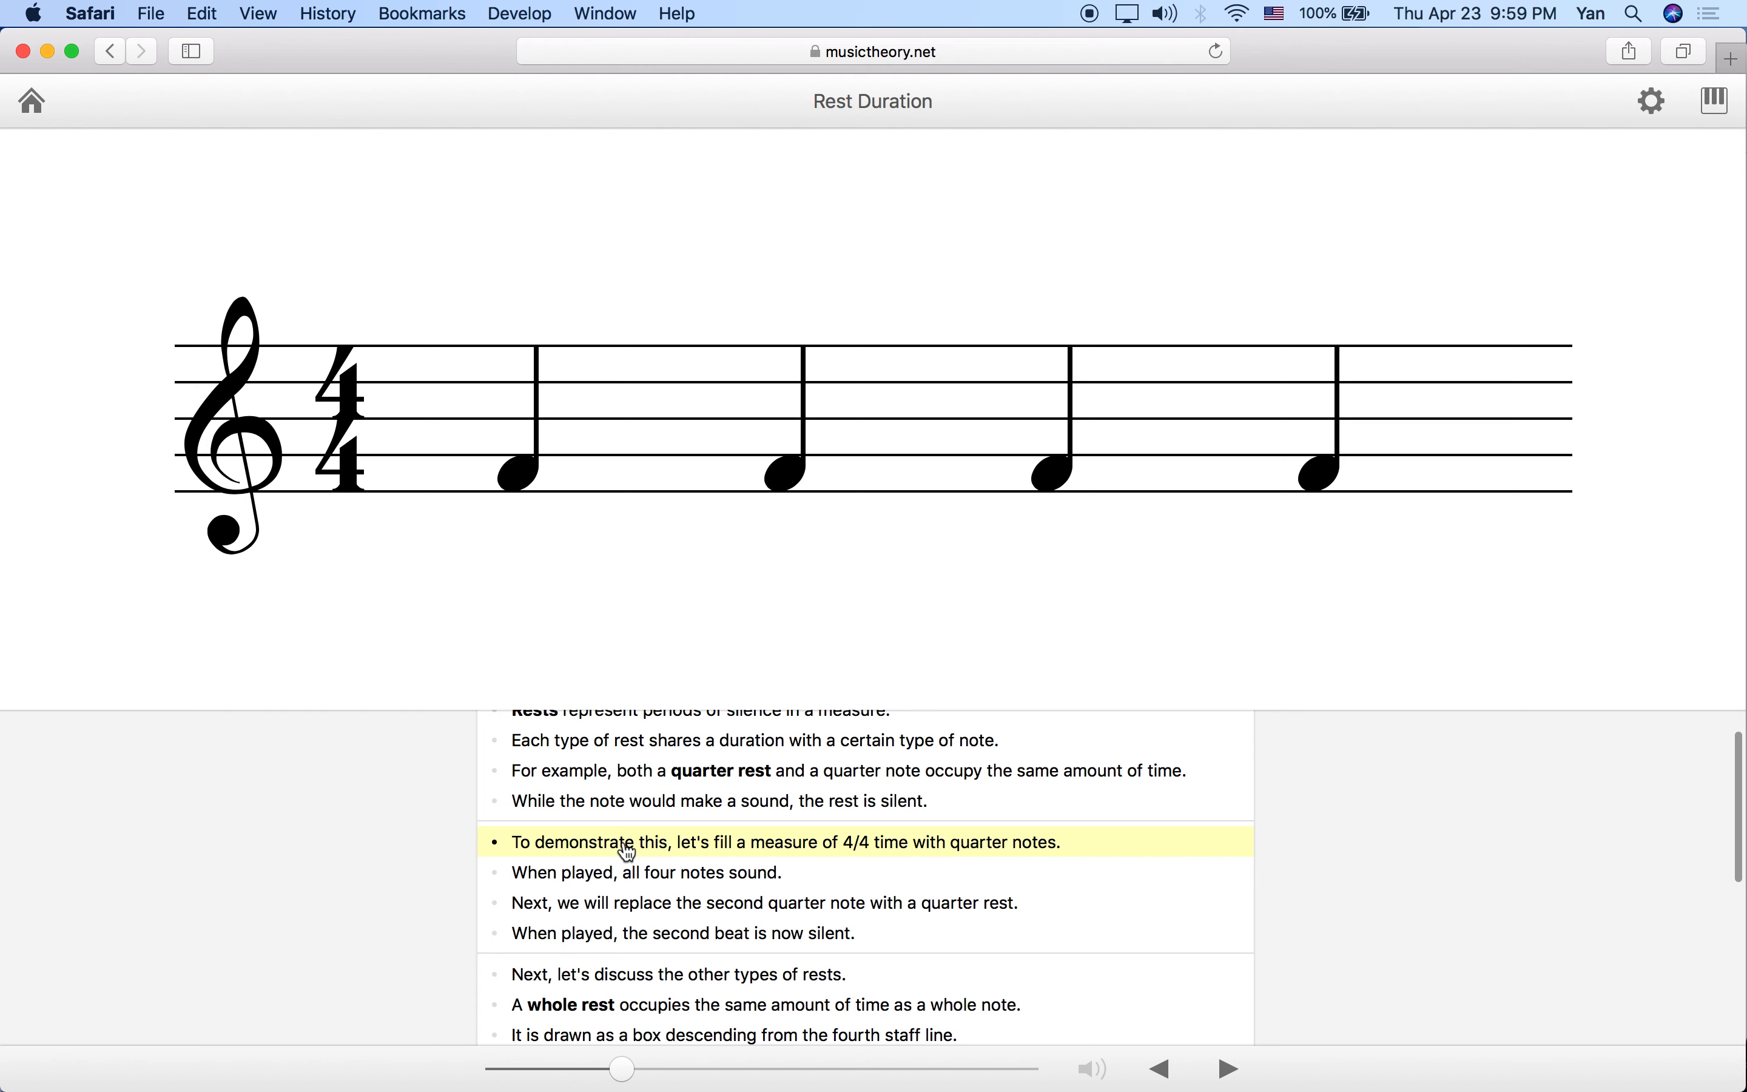
mouse_move(565, 619)
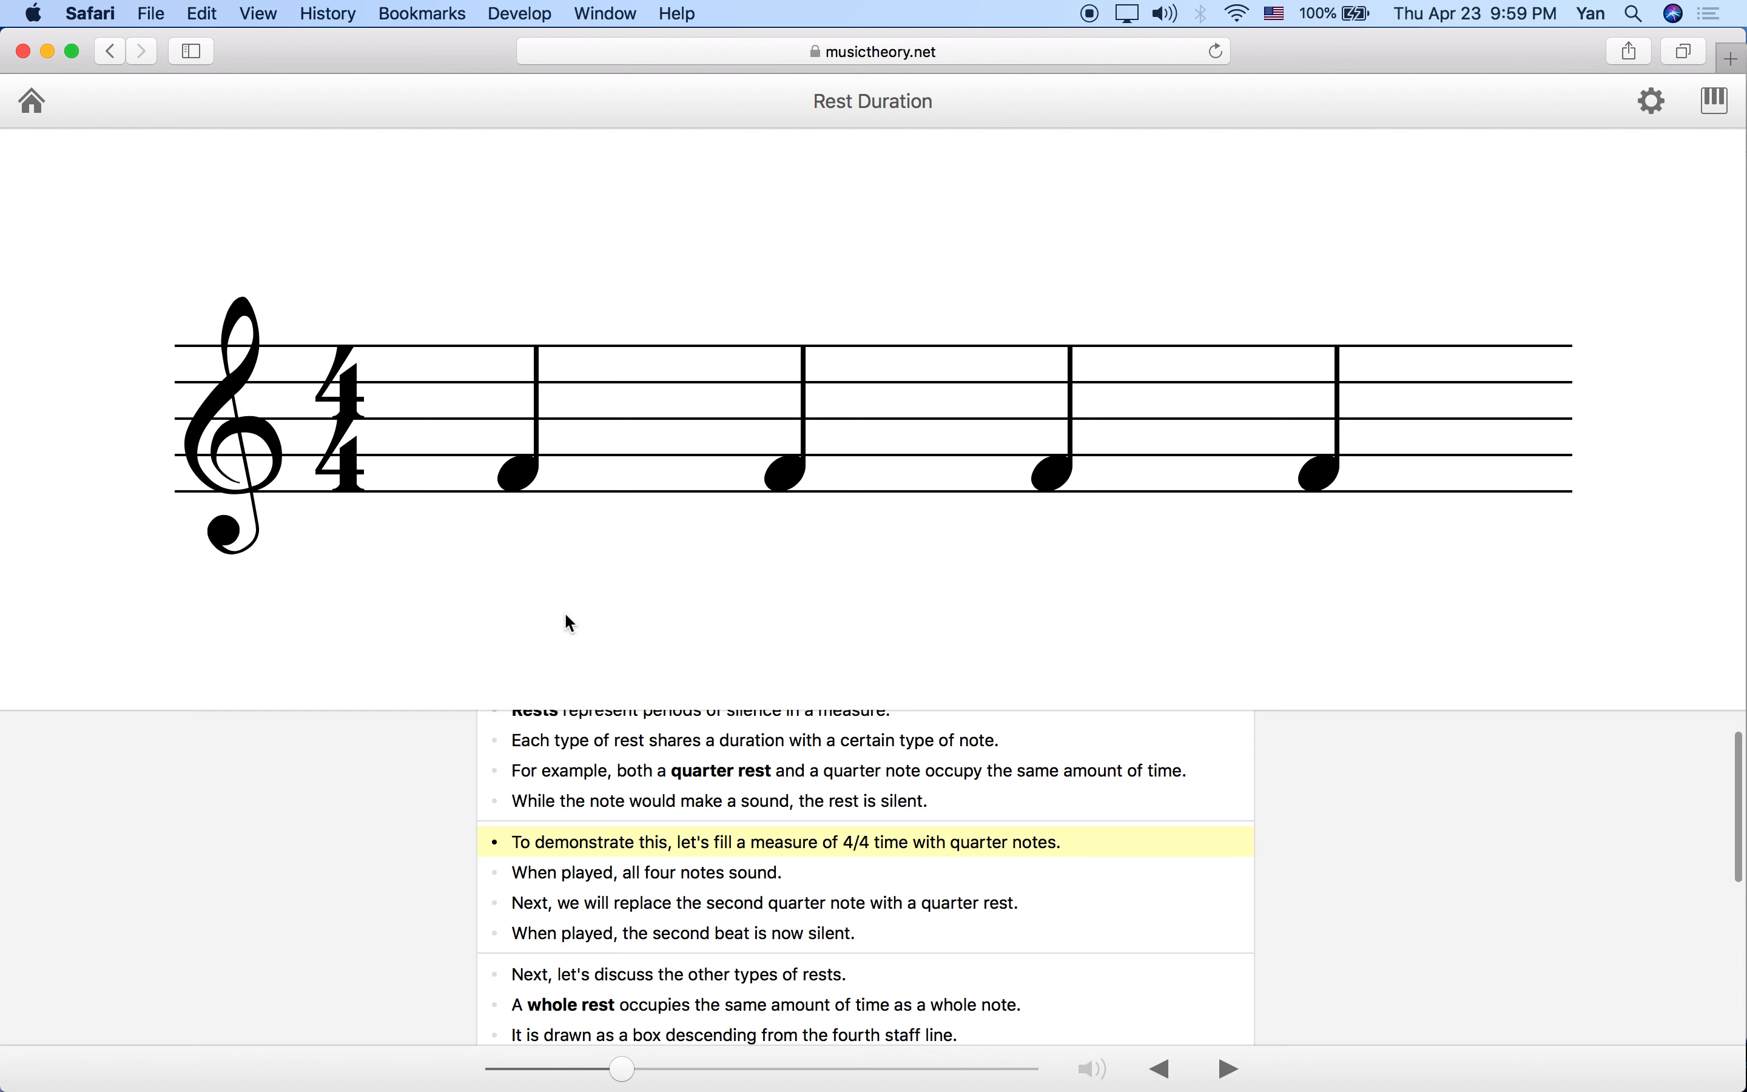
mouse_move(364, 376)
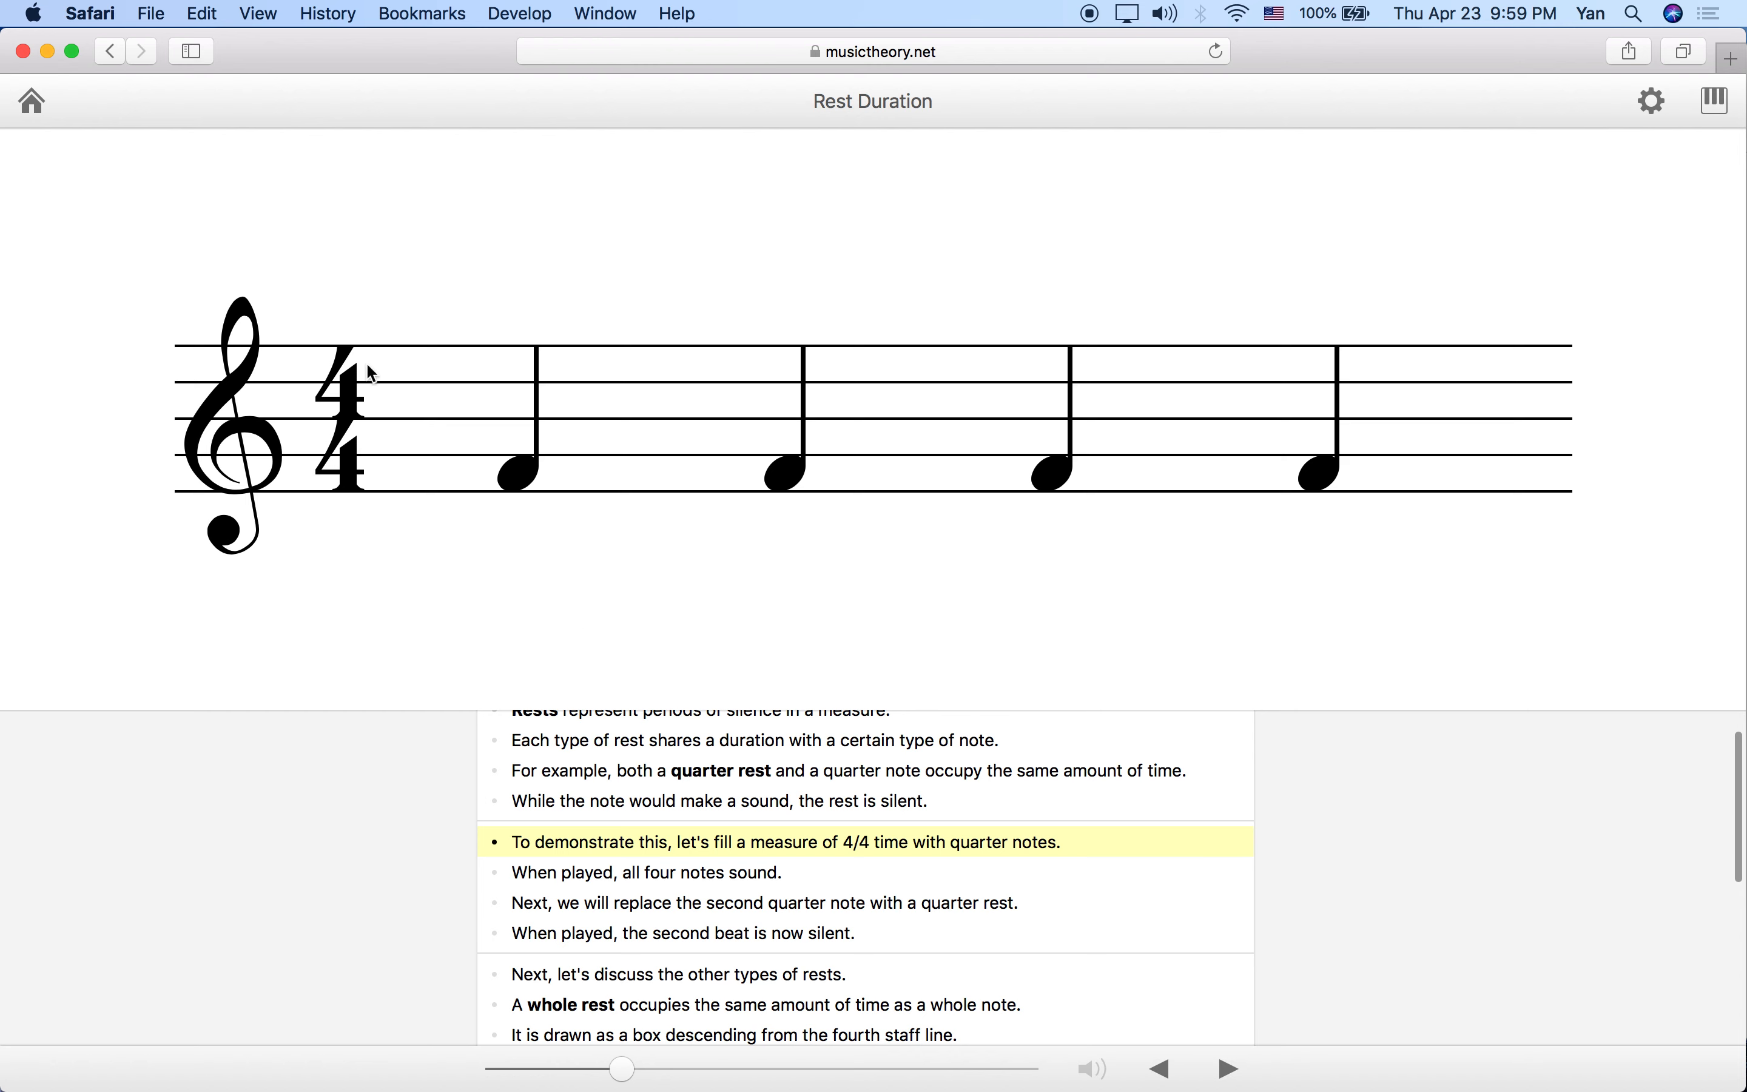
mouse_move(846, 653)
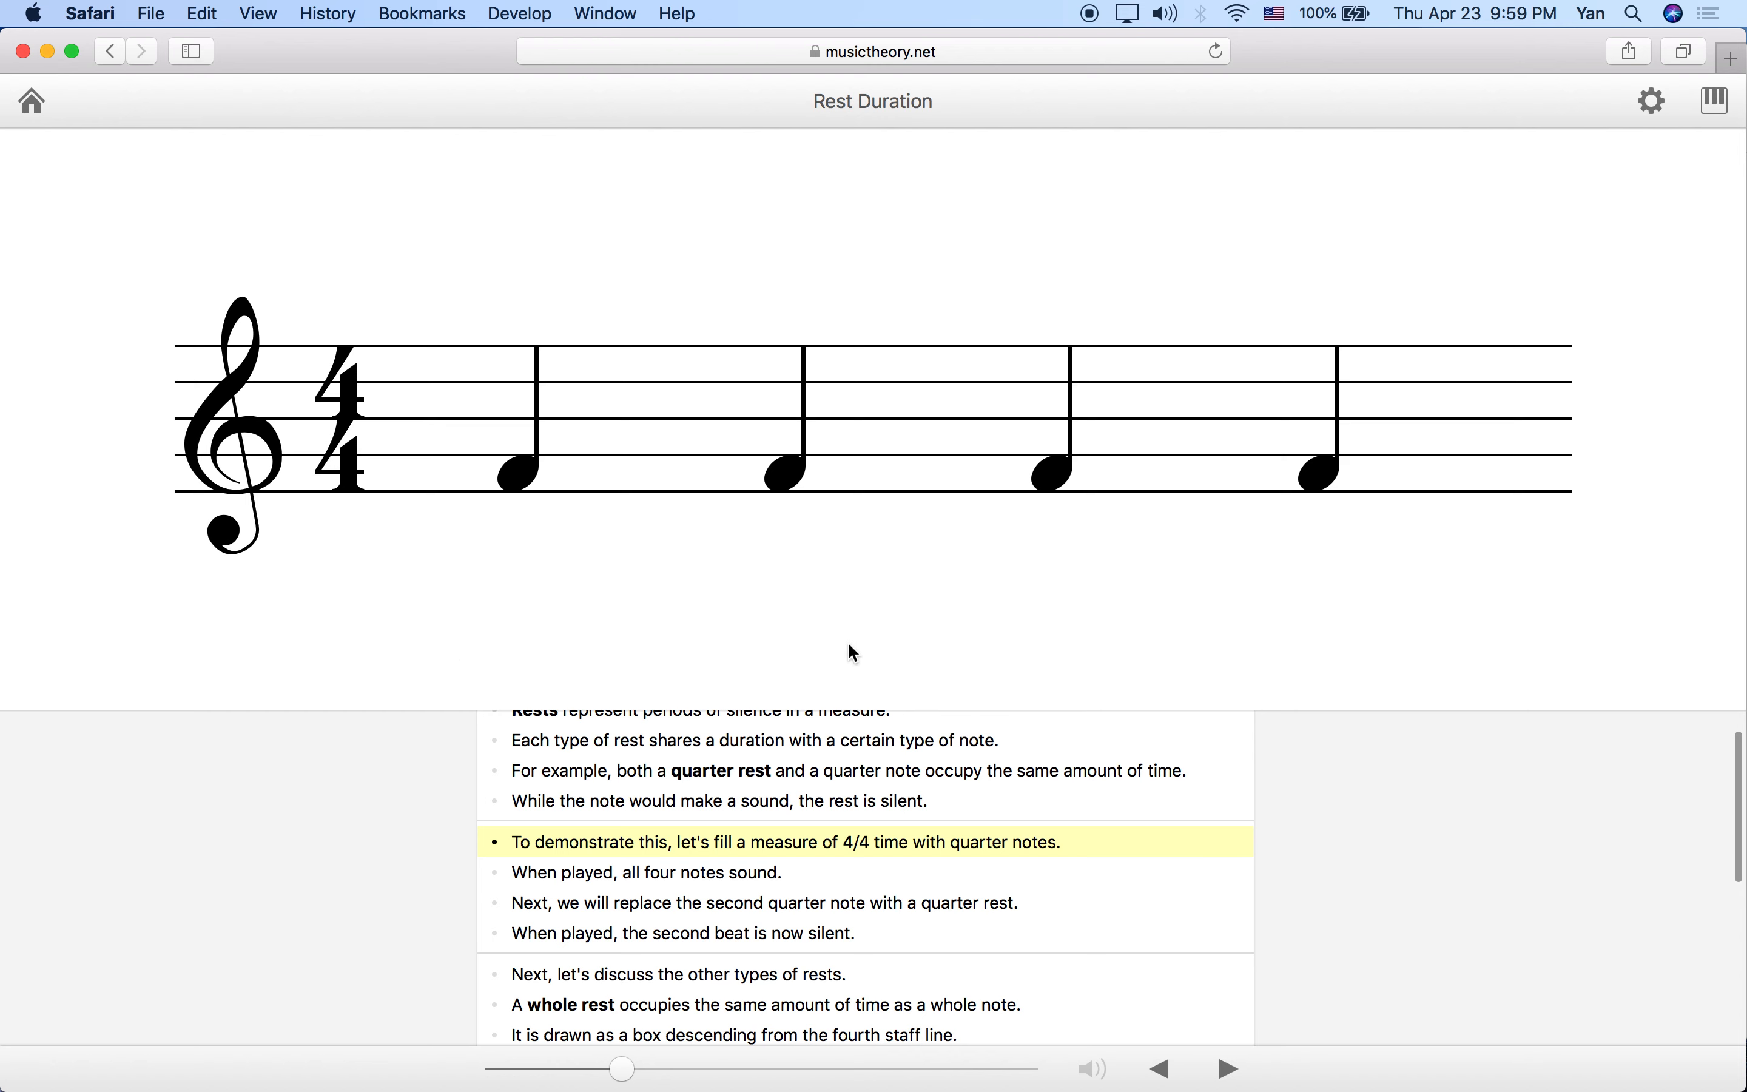
mouse_move(507, 517)
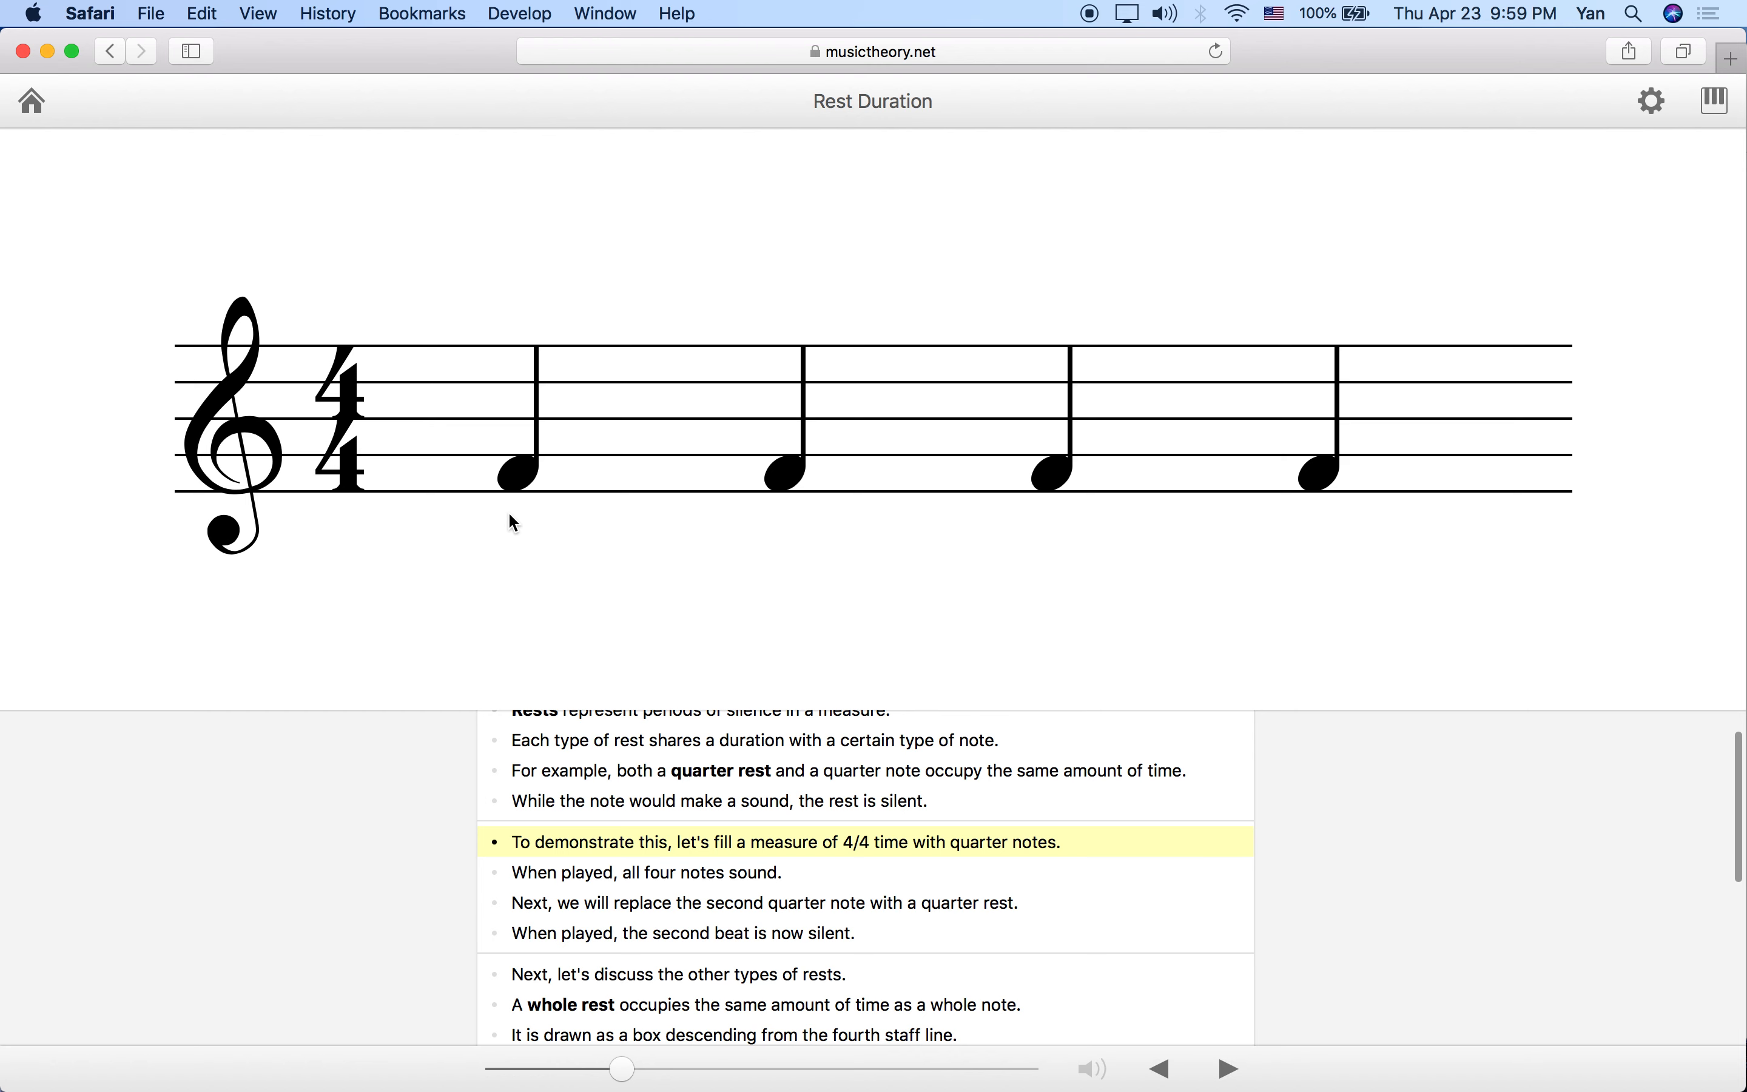
mouse_move(585, 577)
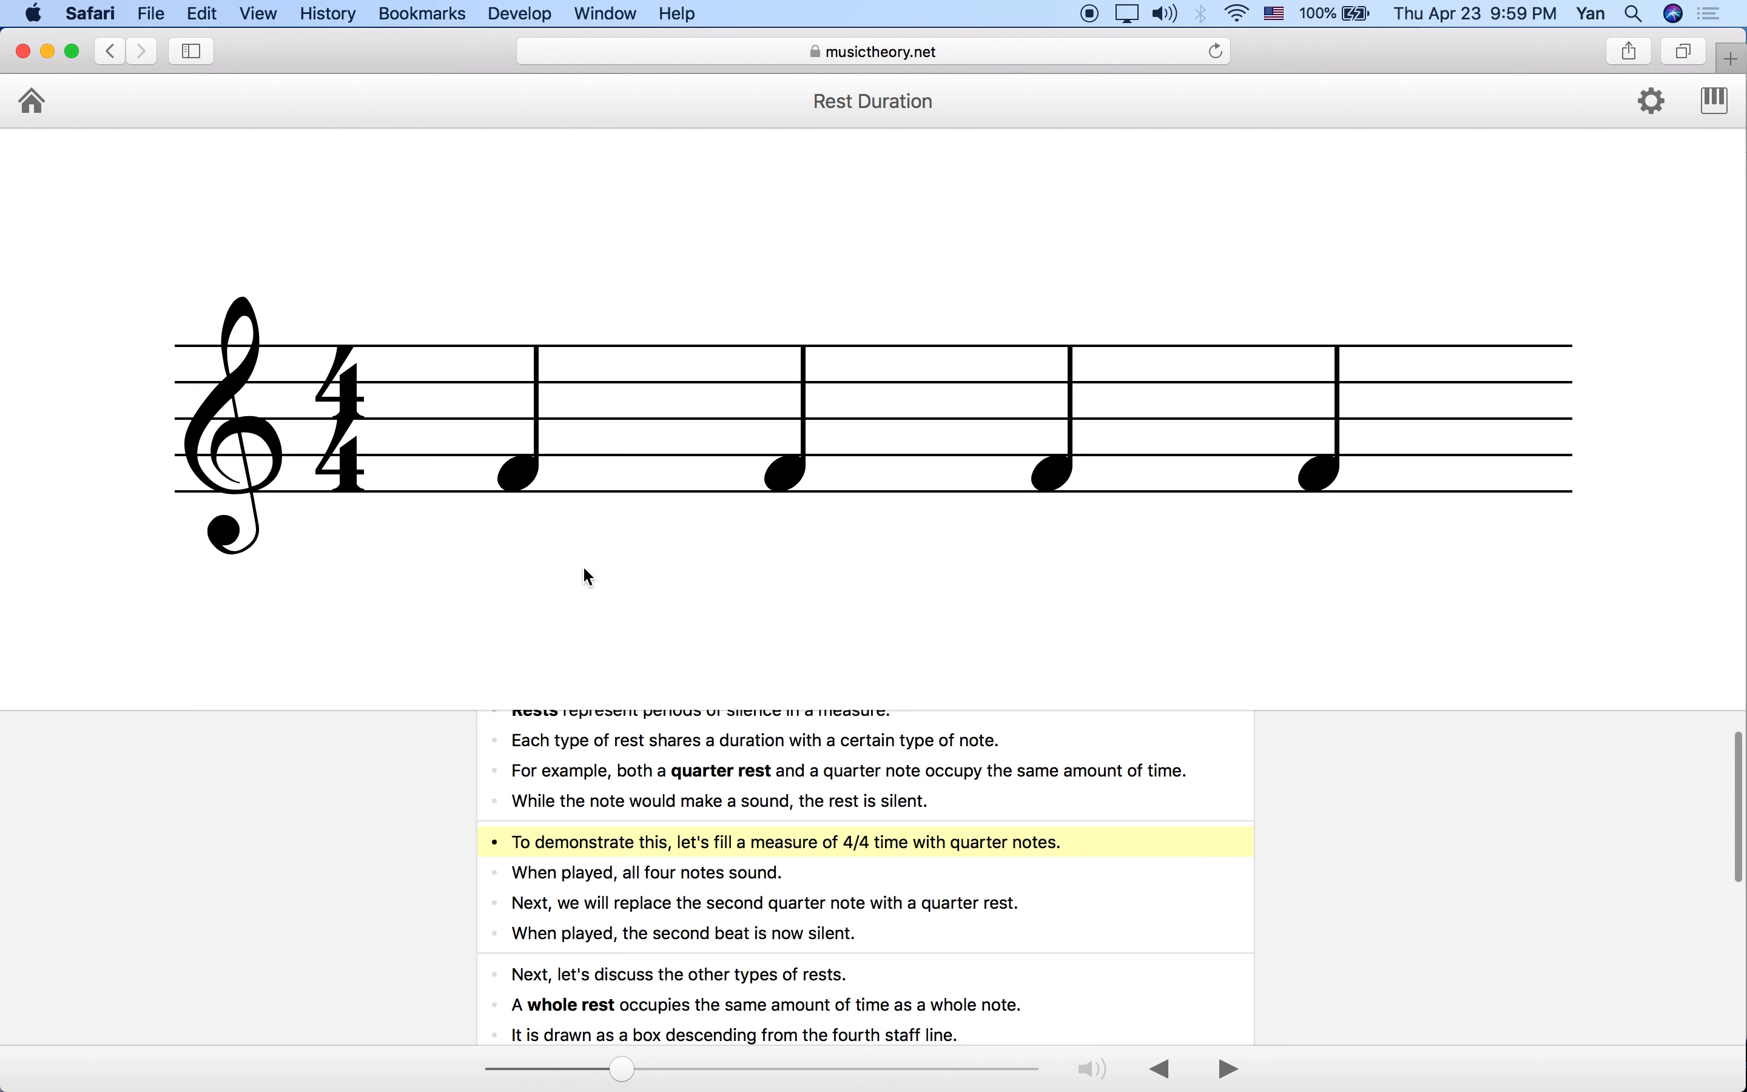
mouse_move(417, 615)
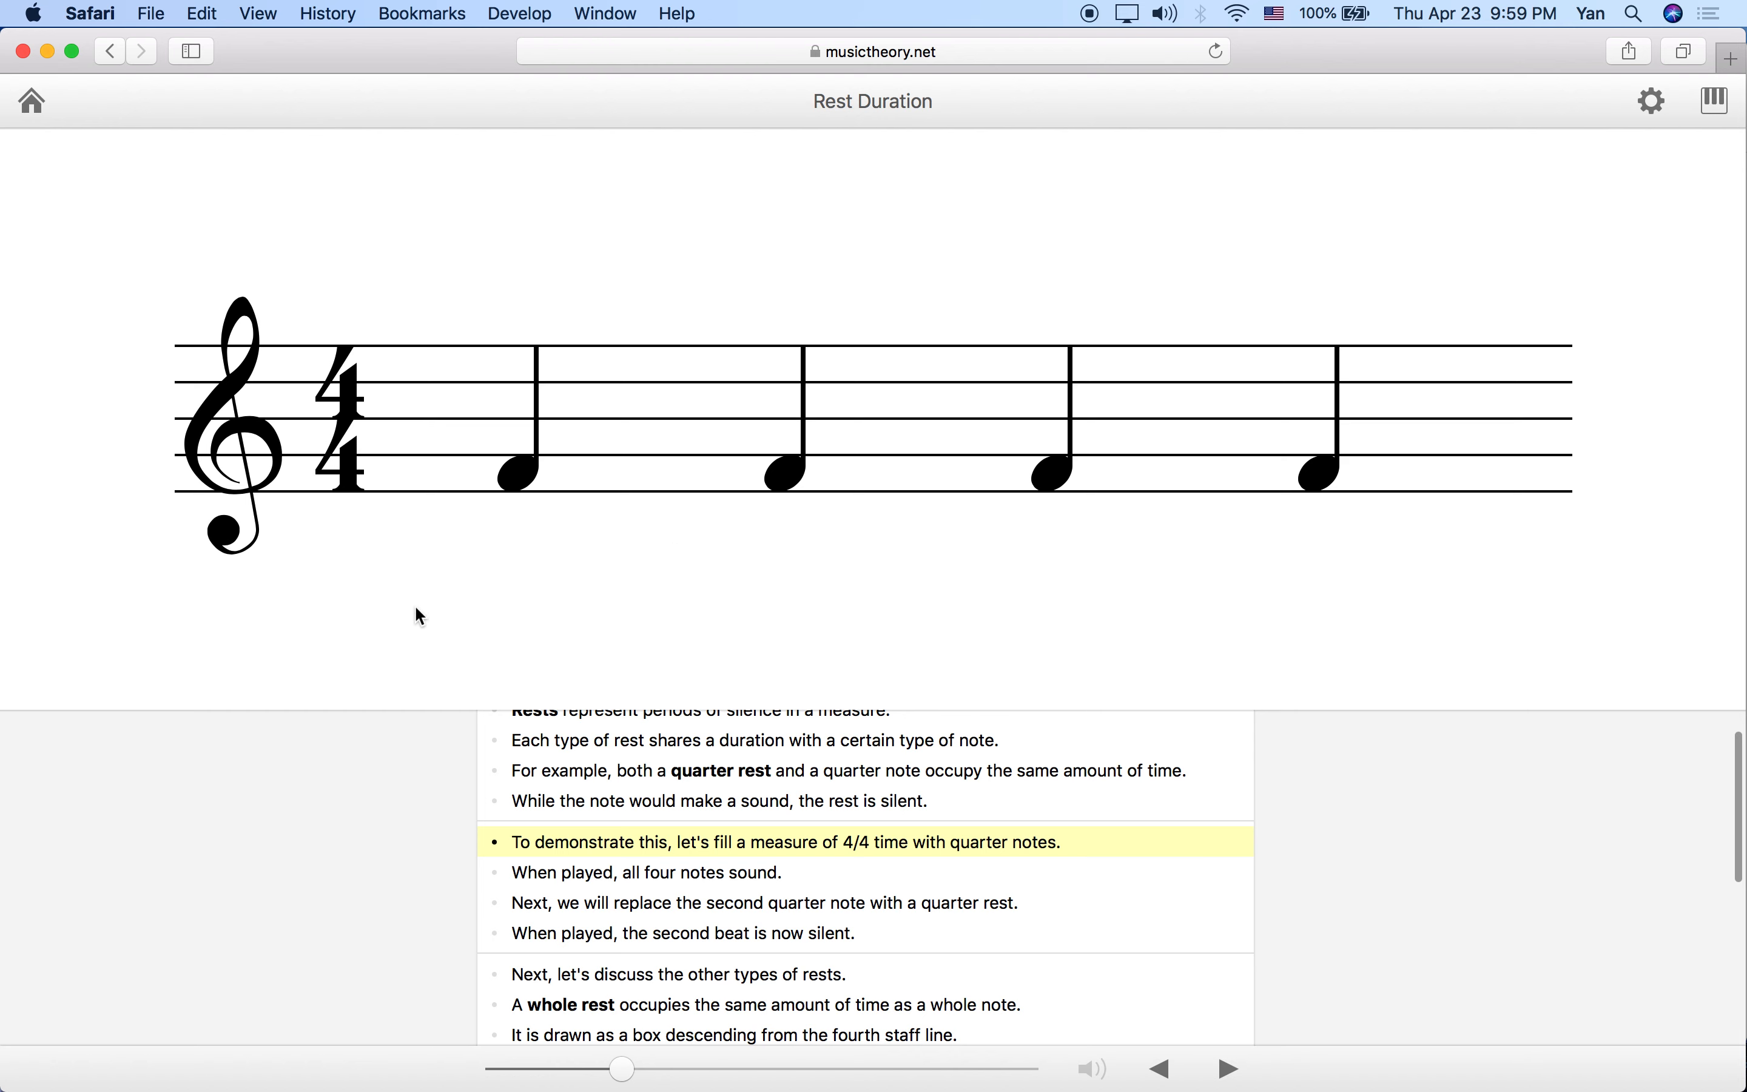
click(1226, 1069)
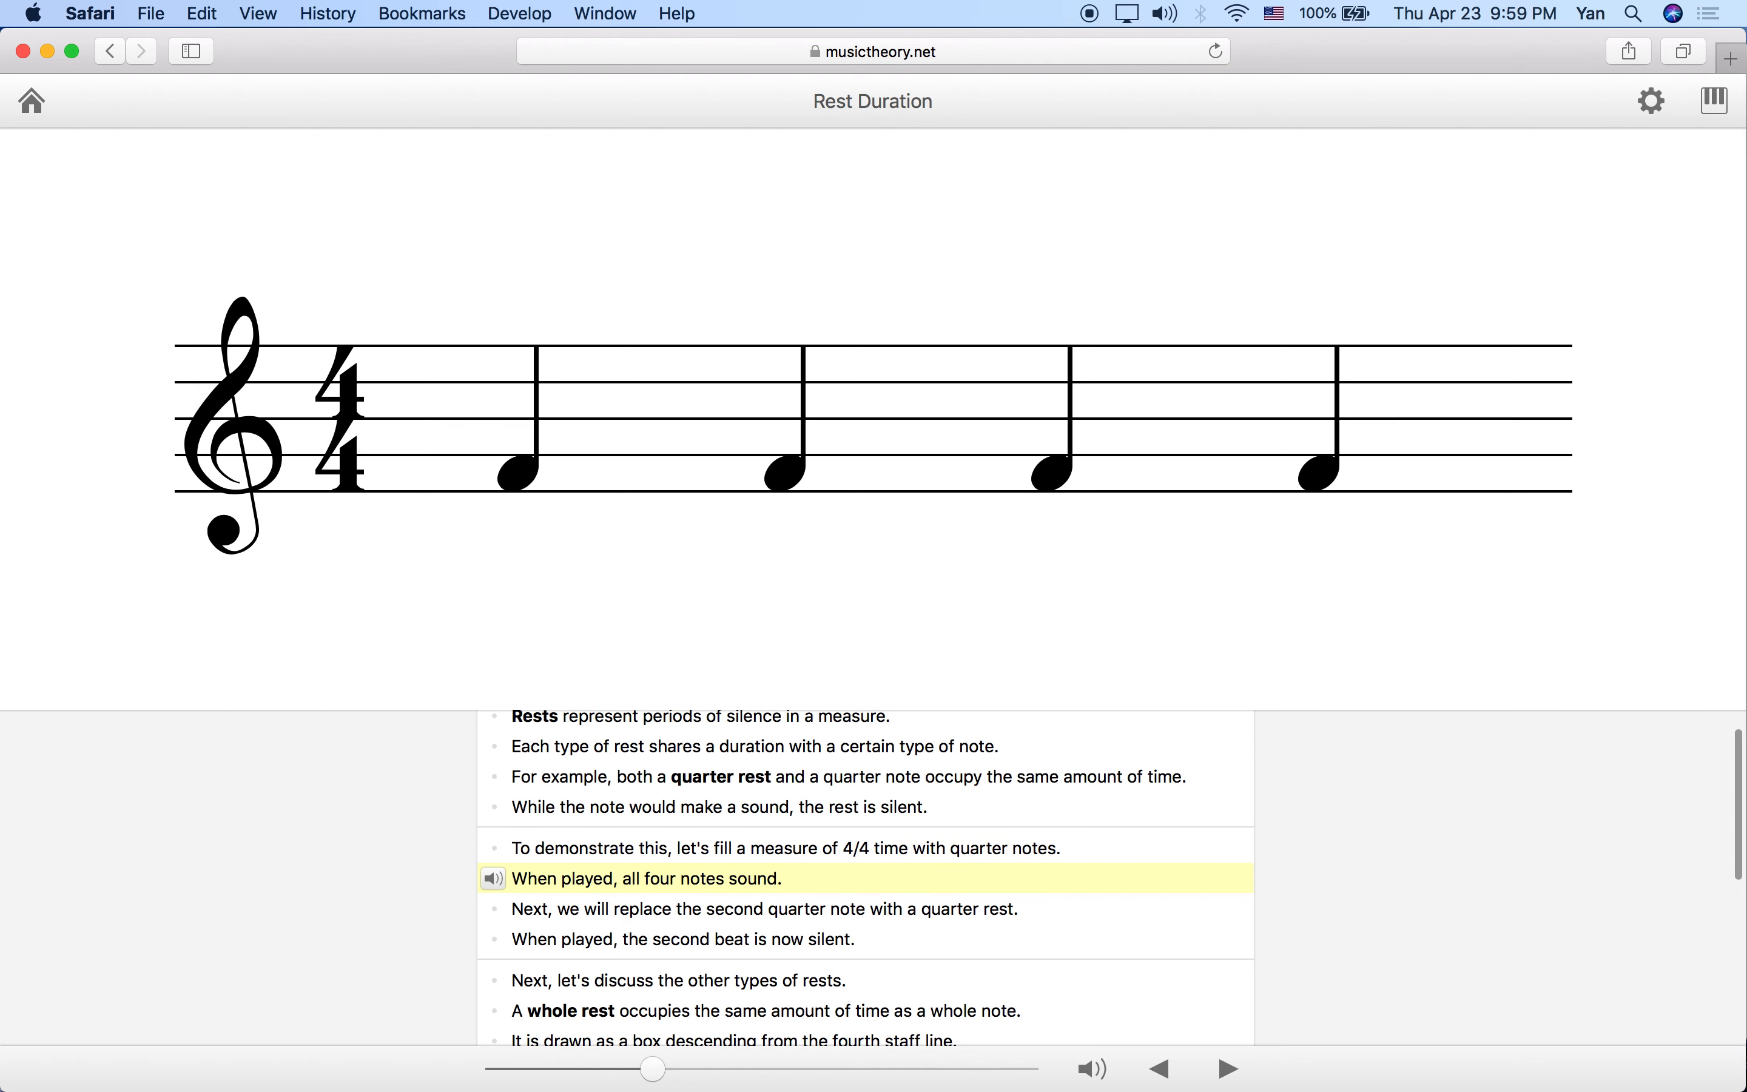
mouse_move(493, 880)
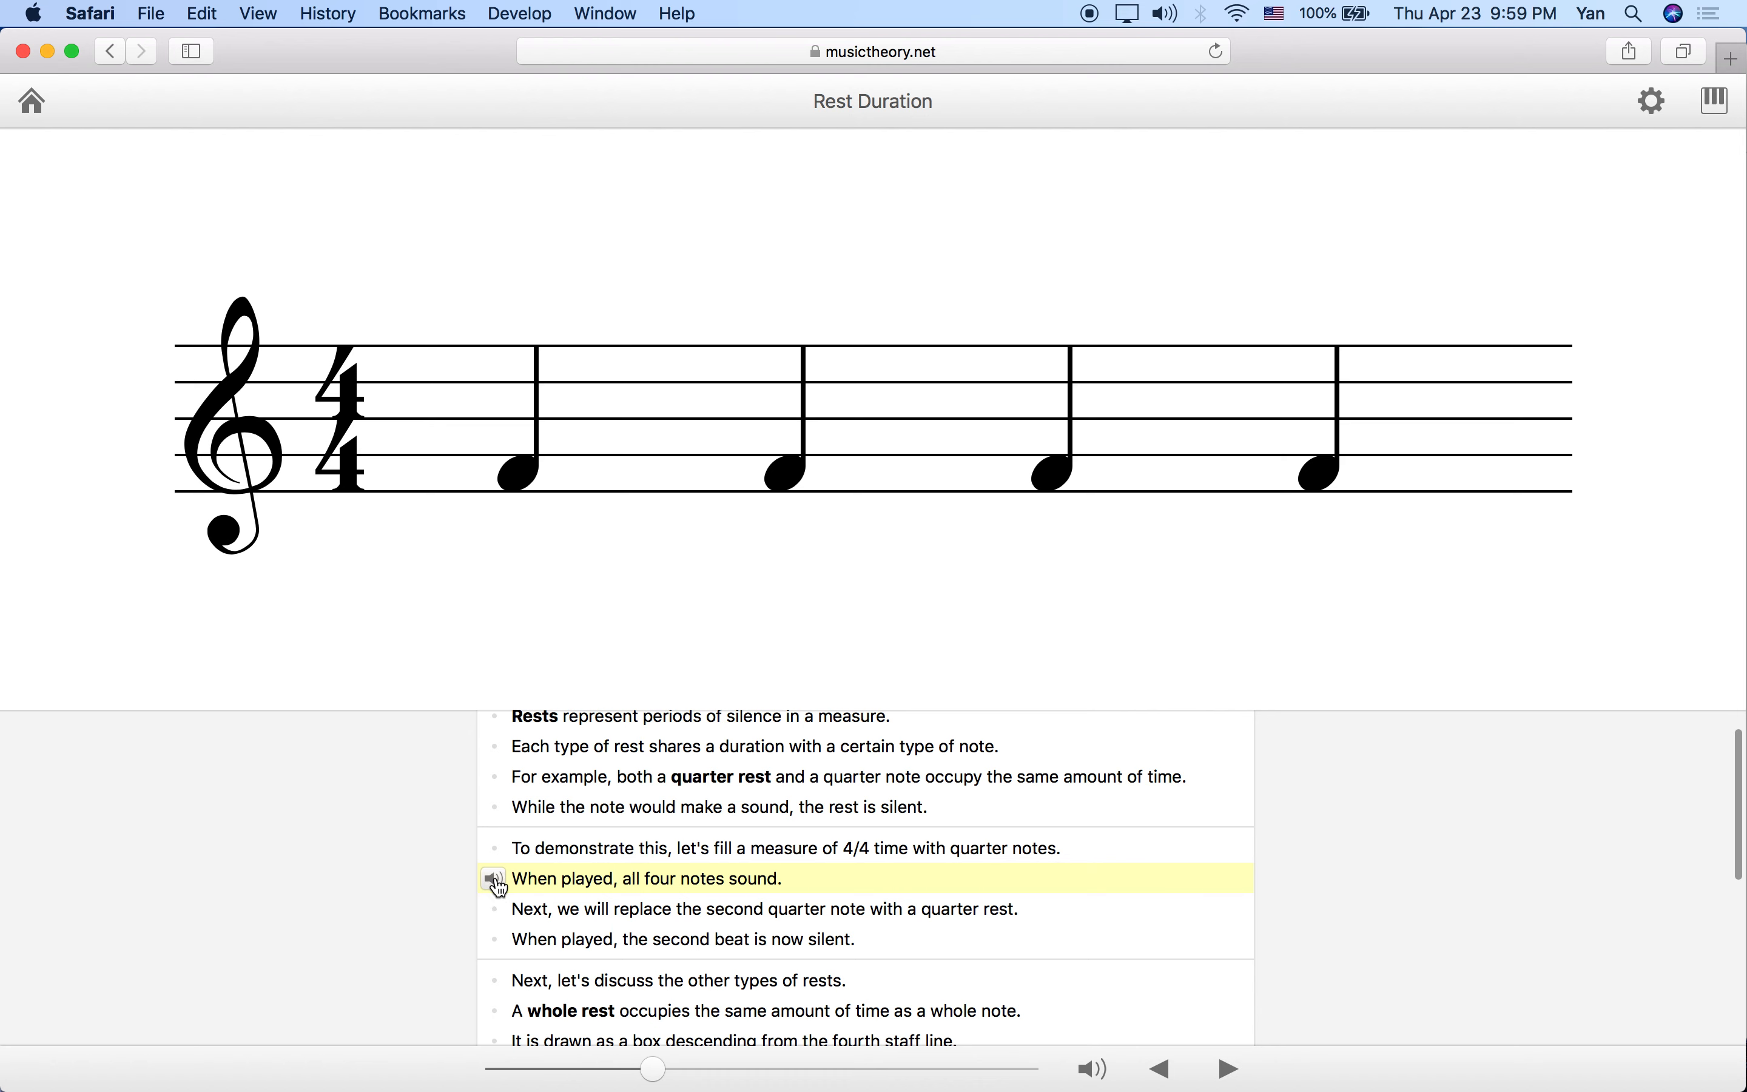
click(492, 879)
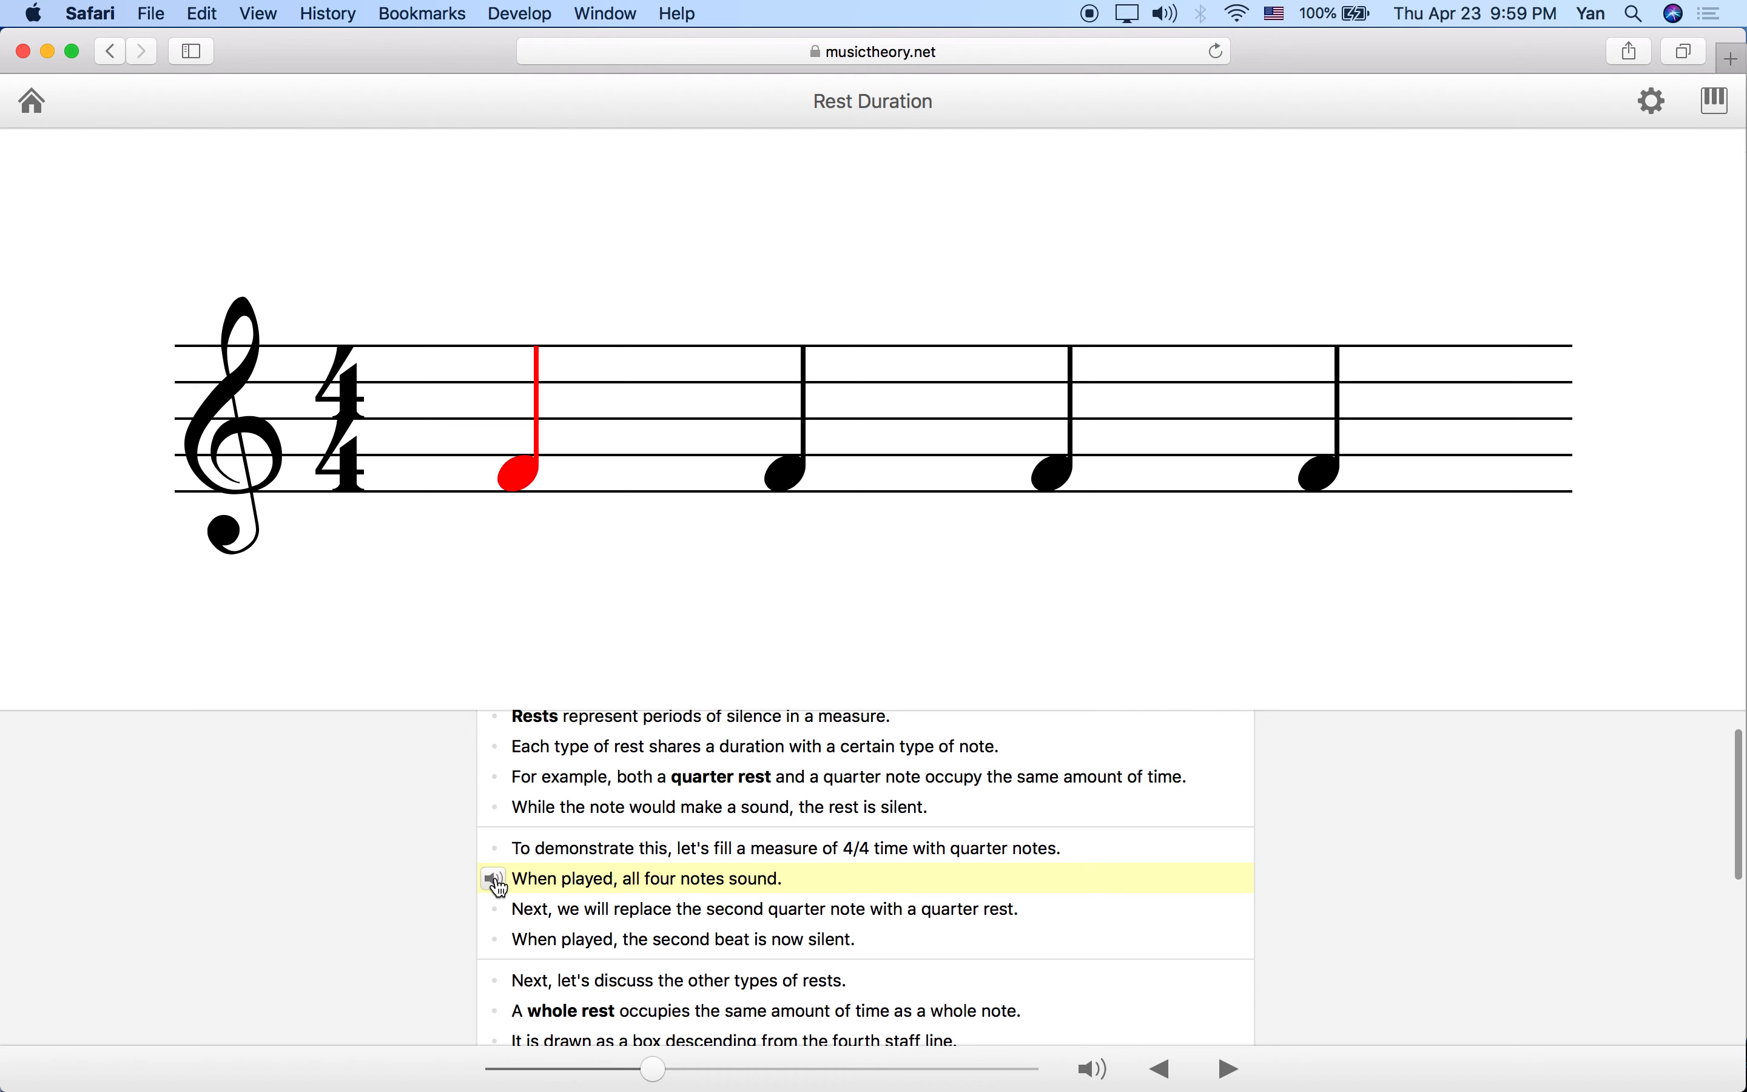
click(492, 878)
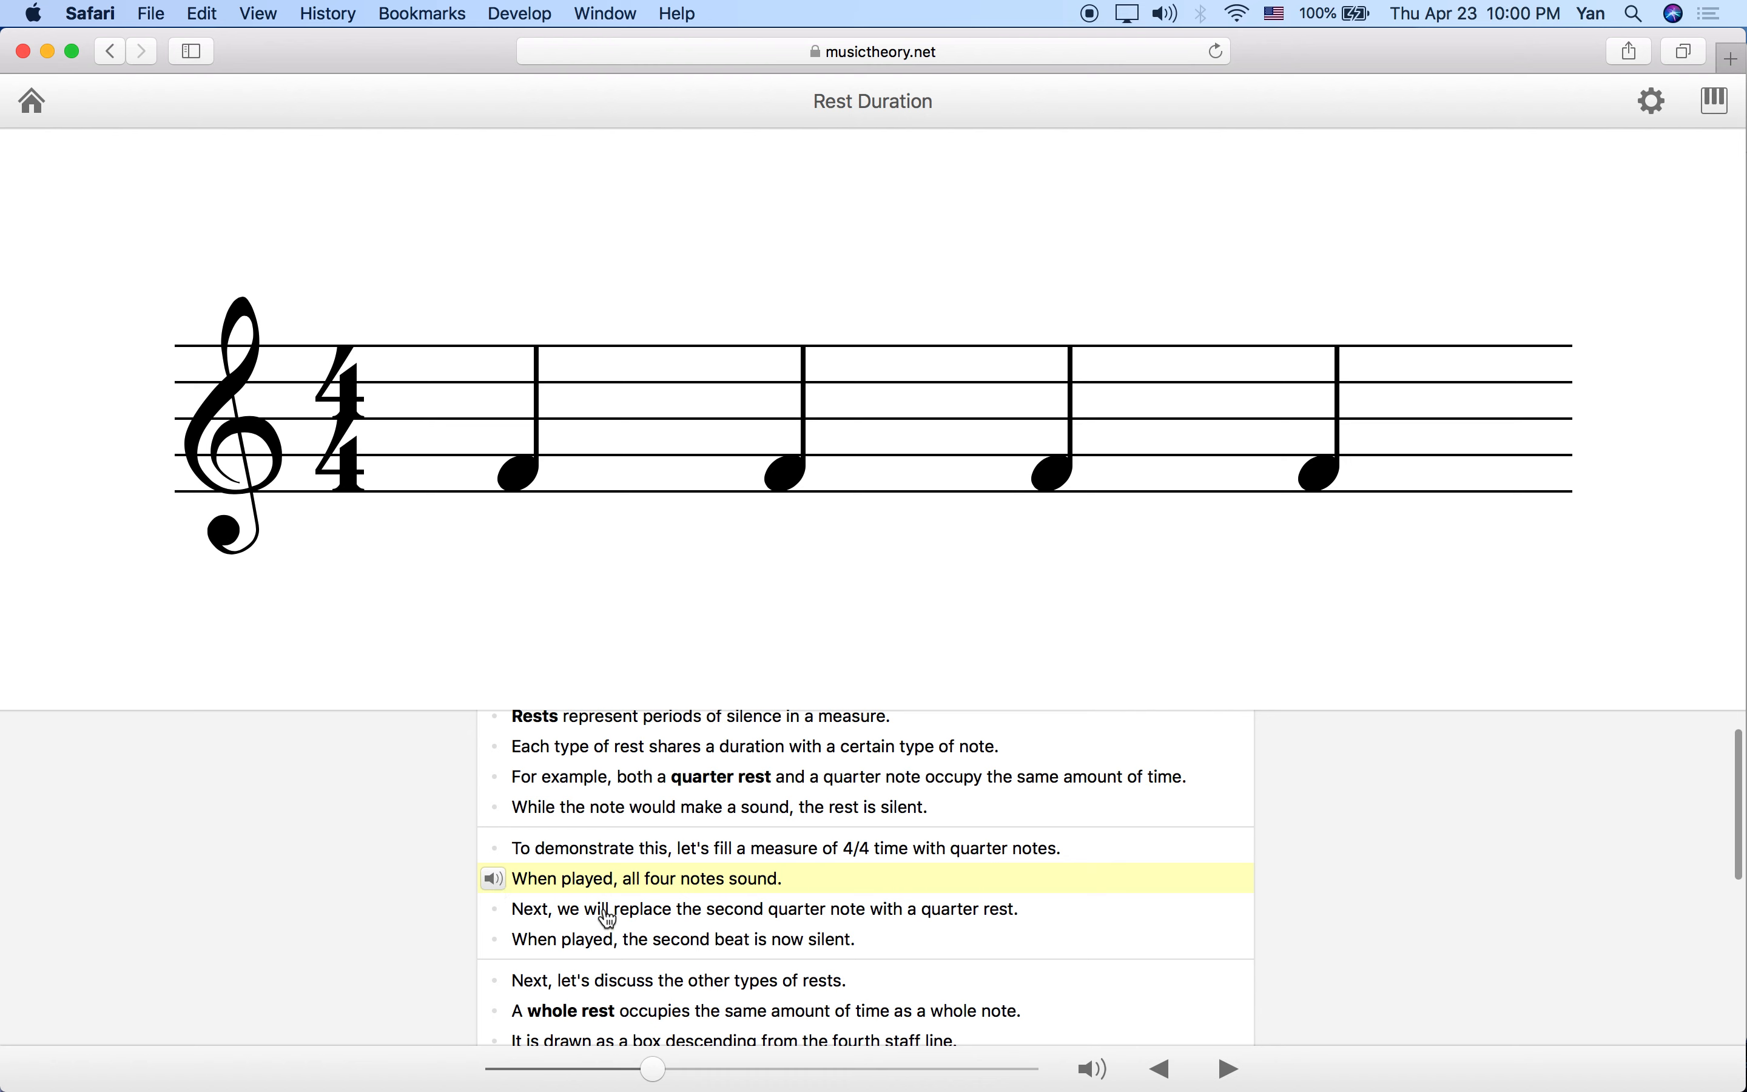
Replace the second quarter note with a quarter rest, play the silent beat twice, then move to other rest types
click(1228, 1069)
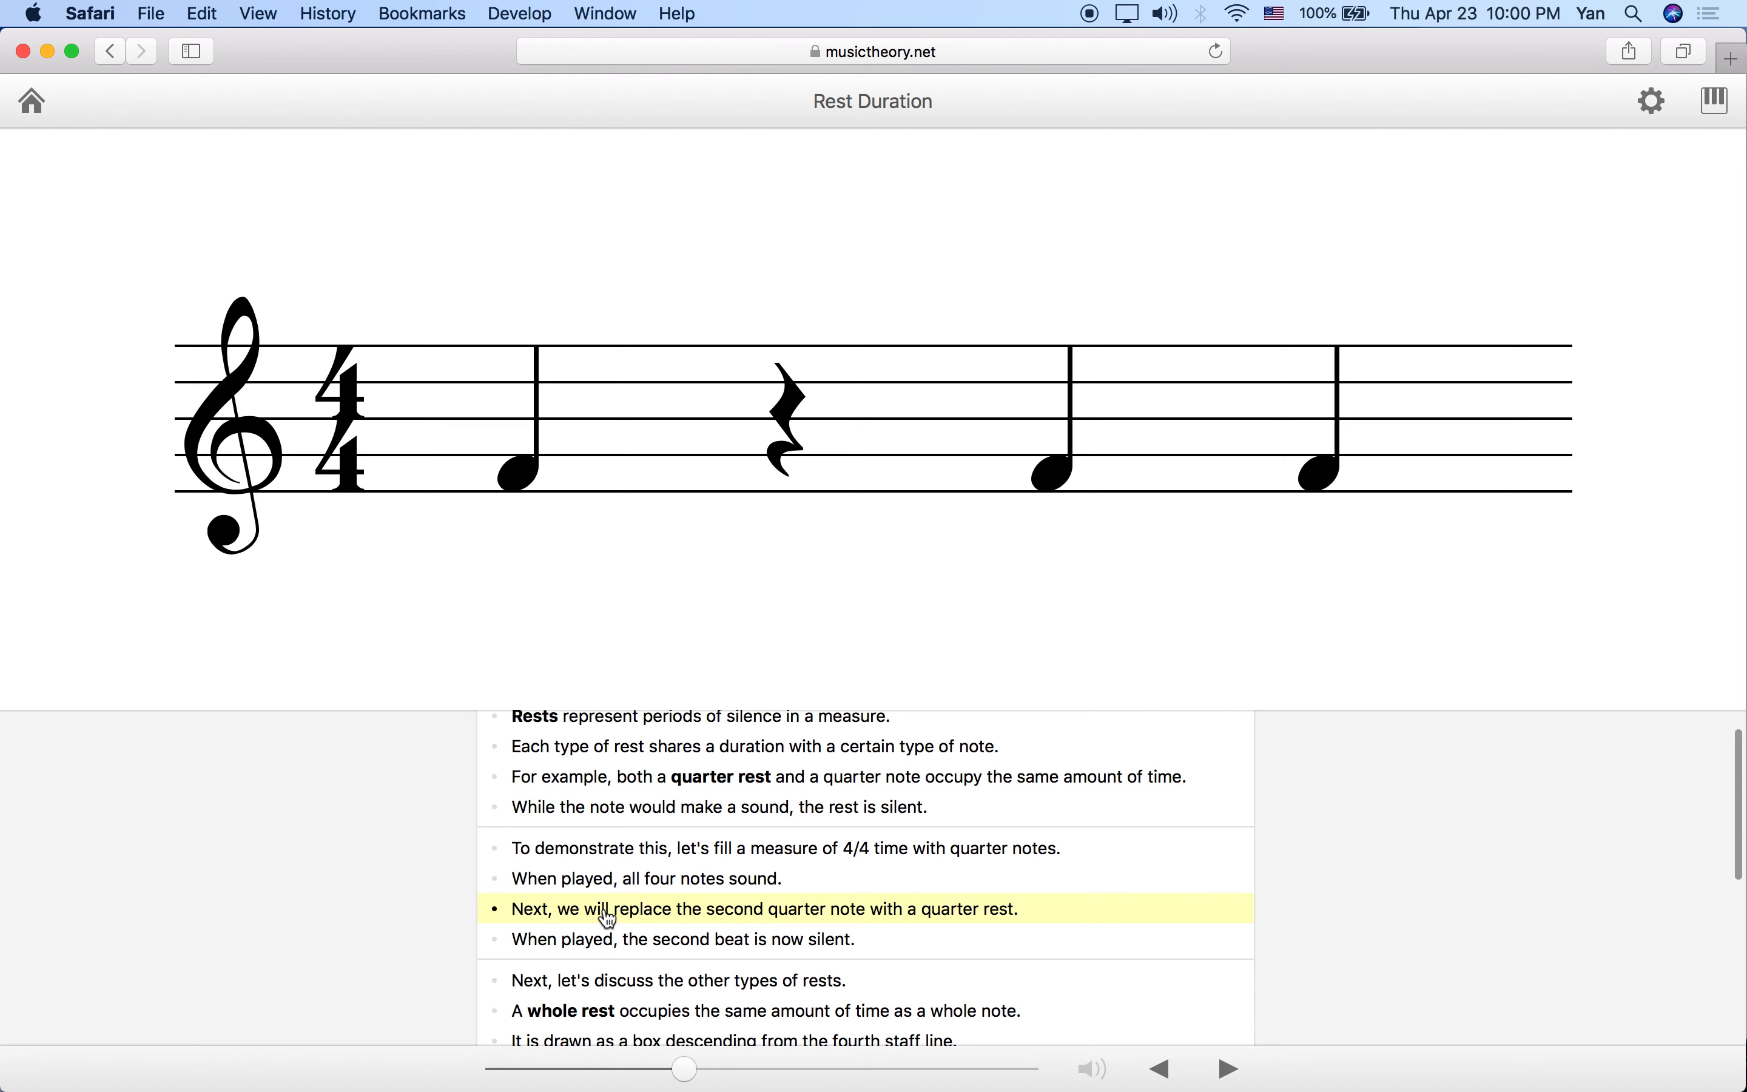
mouse_move(564, 946)
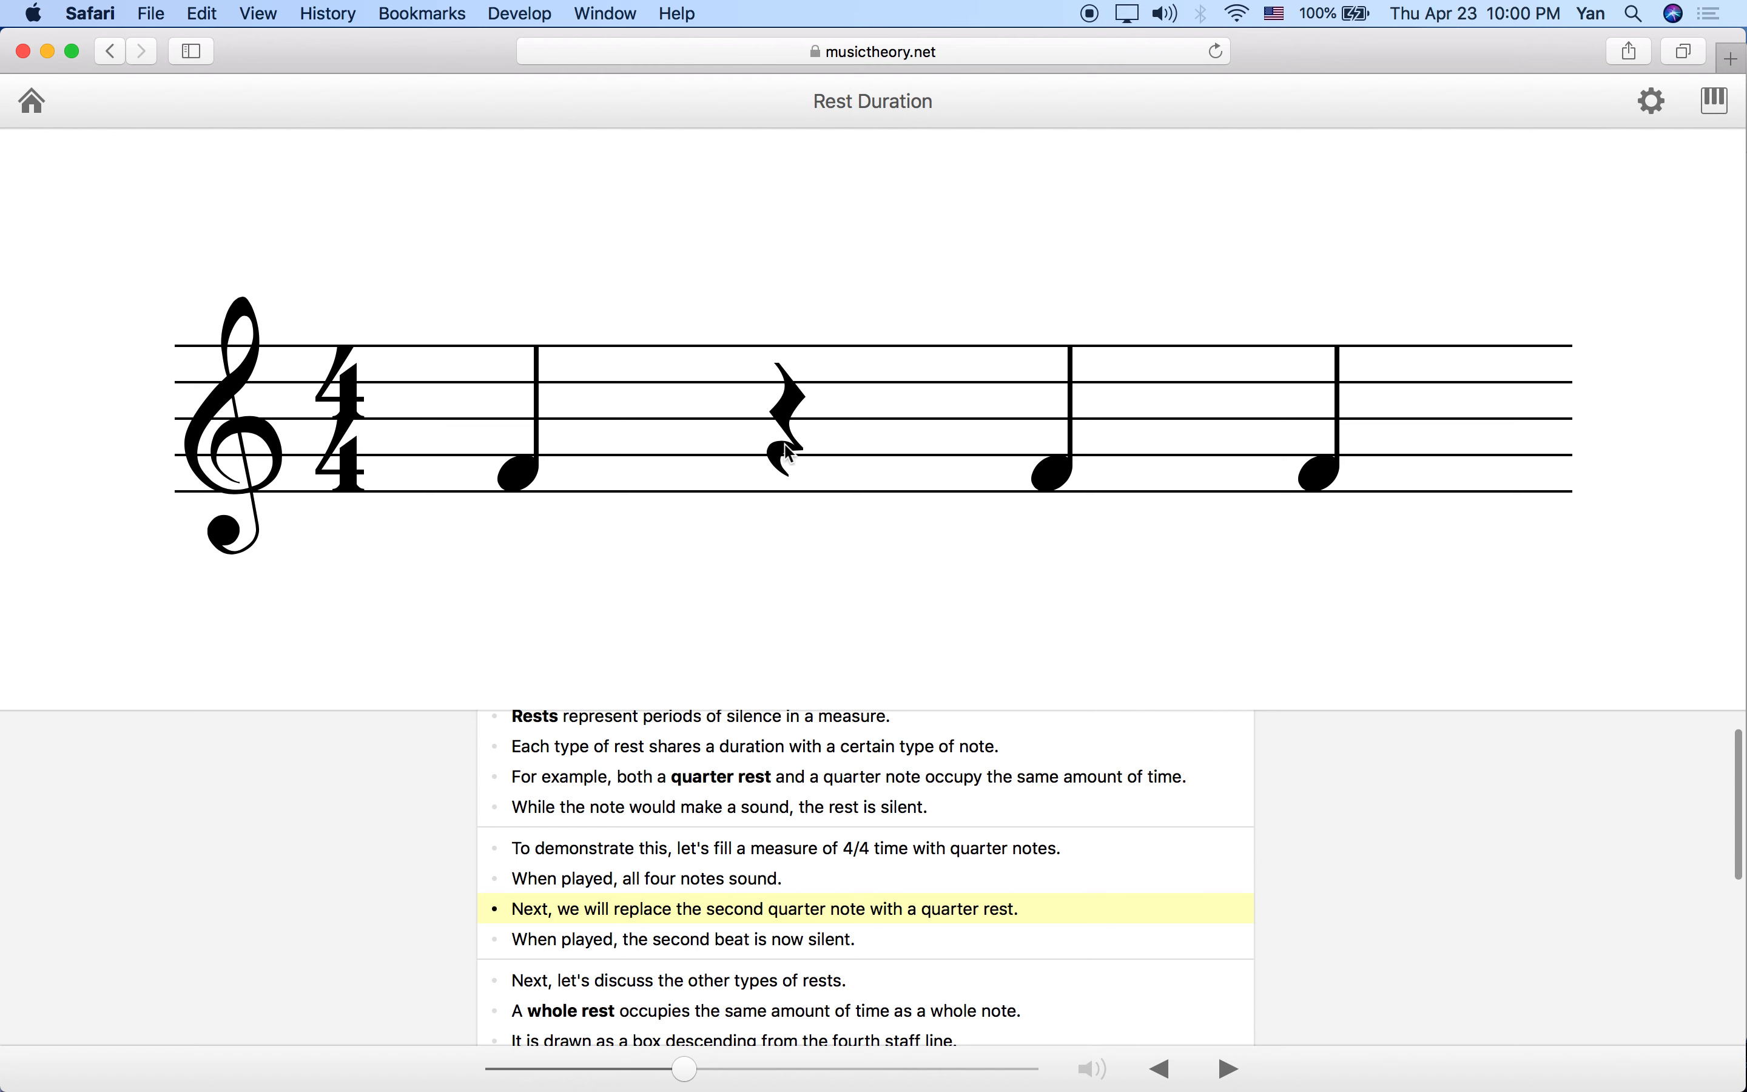
mouse_move(810, 434)
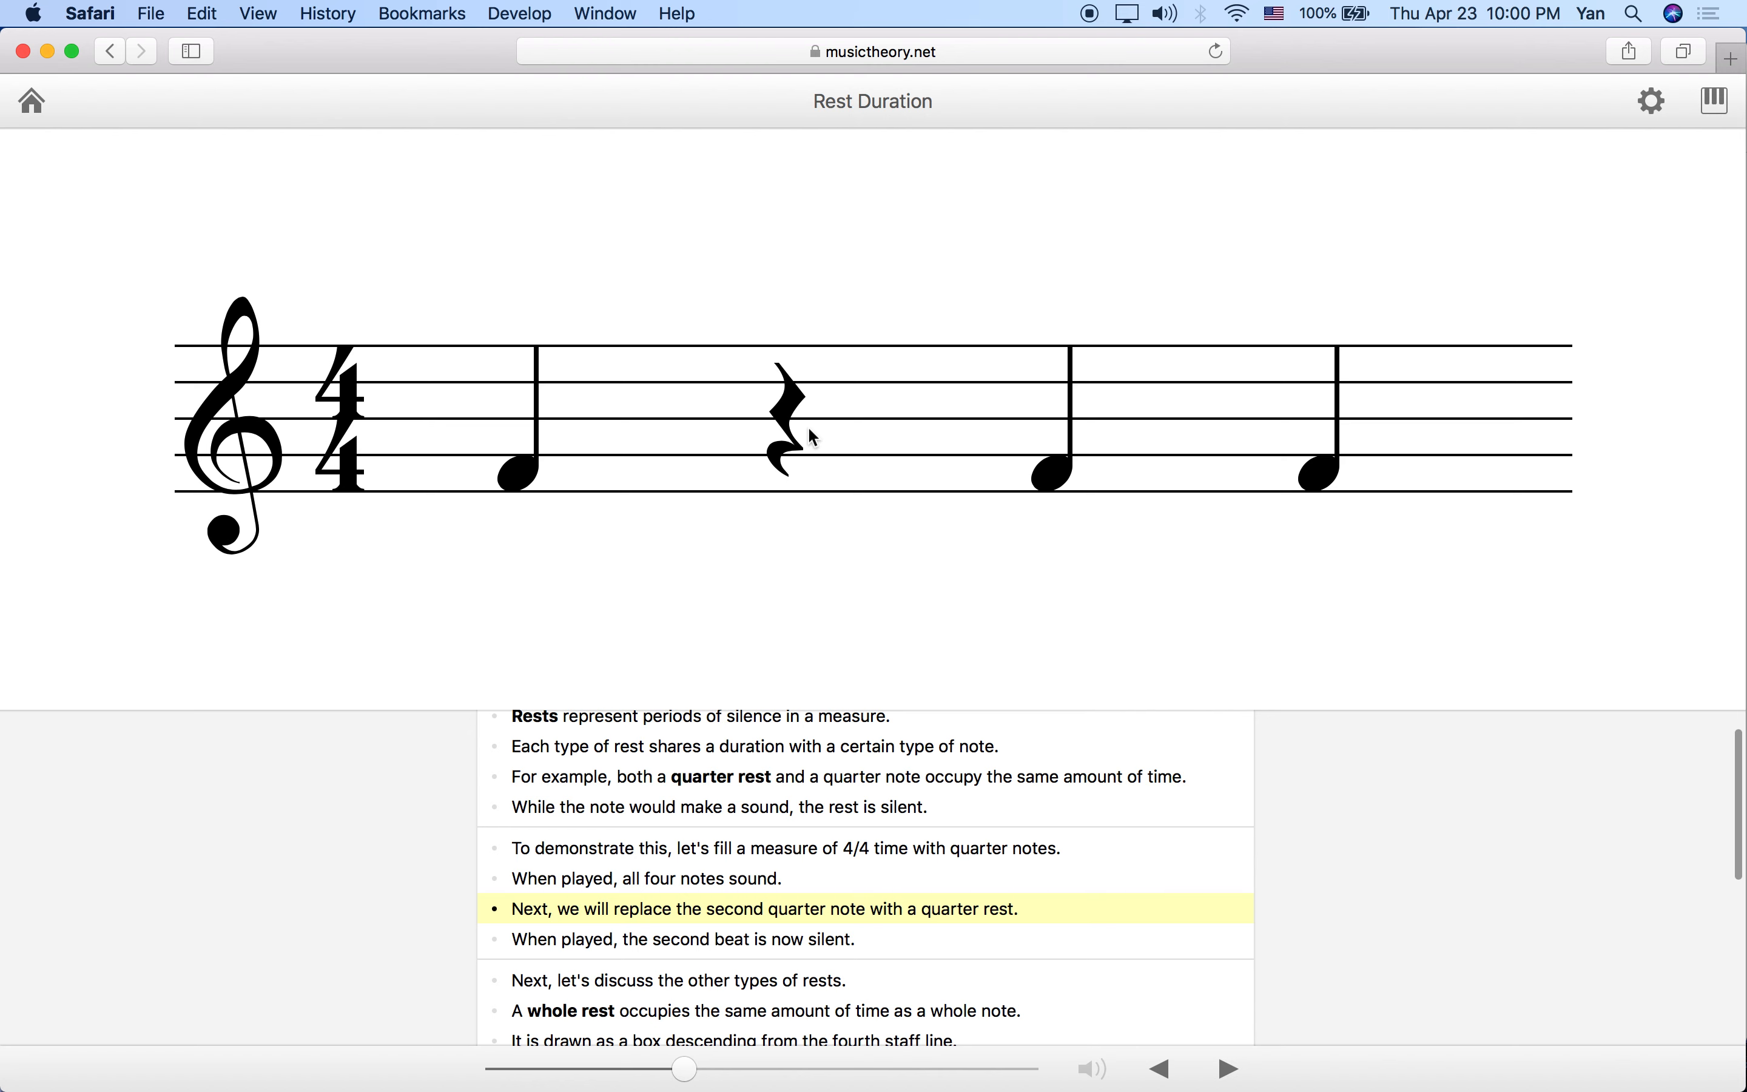
mouse_move(1304, 480)
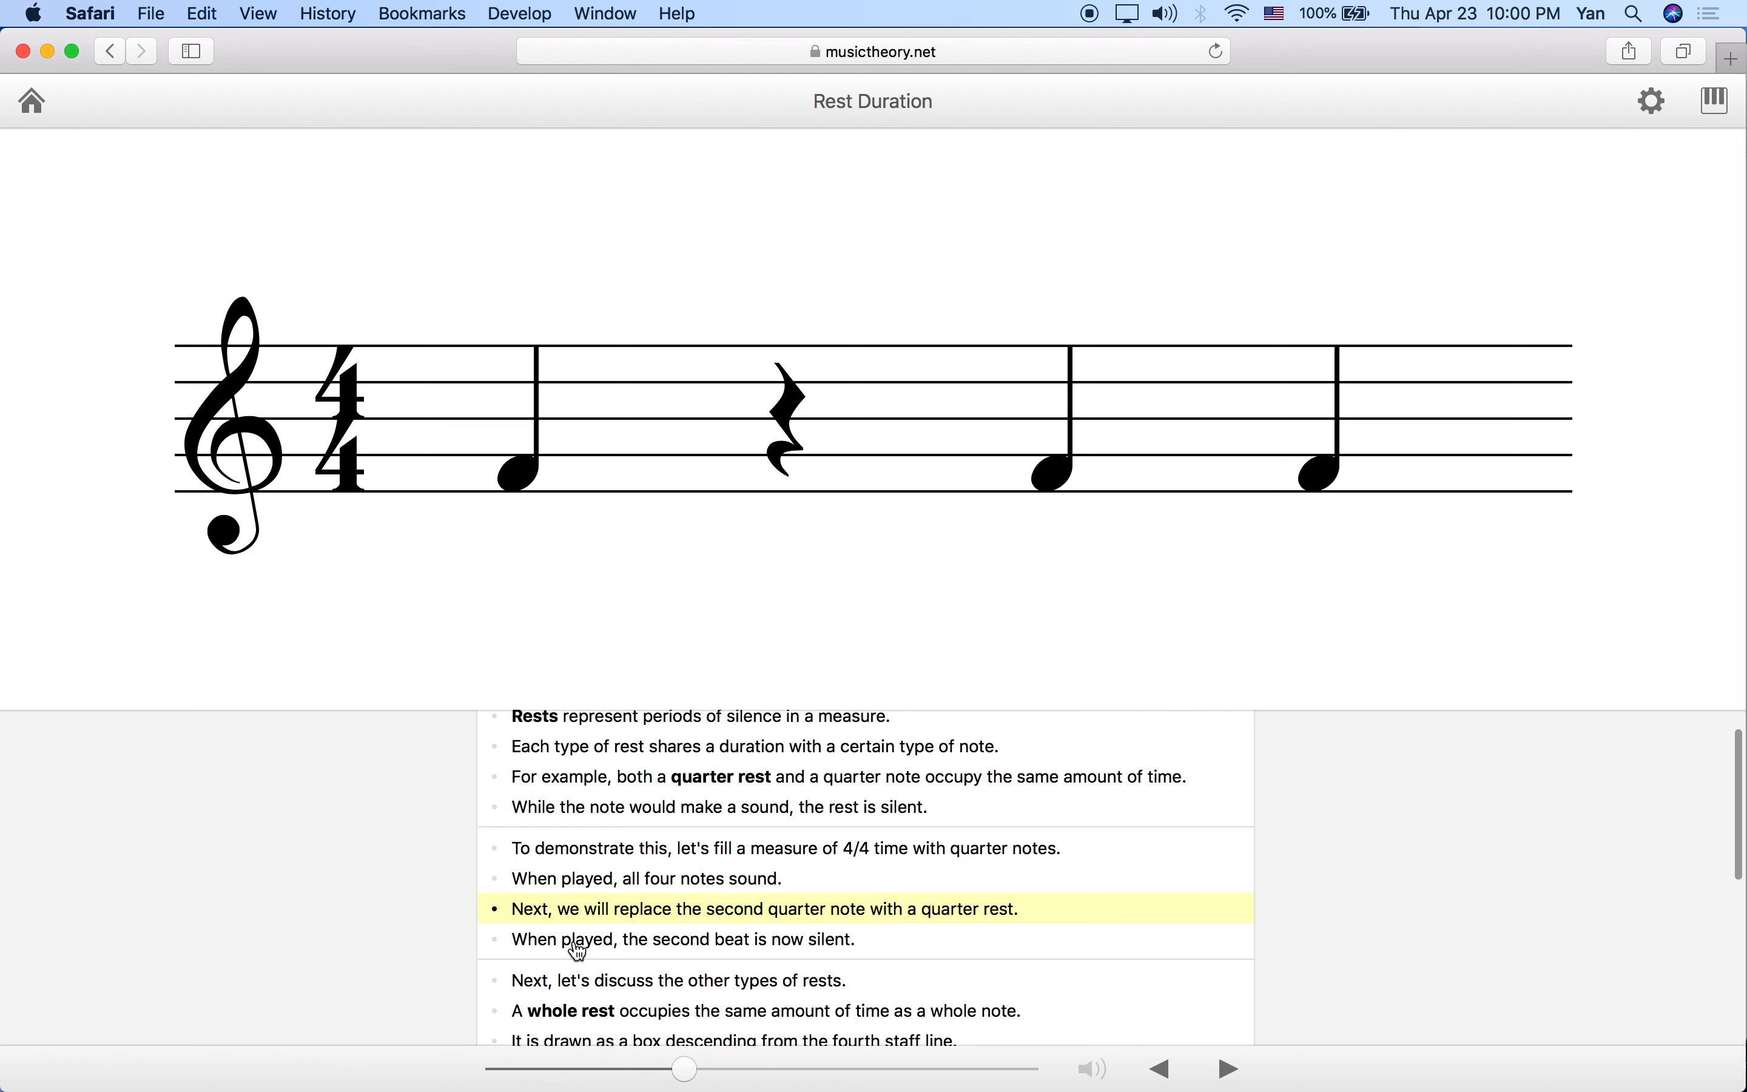
mouse_move(586, 953)
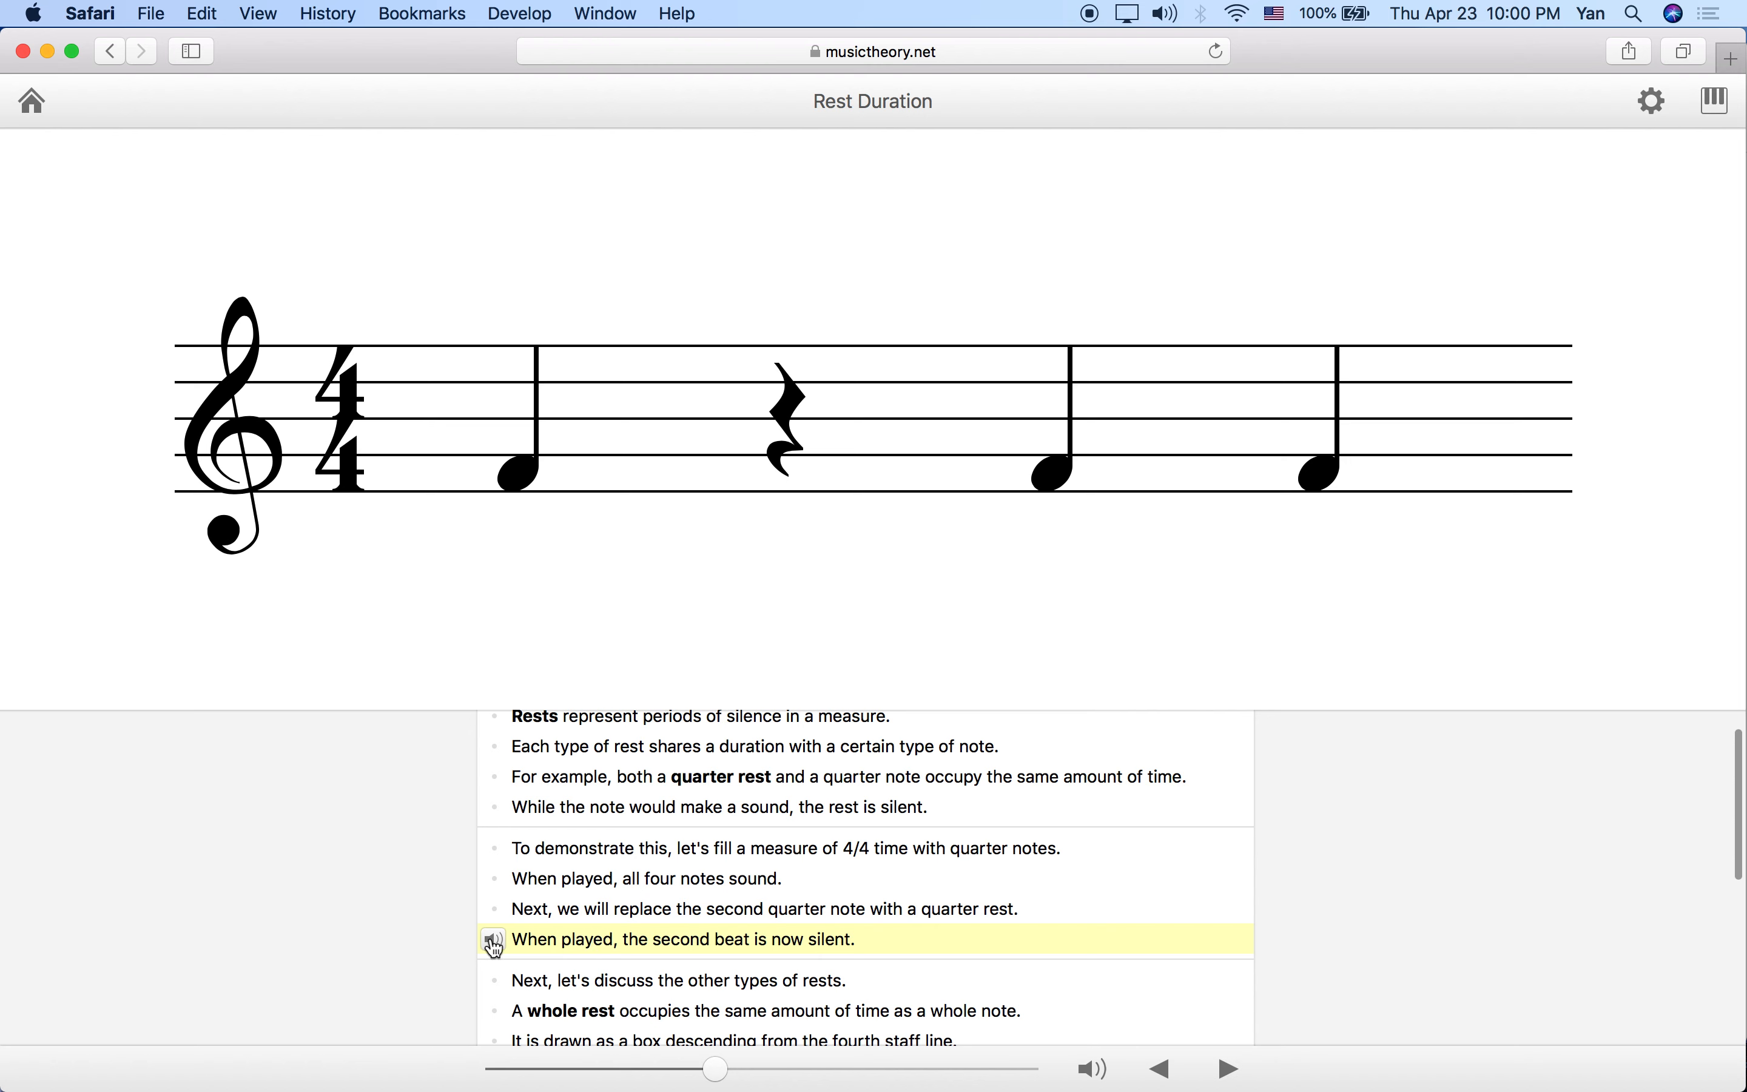
click(493, 939)
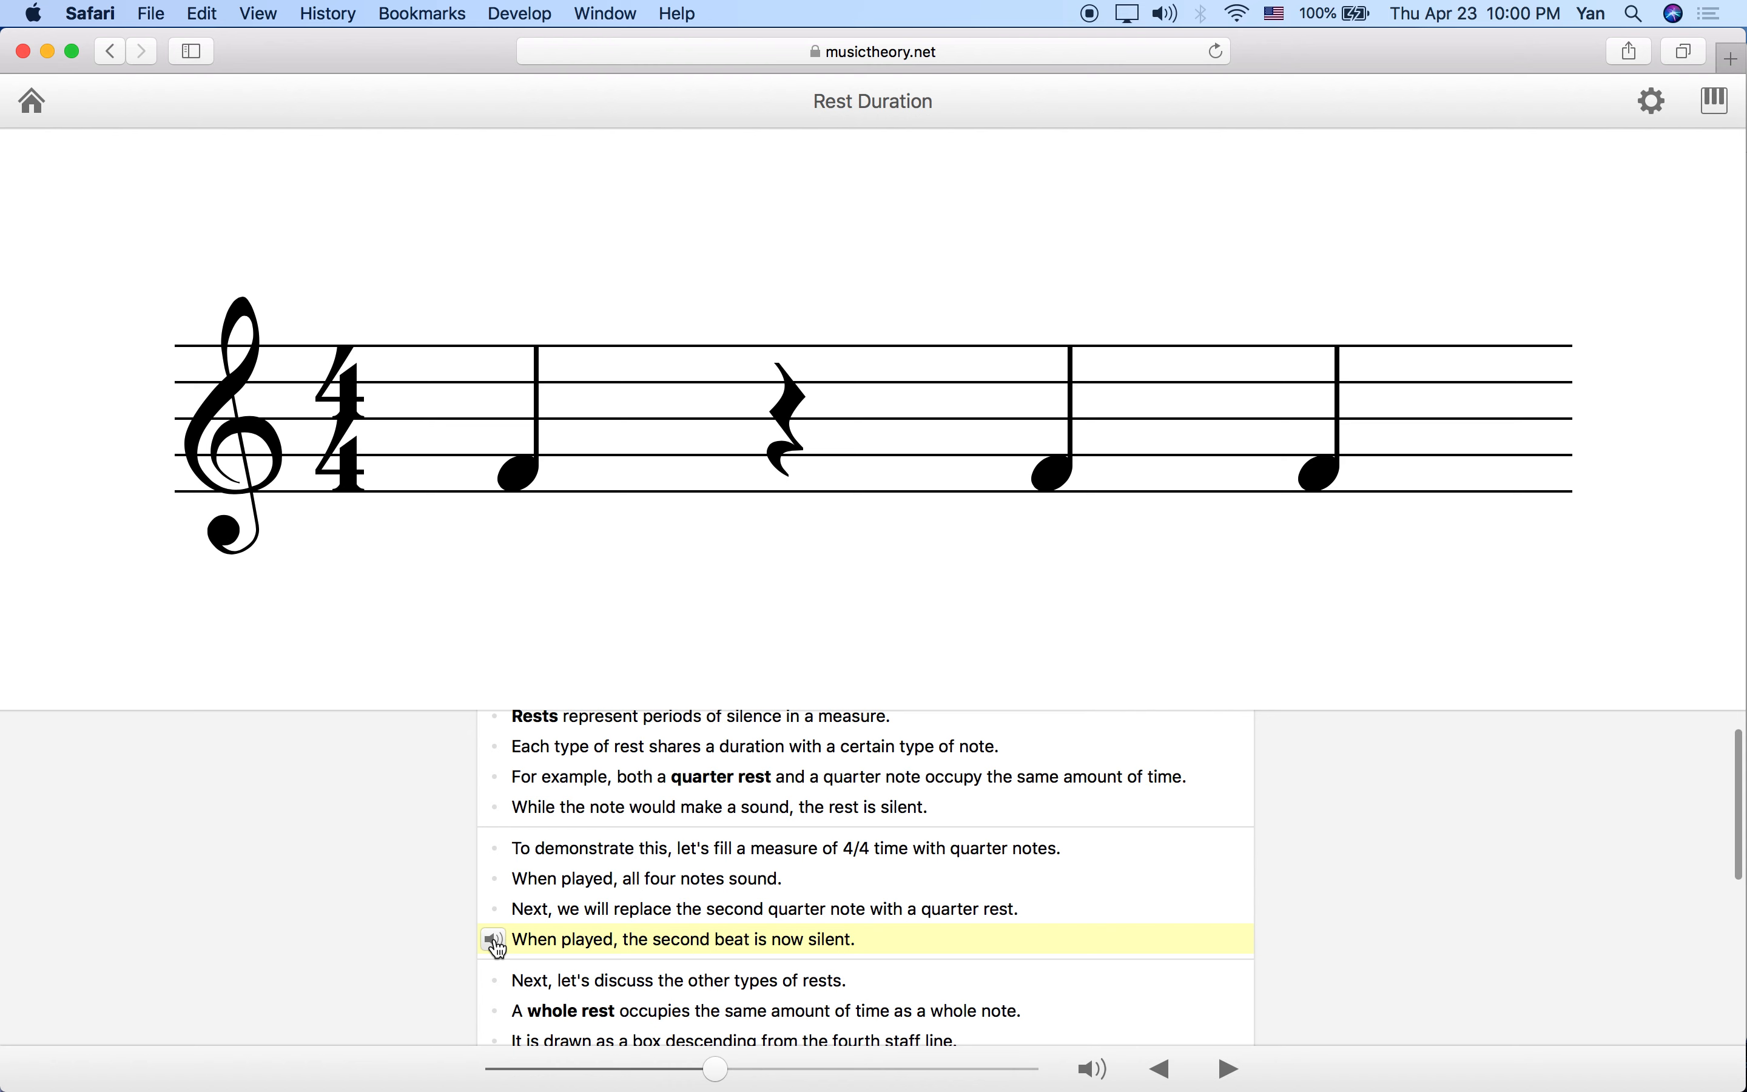
click(493, 939)
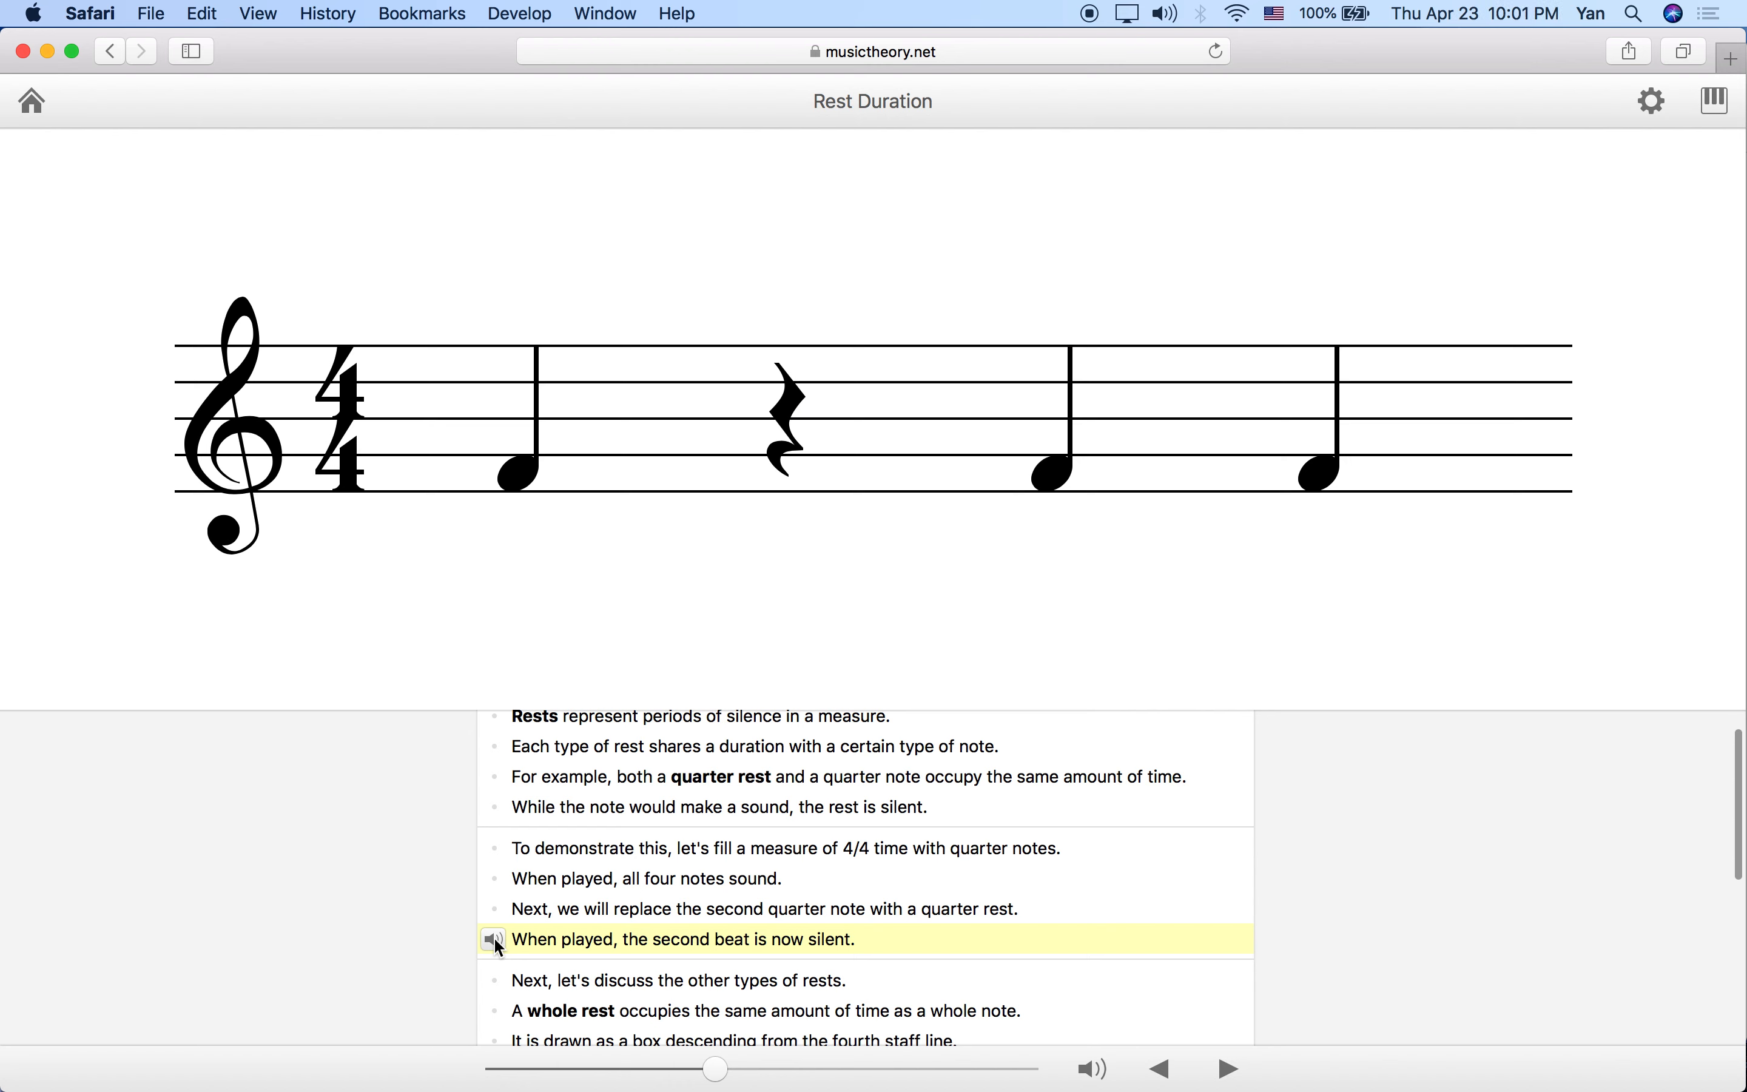
mouse_move(786, 505)
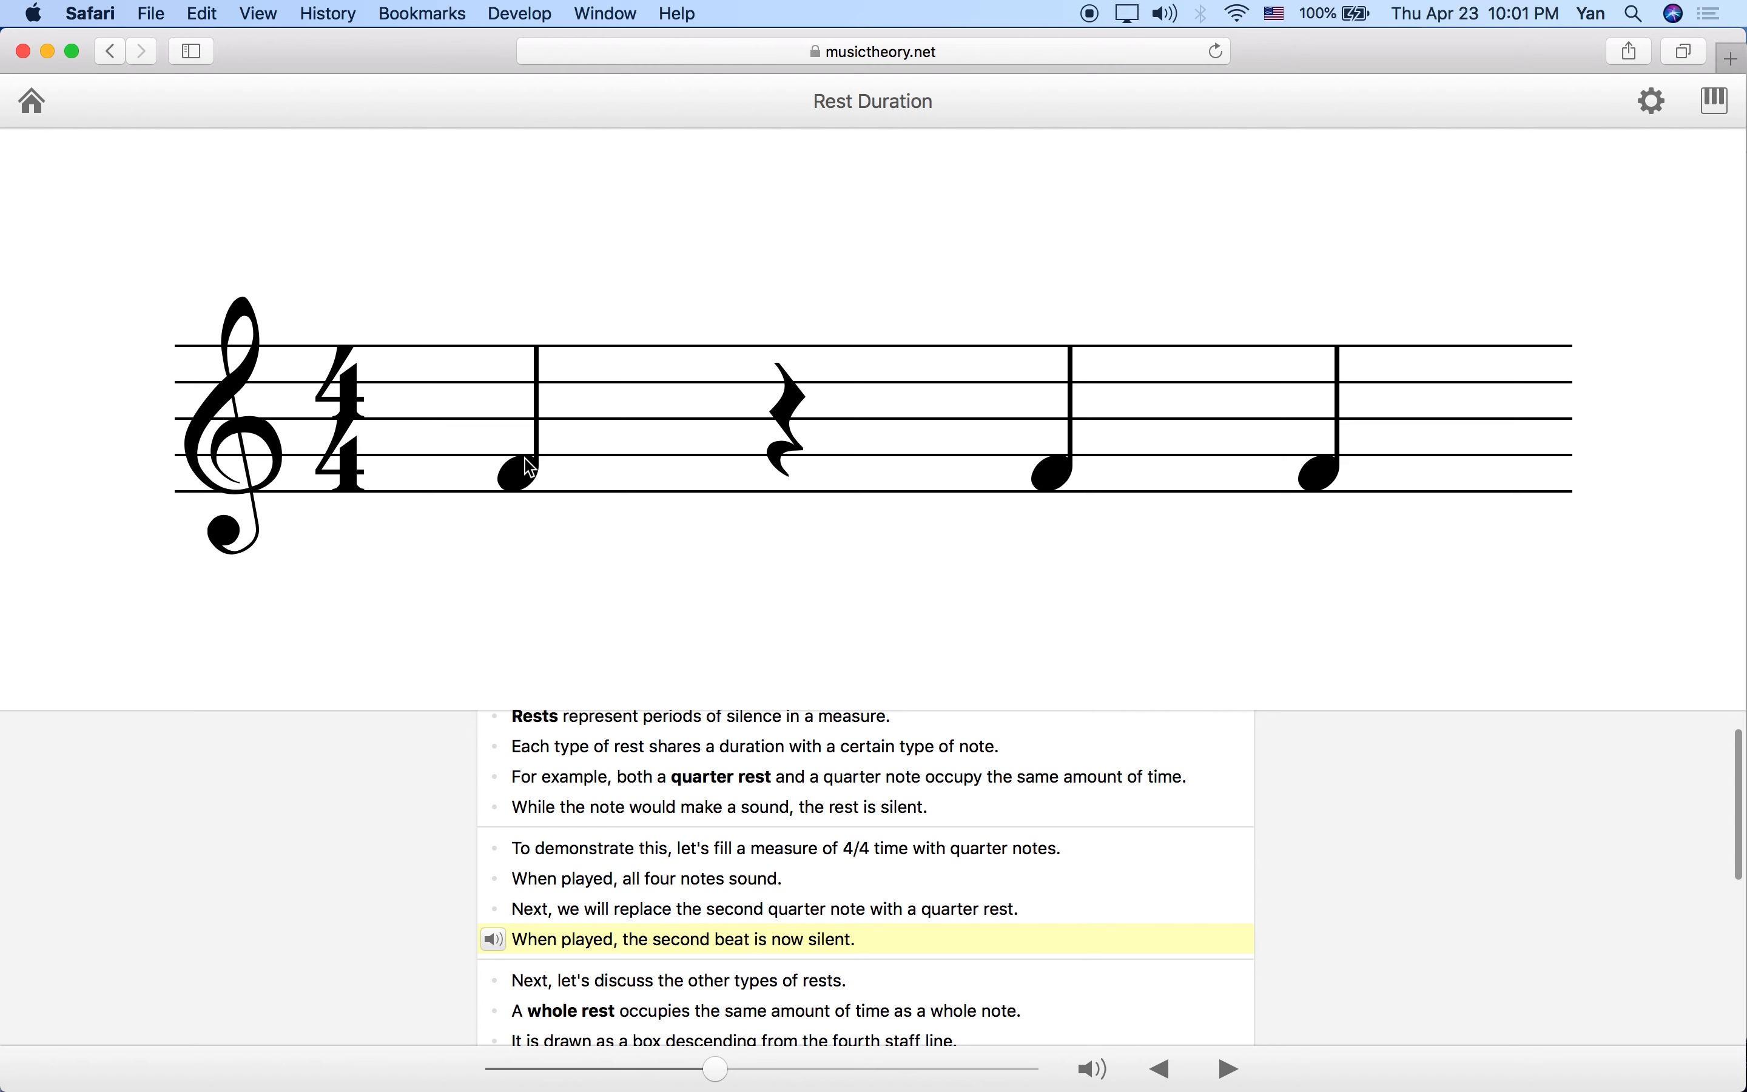
mouse_move(602, 271)
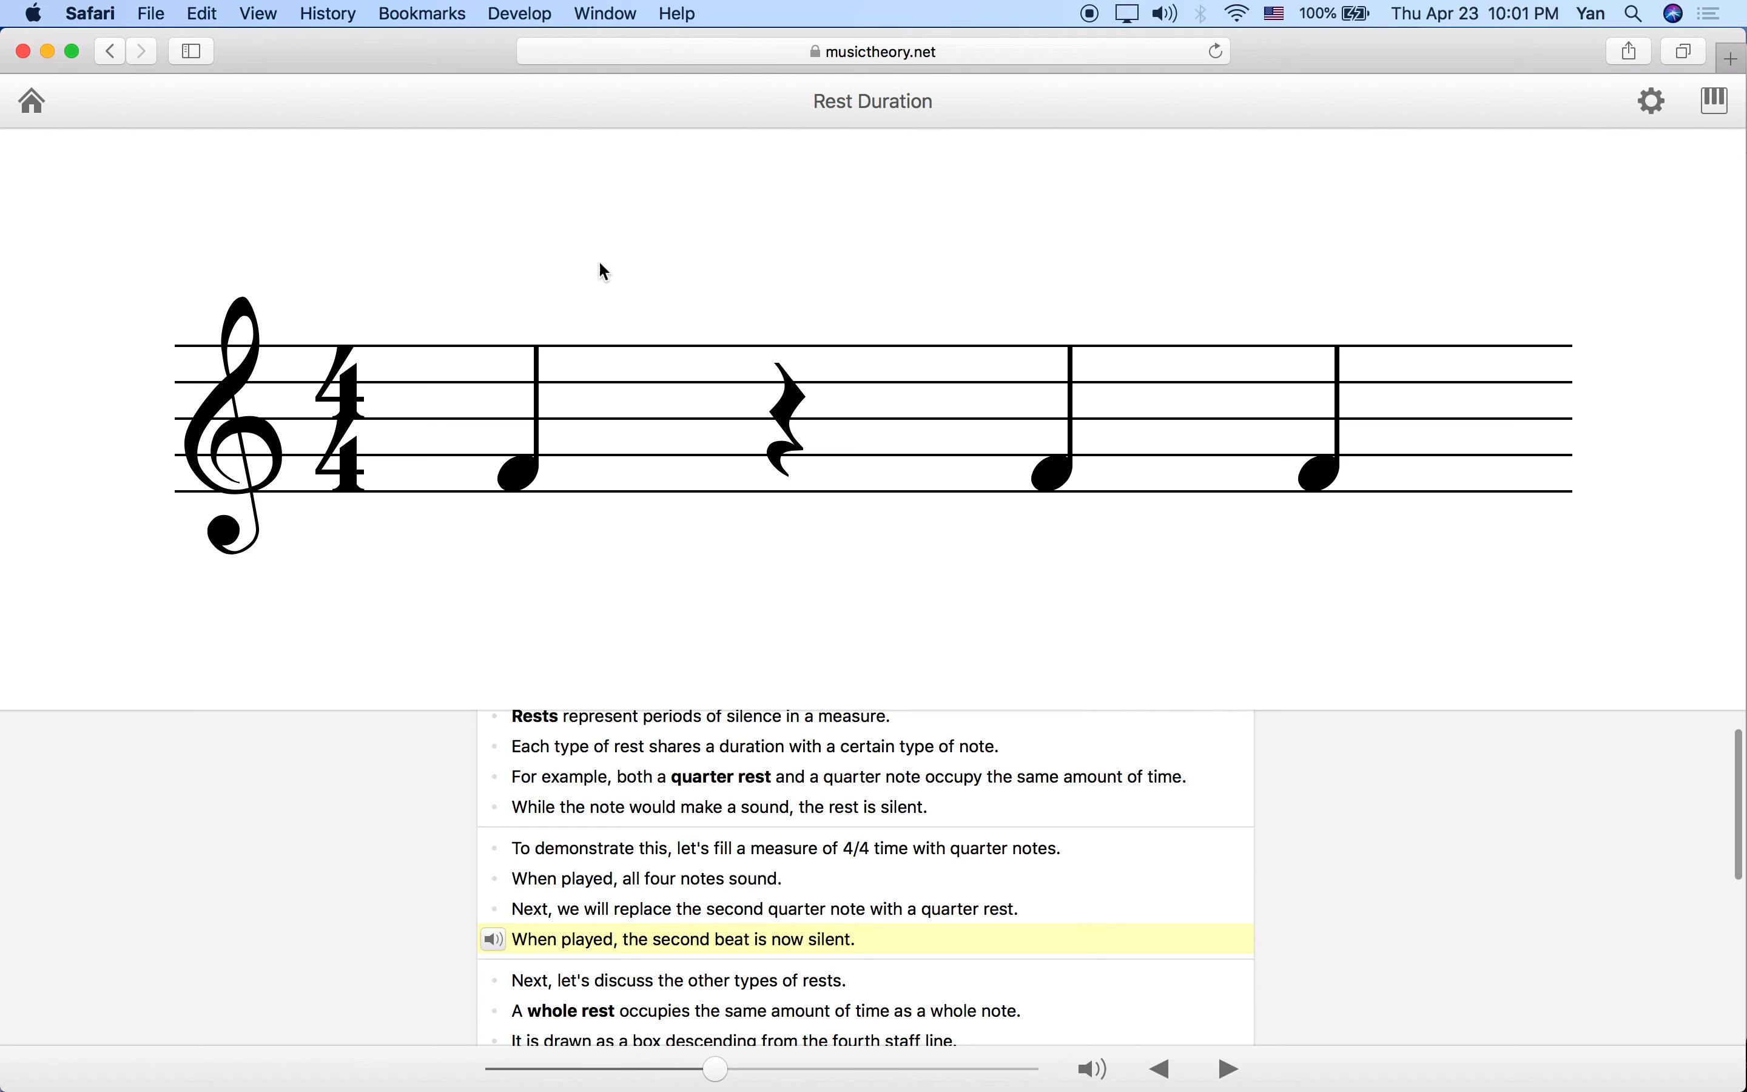
mouse_move(779, 458)
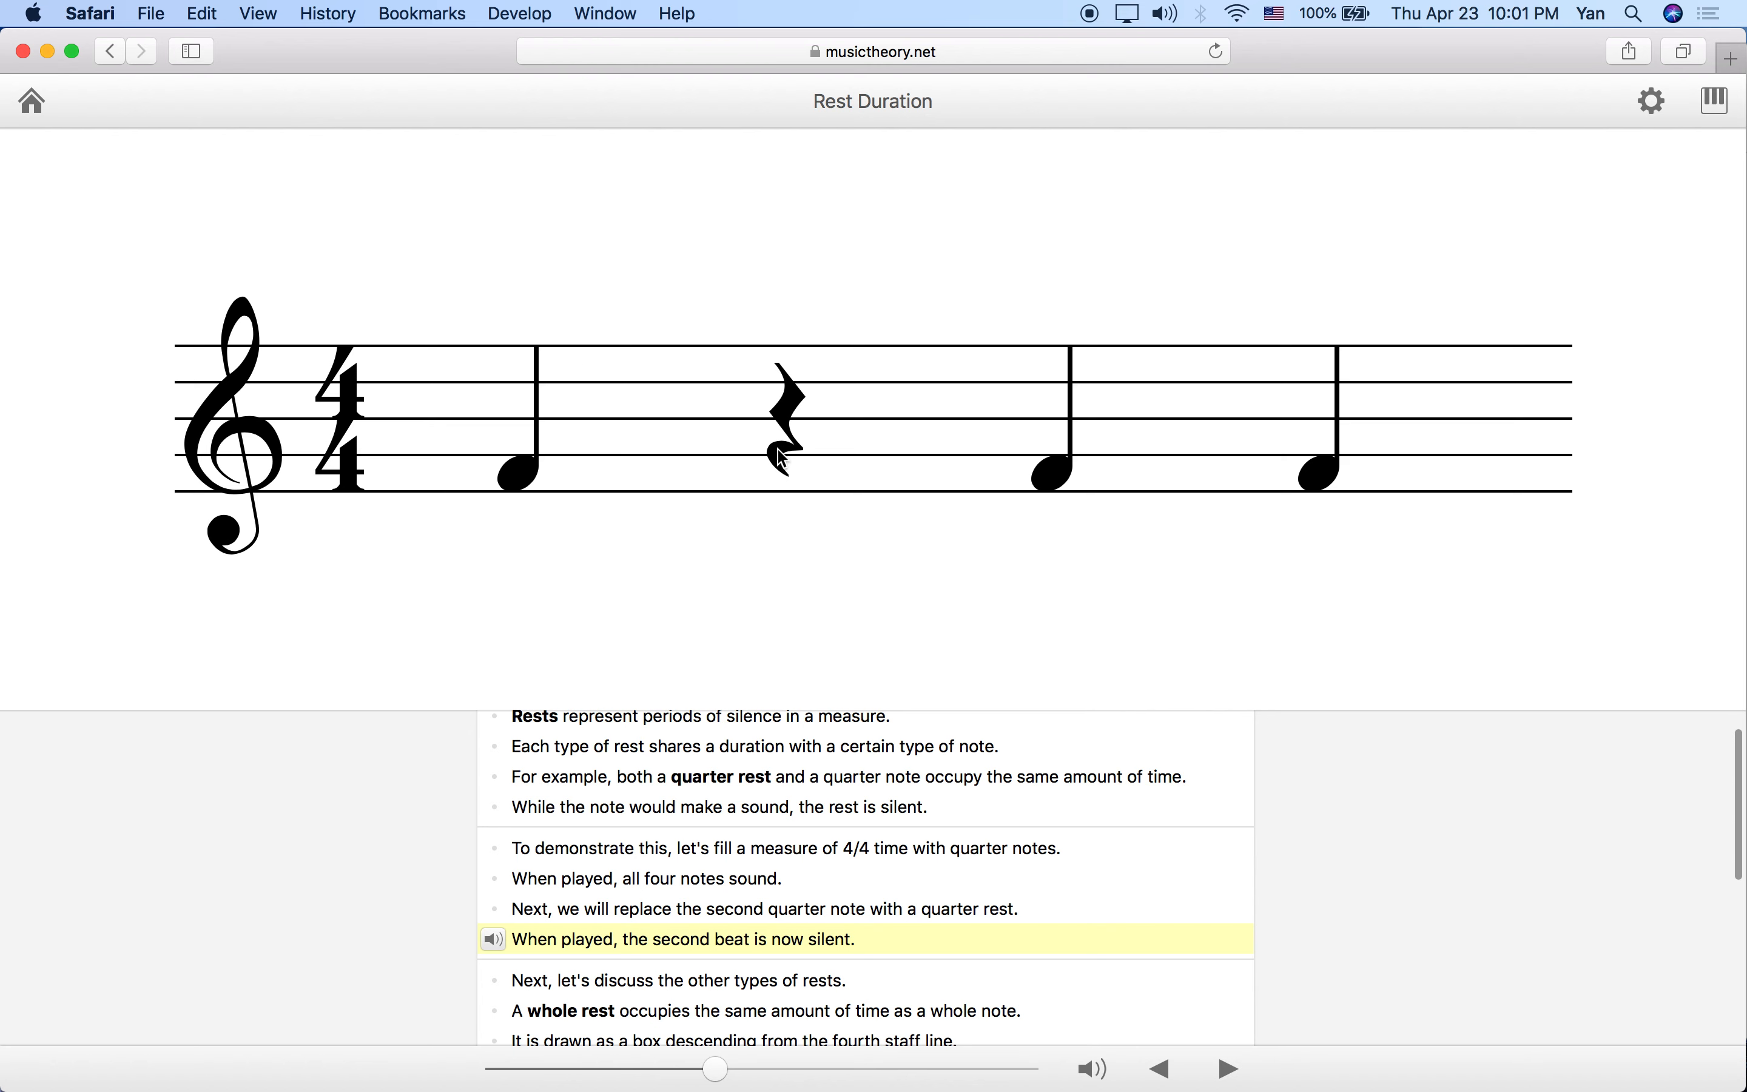
mouse_move(823, 403)
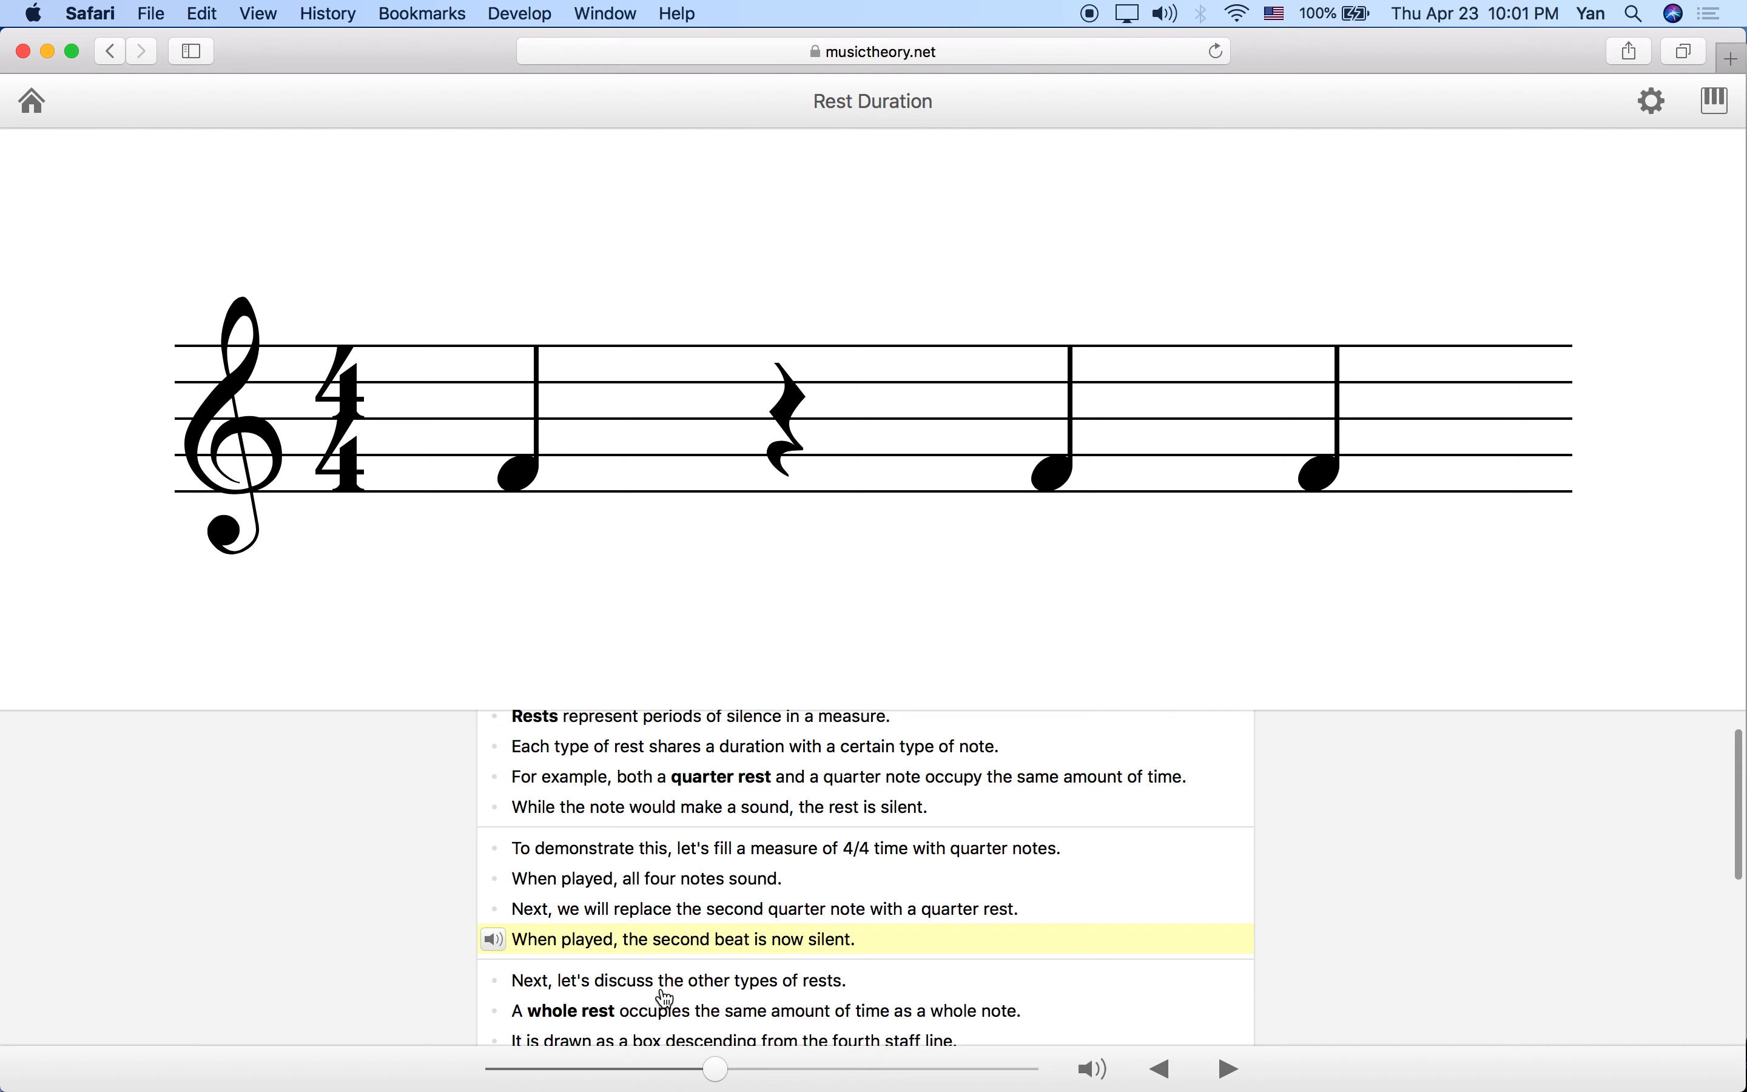
click(1227, 1068)
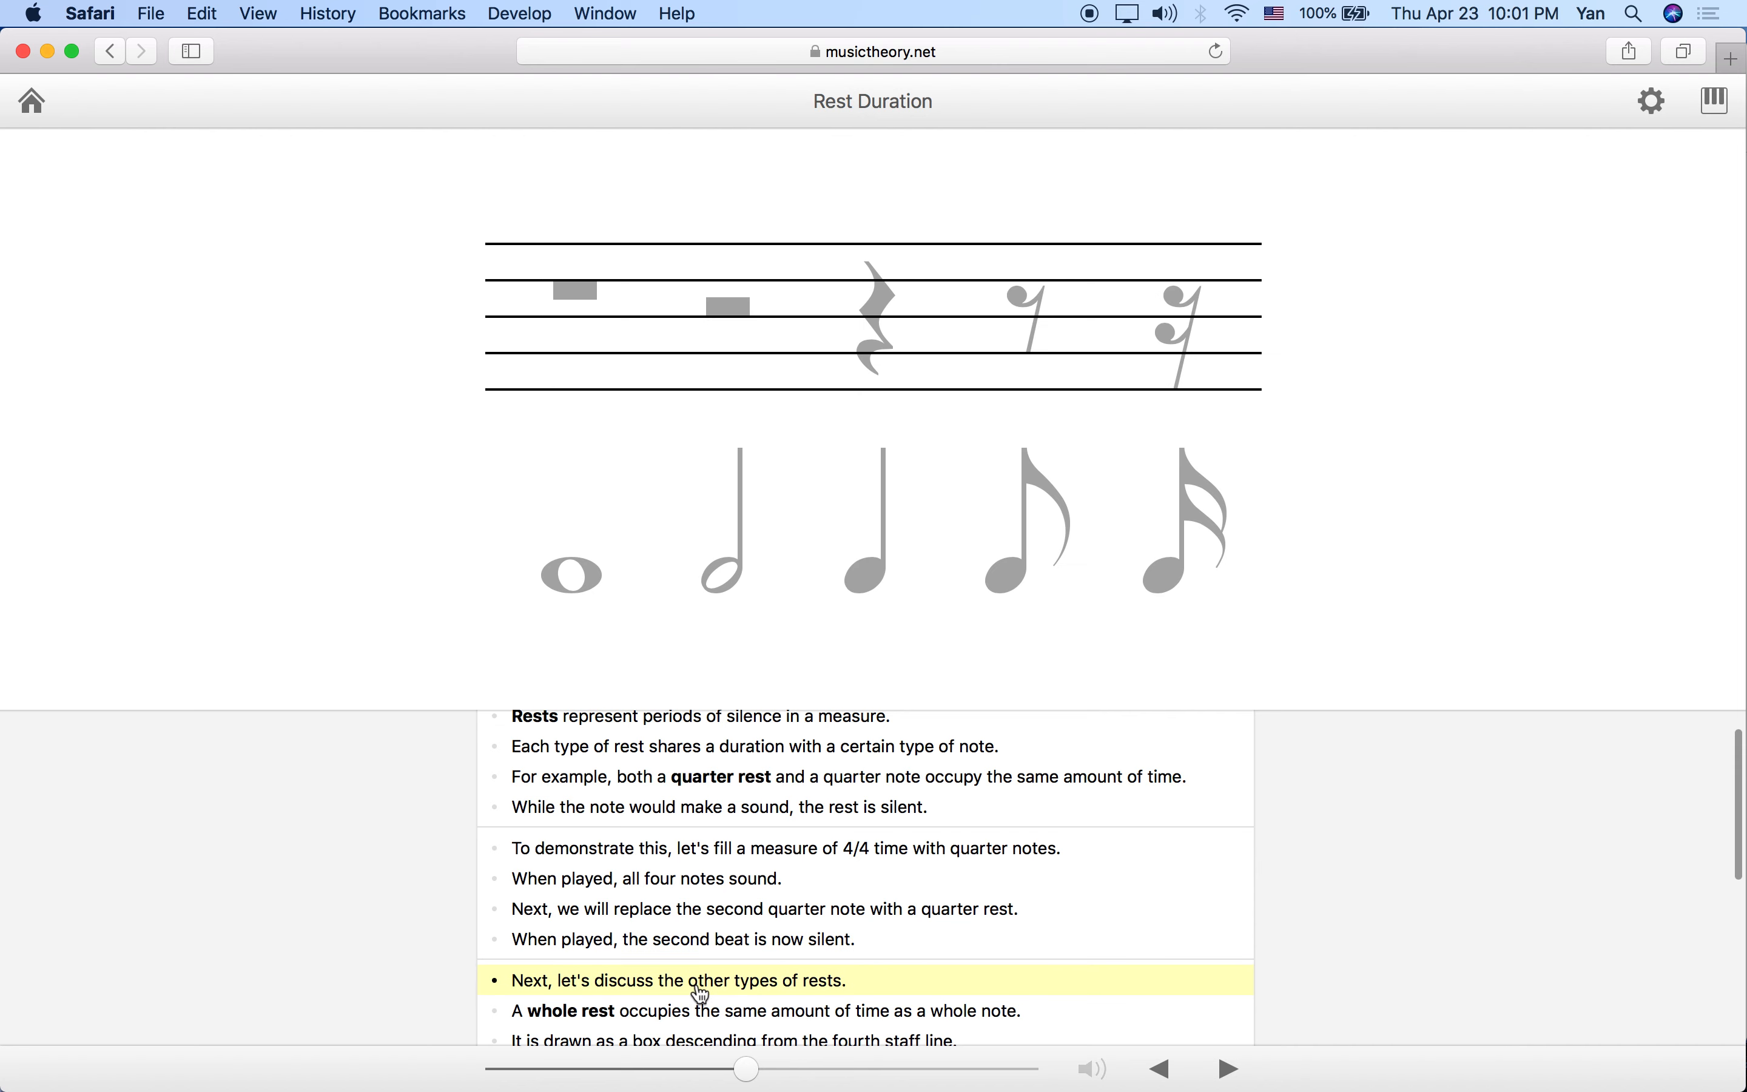
Scroll down to the chart pairing five rest types with their notes
scroll(down, 3)
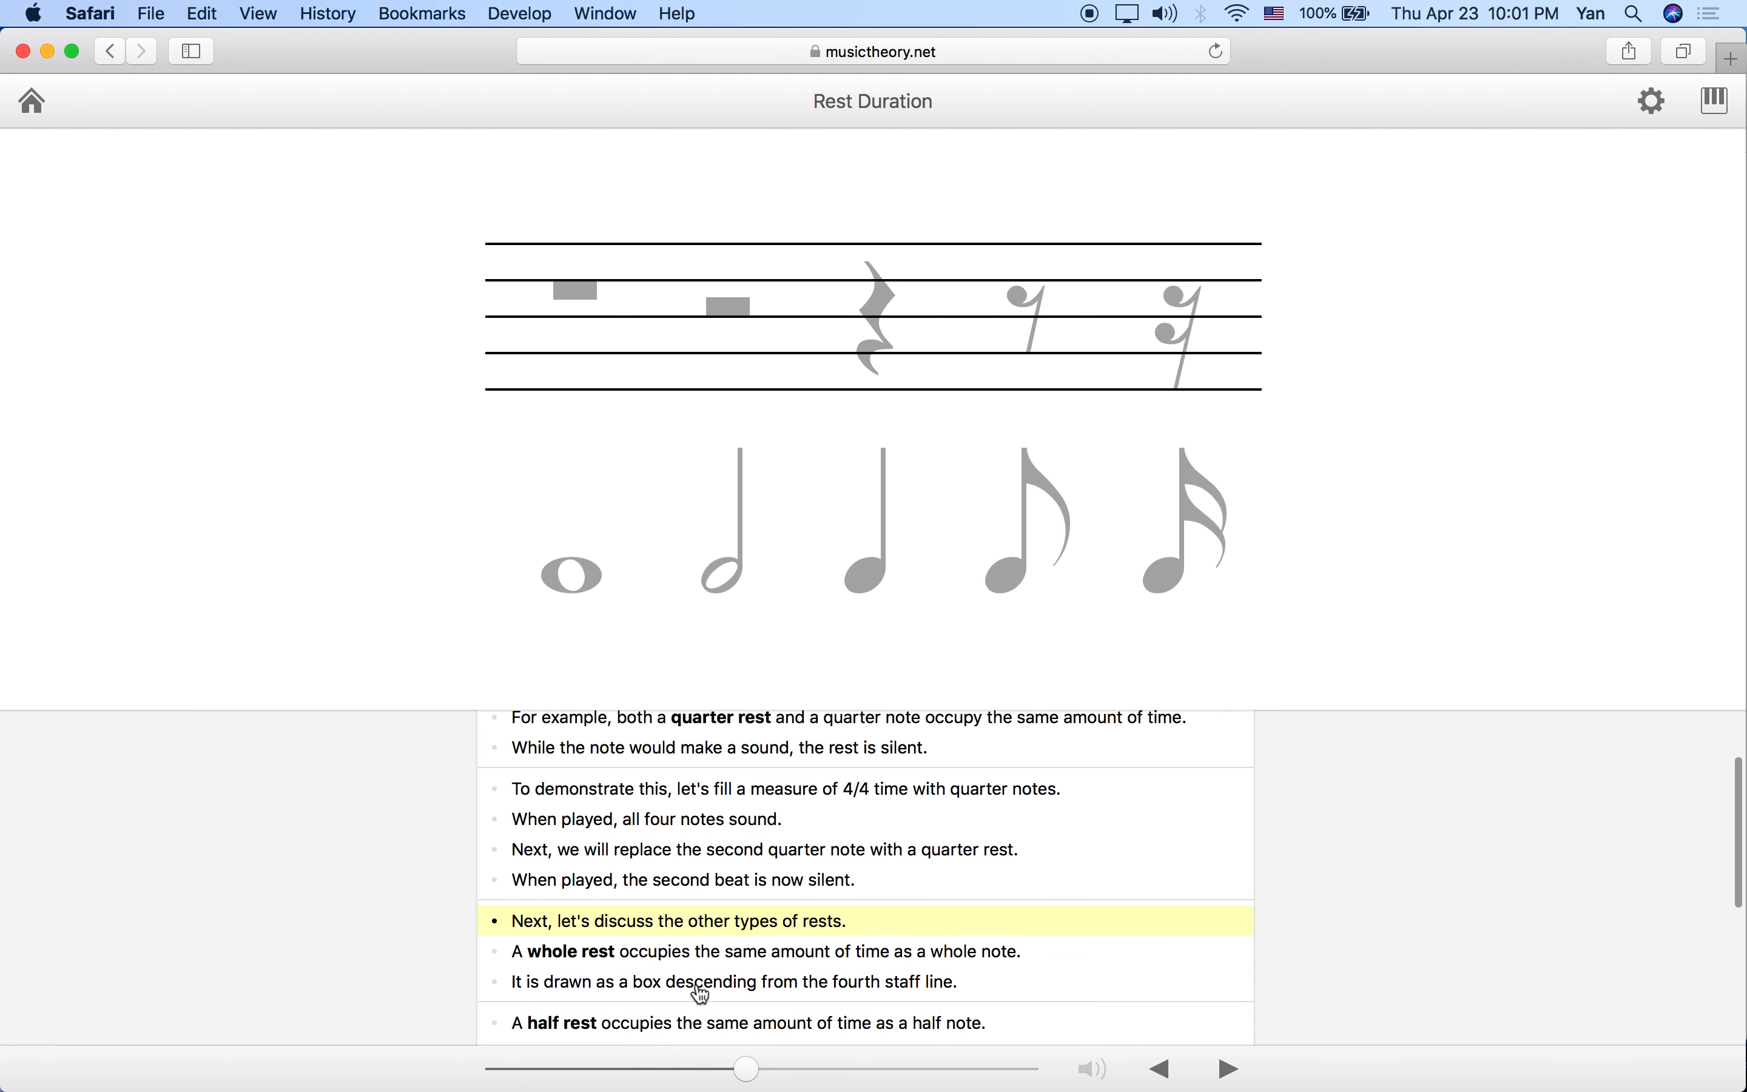
mouse_move(611, 661)
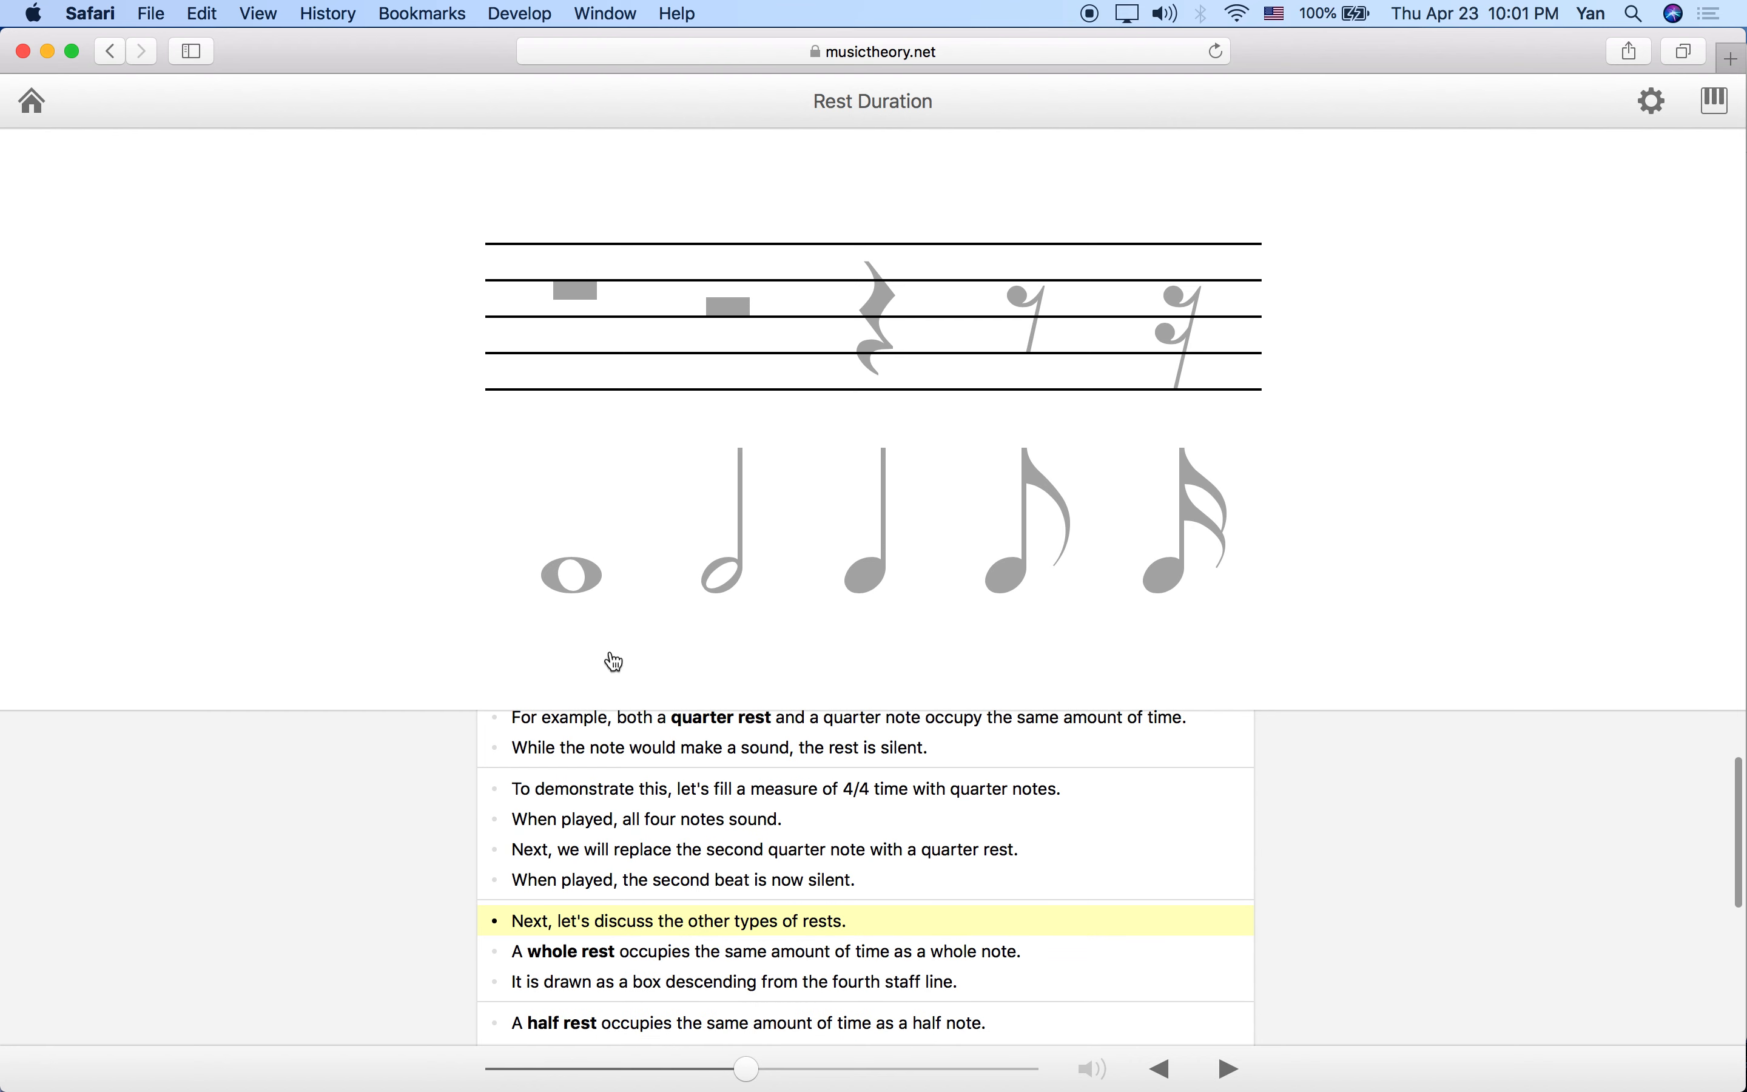
mouse_move(656, 962)
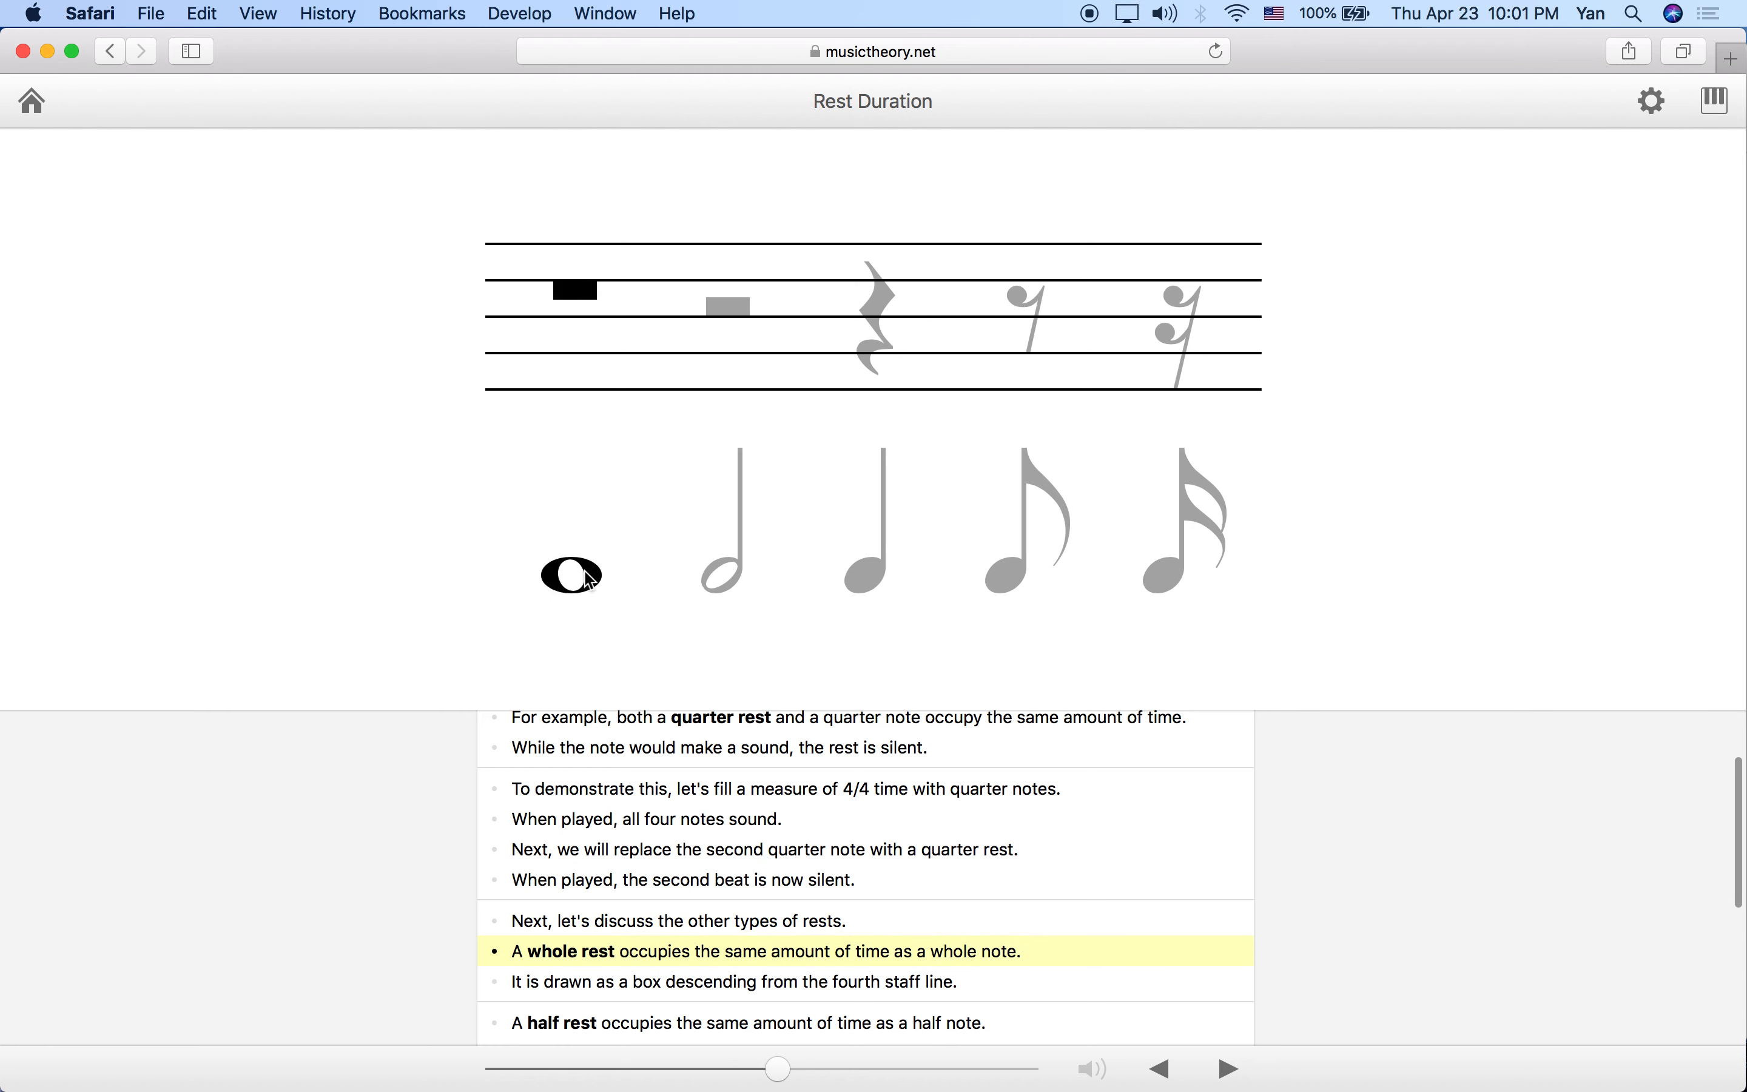
mouse_move(617, 595)
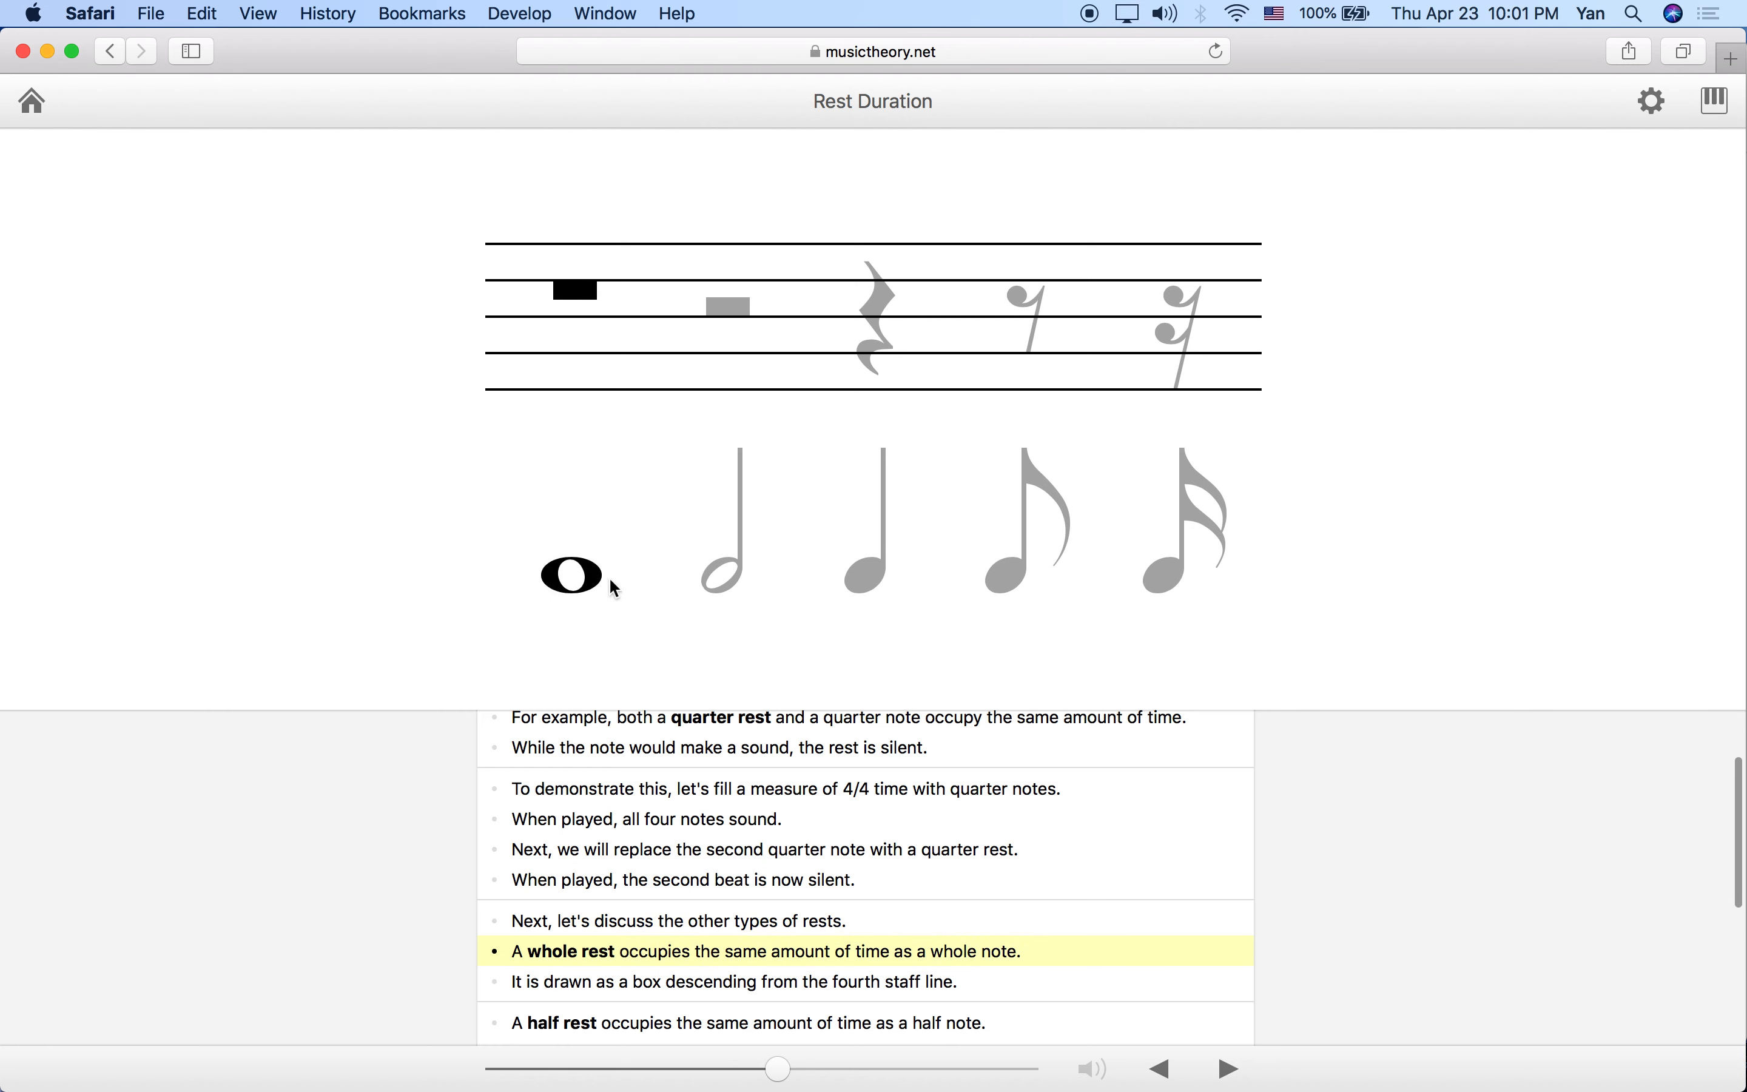
mouse_move(650, 543)
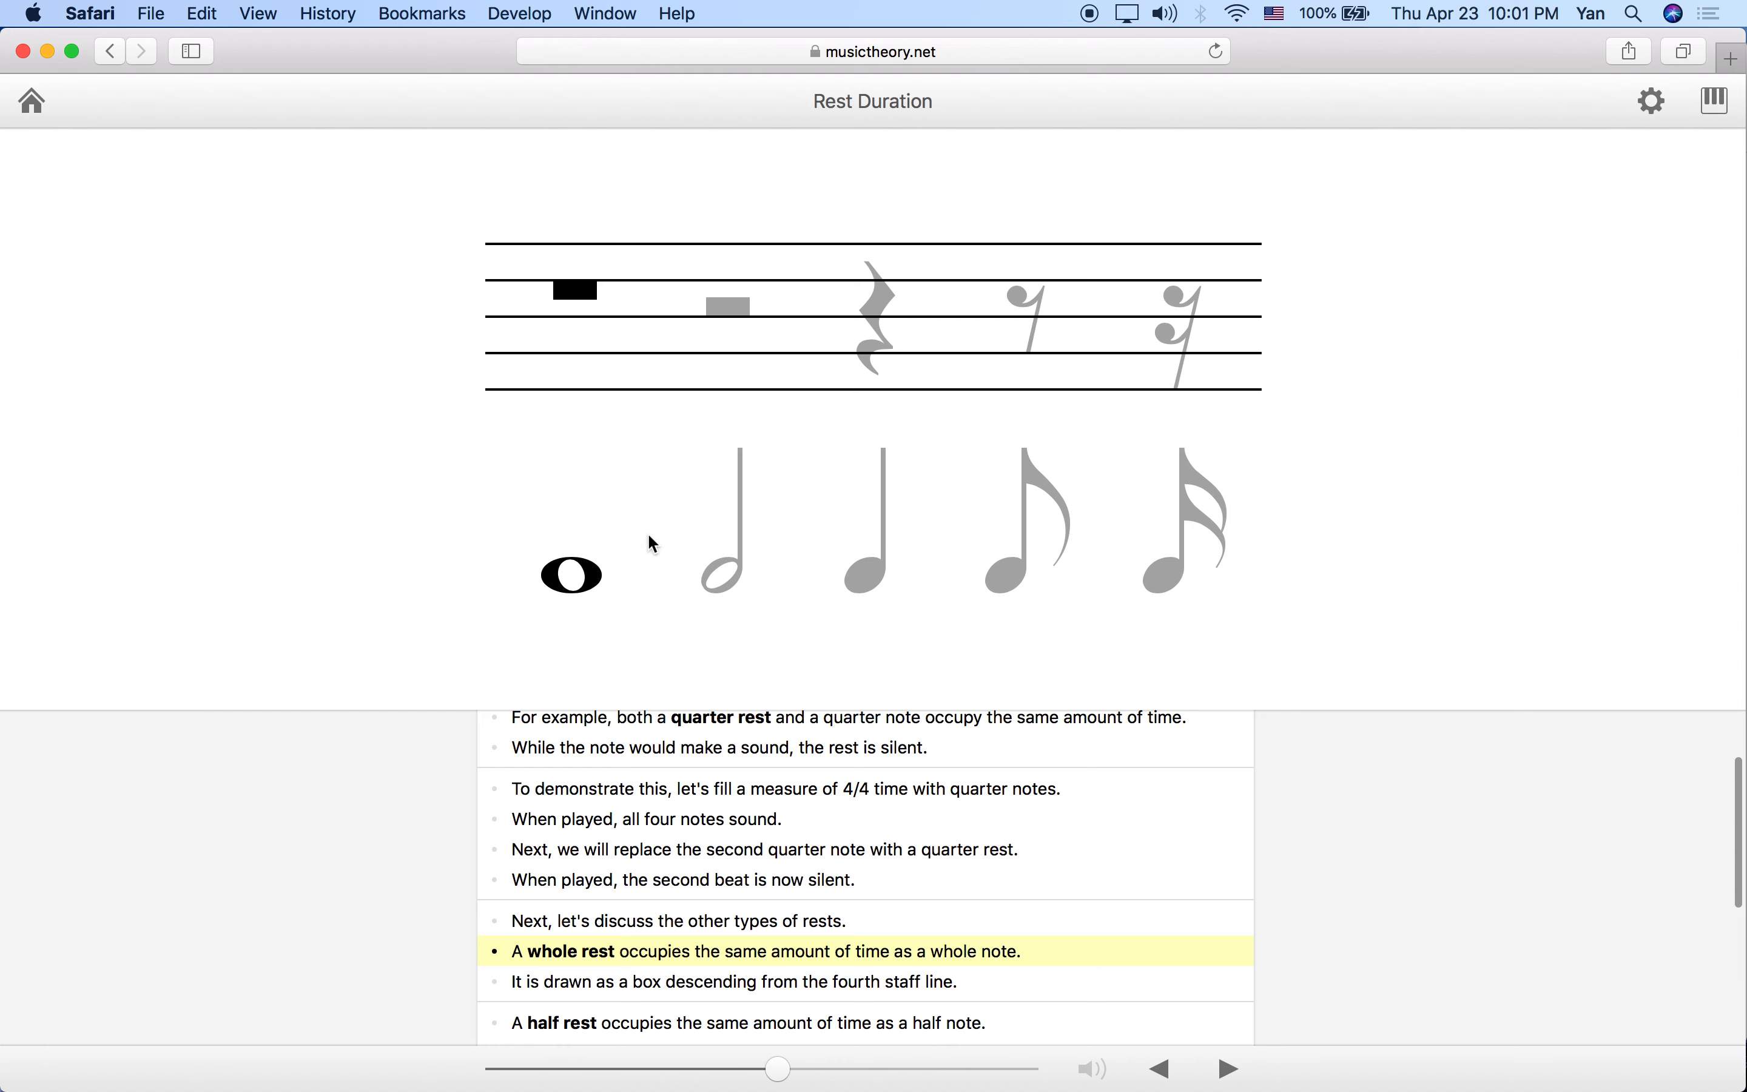
mouse_move(551, 566)
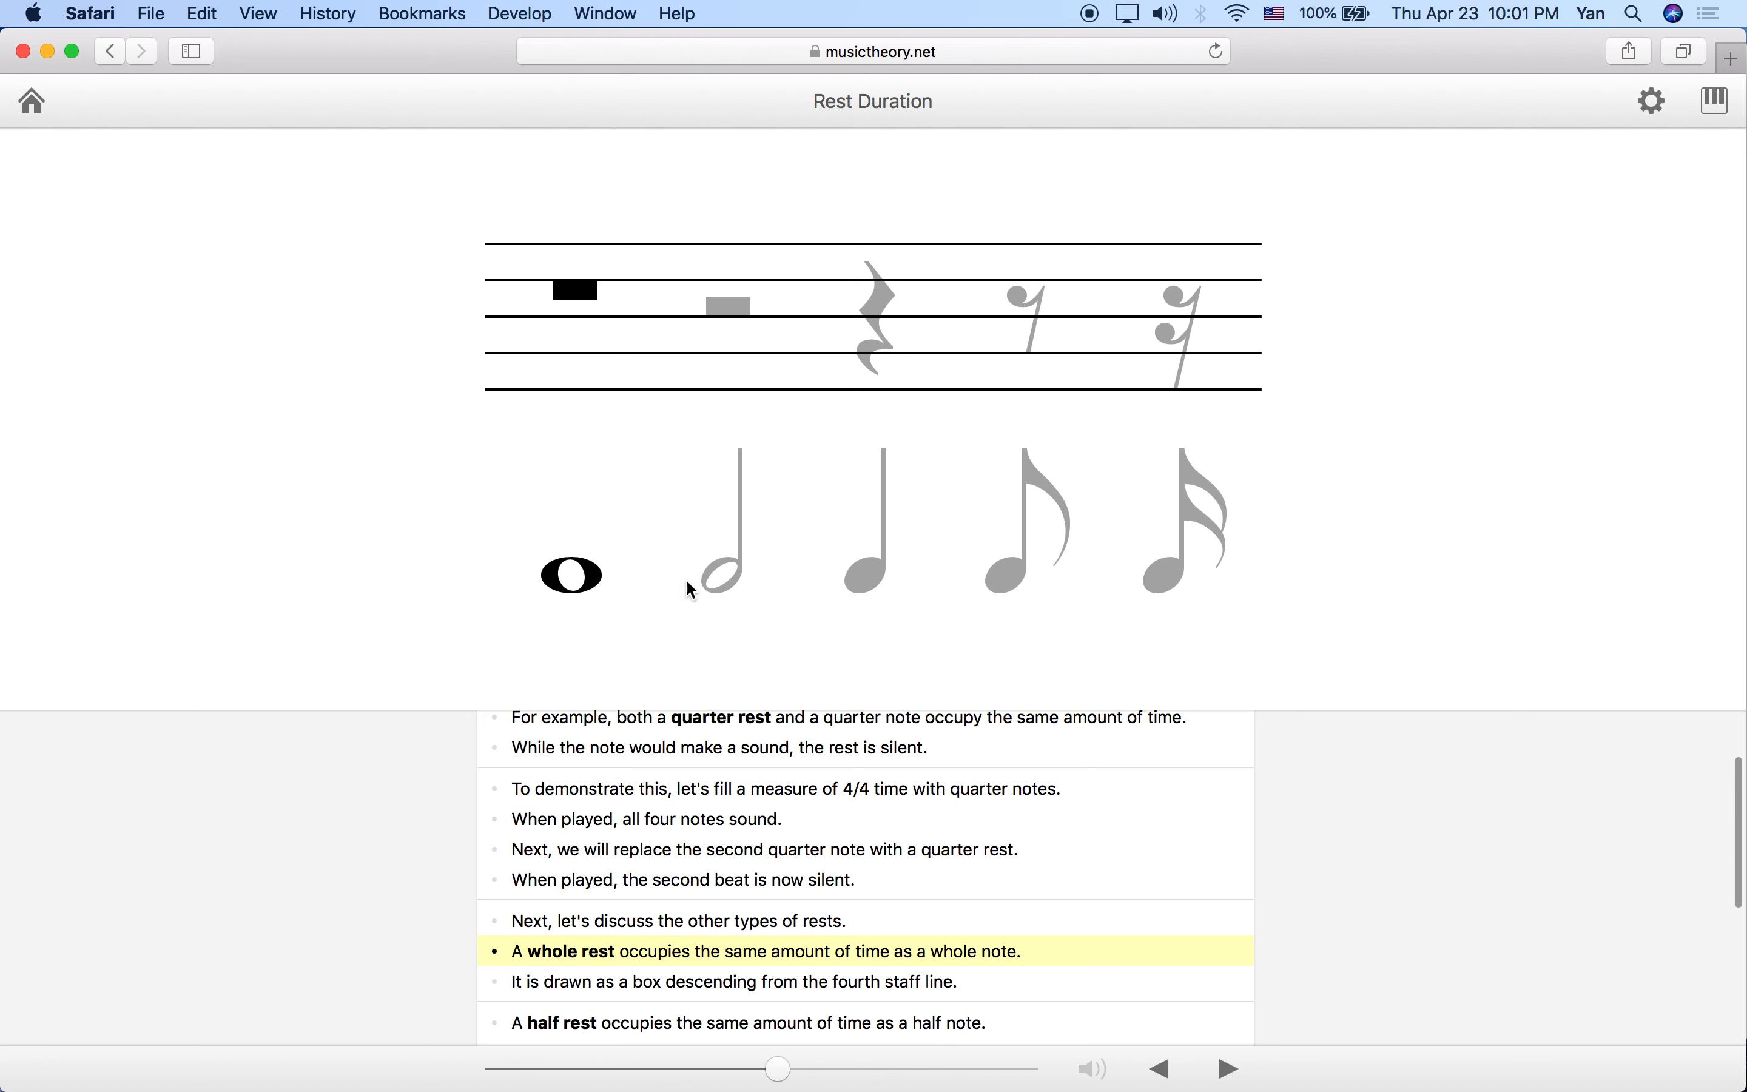
mouse_move(551, 543)
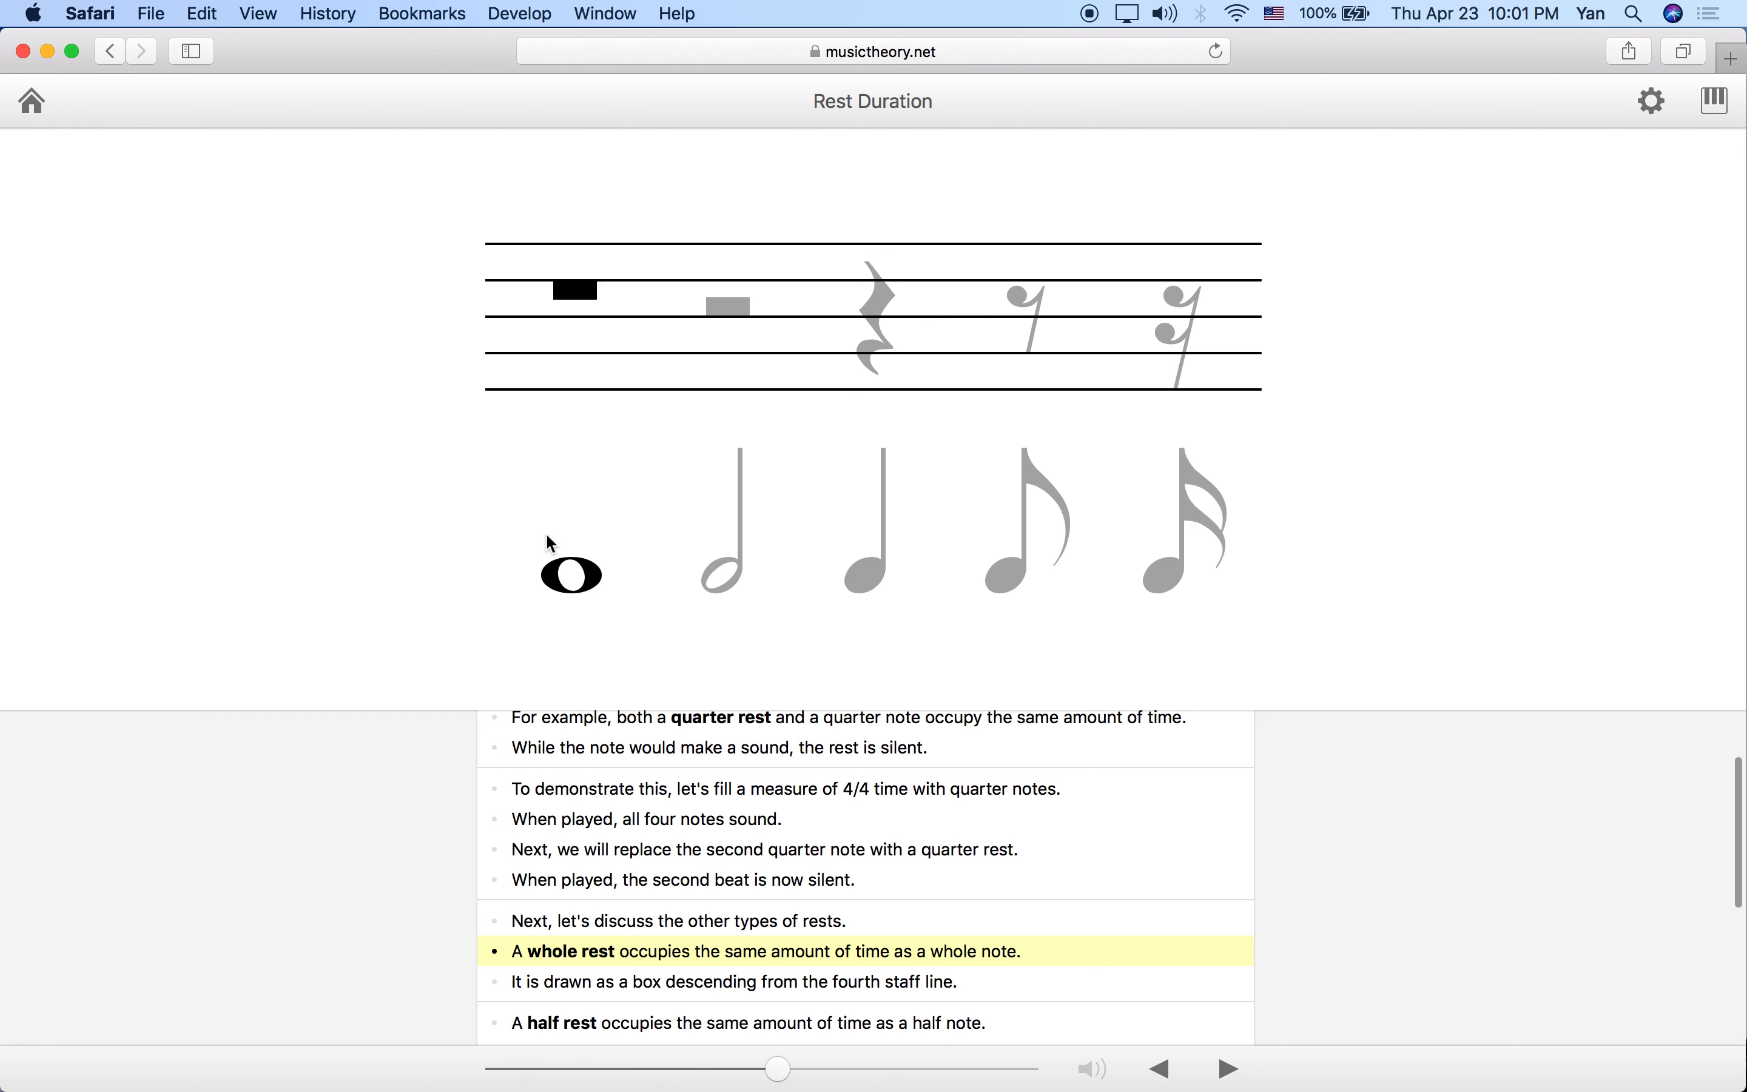
mouse_move(621, 492)
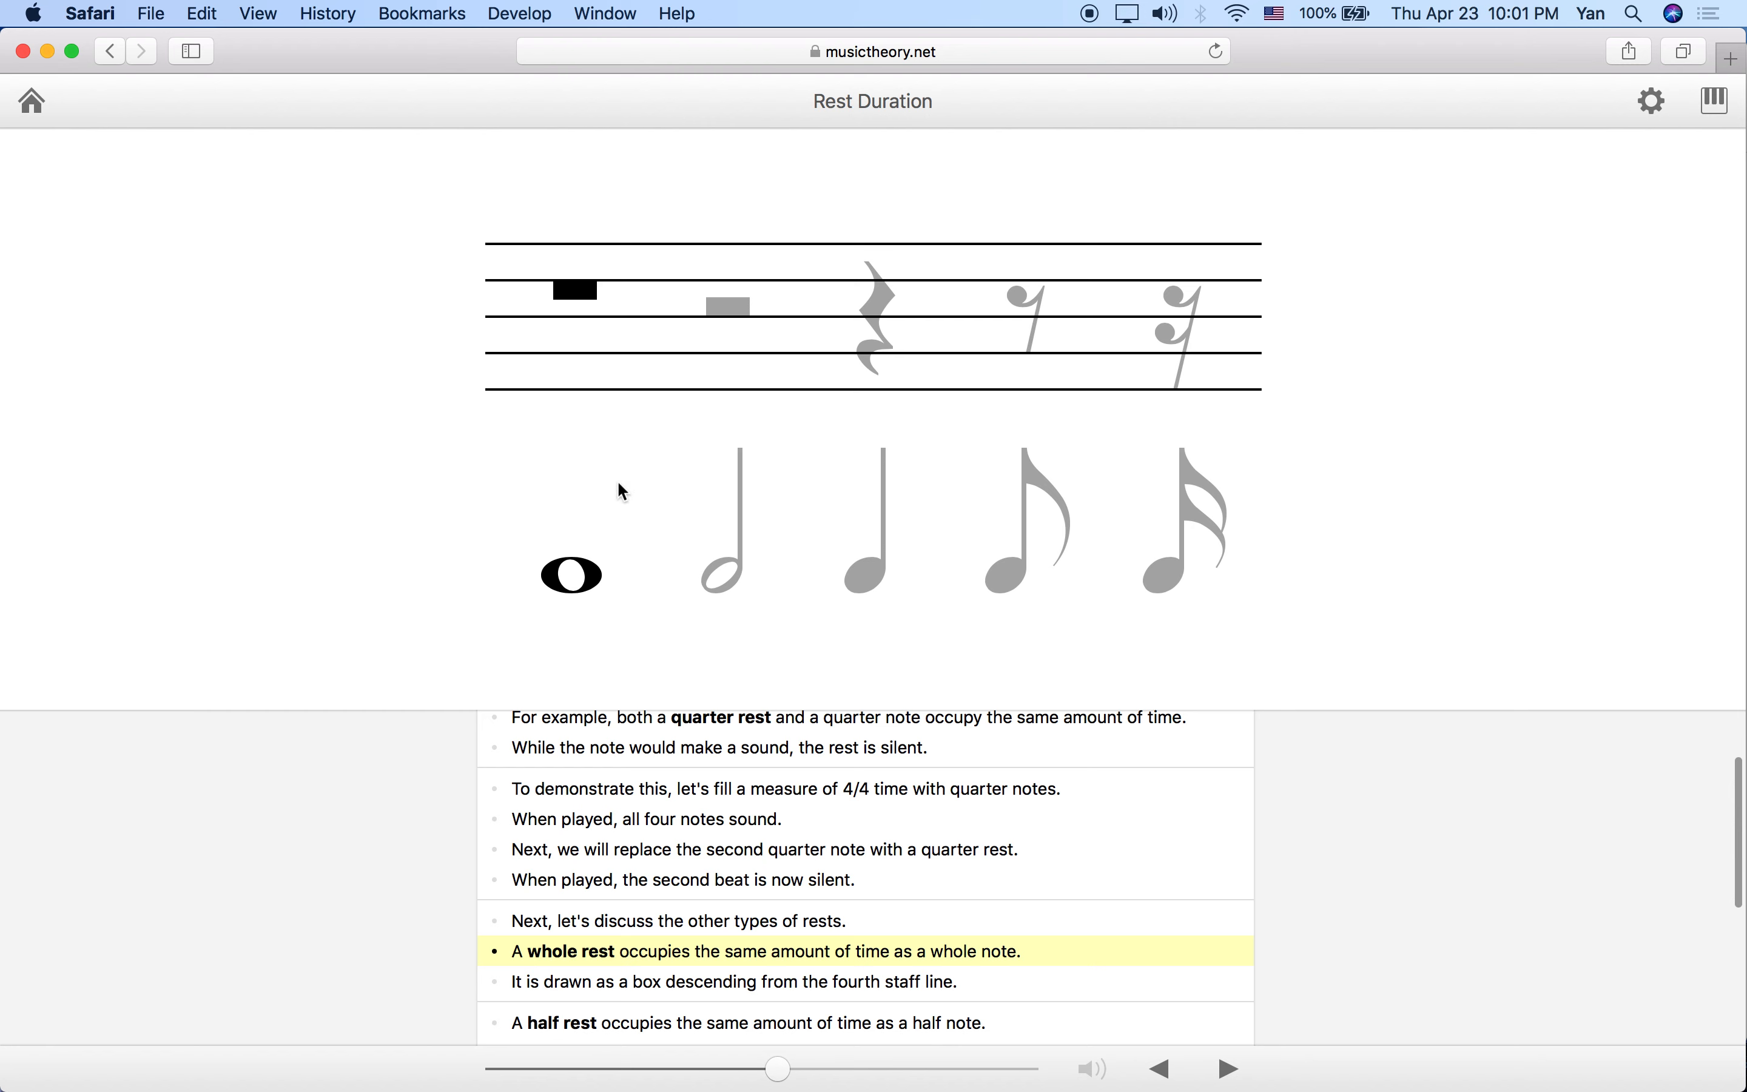
mouse_move(580, 318)
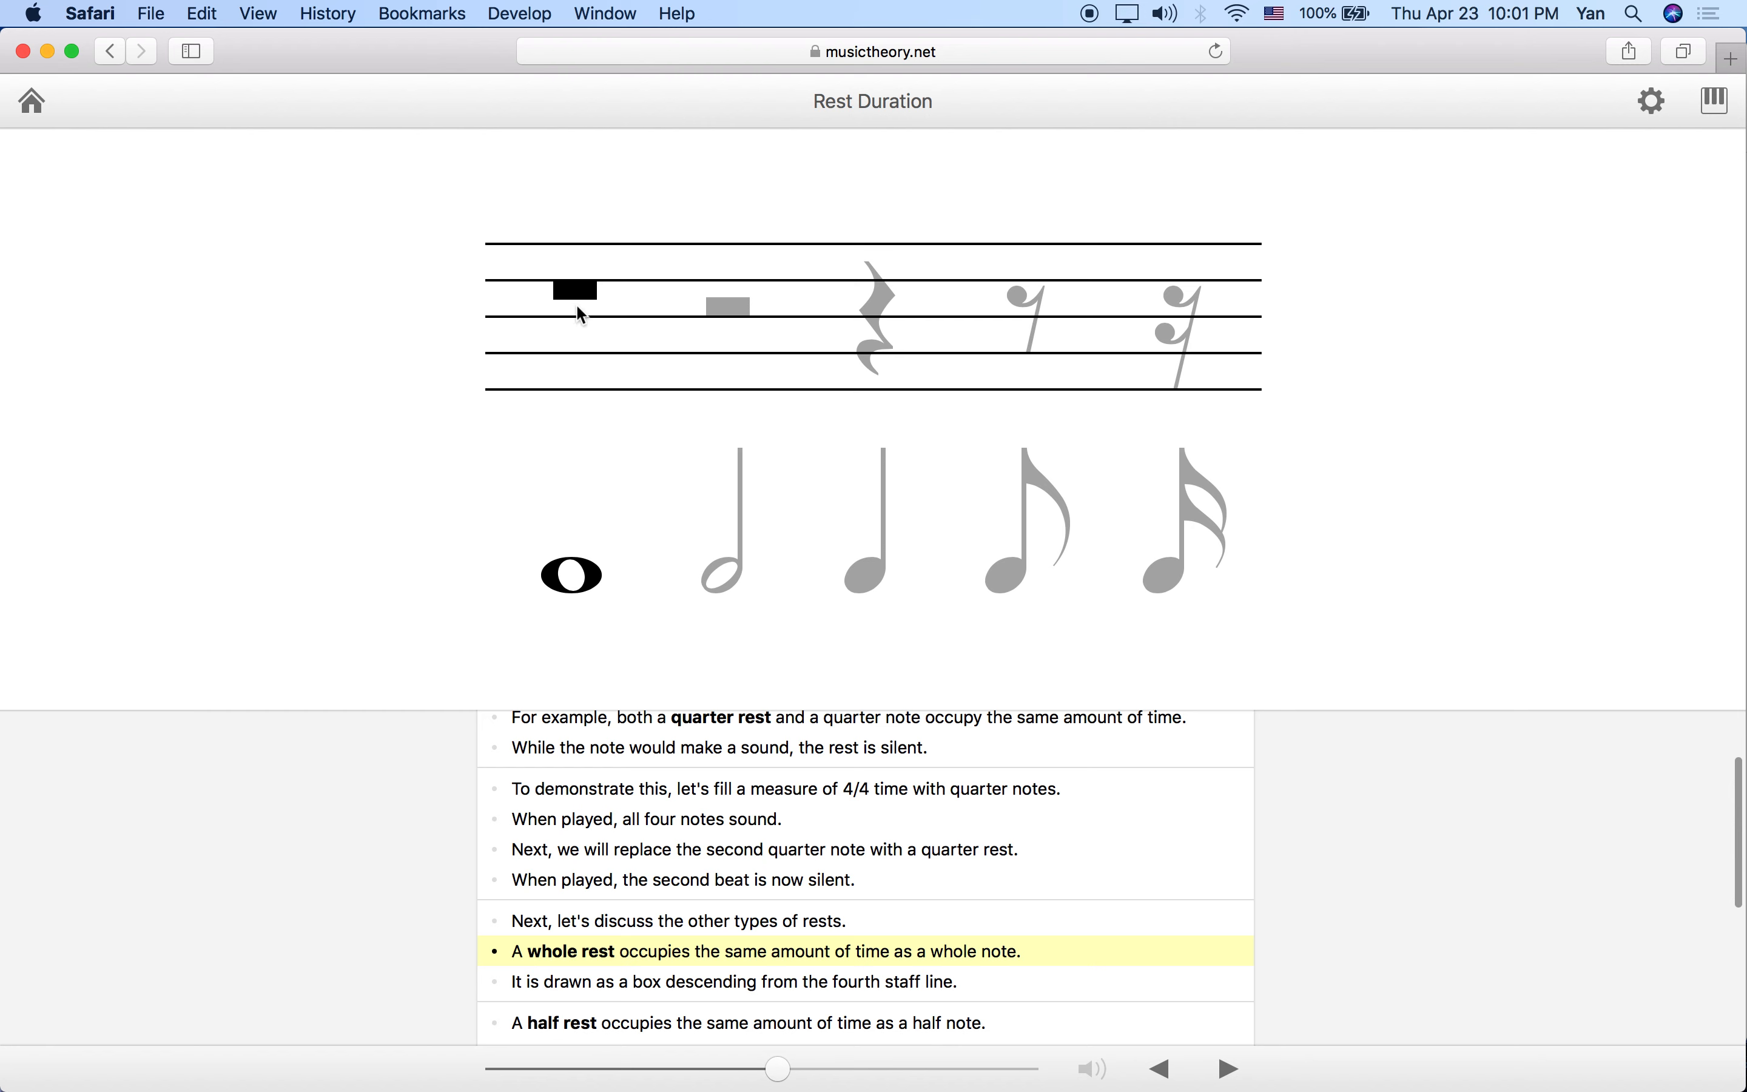
mouse_move(540, 317)
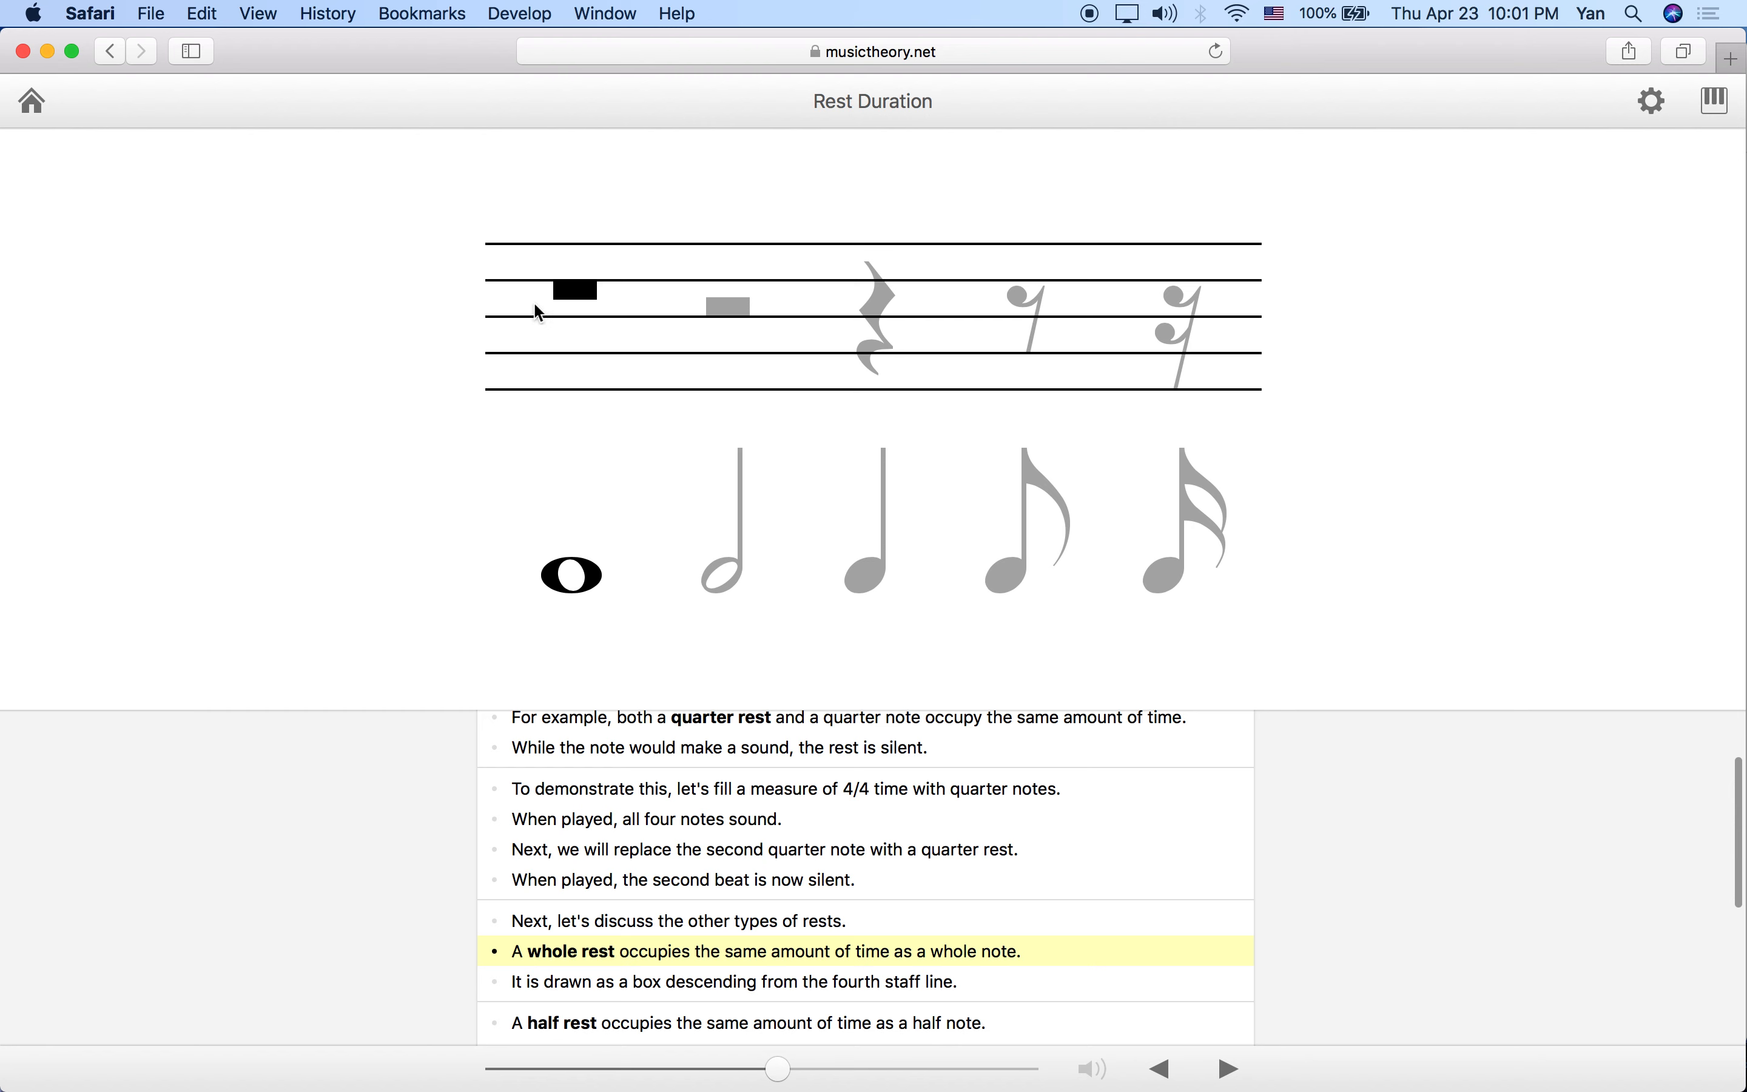
mouse_move(559, 298)
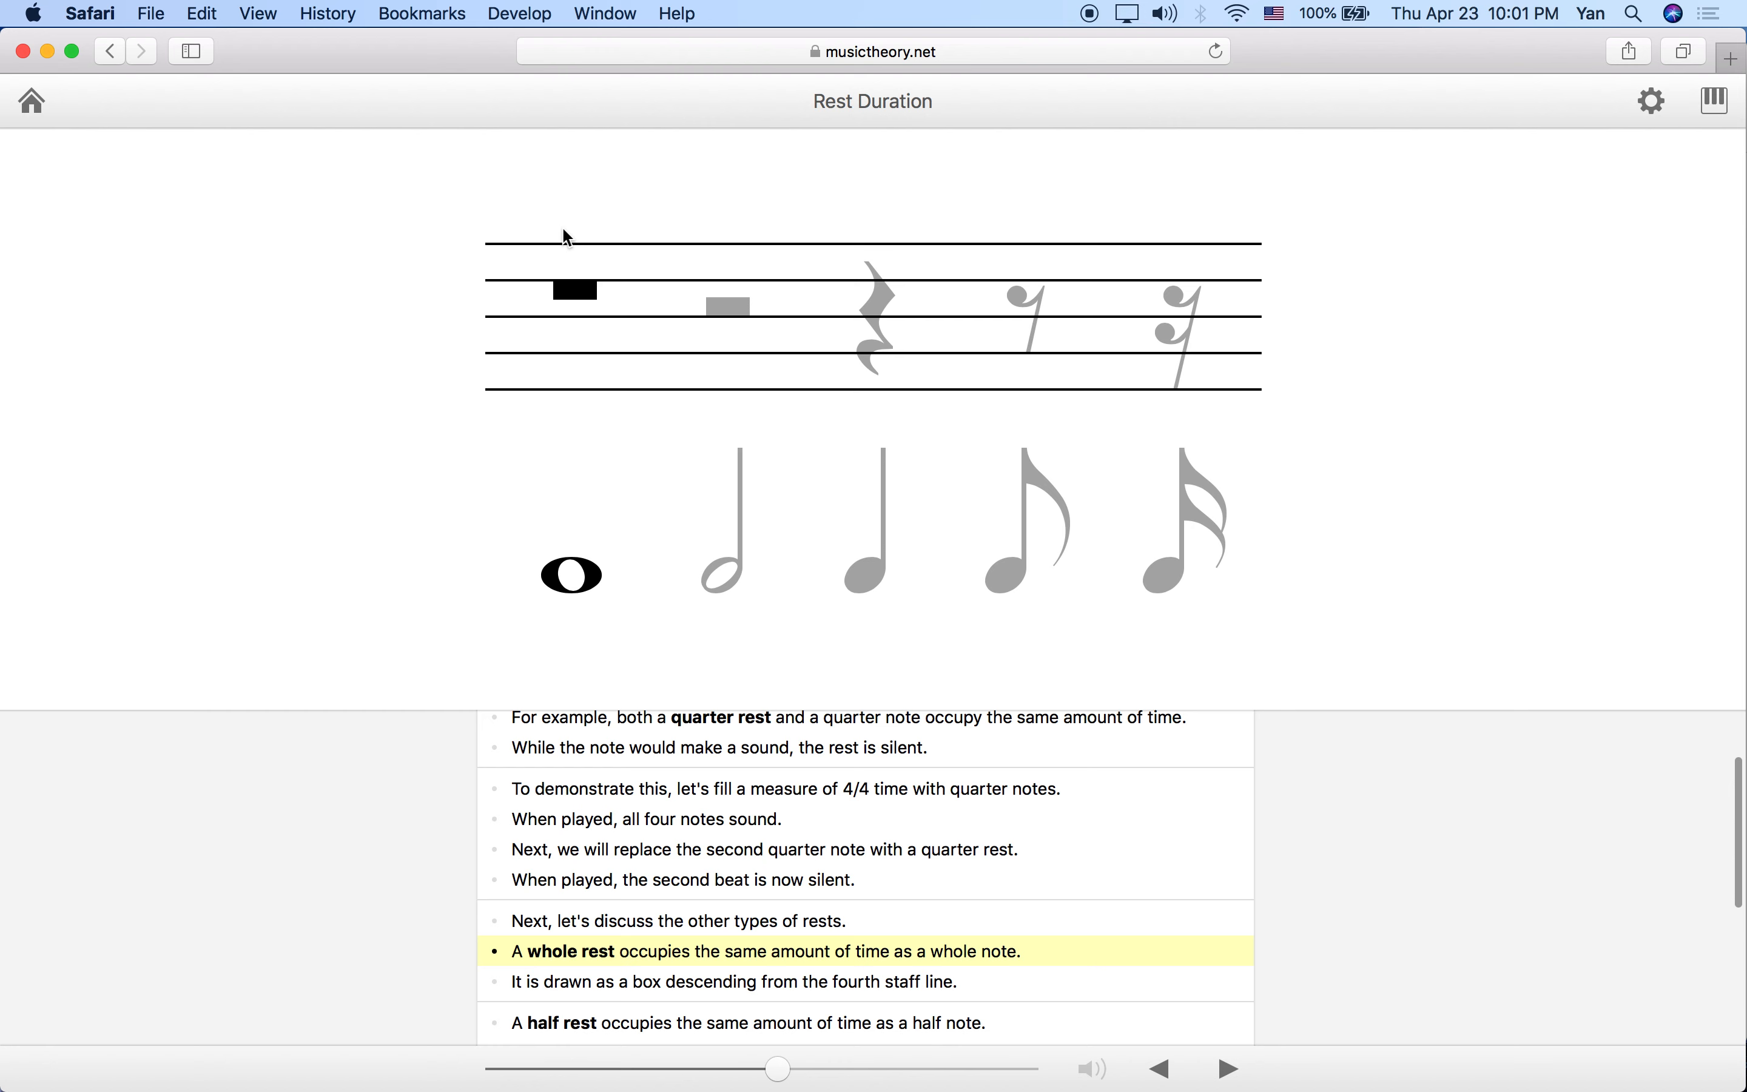
mouse_move(561, 289)
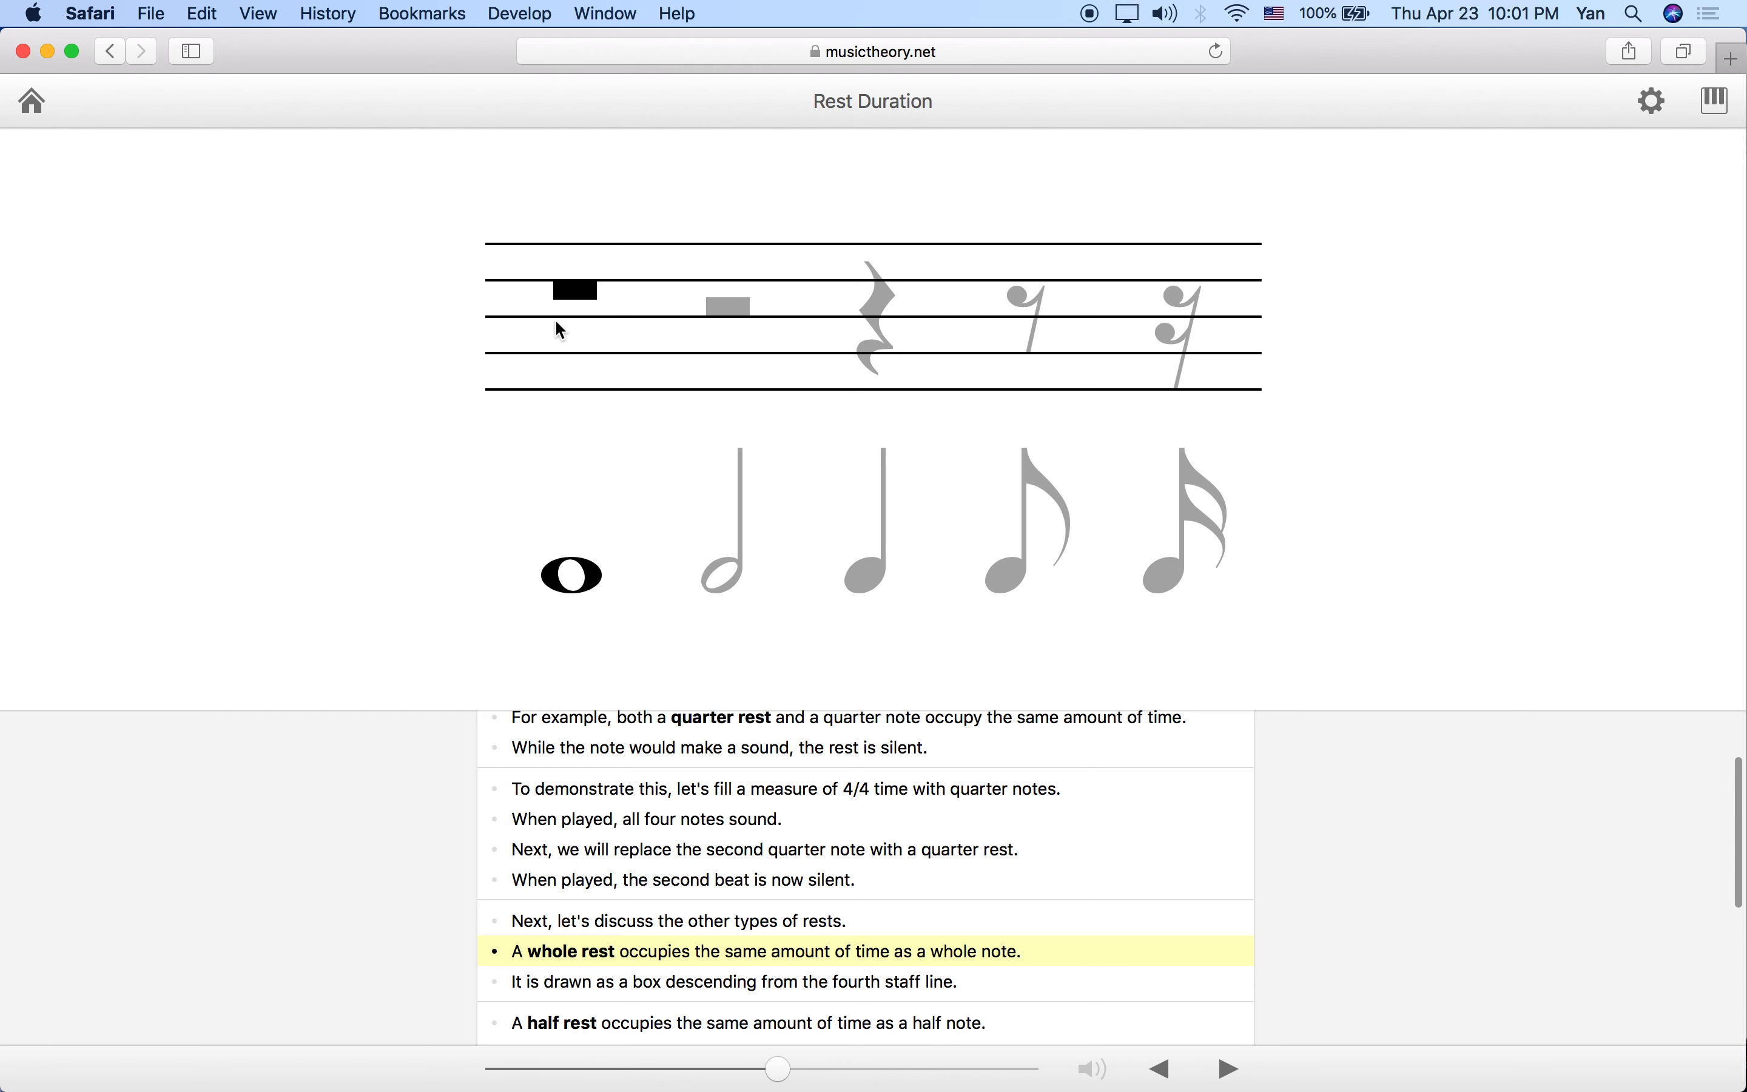
mouse_move(604, 261)
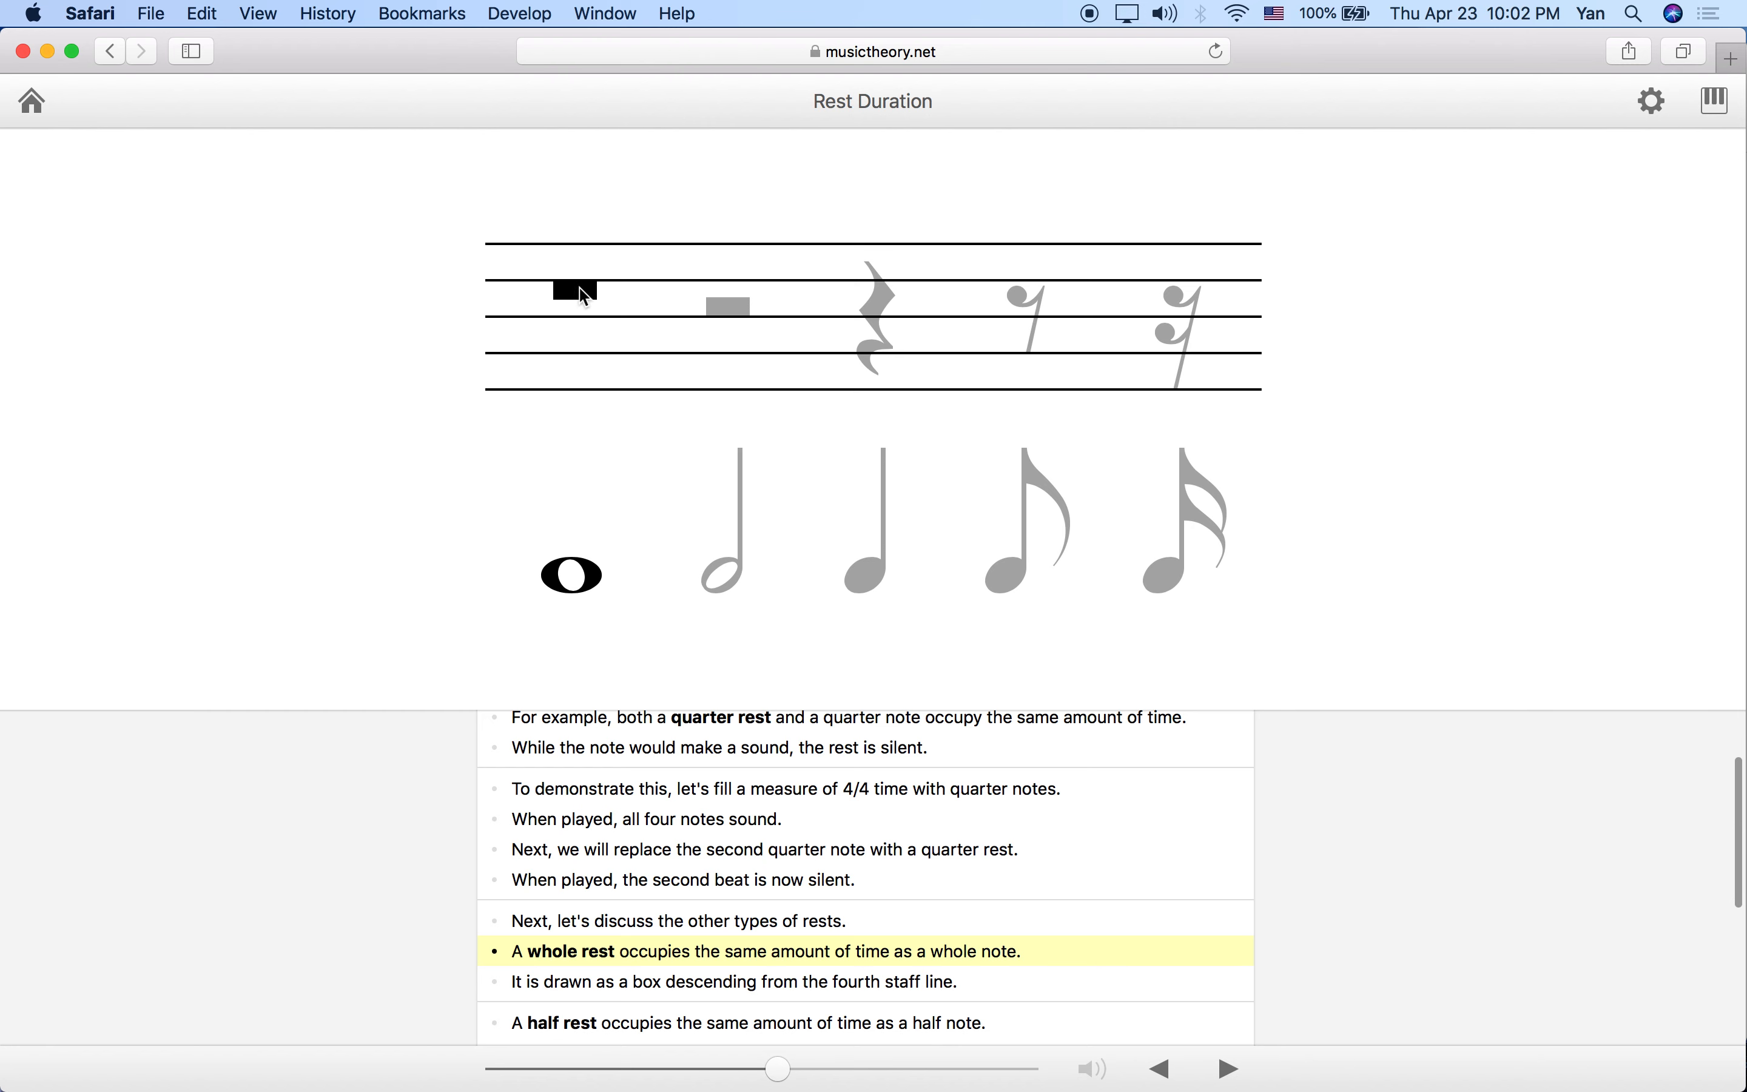
mouse_move(459, 325)
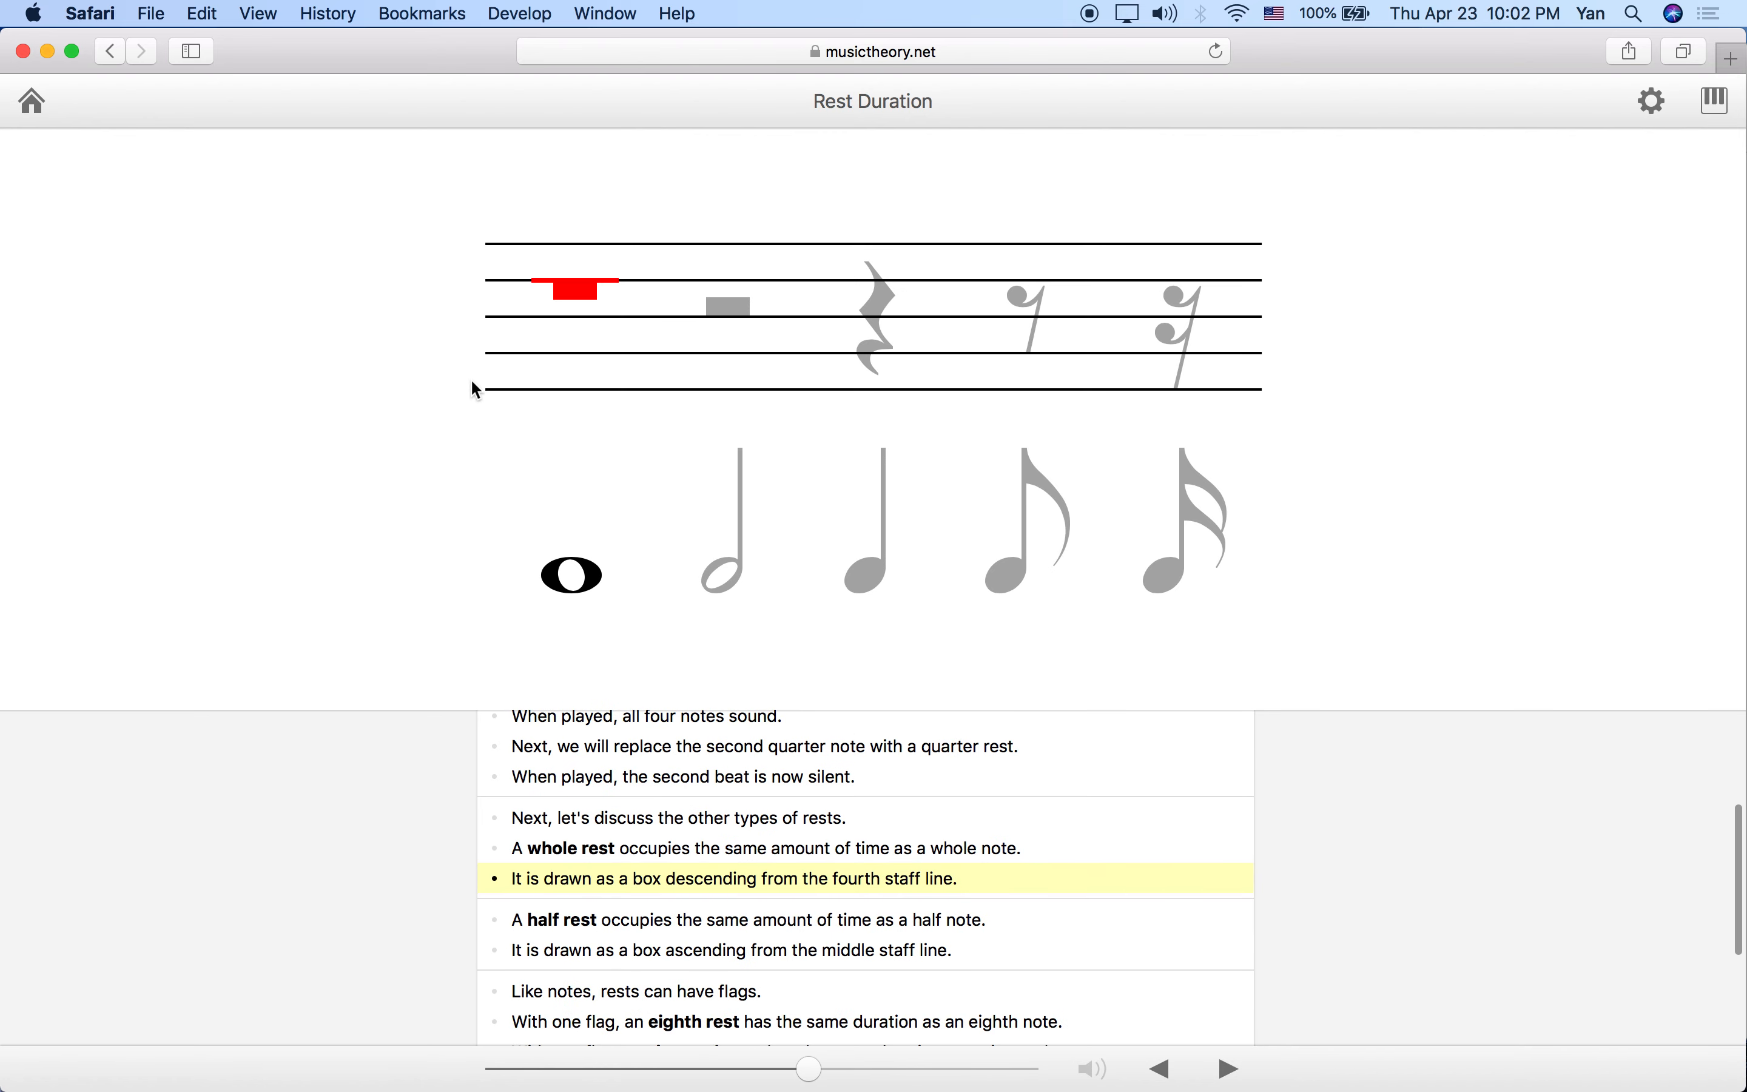
mouse_move(406, 502)
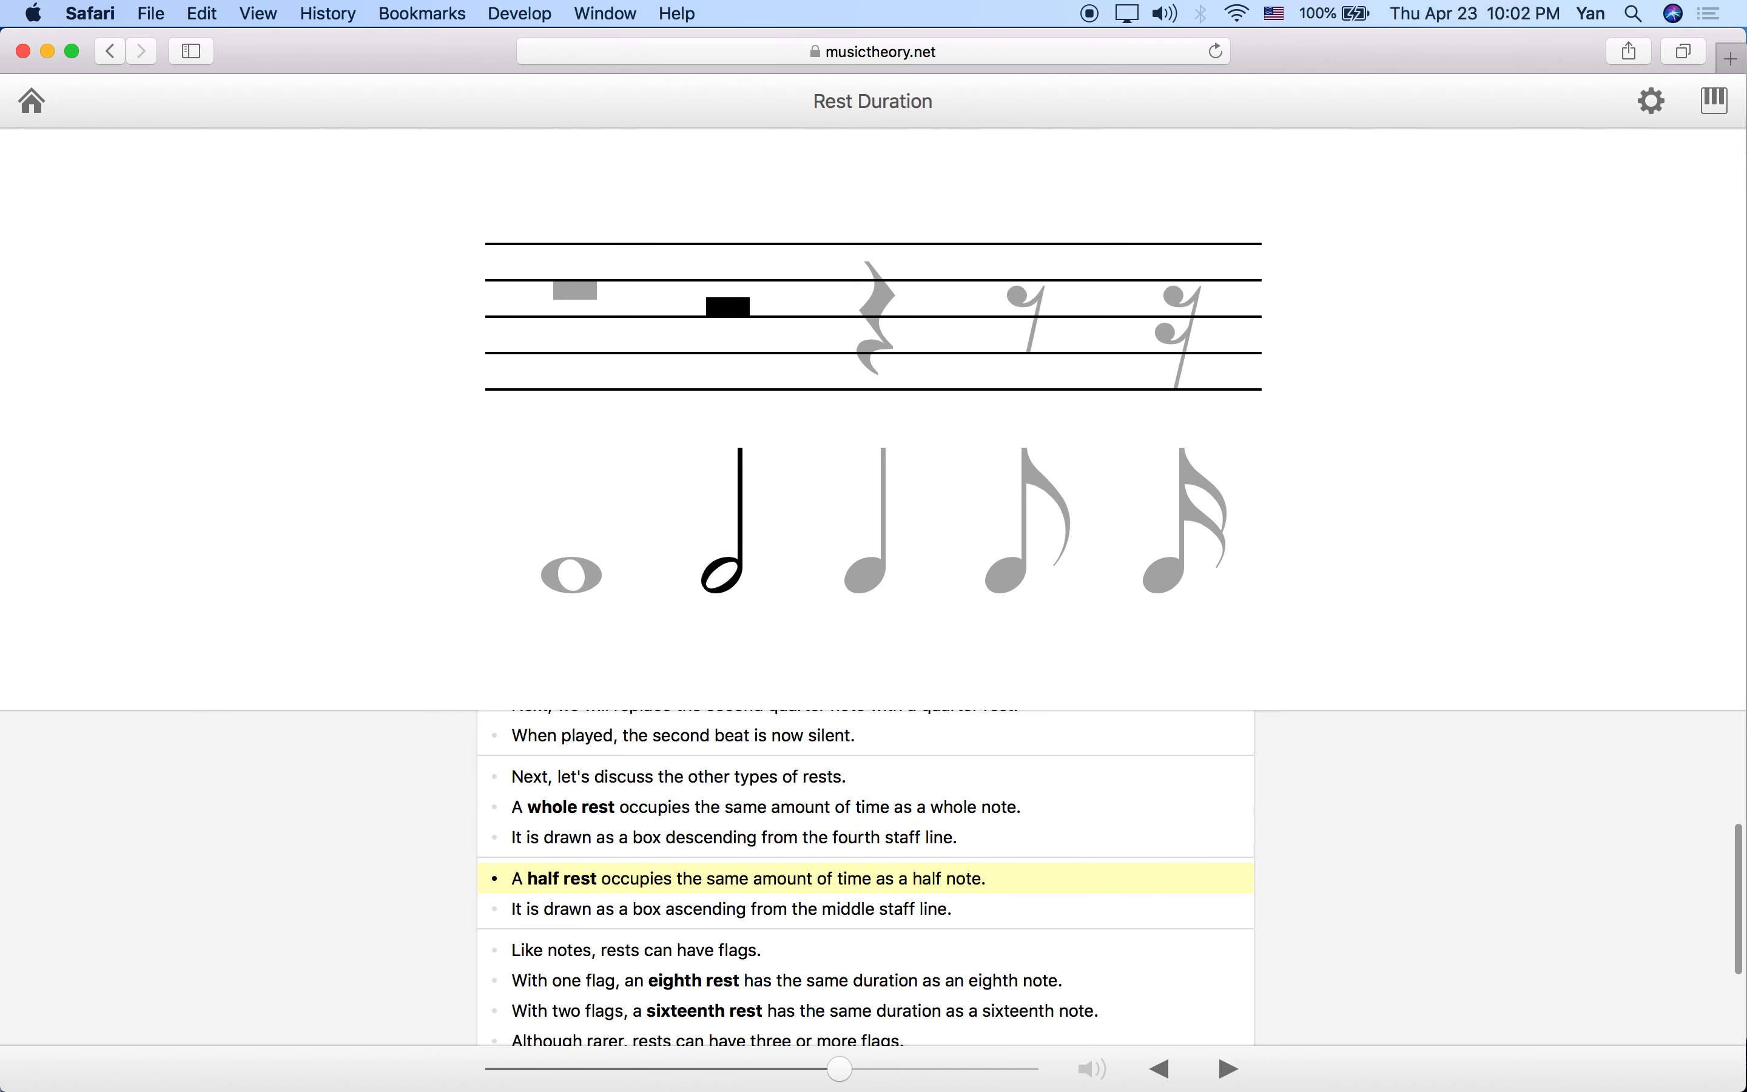
mouse_move(708, 586)
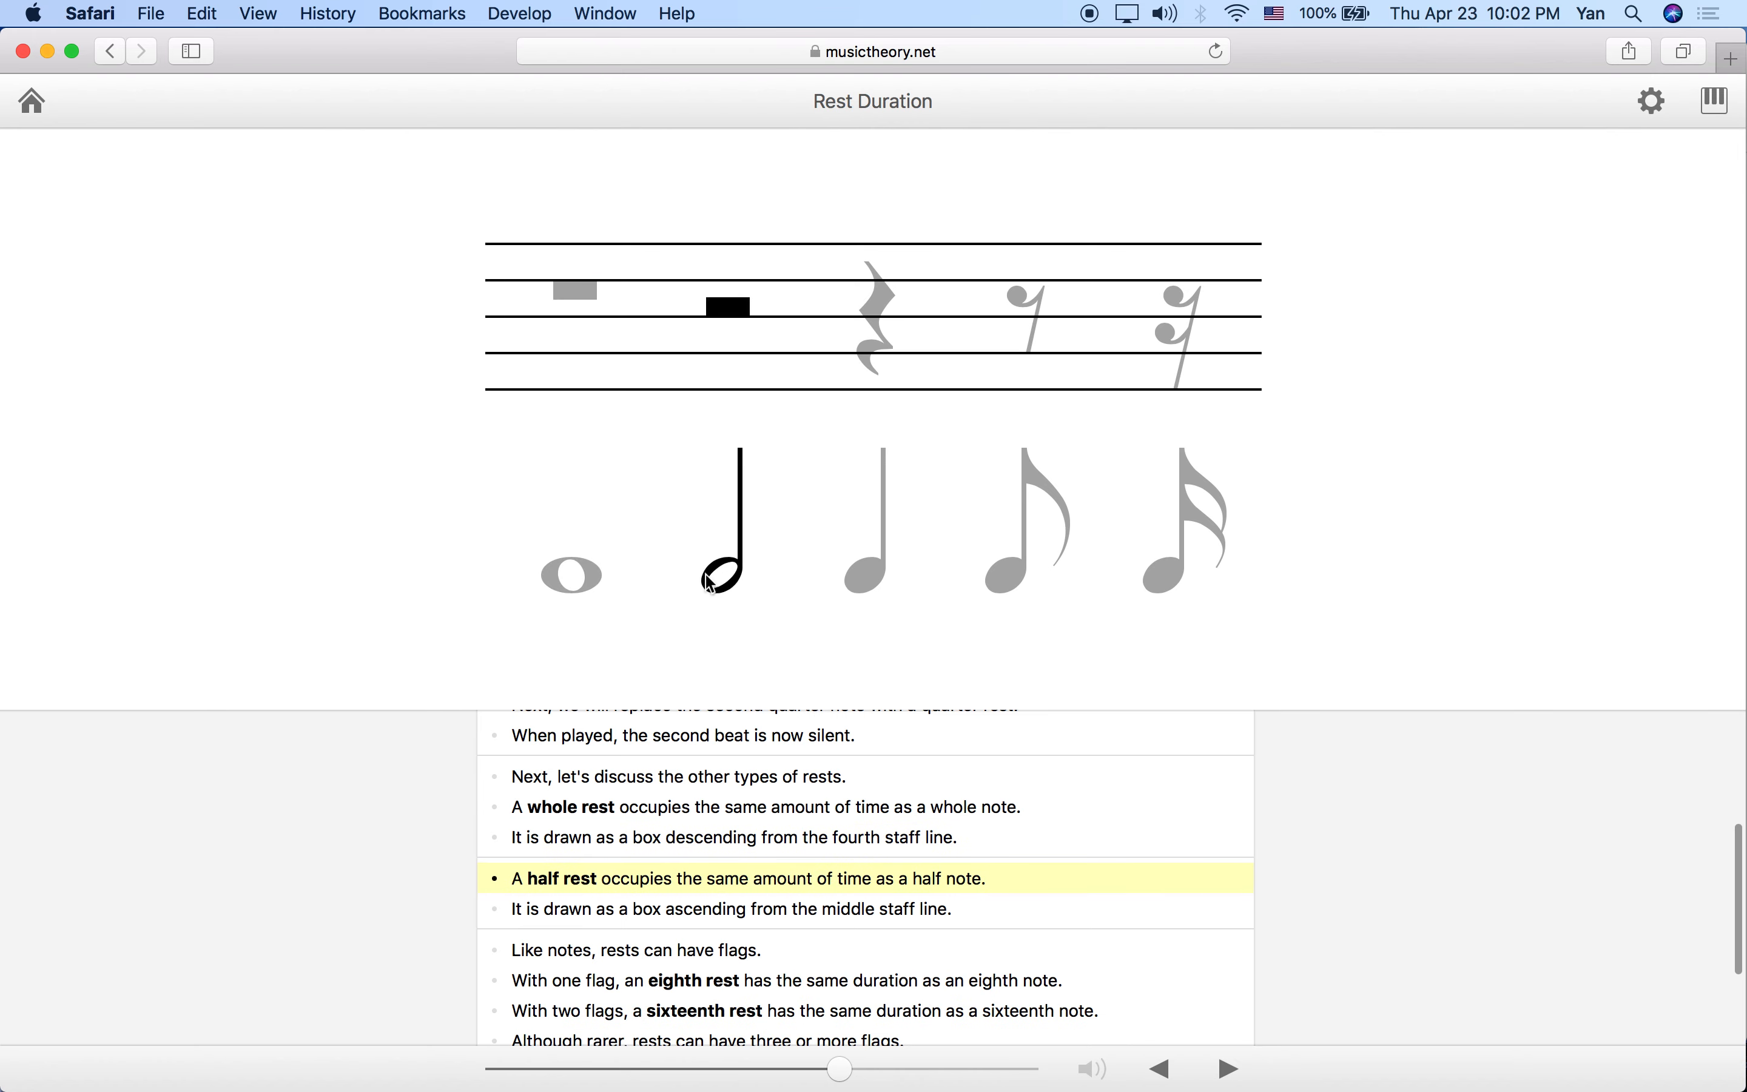
mouse_move(716, 604)
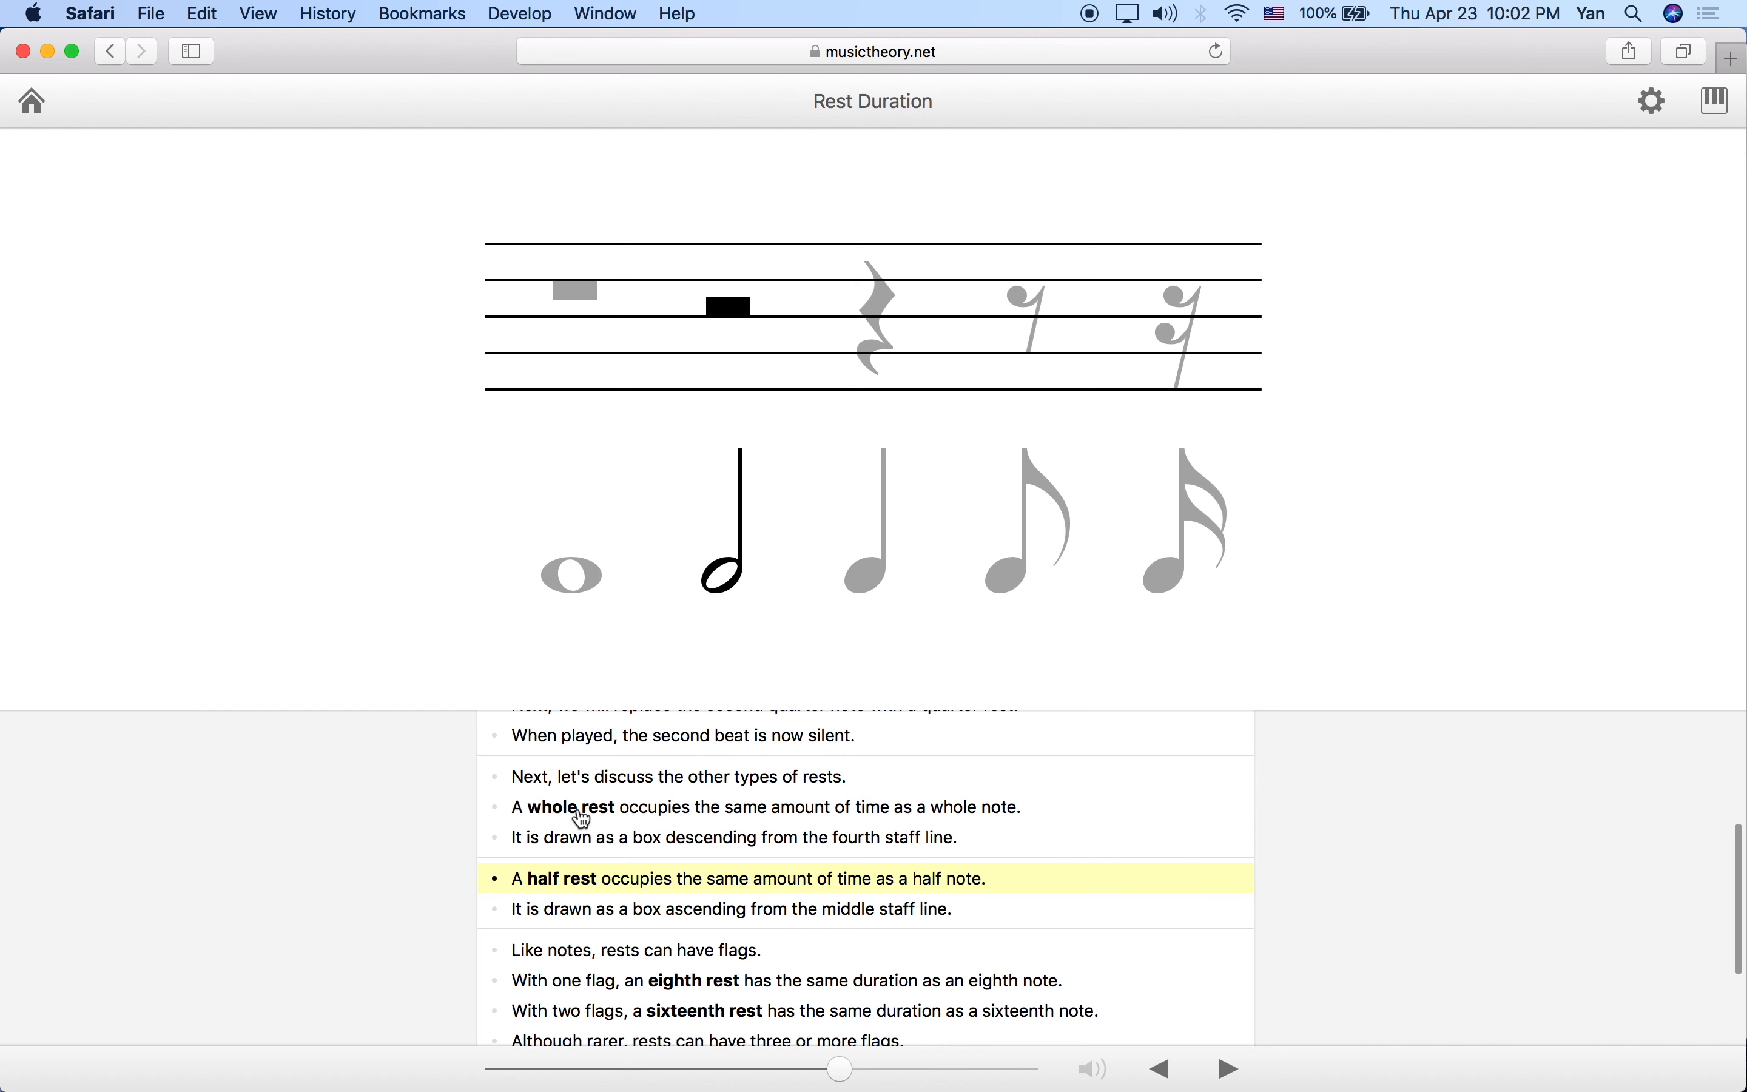
mouse_move(580, 929)
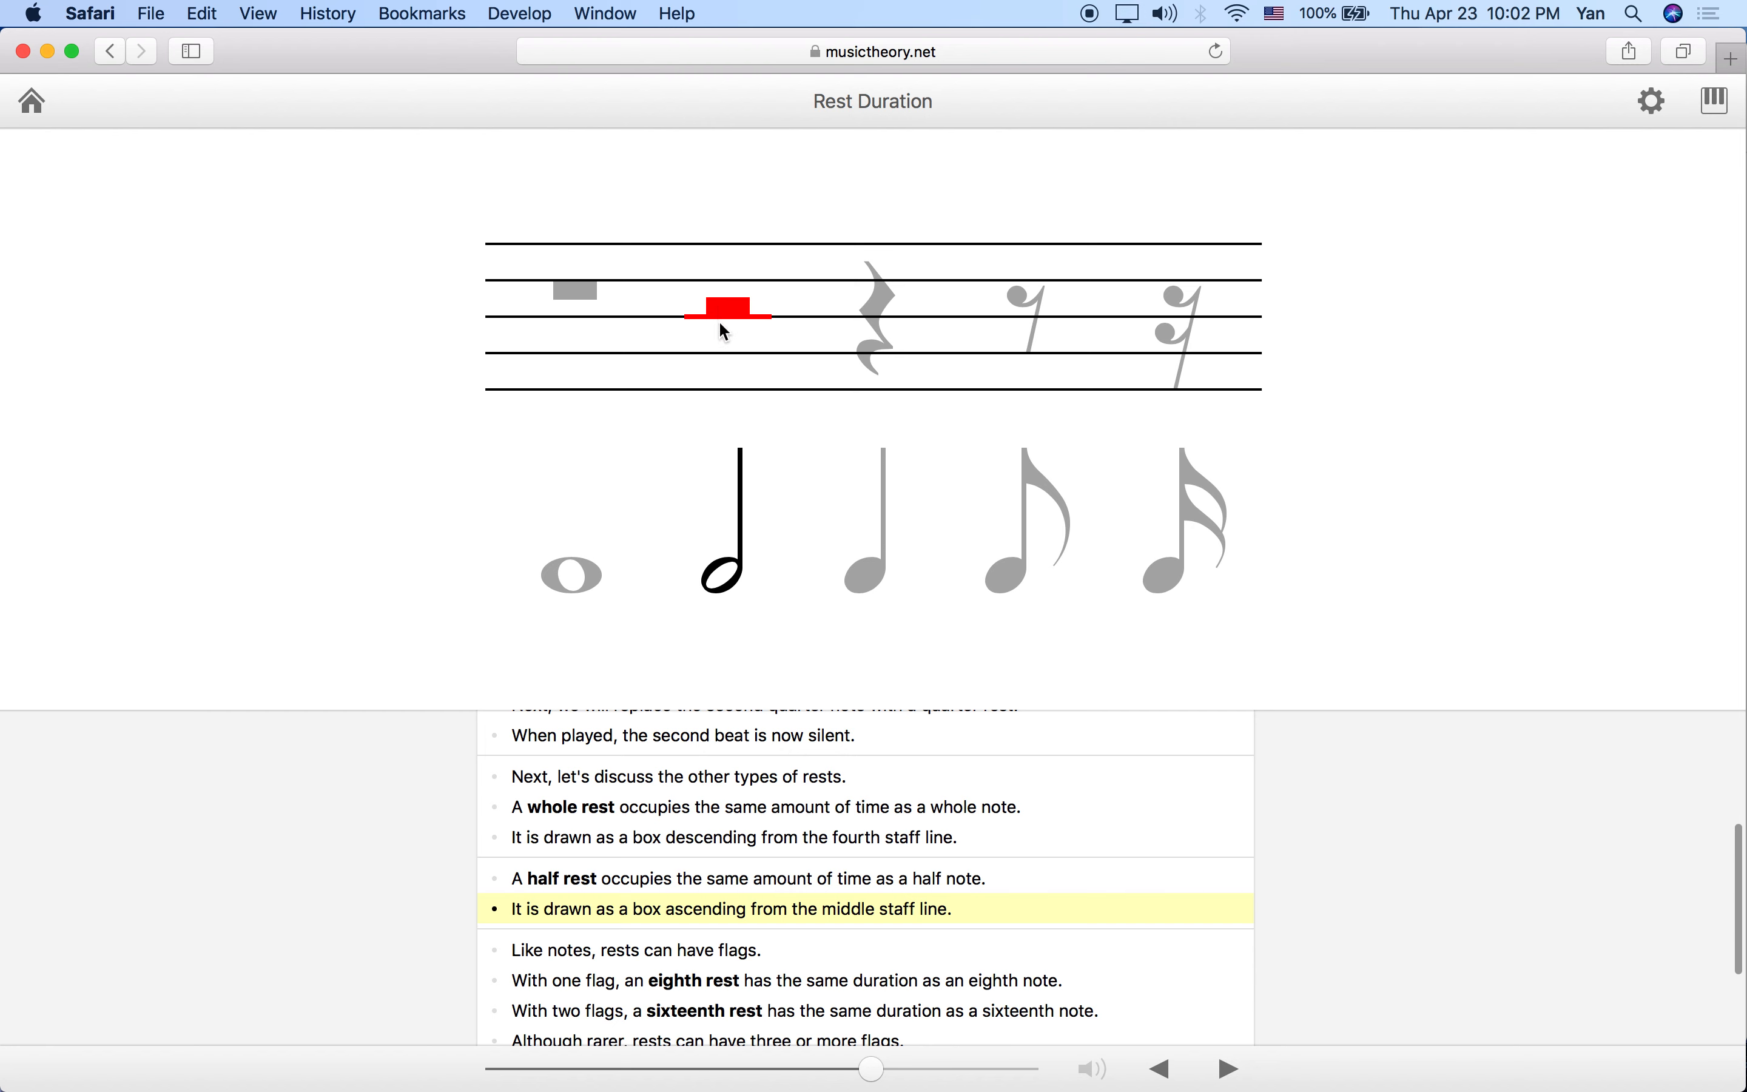
mouse_move(725, 358)
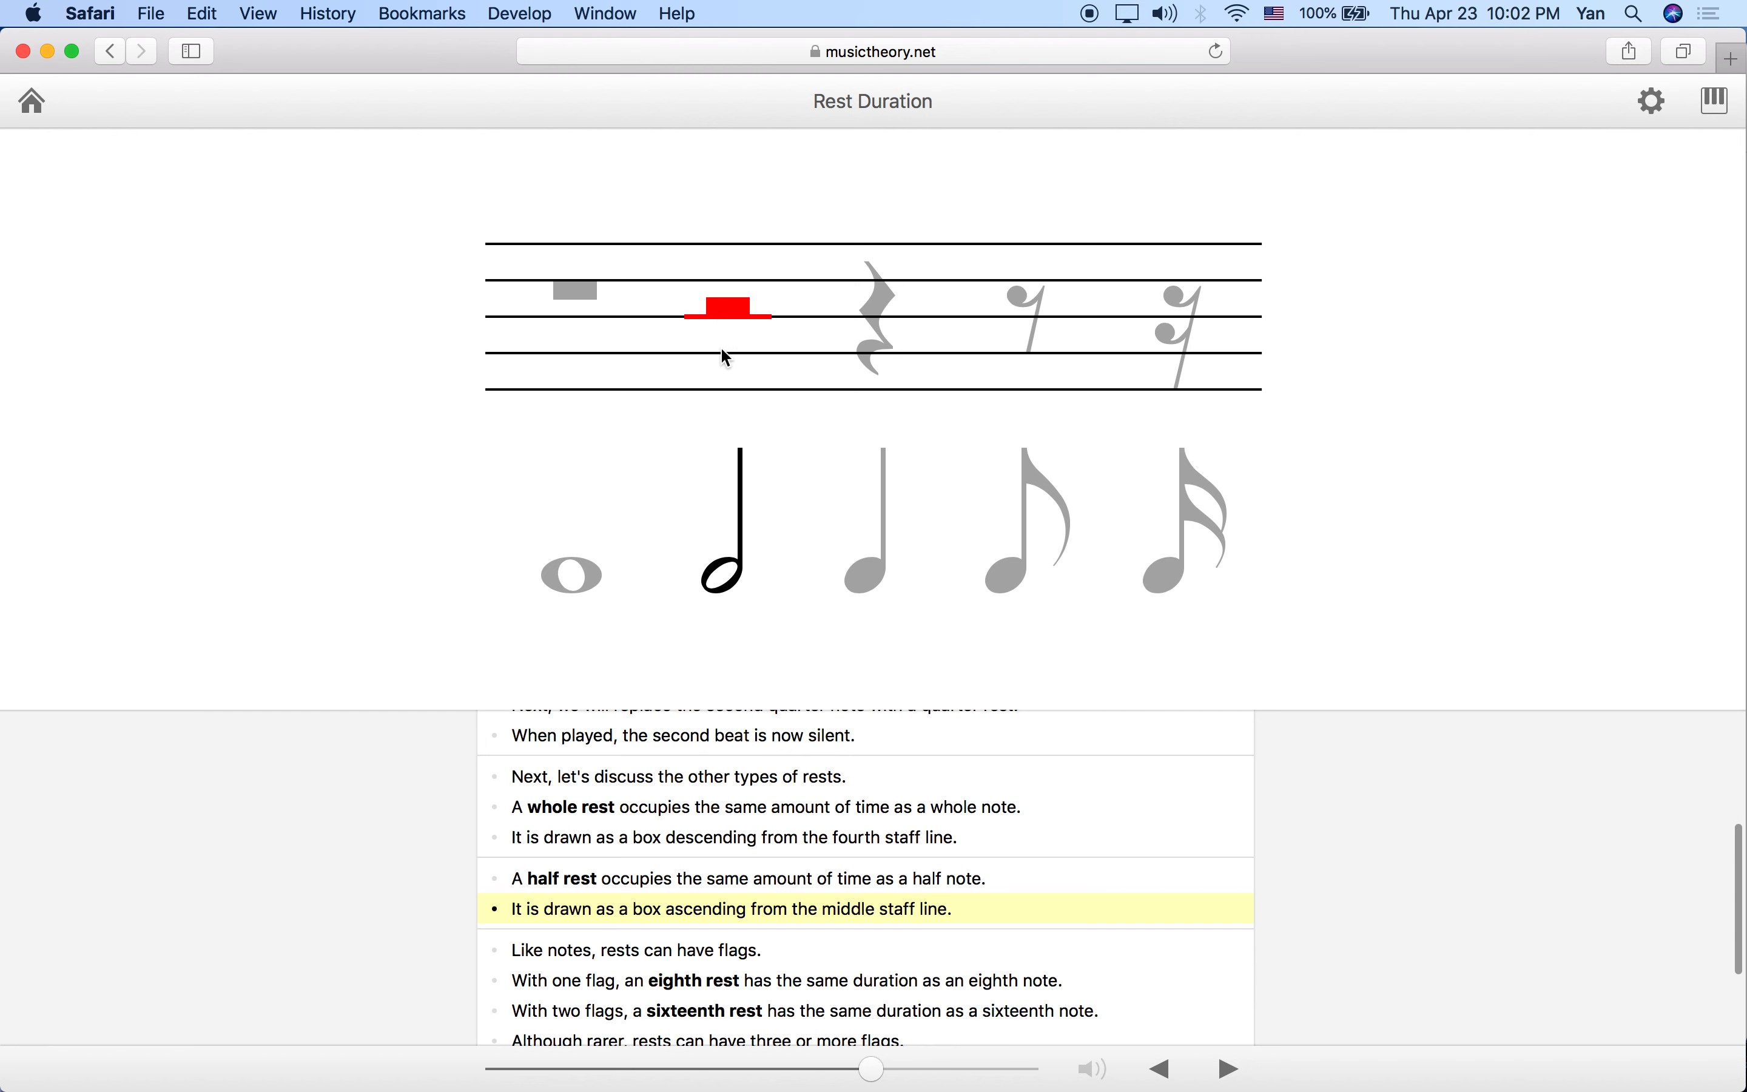
mouse_move(735, 287)
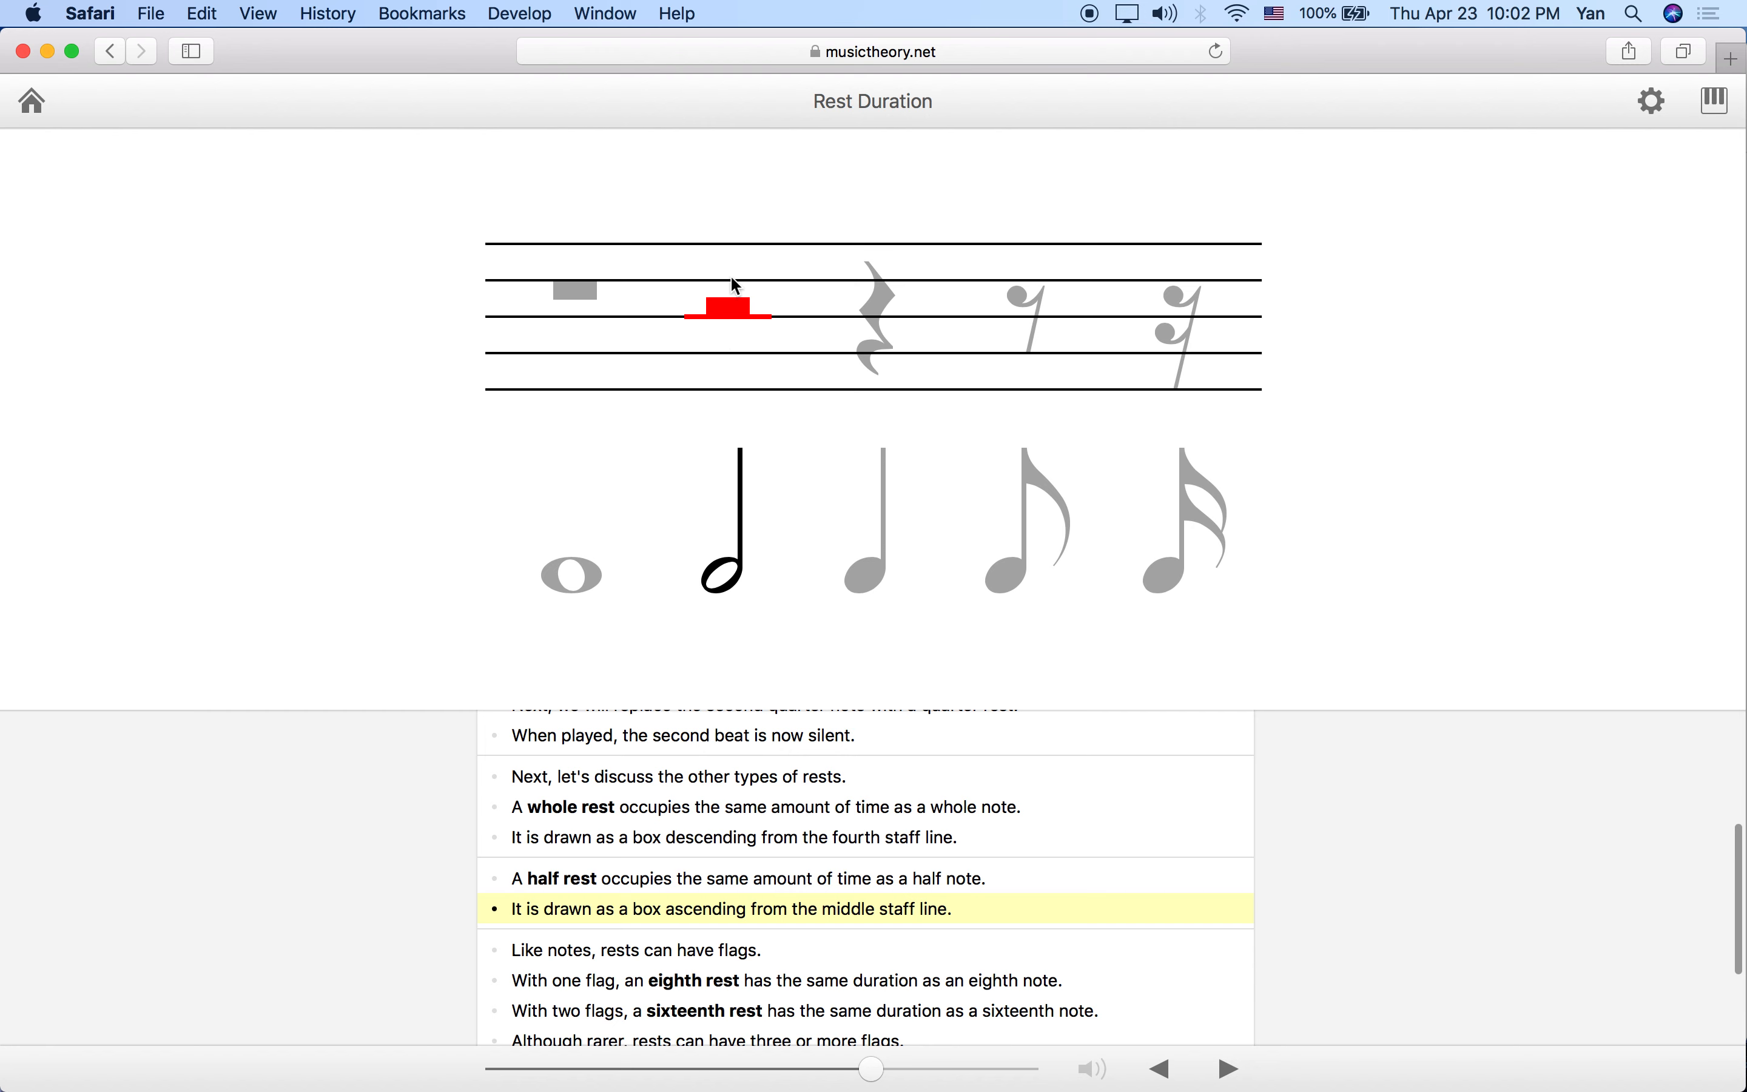
mouse_move(531, 384)
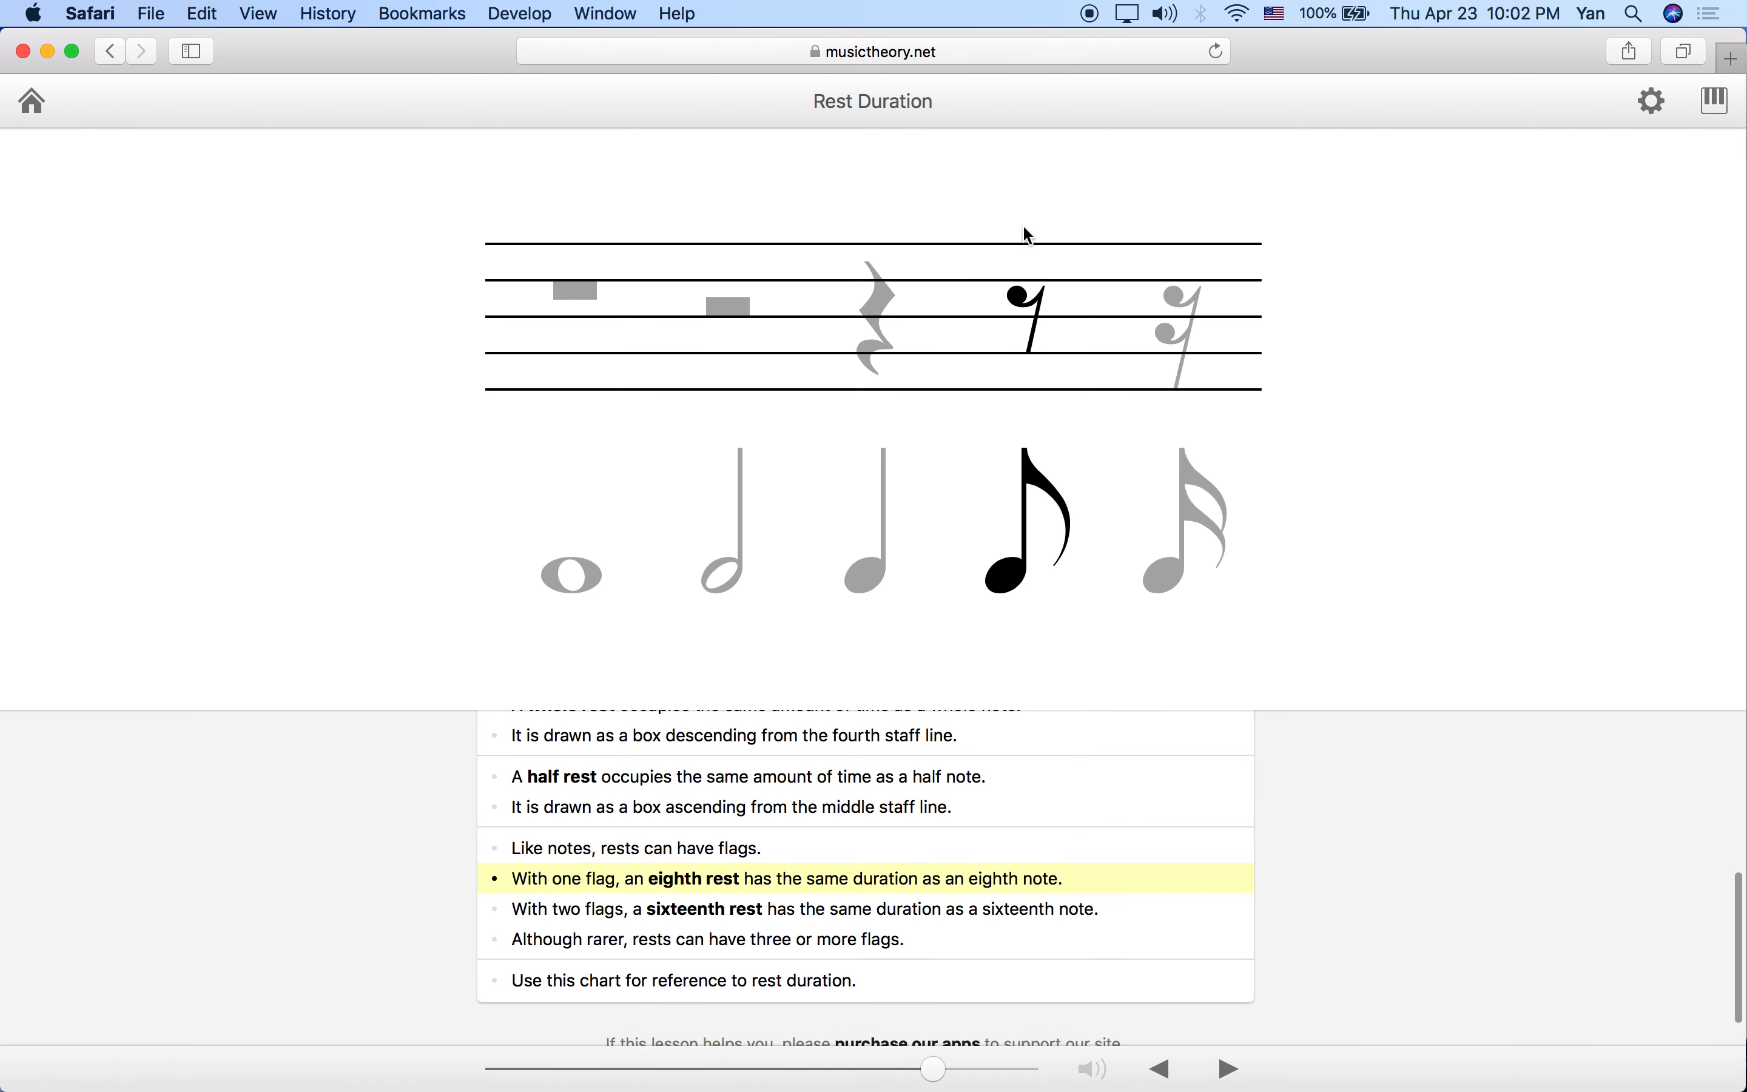
mouse_move(1021, 479)
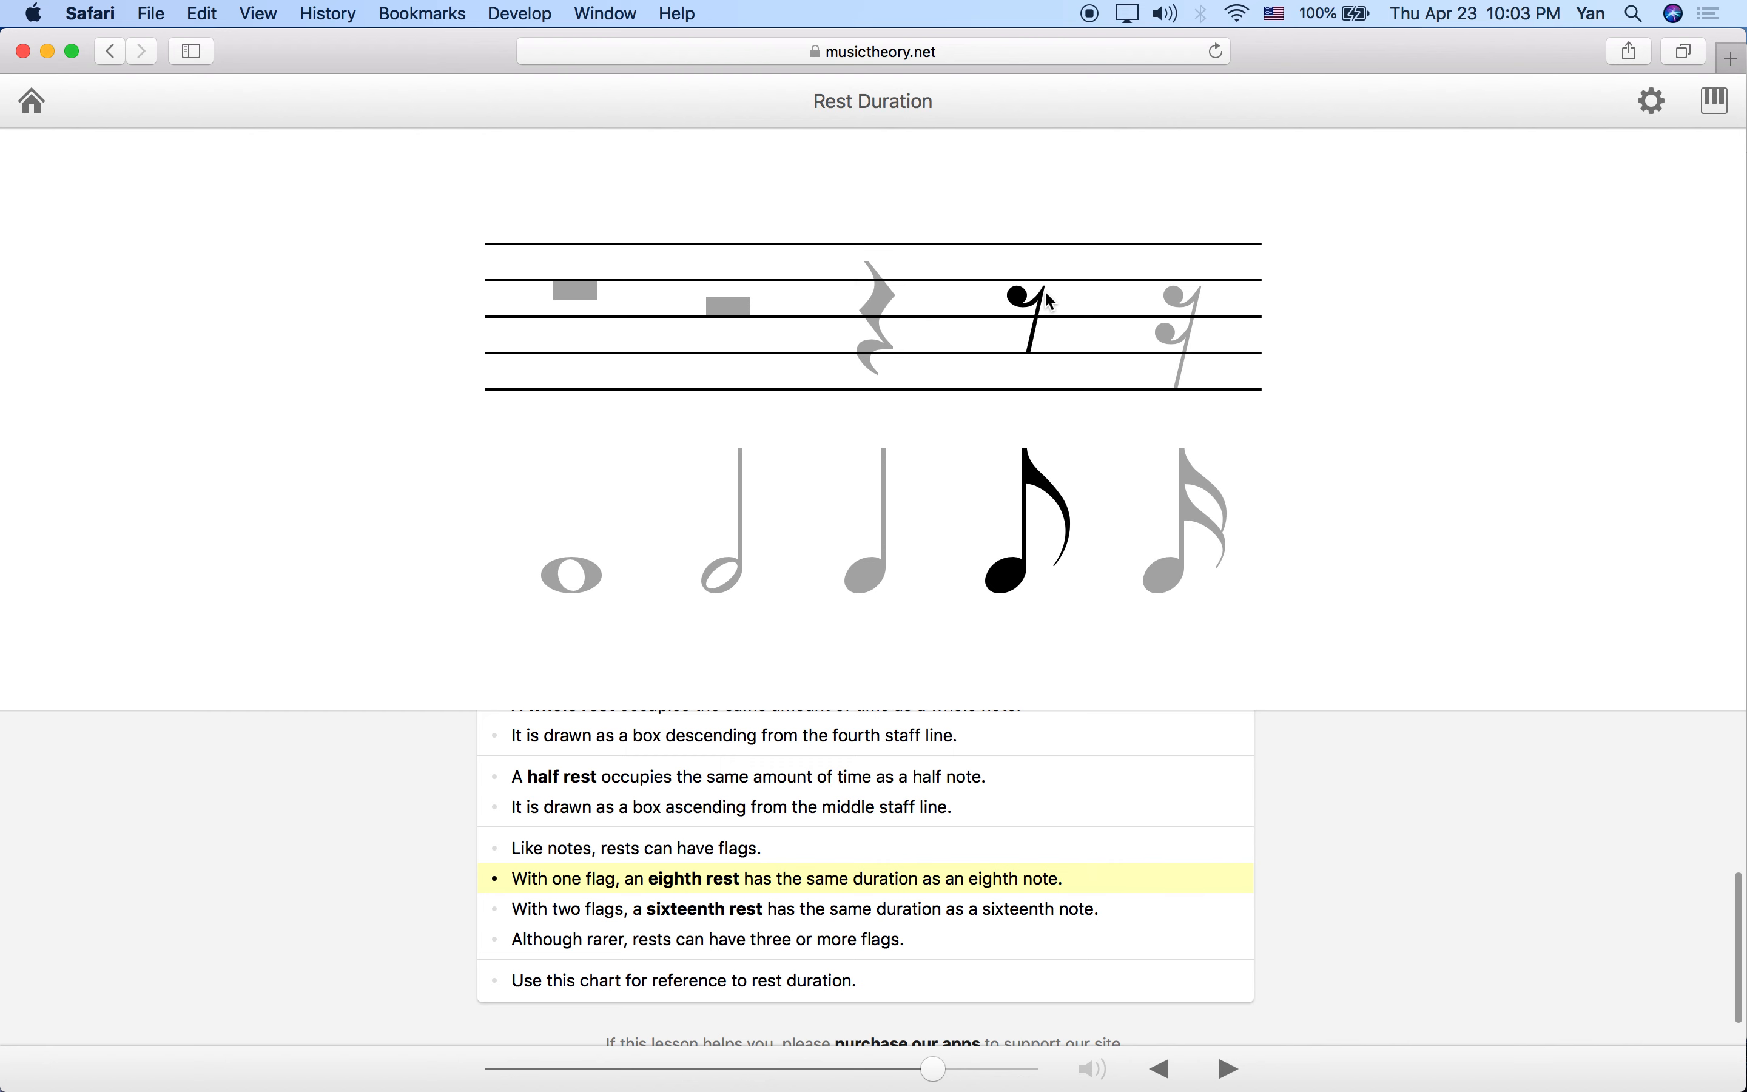
mouse_move(979, 285)
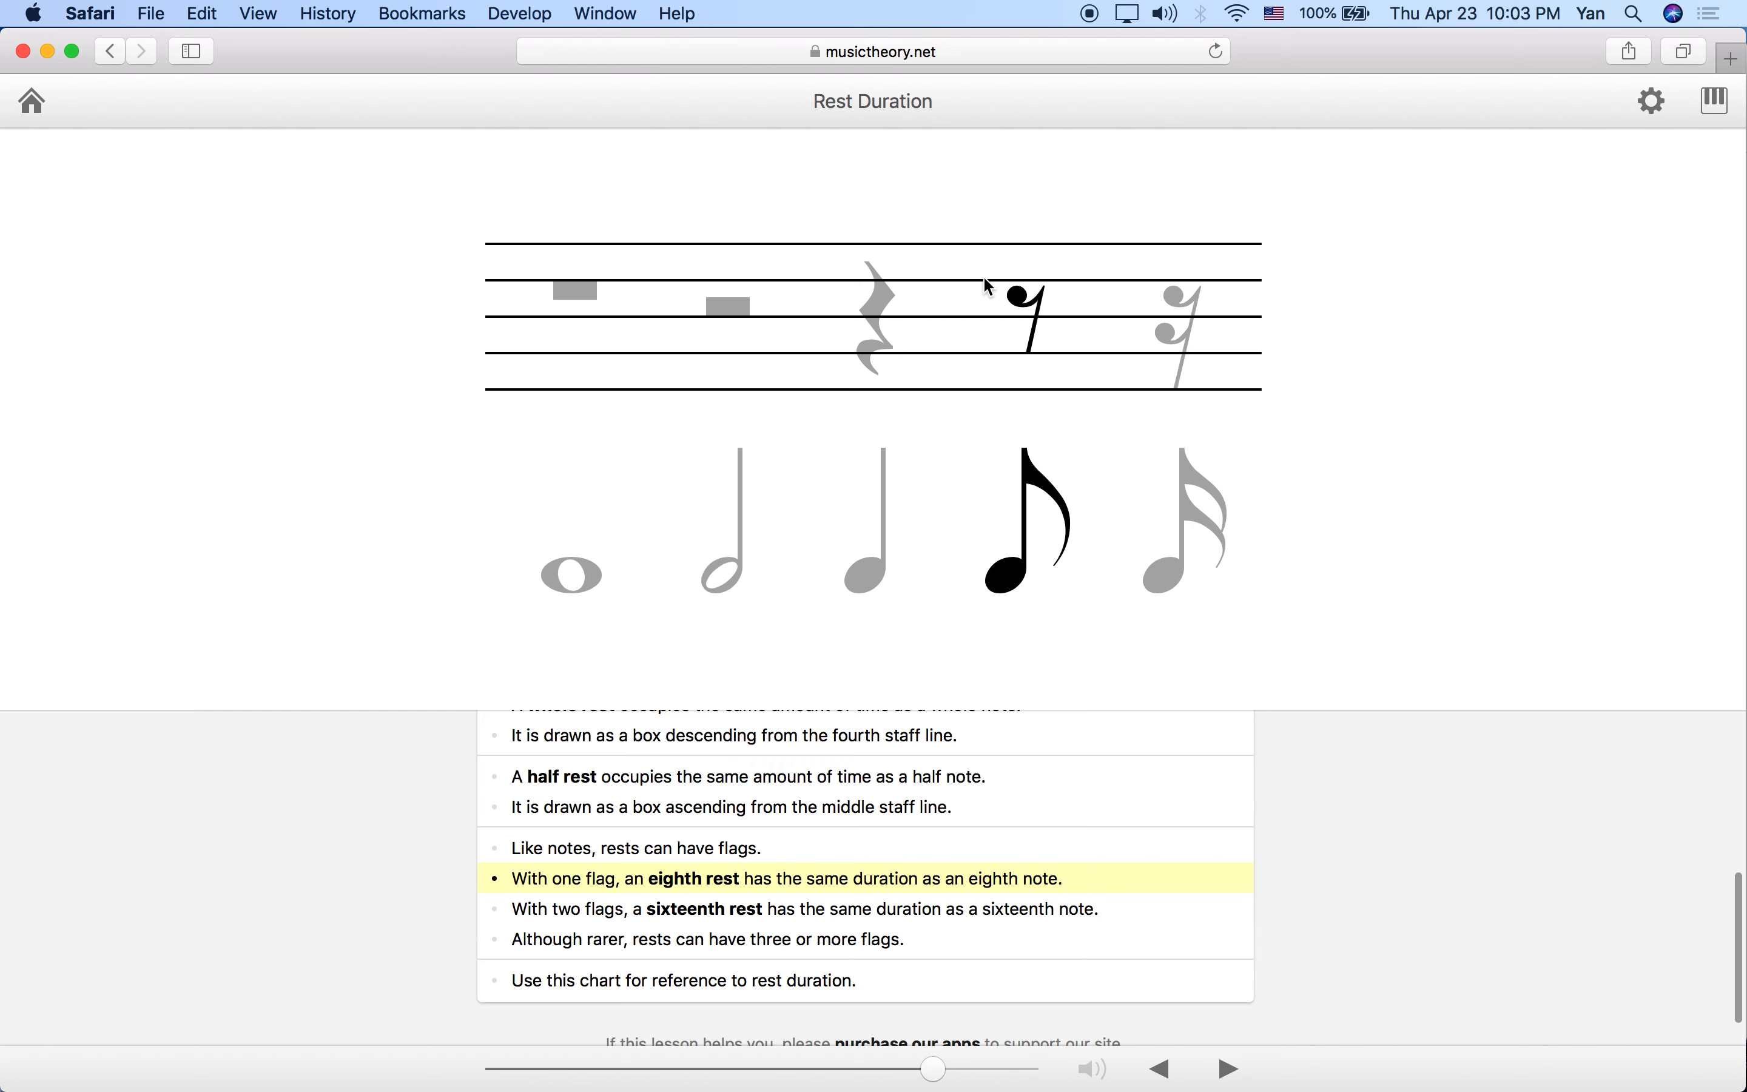
mouse_move(984, 335)
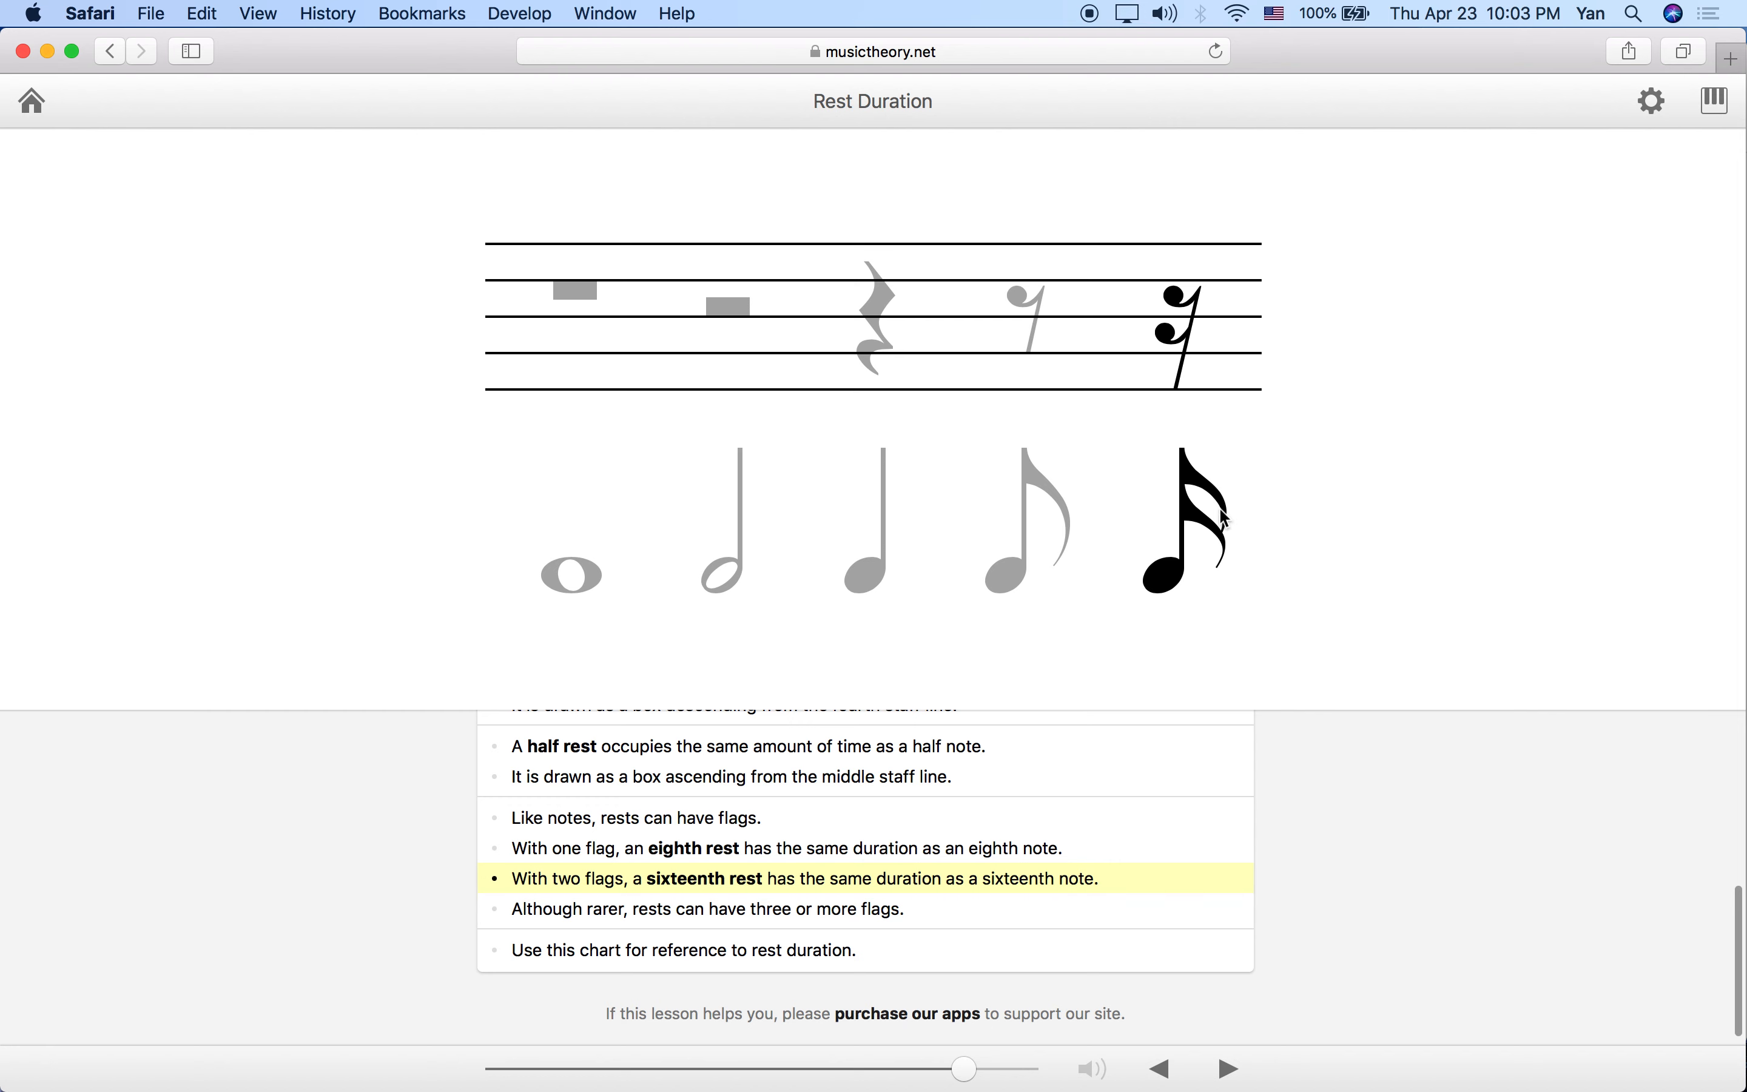
mouse_move(1174, 296)
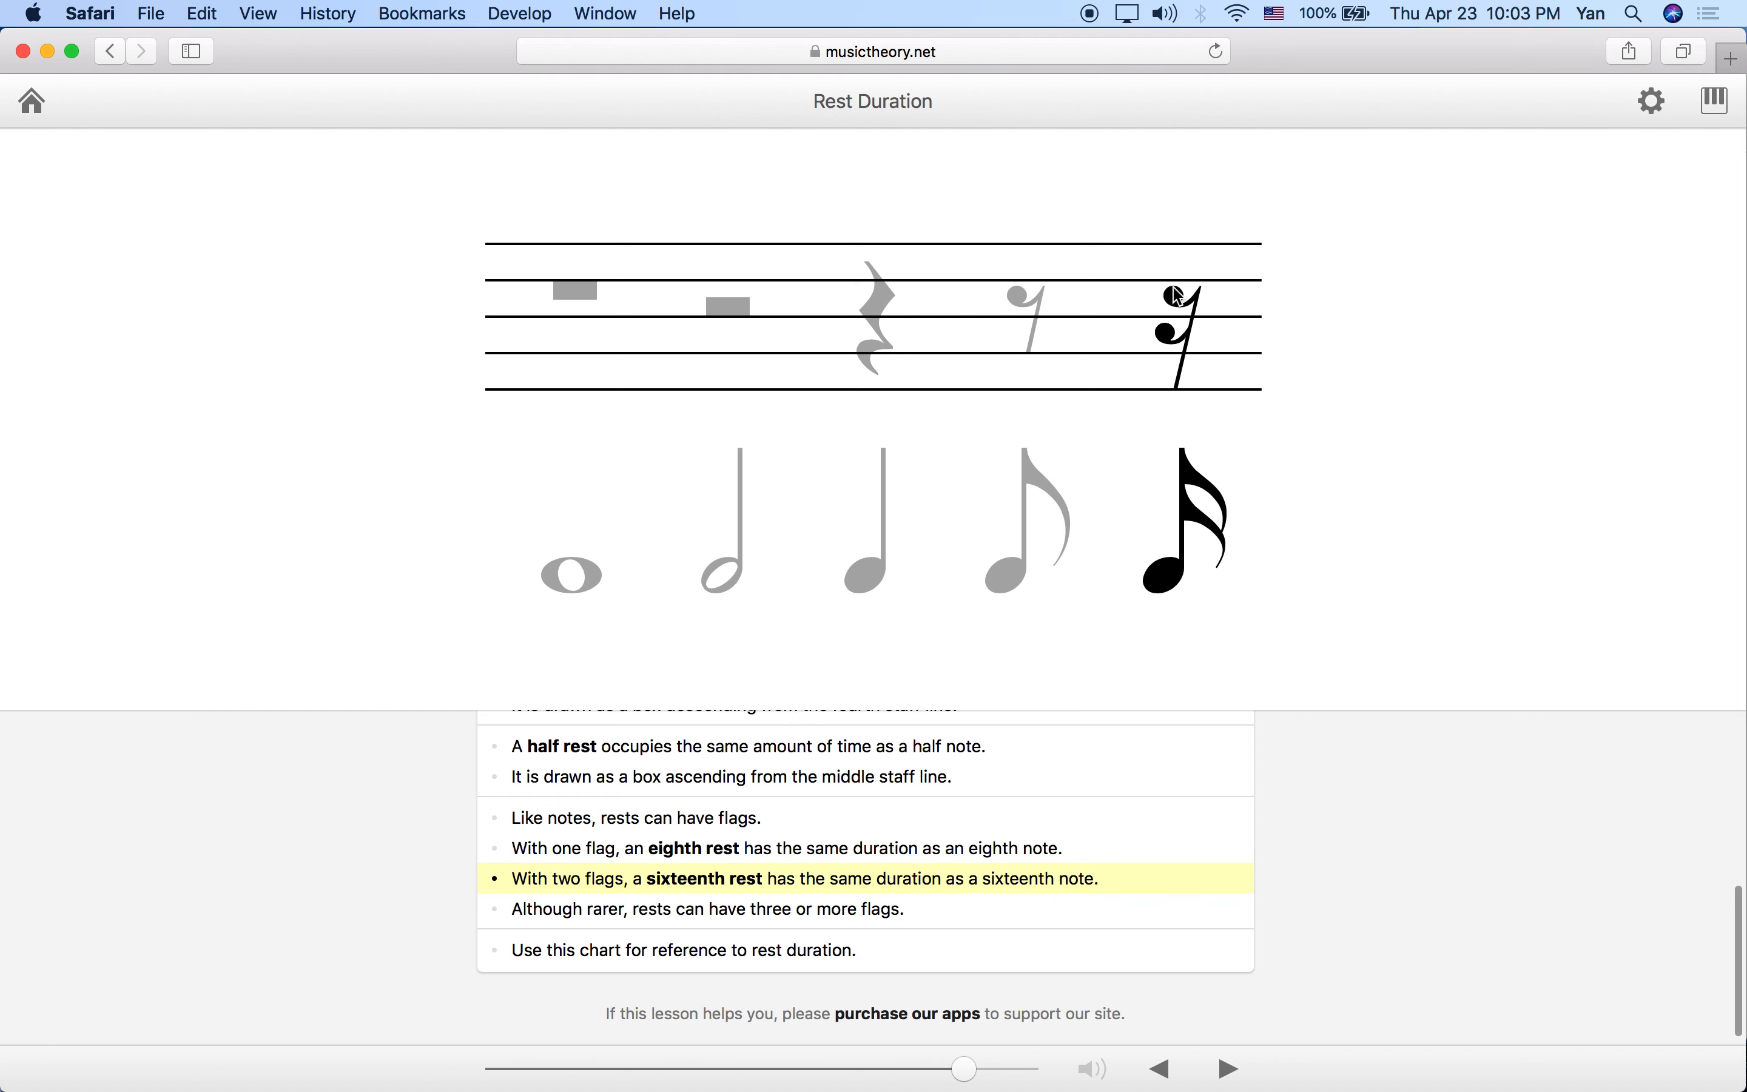
mouse_move(1167, 342)
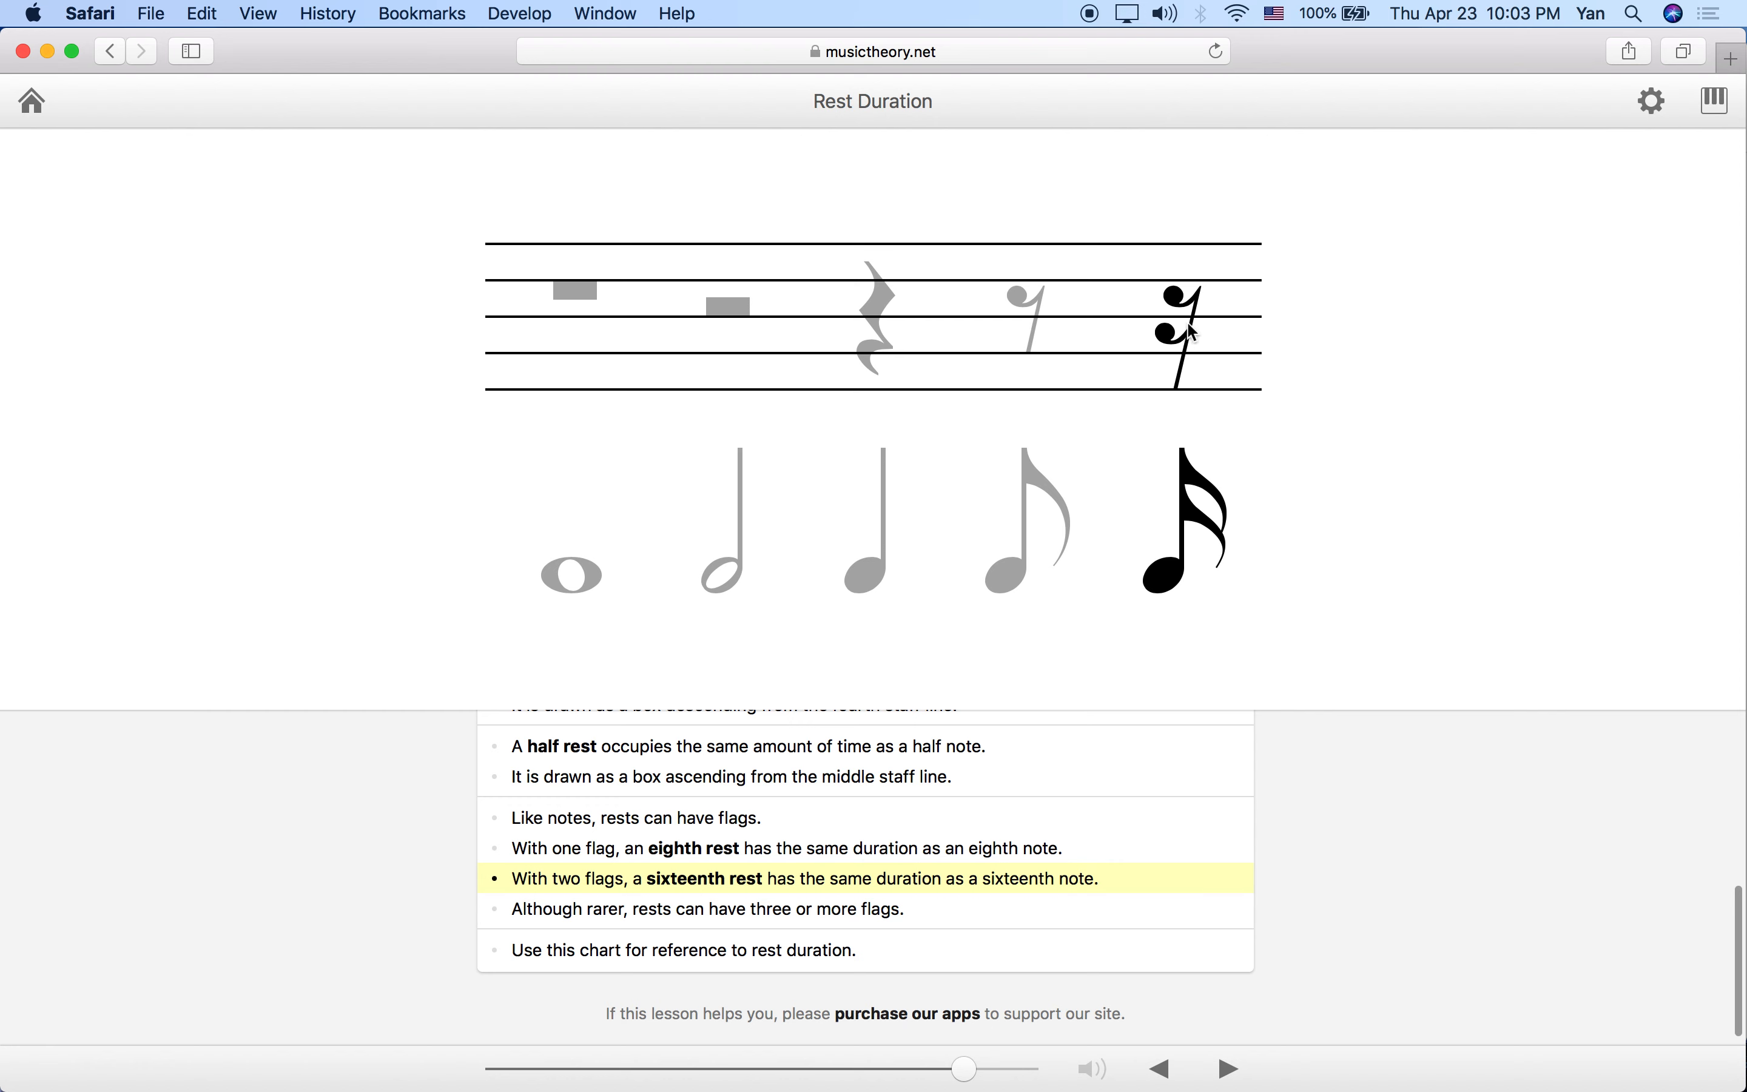
mouse_move(1165, 336)
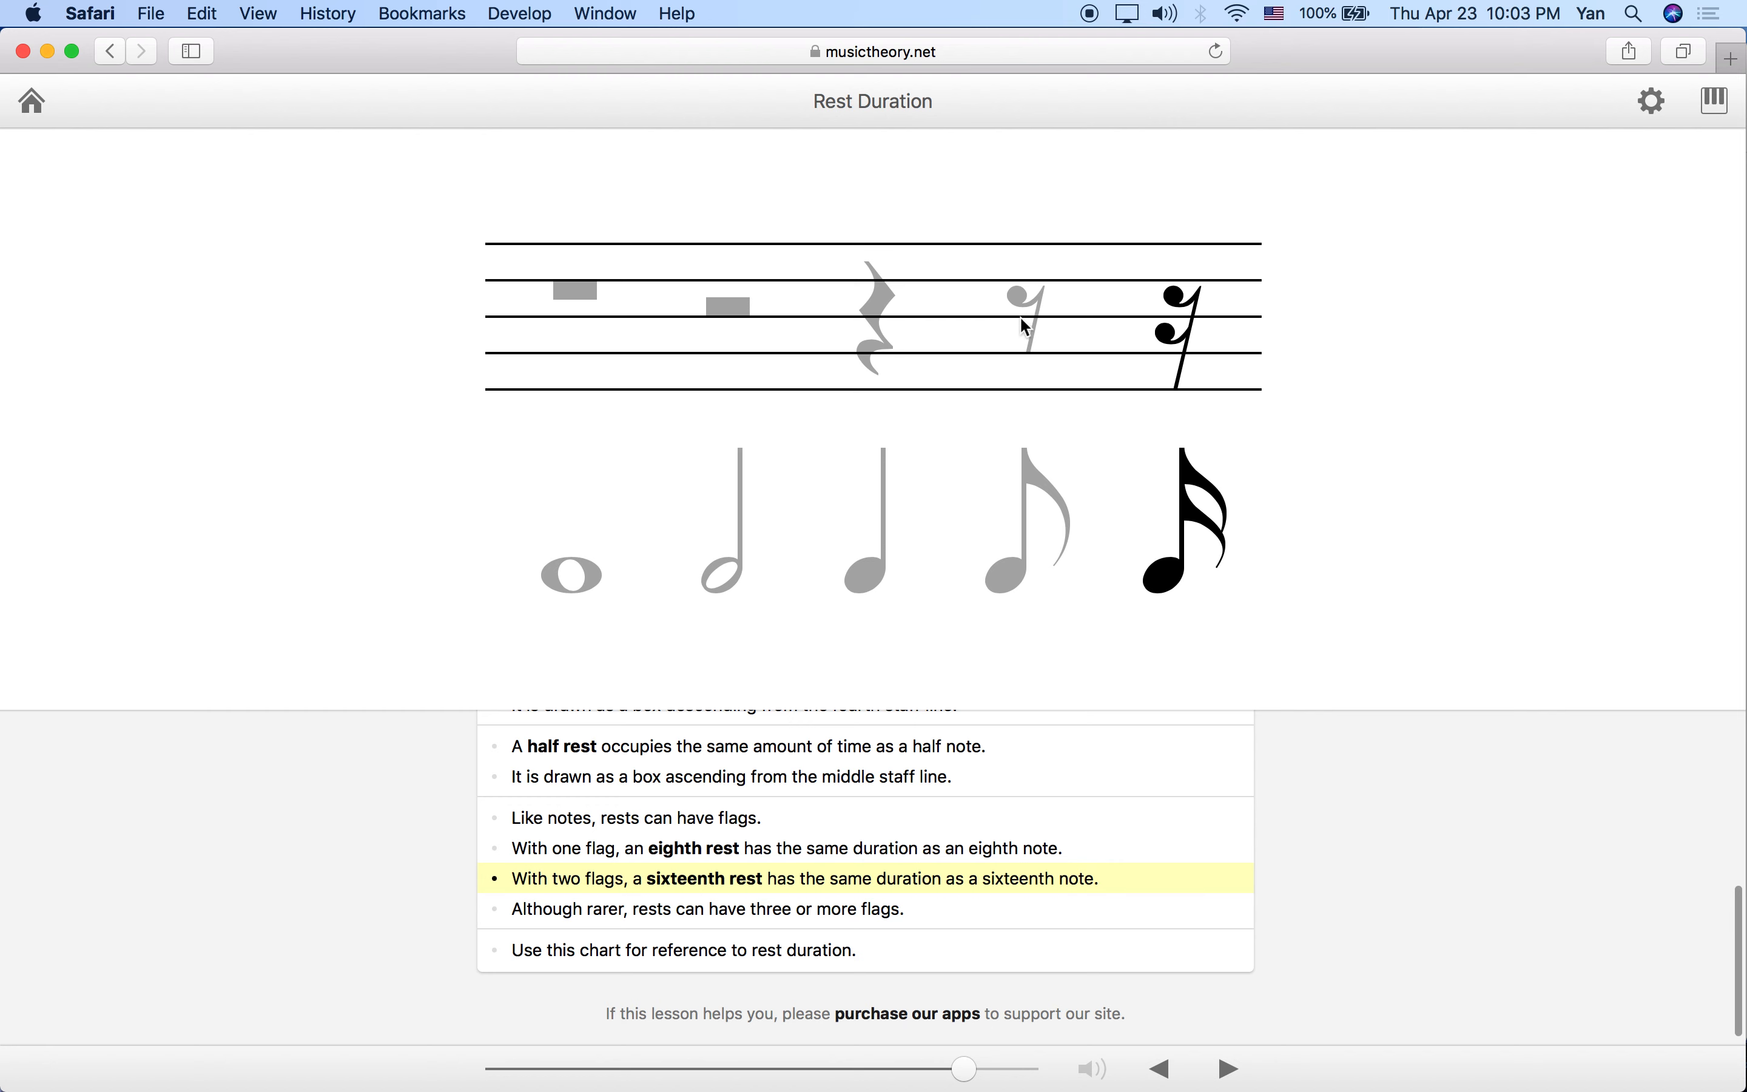
mouse_move(1033, 325)
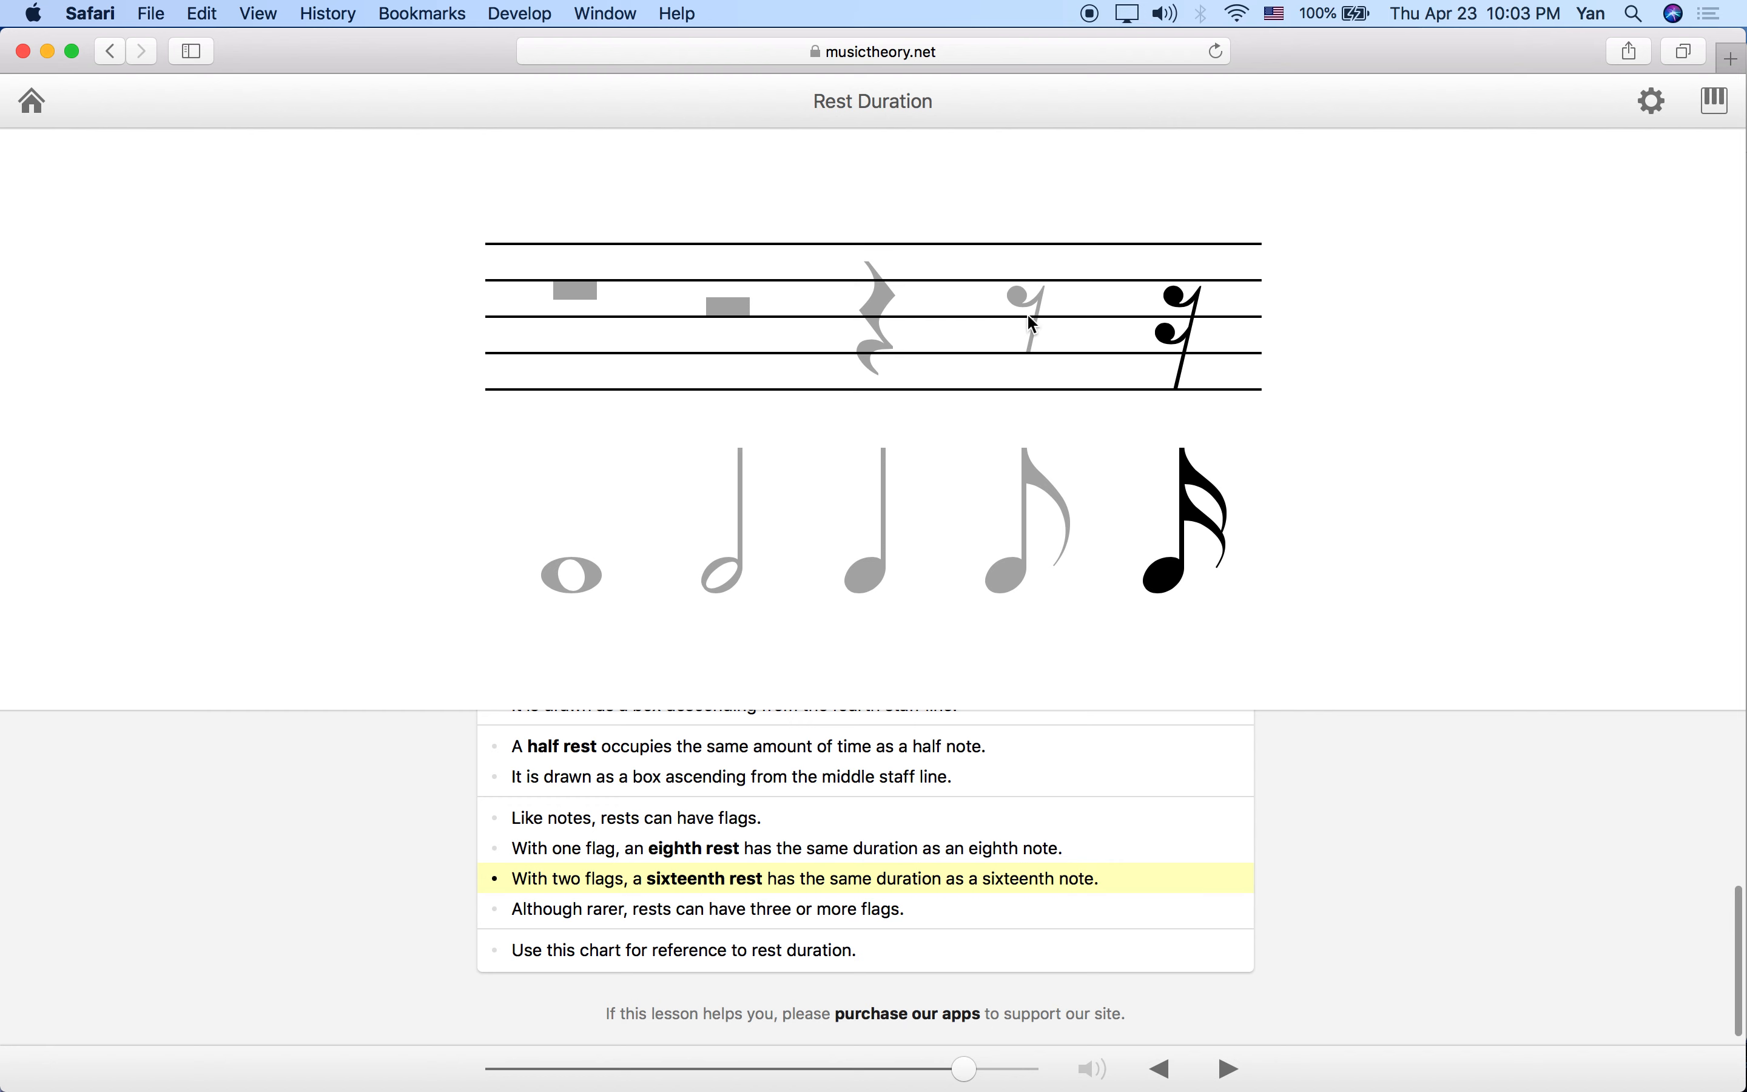
mouse_move(1123, 388)
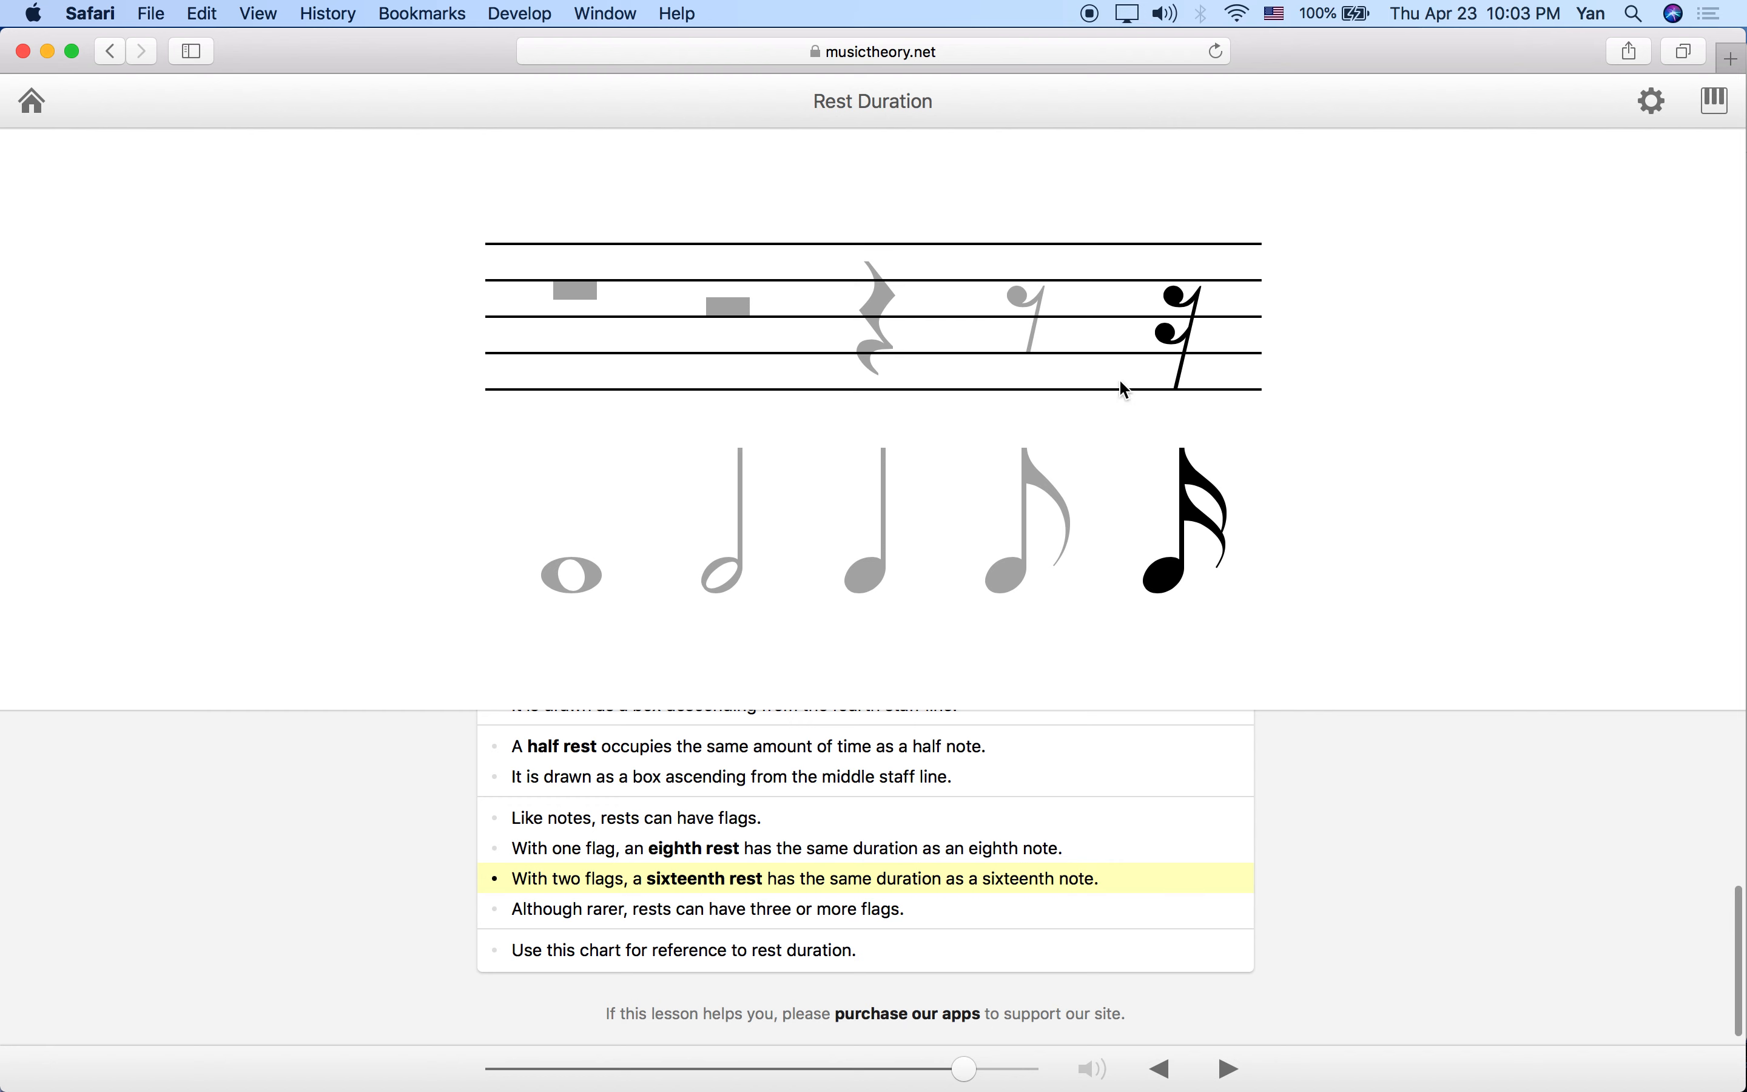
mouse_move(1339, 418)
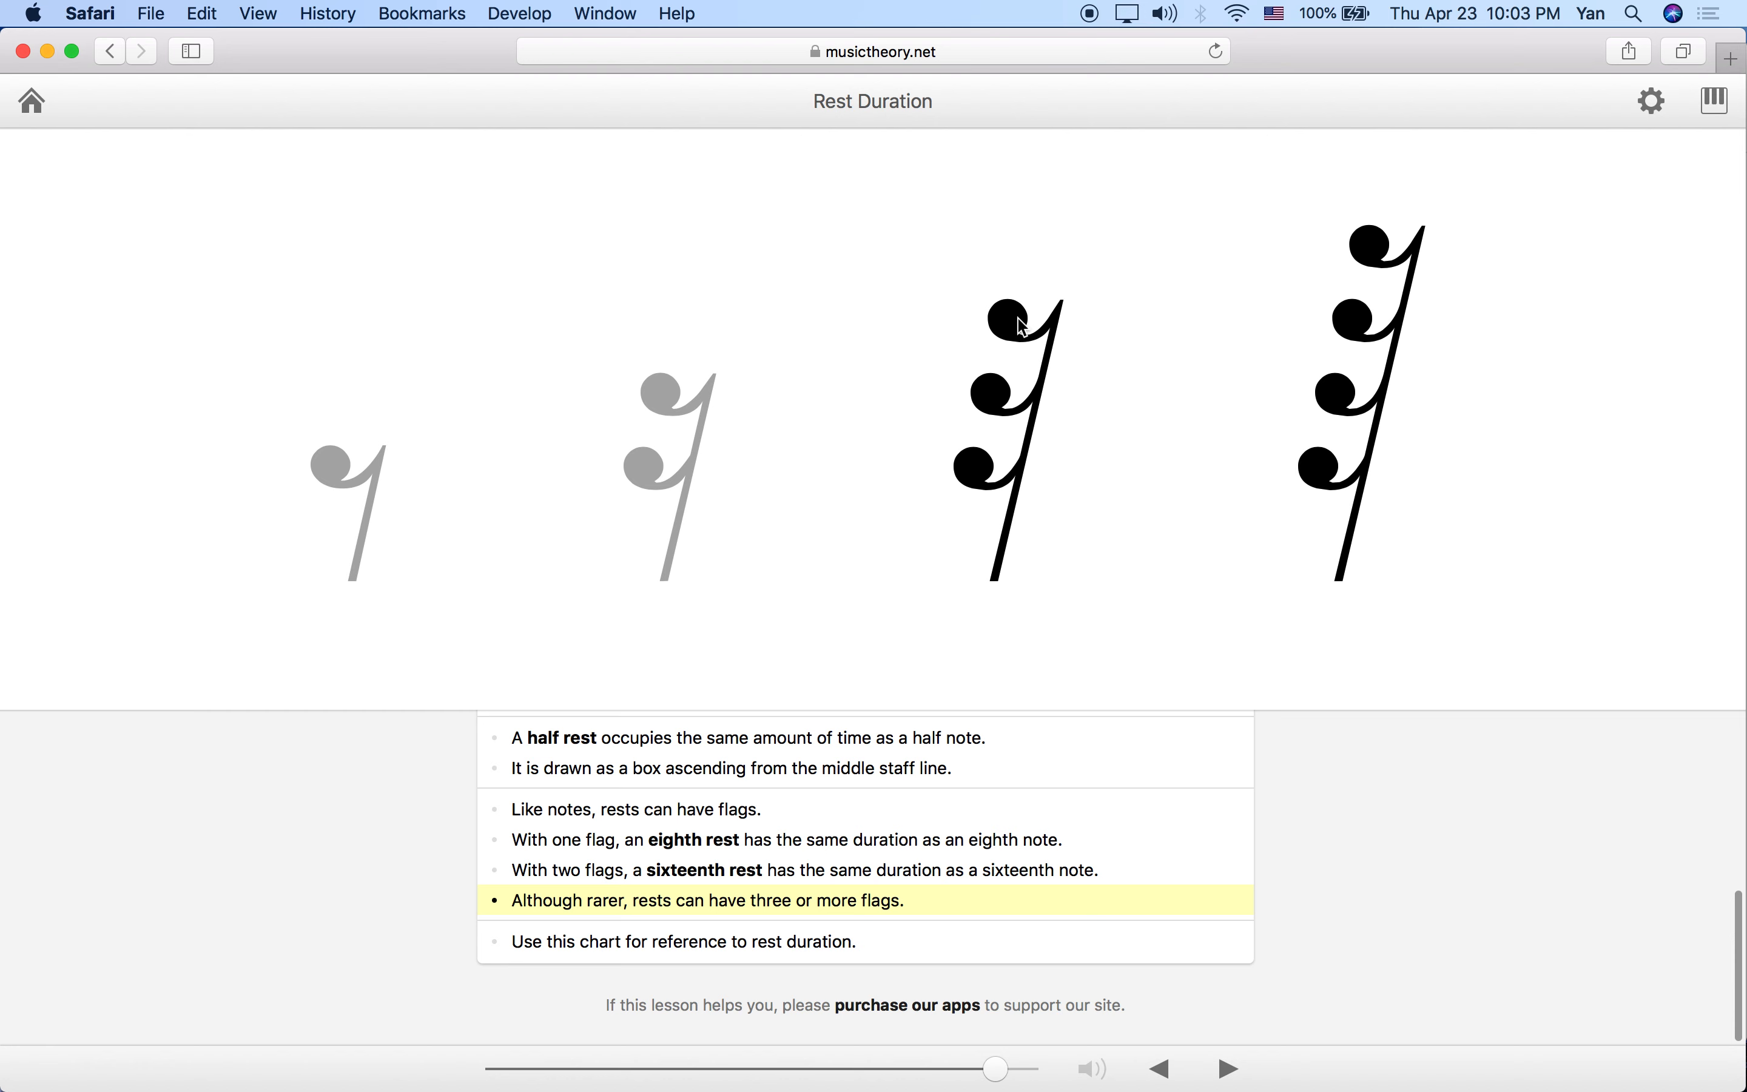
mouse_move(987, 354)
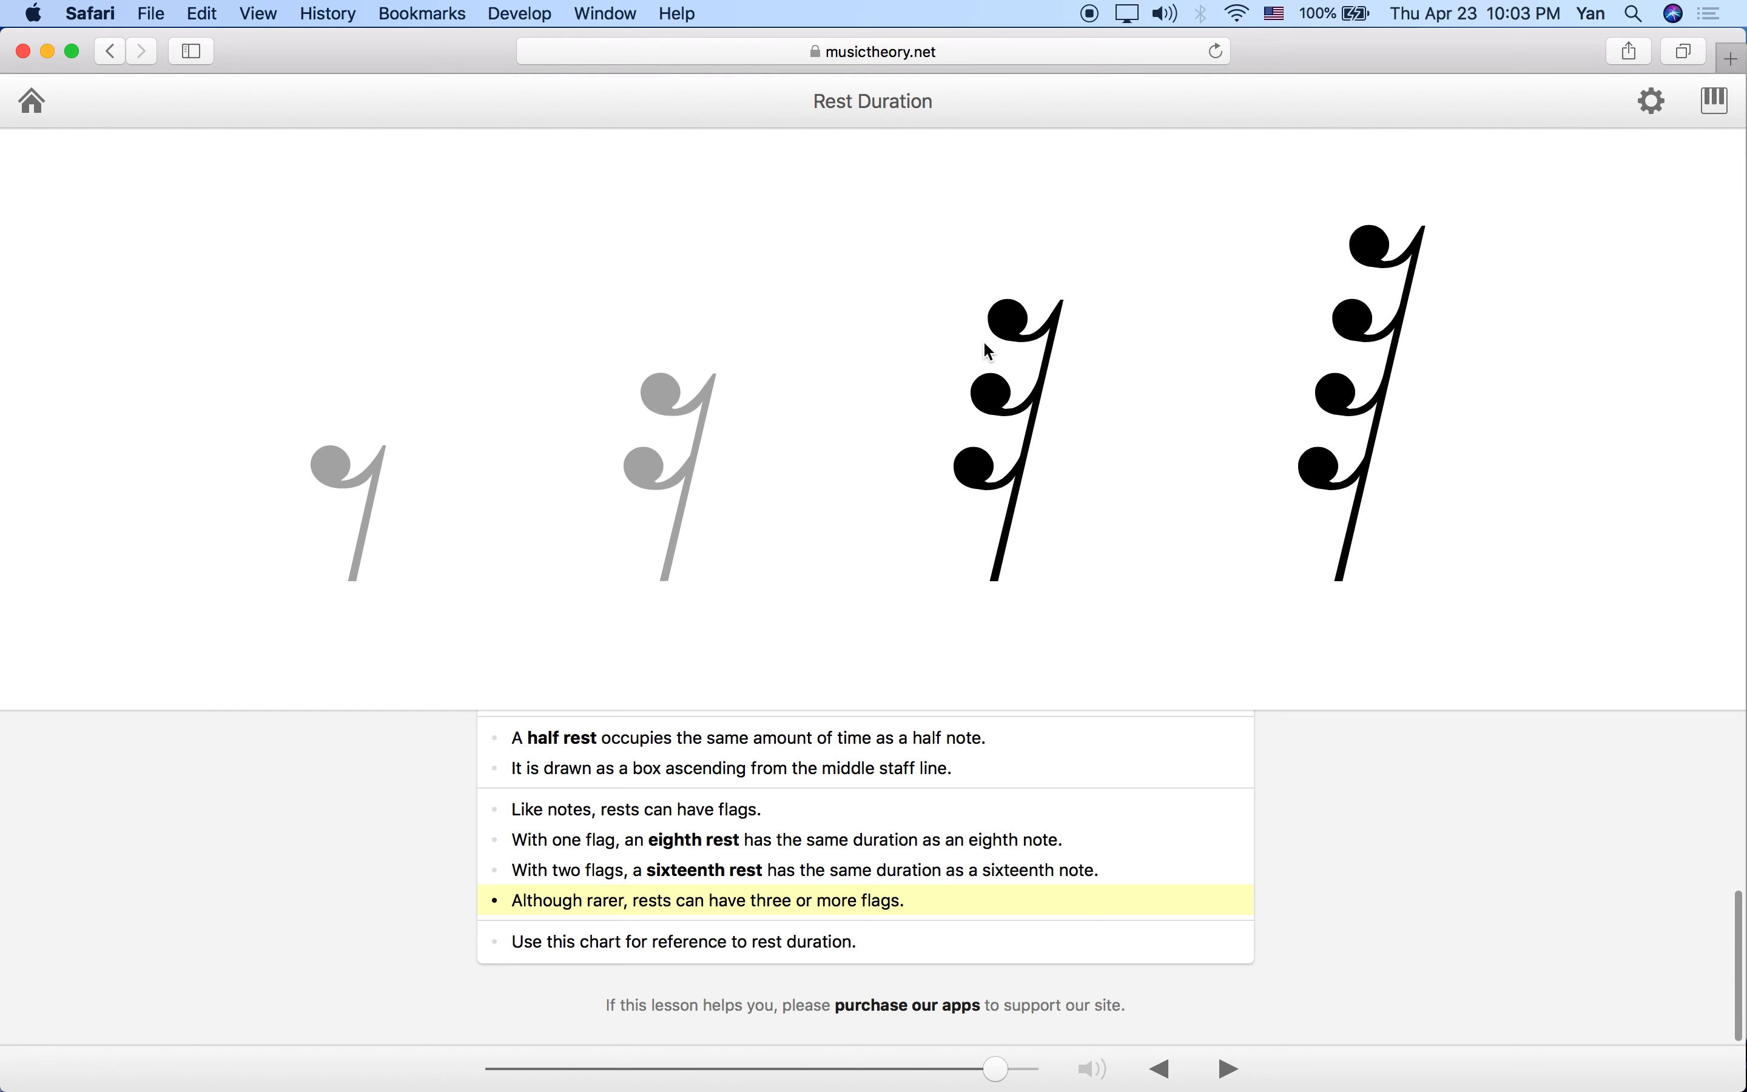
mouse_move(1417, 333)
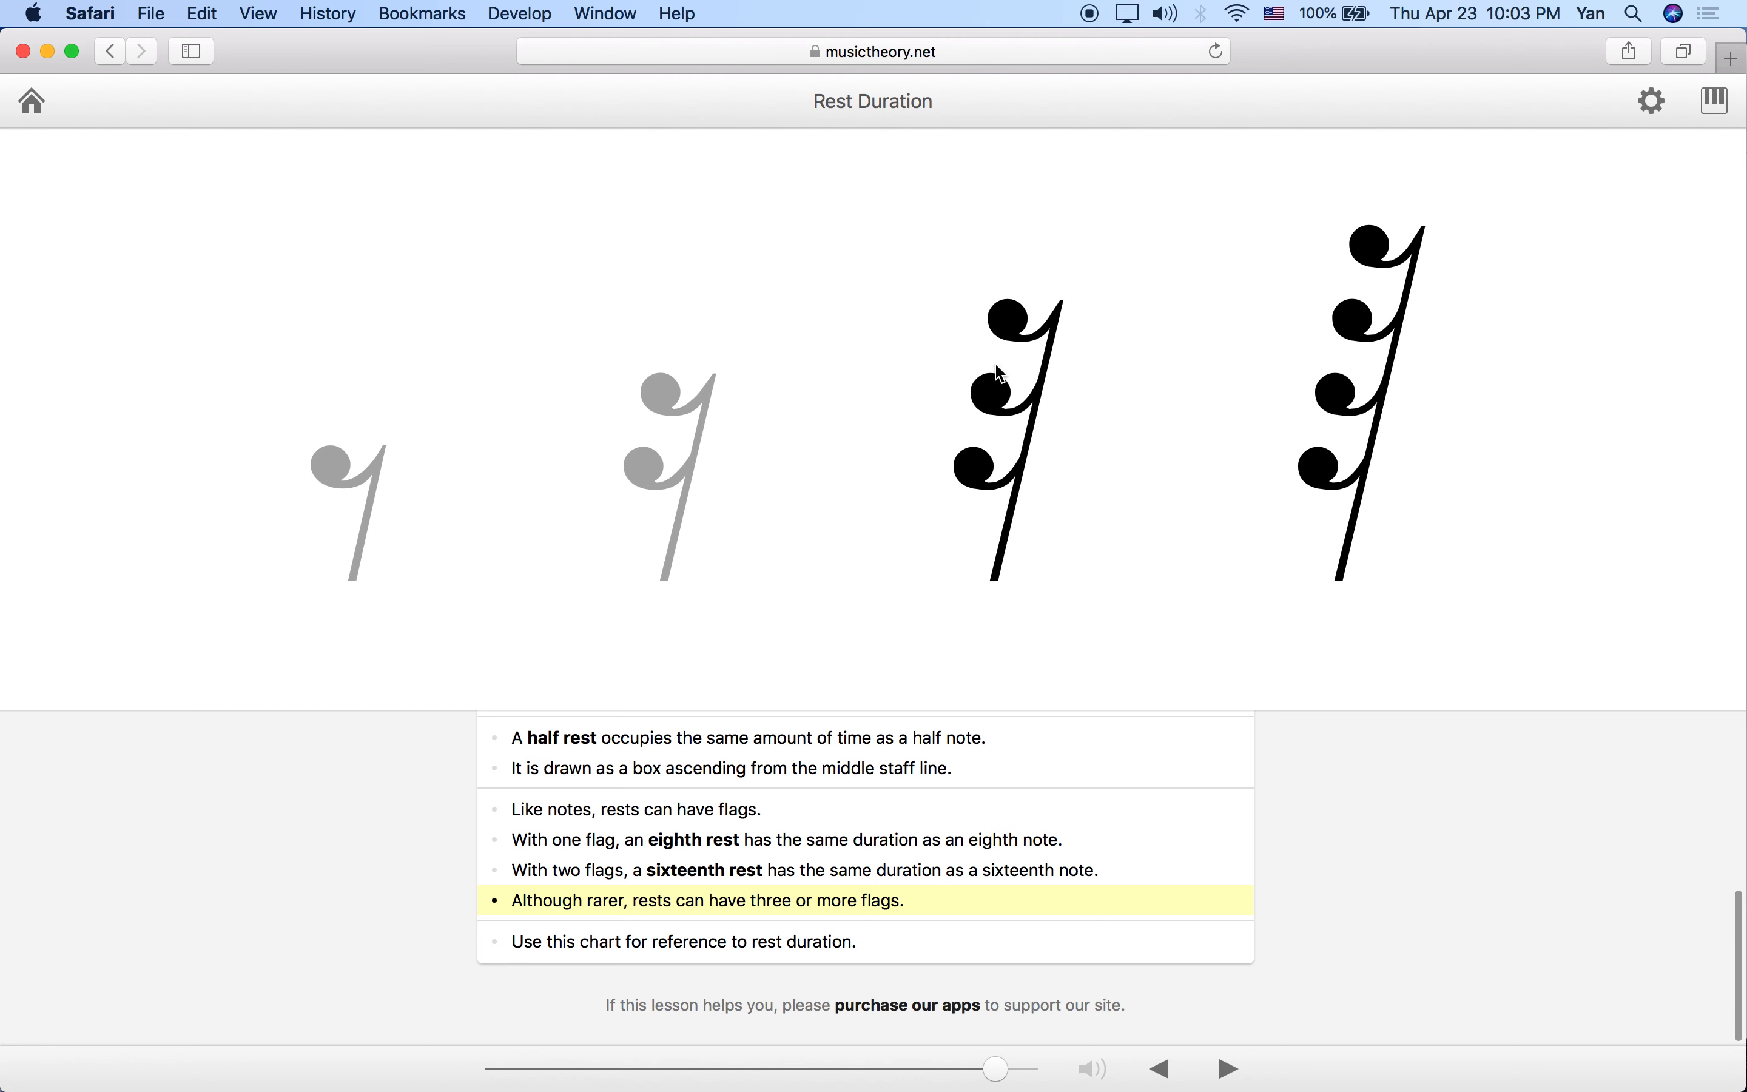
mouse_move(896, 362)
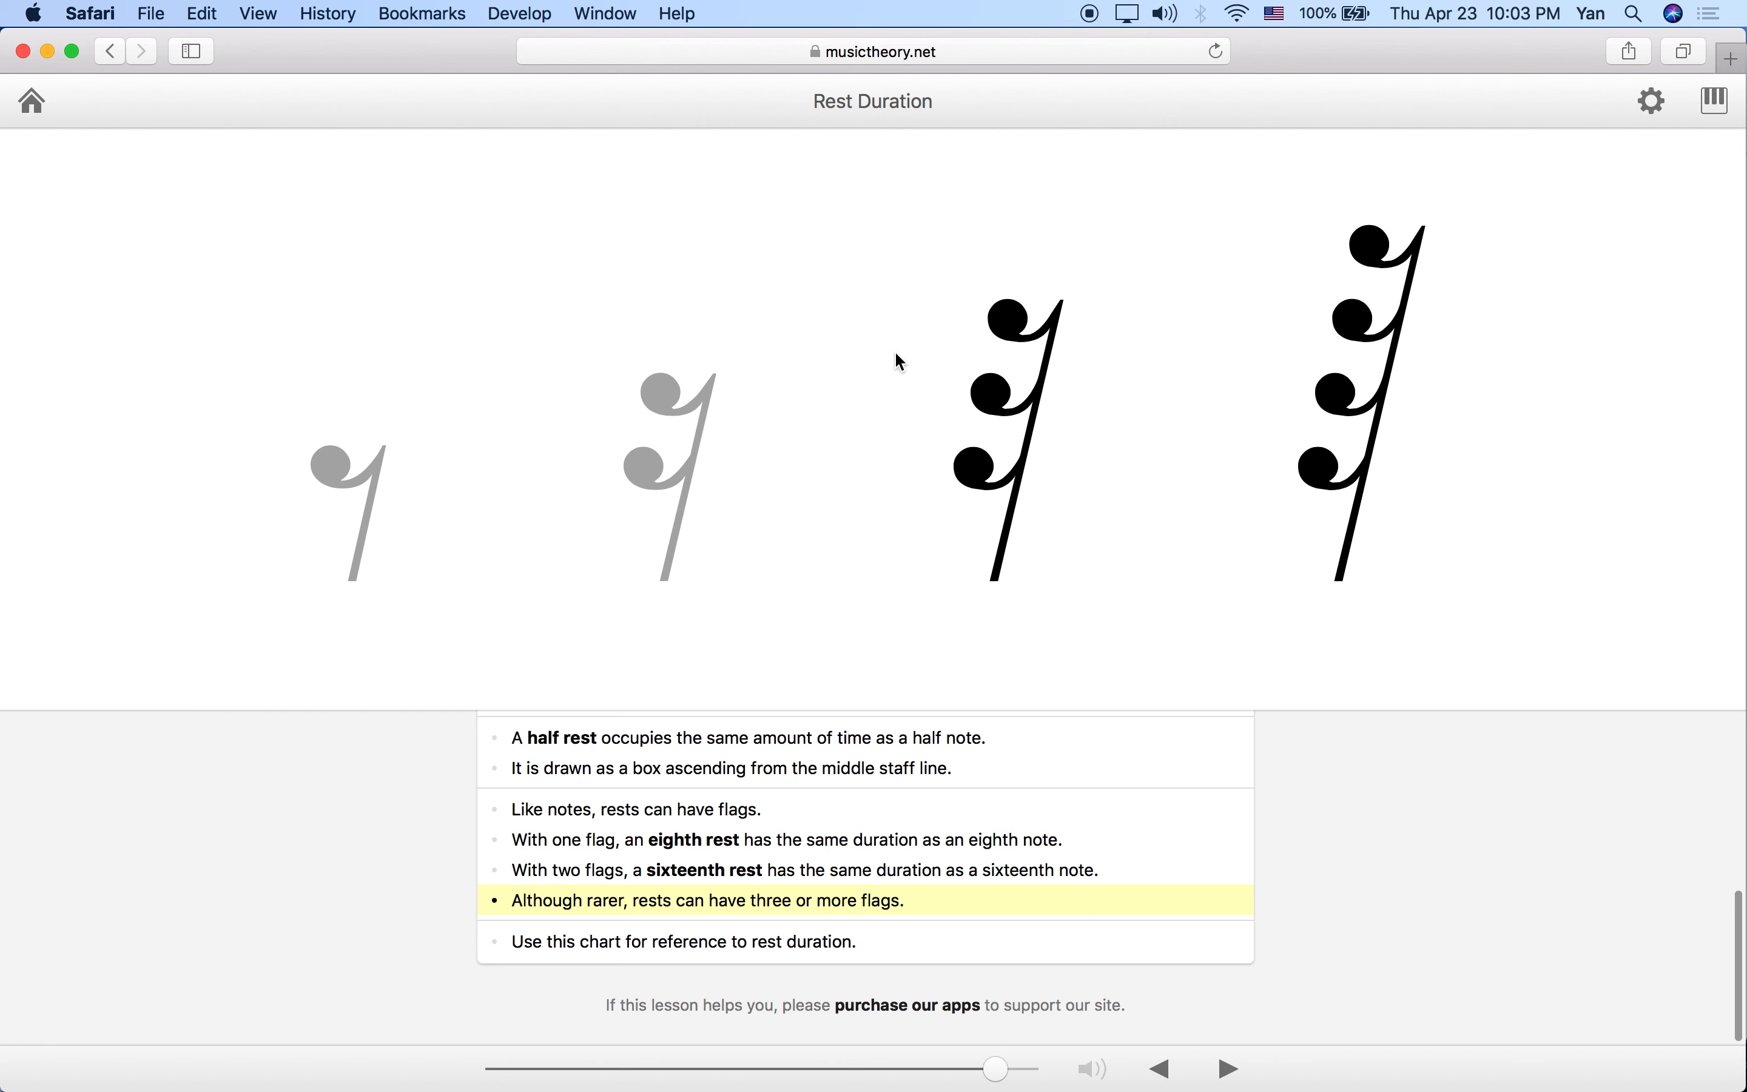
mouse_move(670, 419)
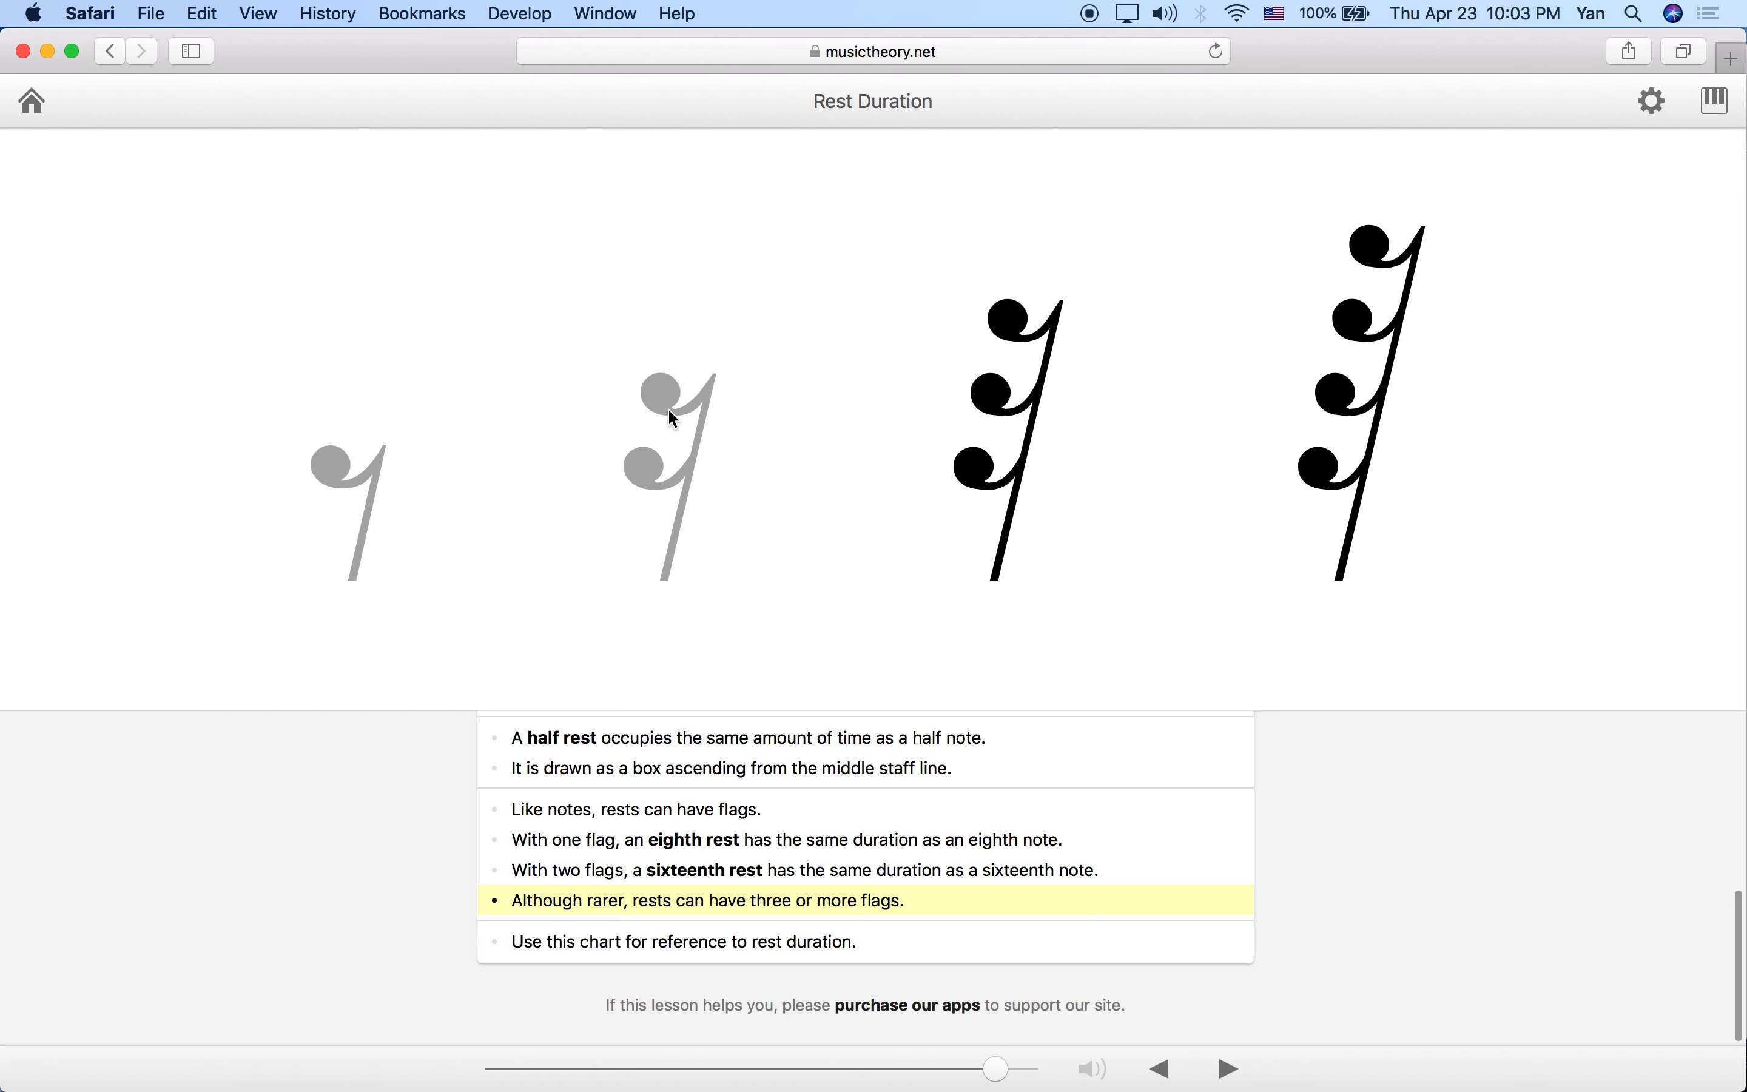
mouse_move(1015, 339)
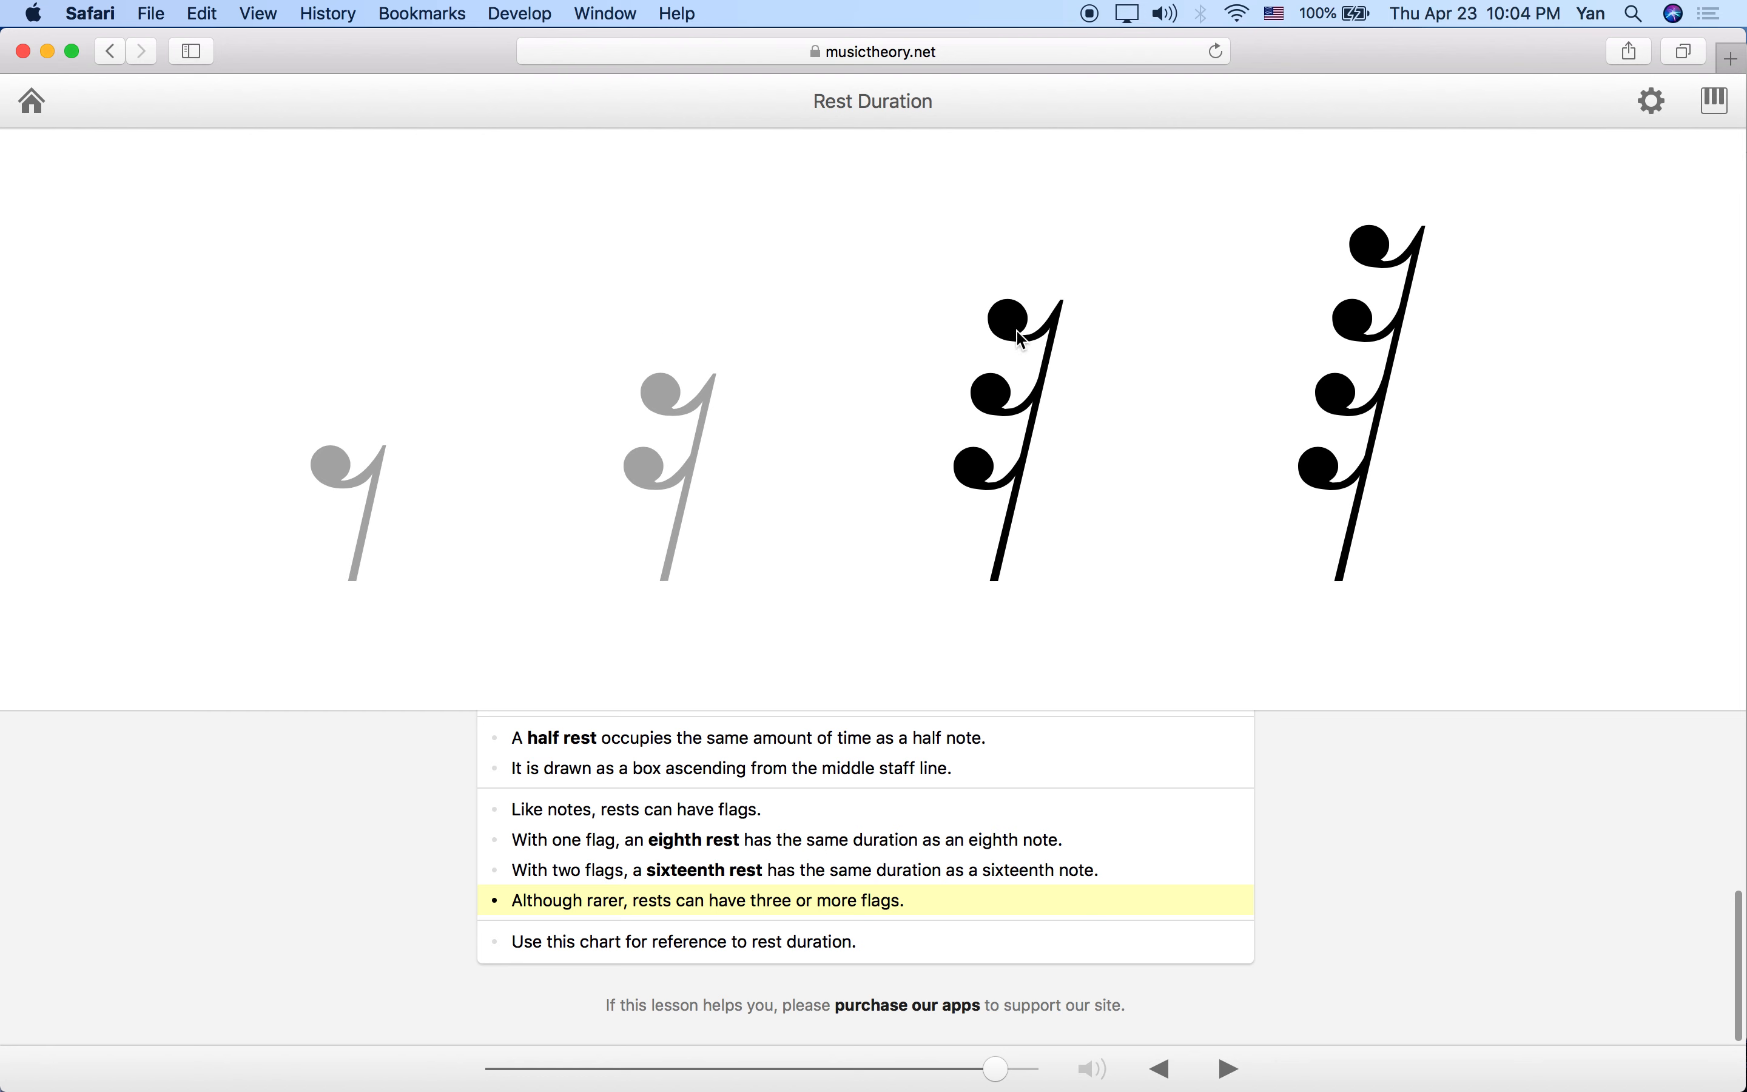
mouse_move(1017, 337)
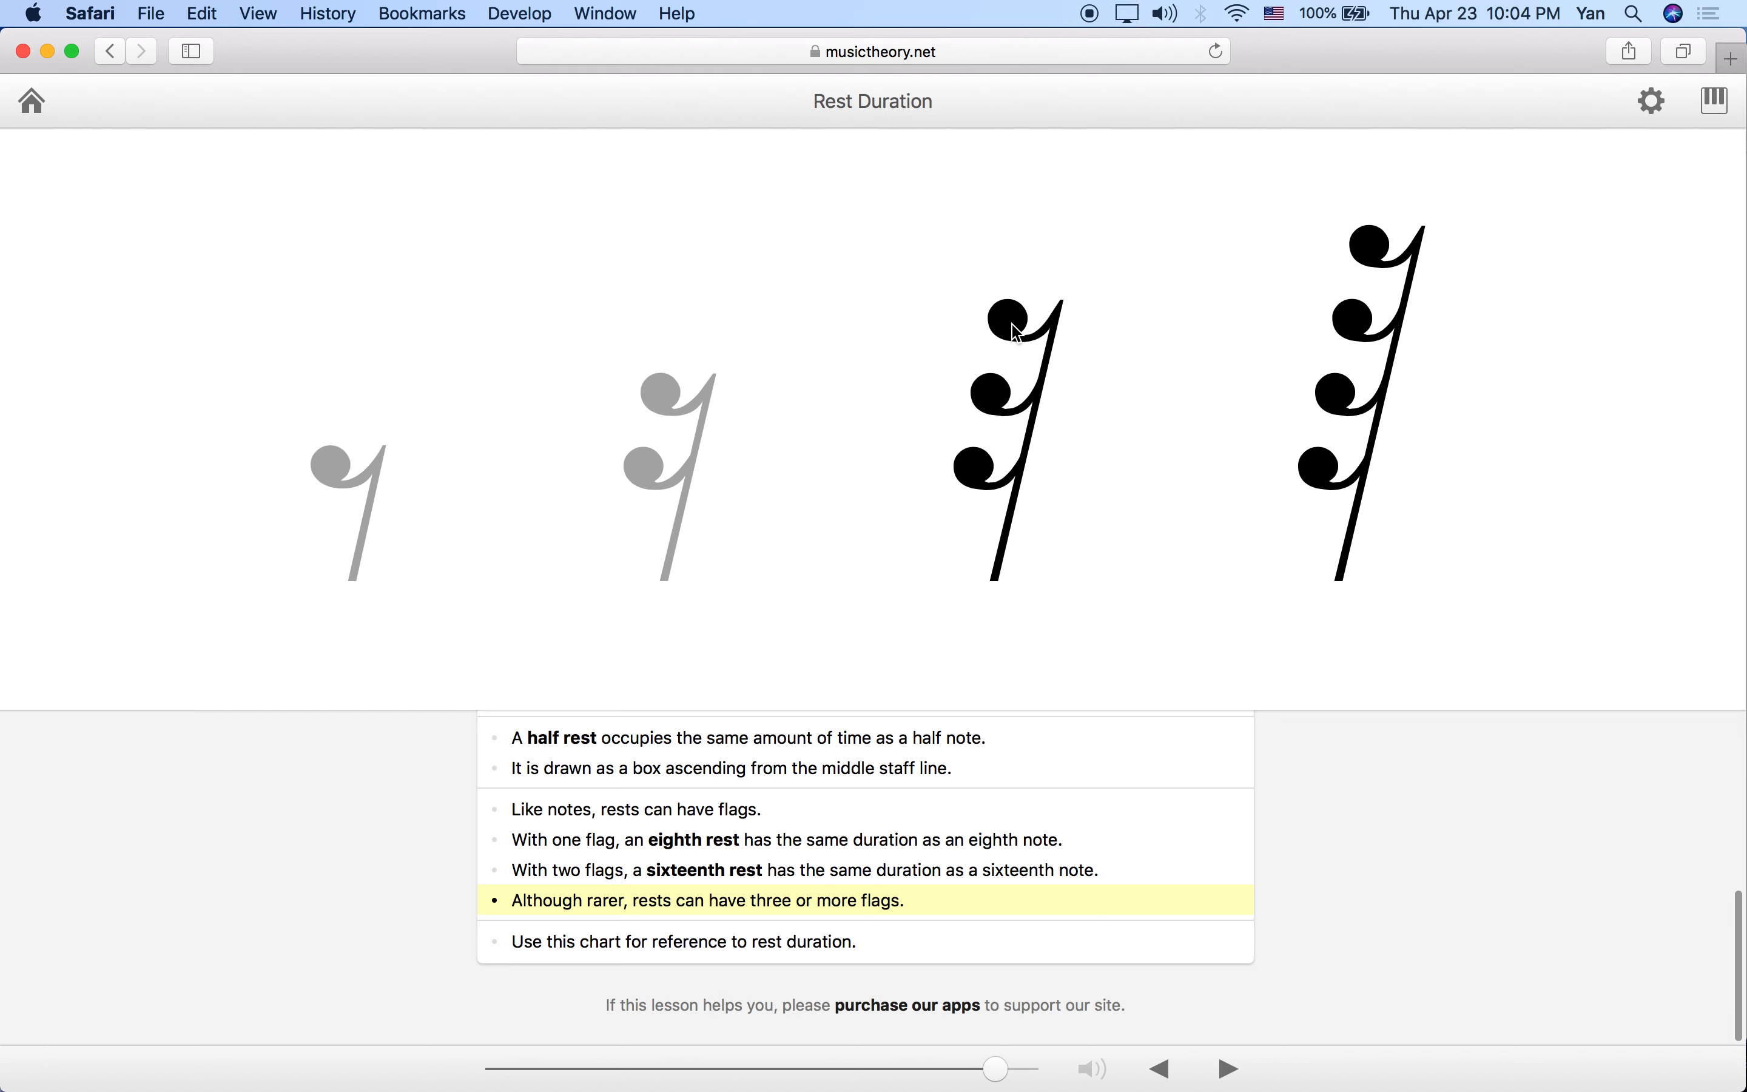
mouse_move(328, 475)
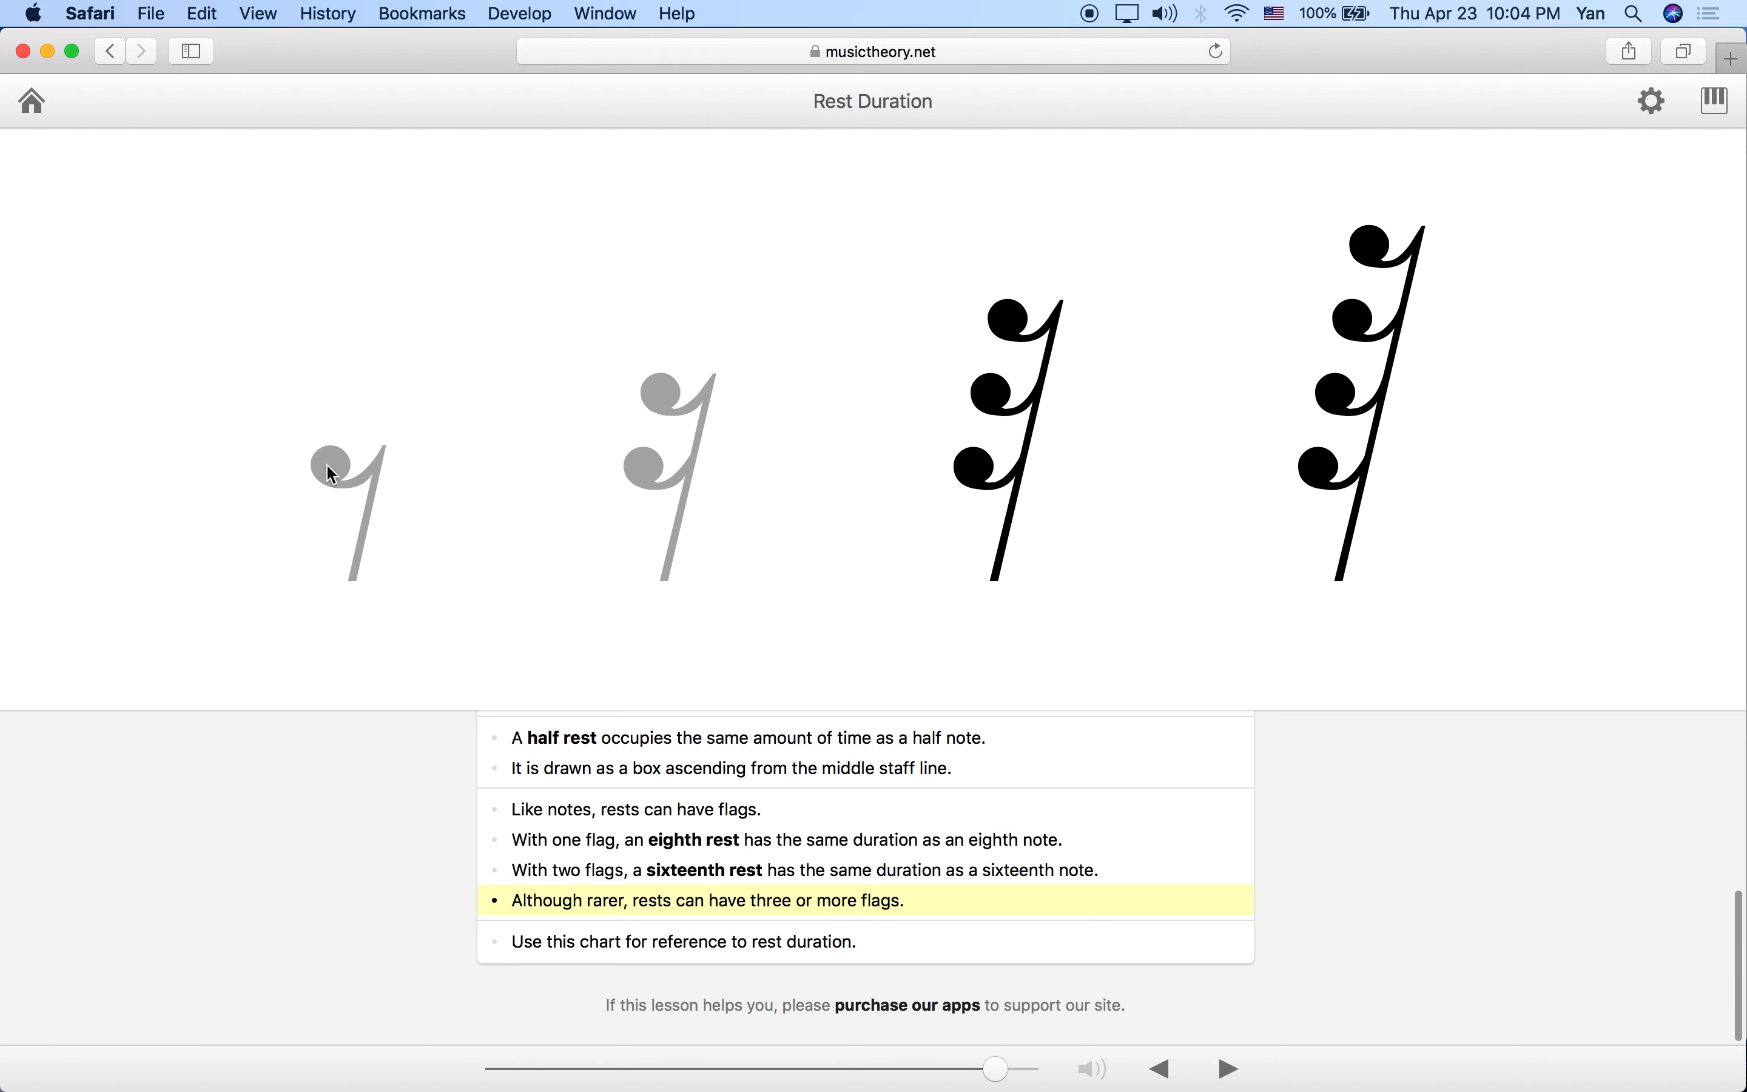
mouse_move(307, 491)
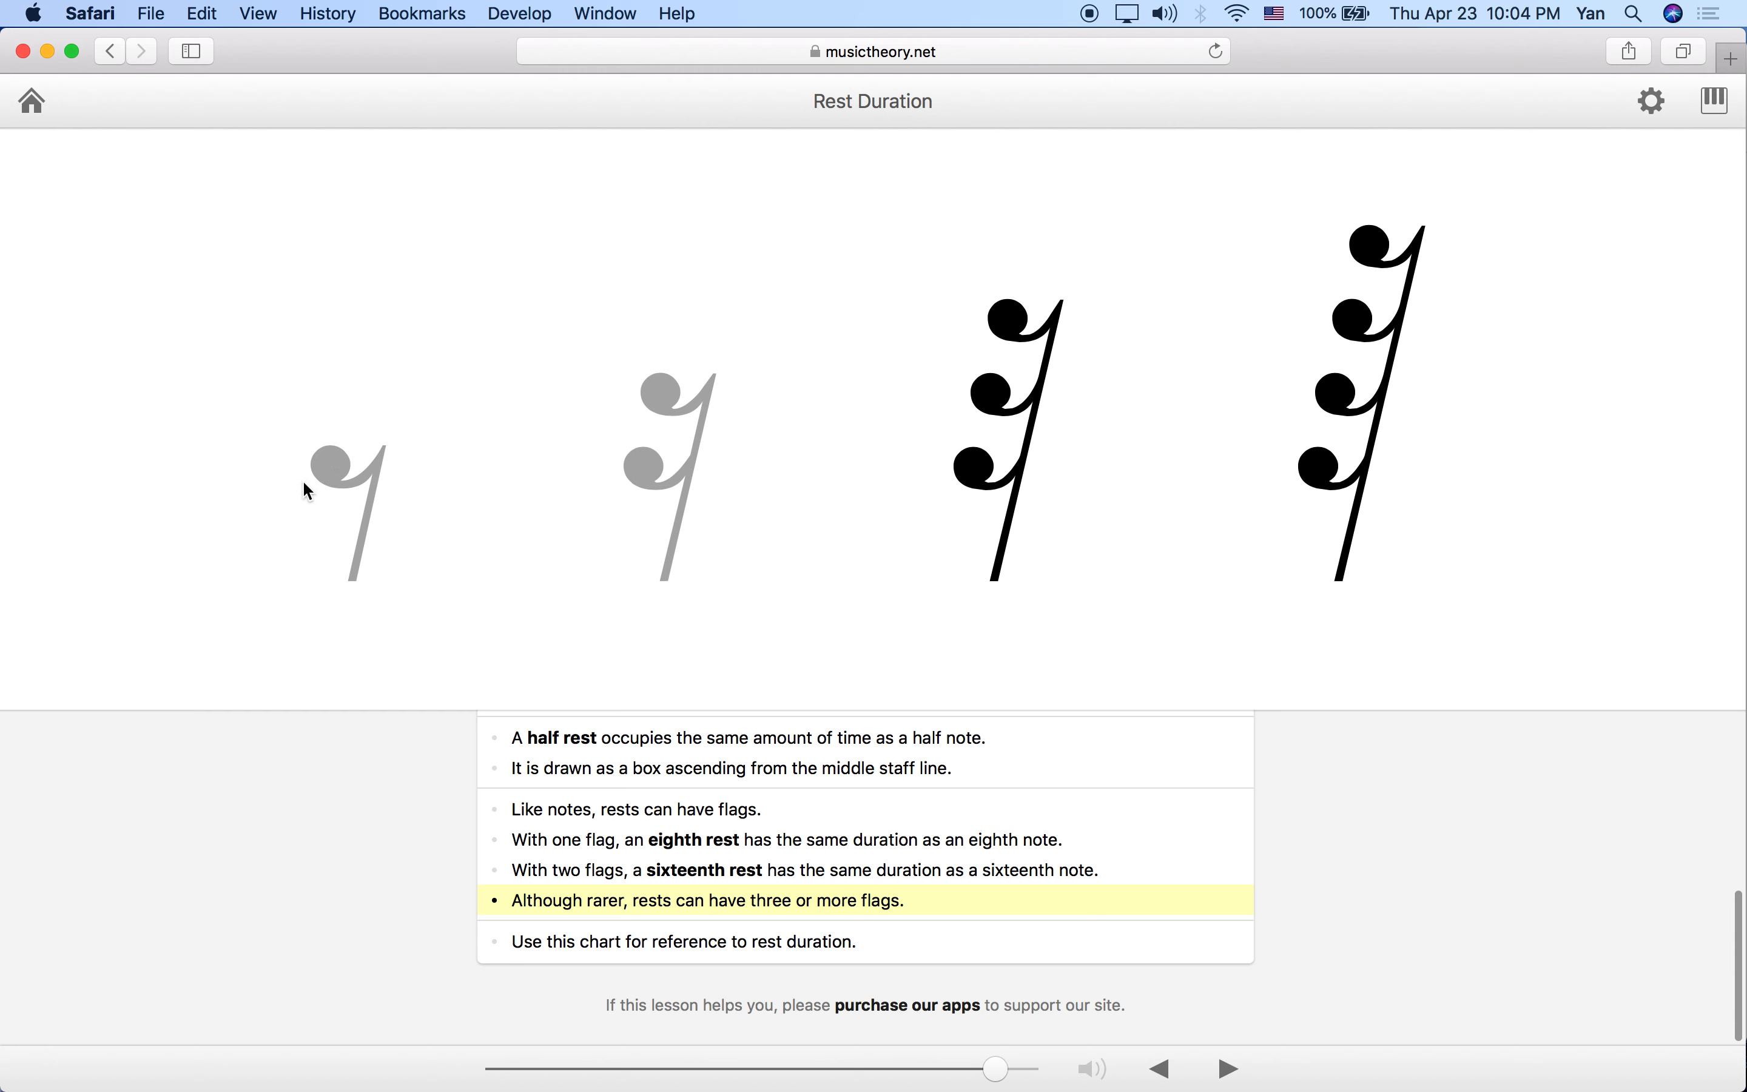
mouse_move(665, 430)
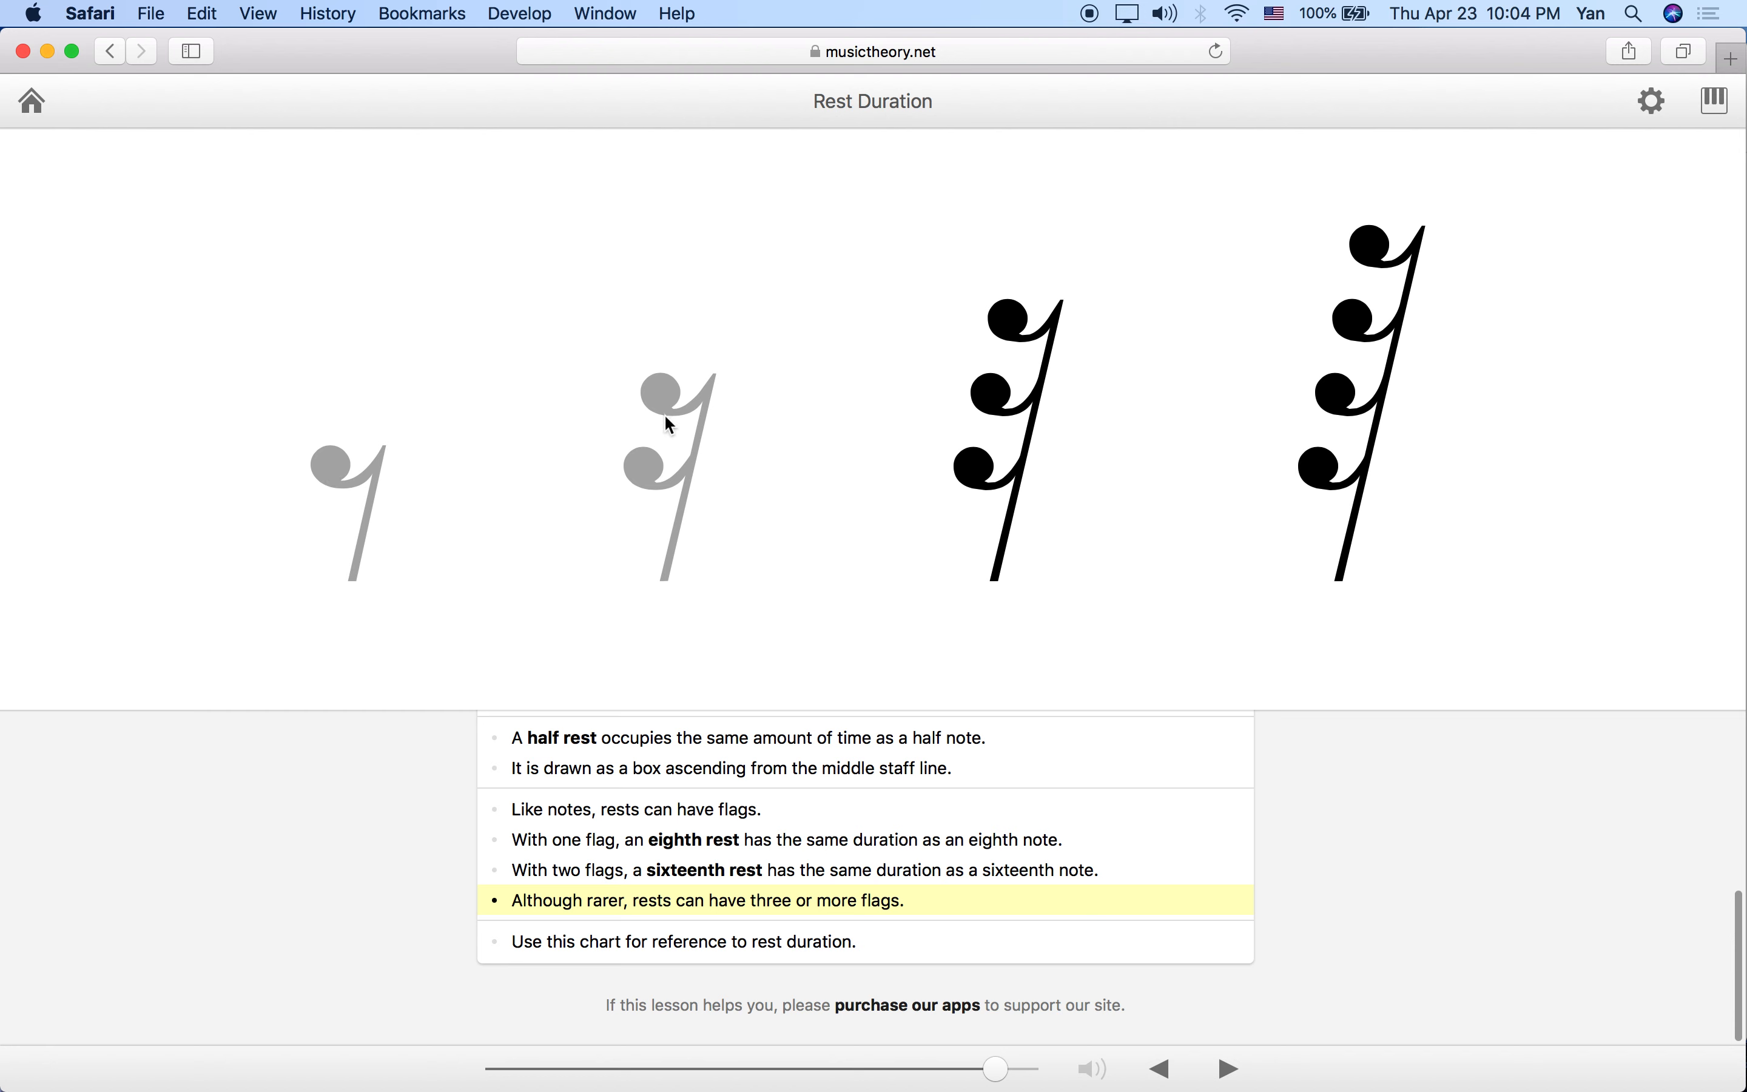
mouse_move(684, 551)
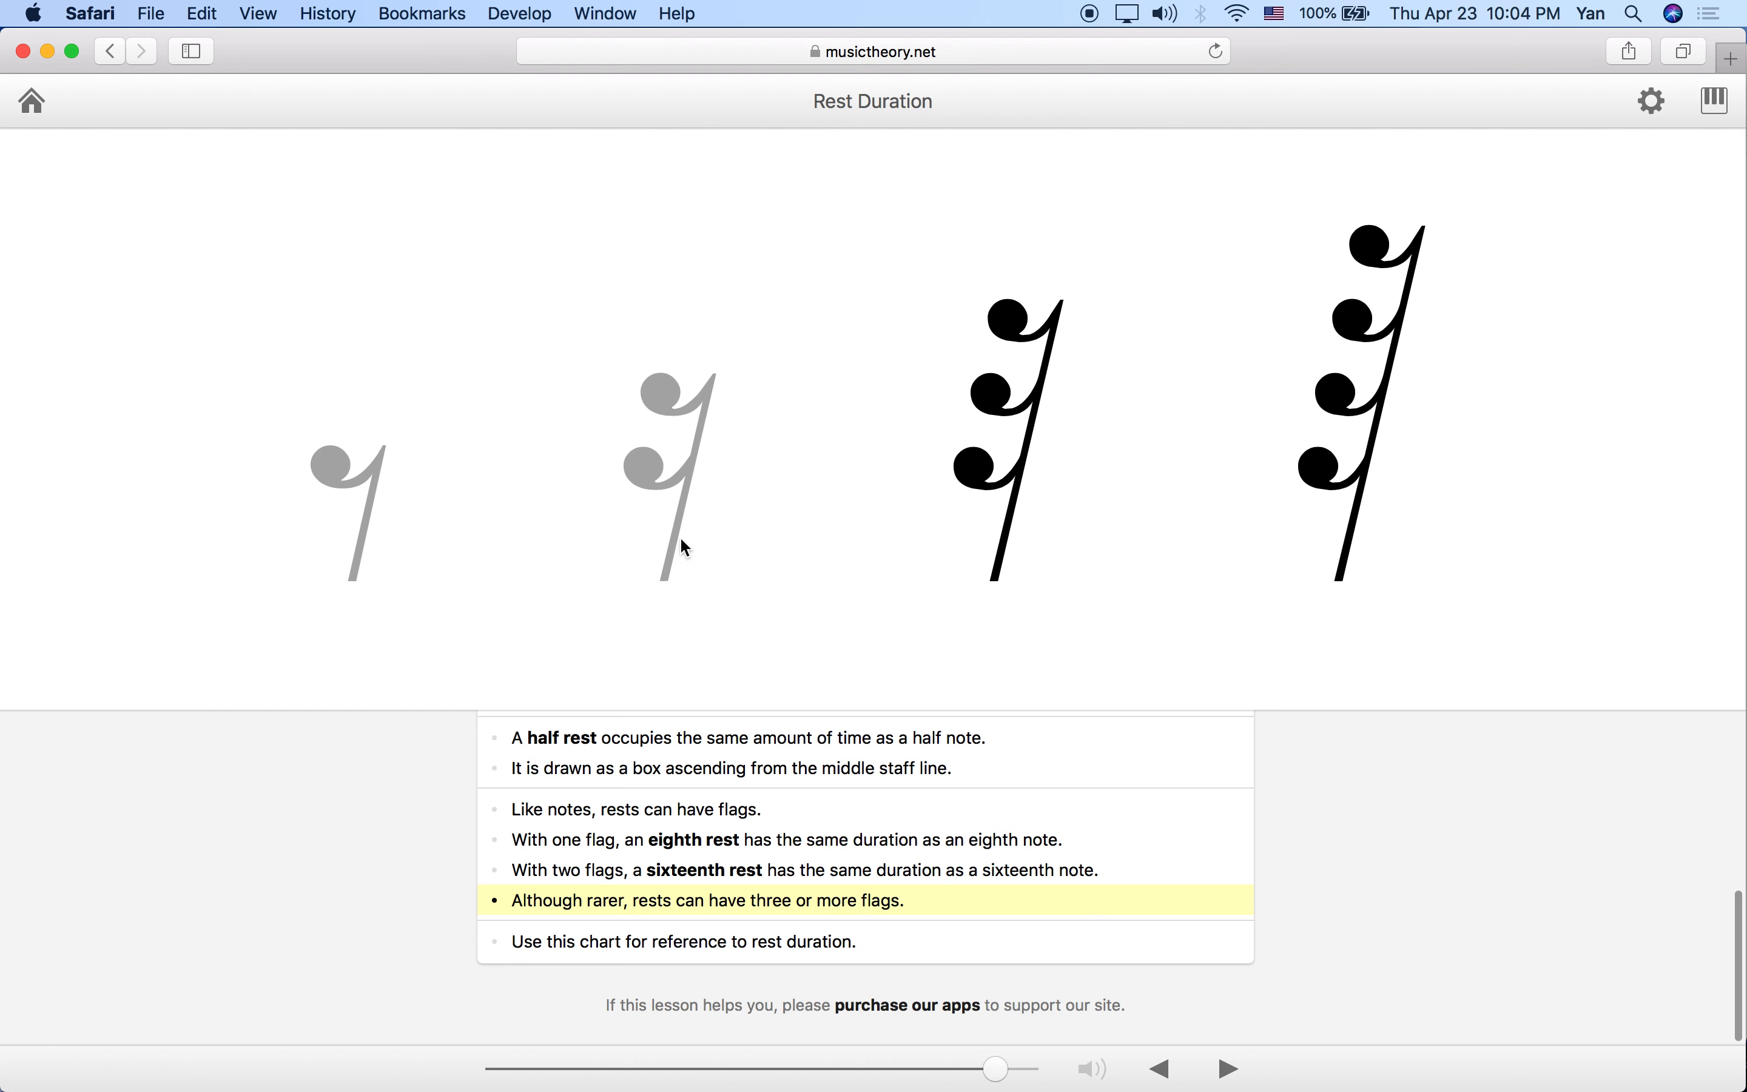
mouse_move(393, 504)
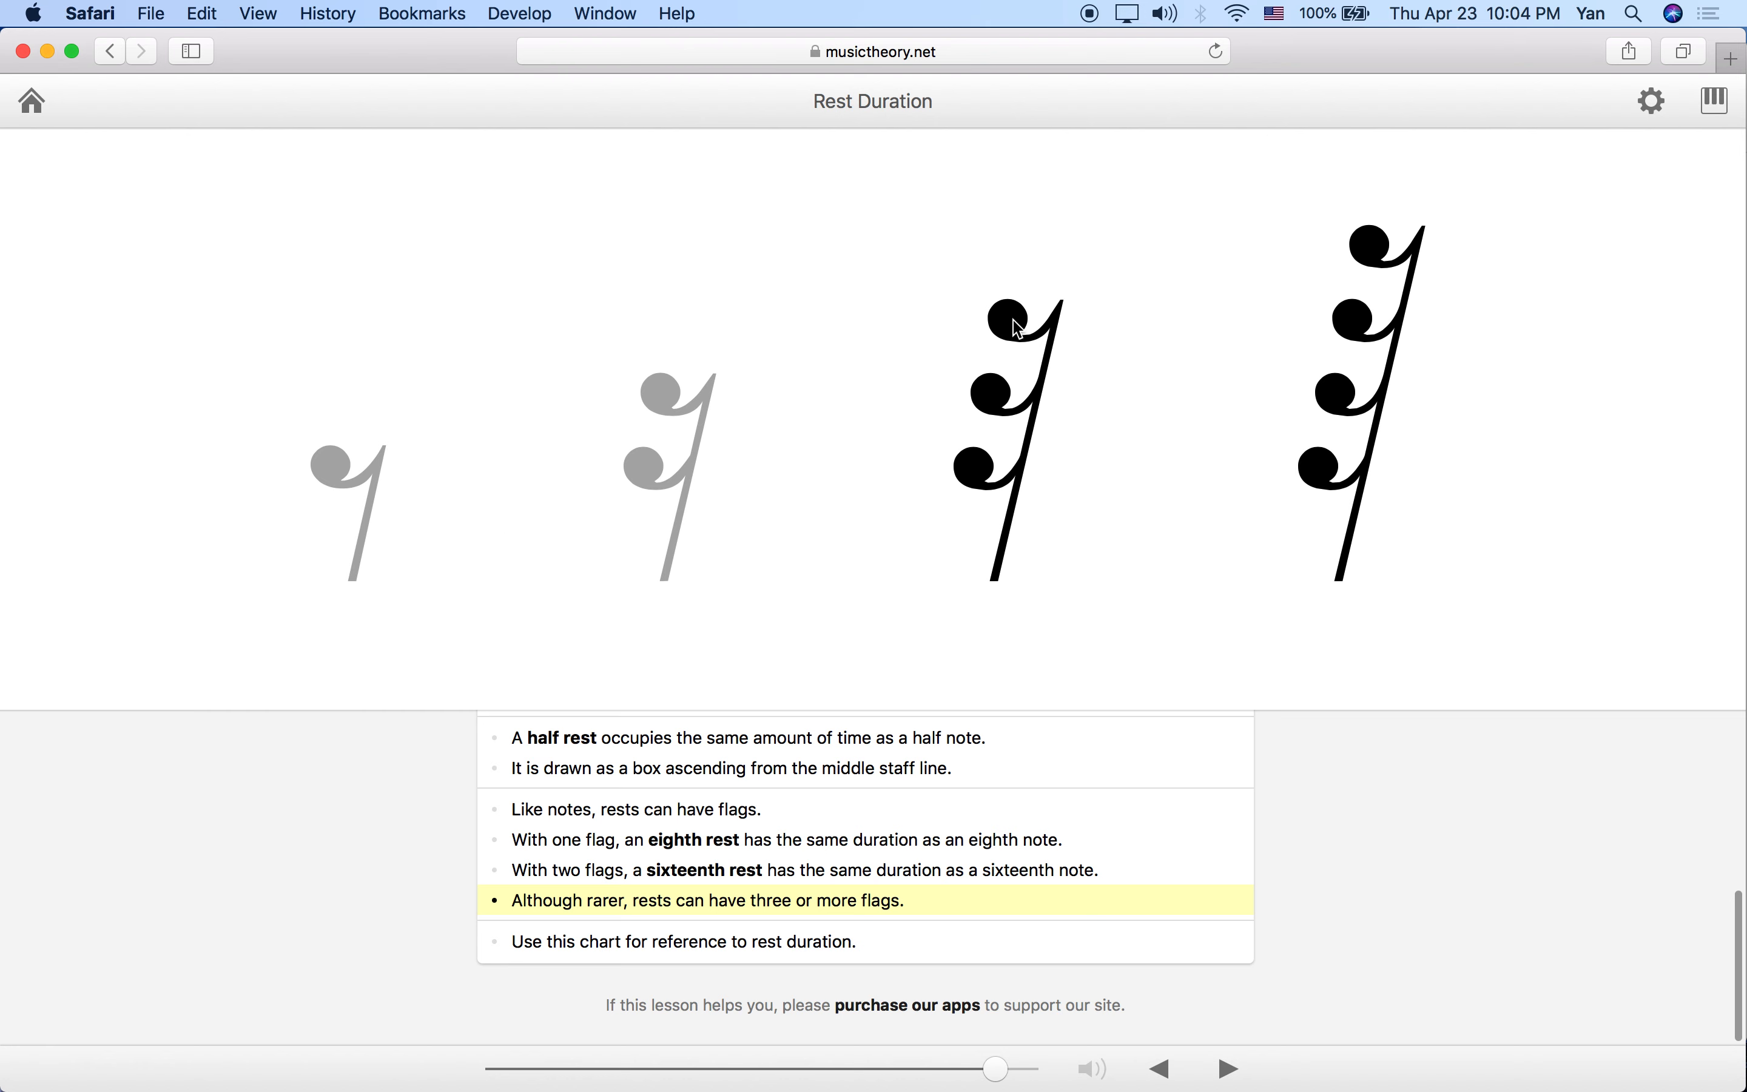
mouse_move(1002, 328)
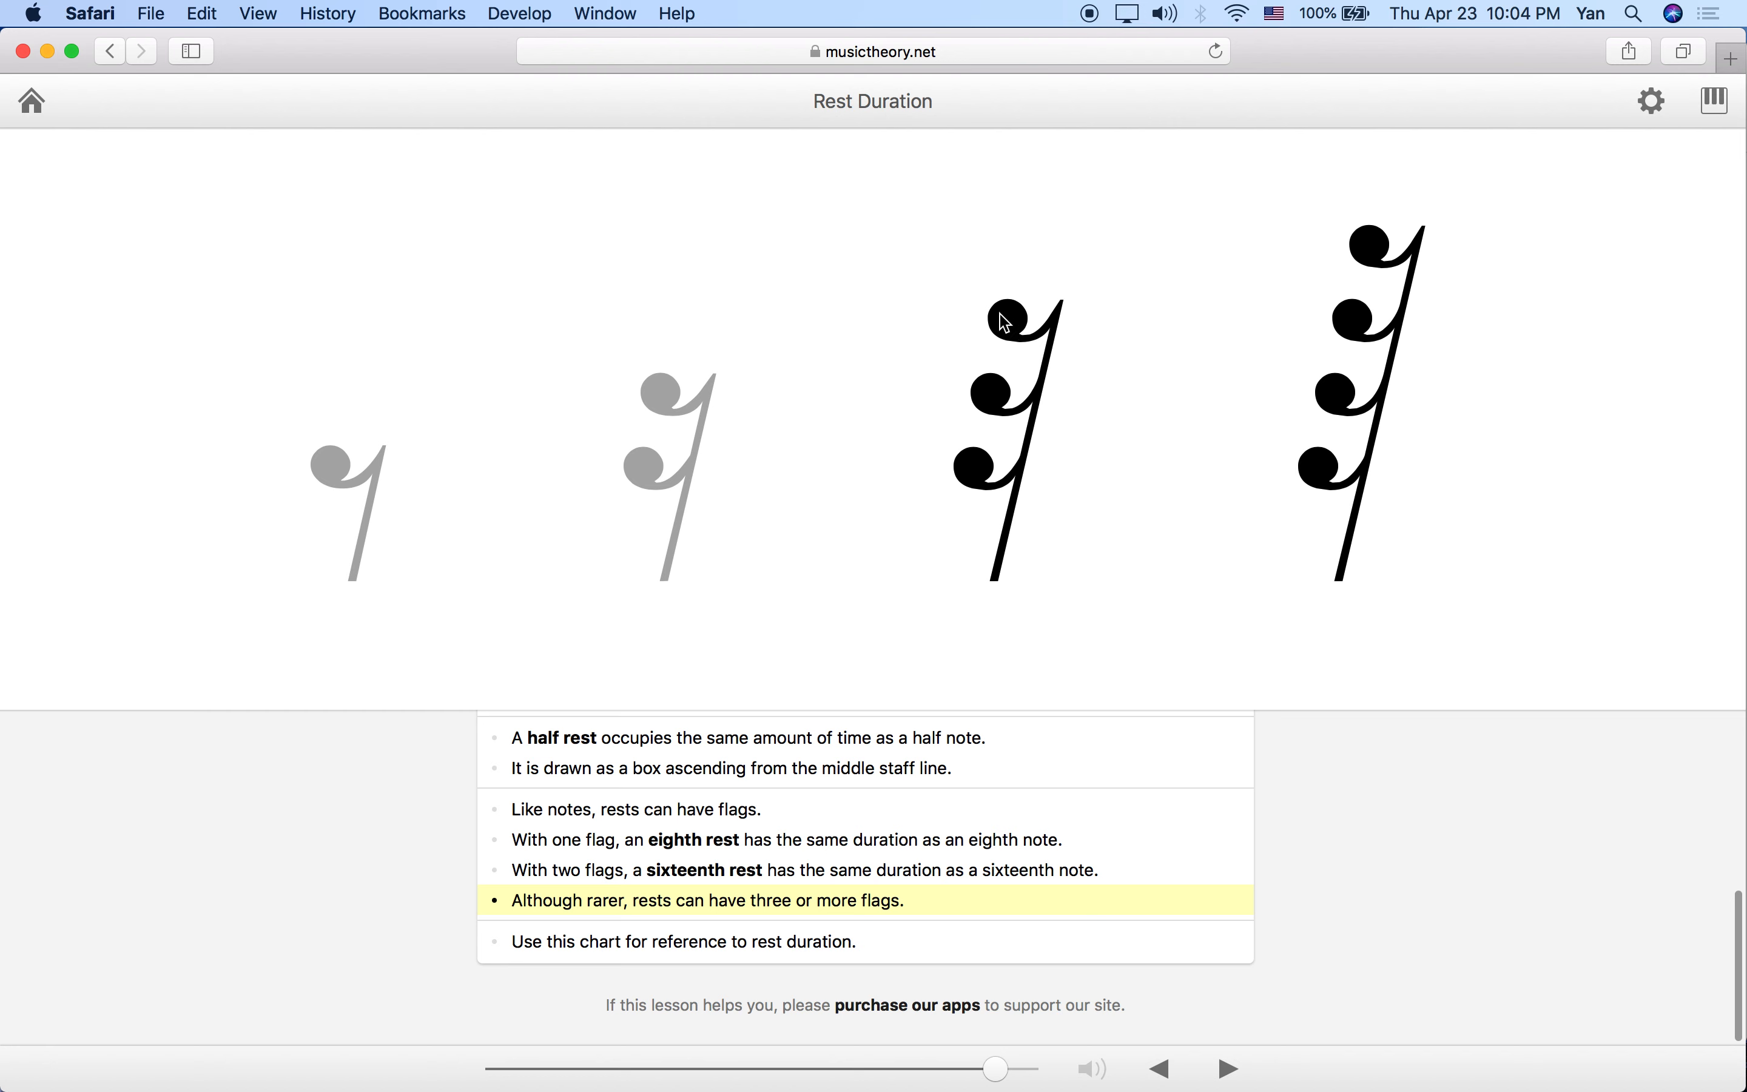
mouse_move(587, 502)
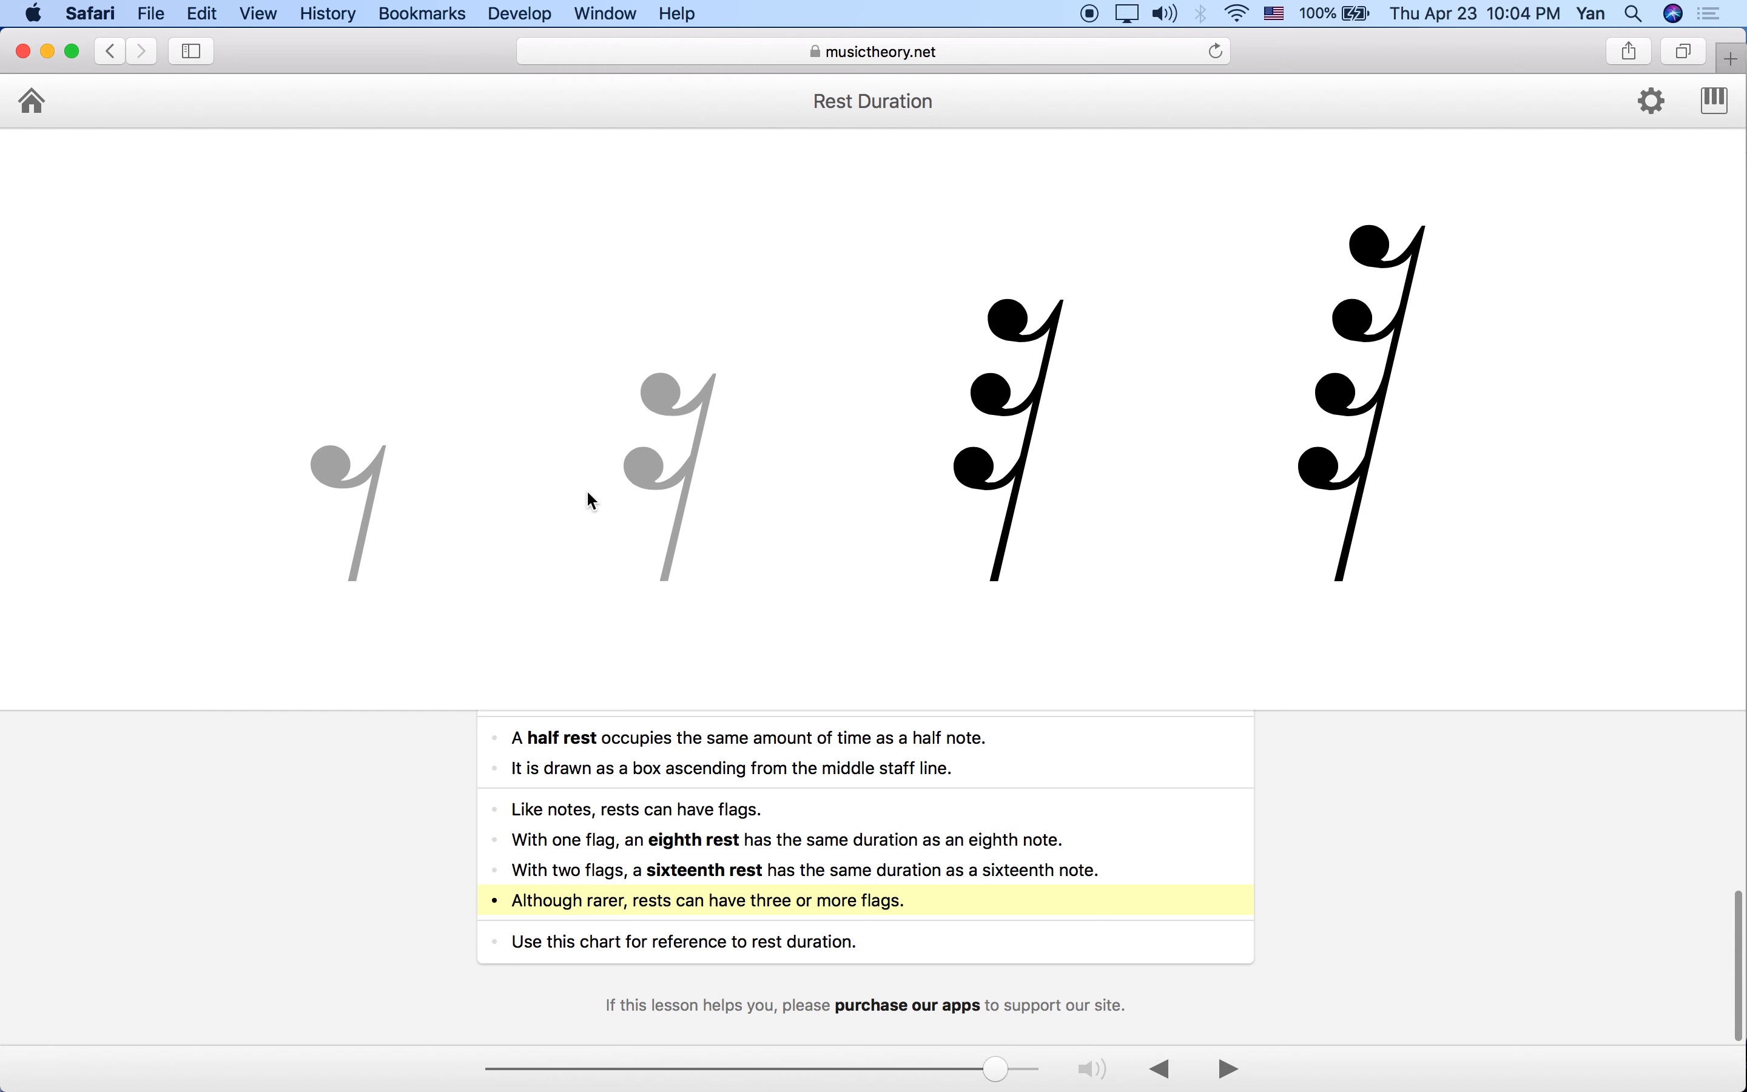
mouse_move(705, 476)
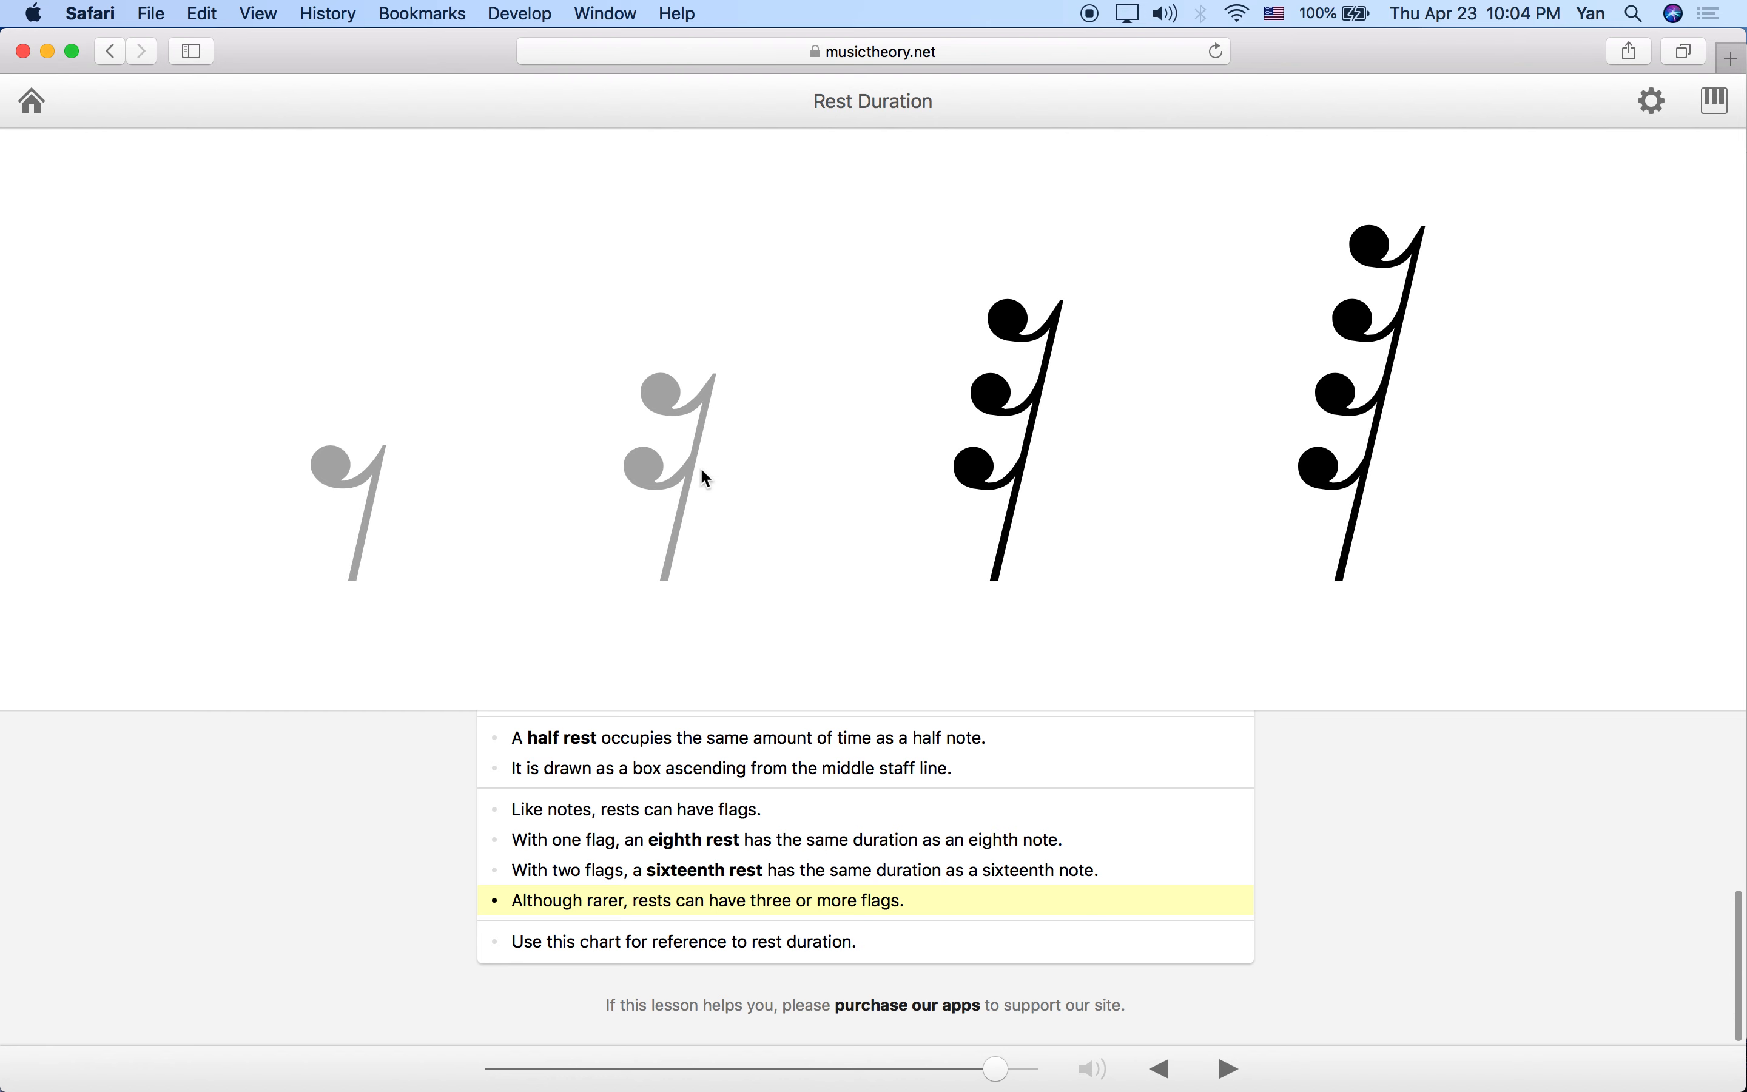
mouse_move(755, 587)
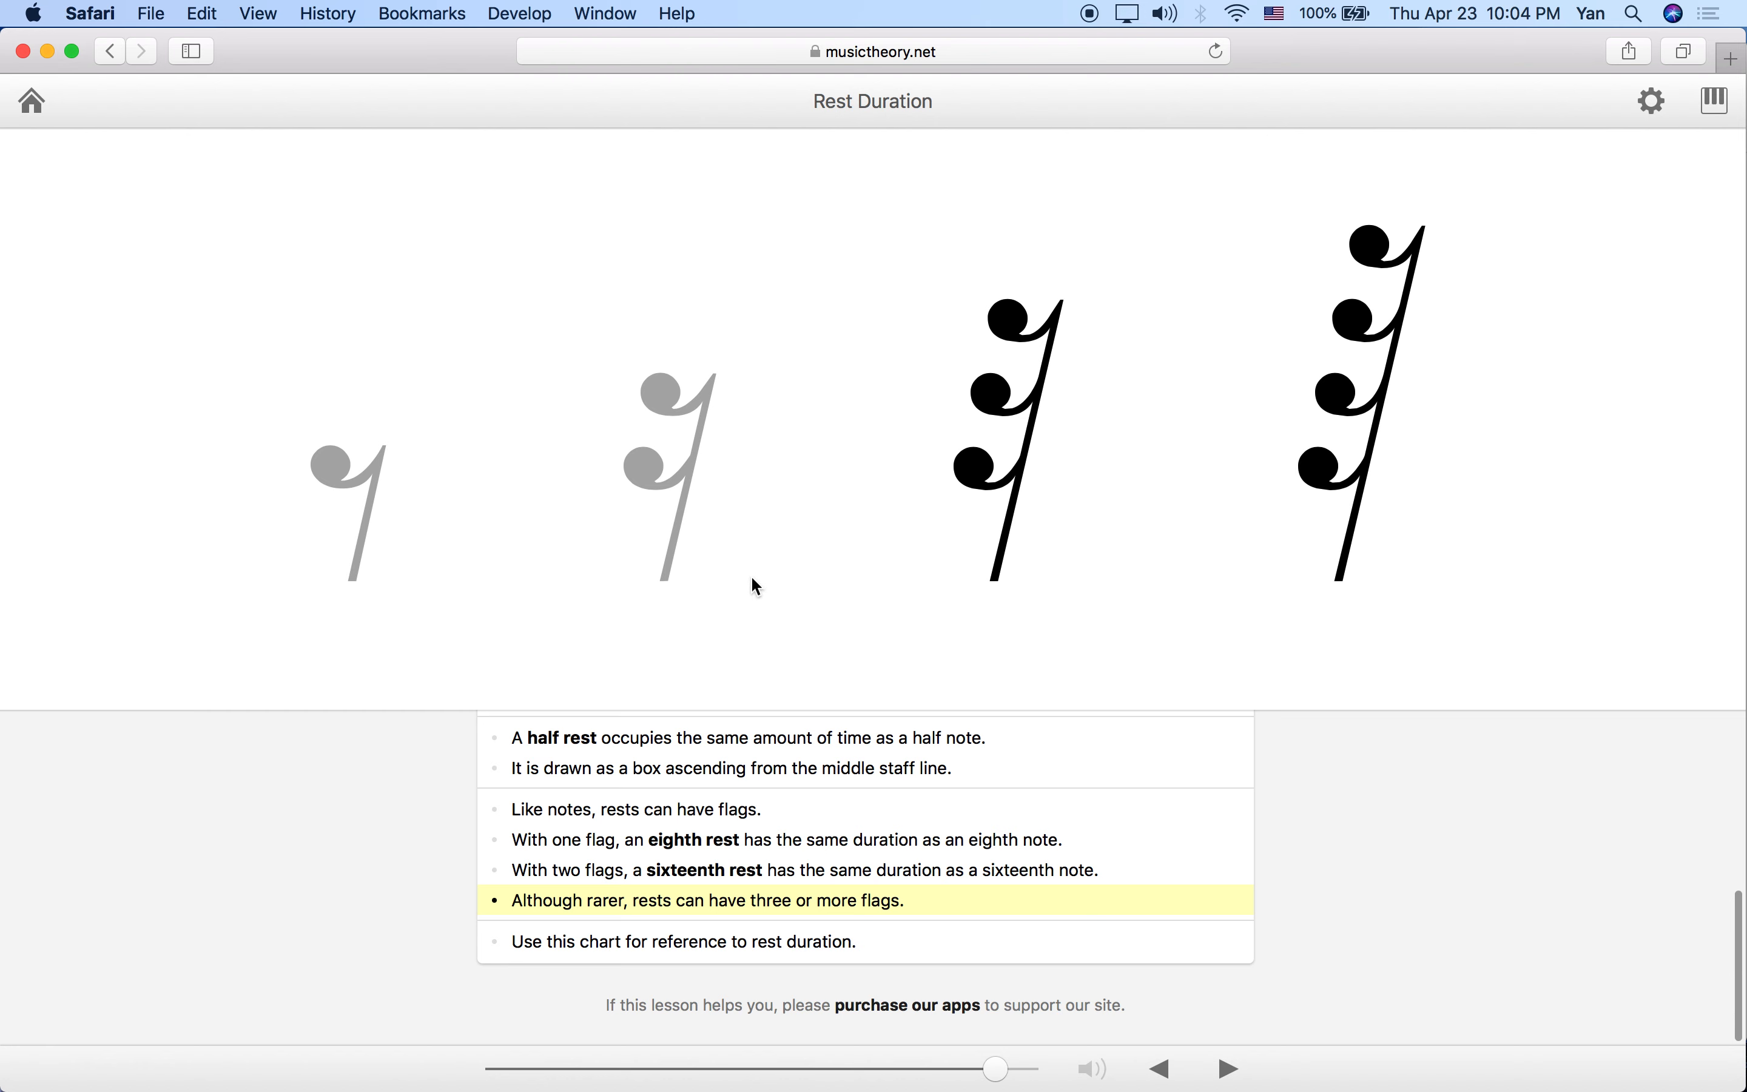
mouse_move(652, 959)
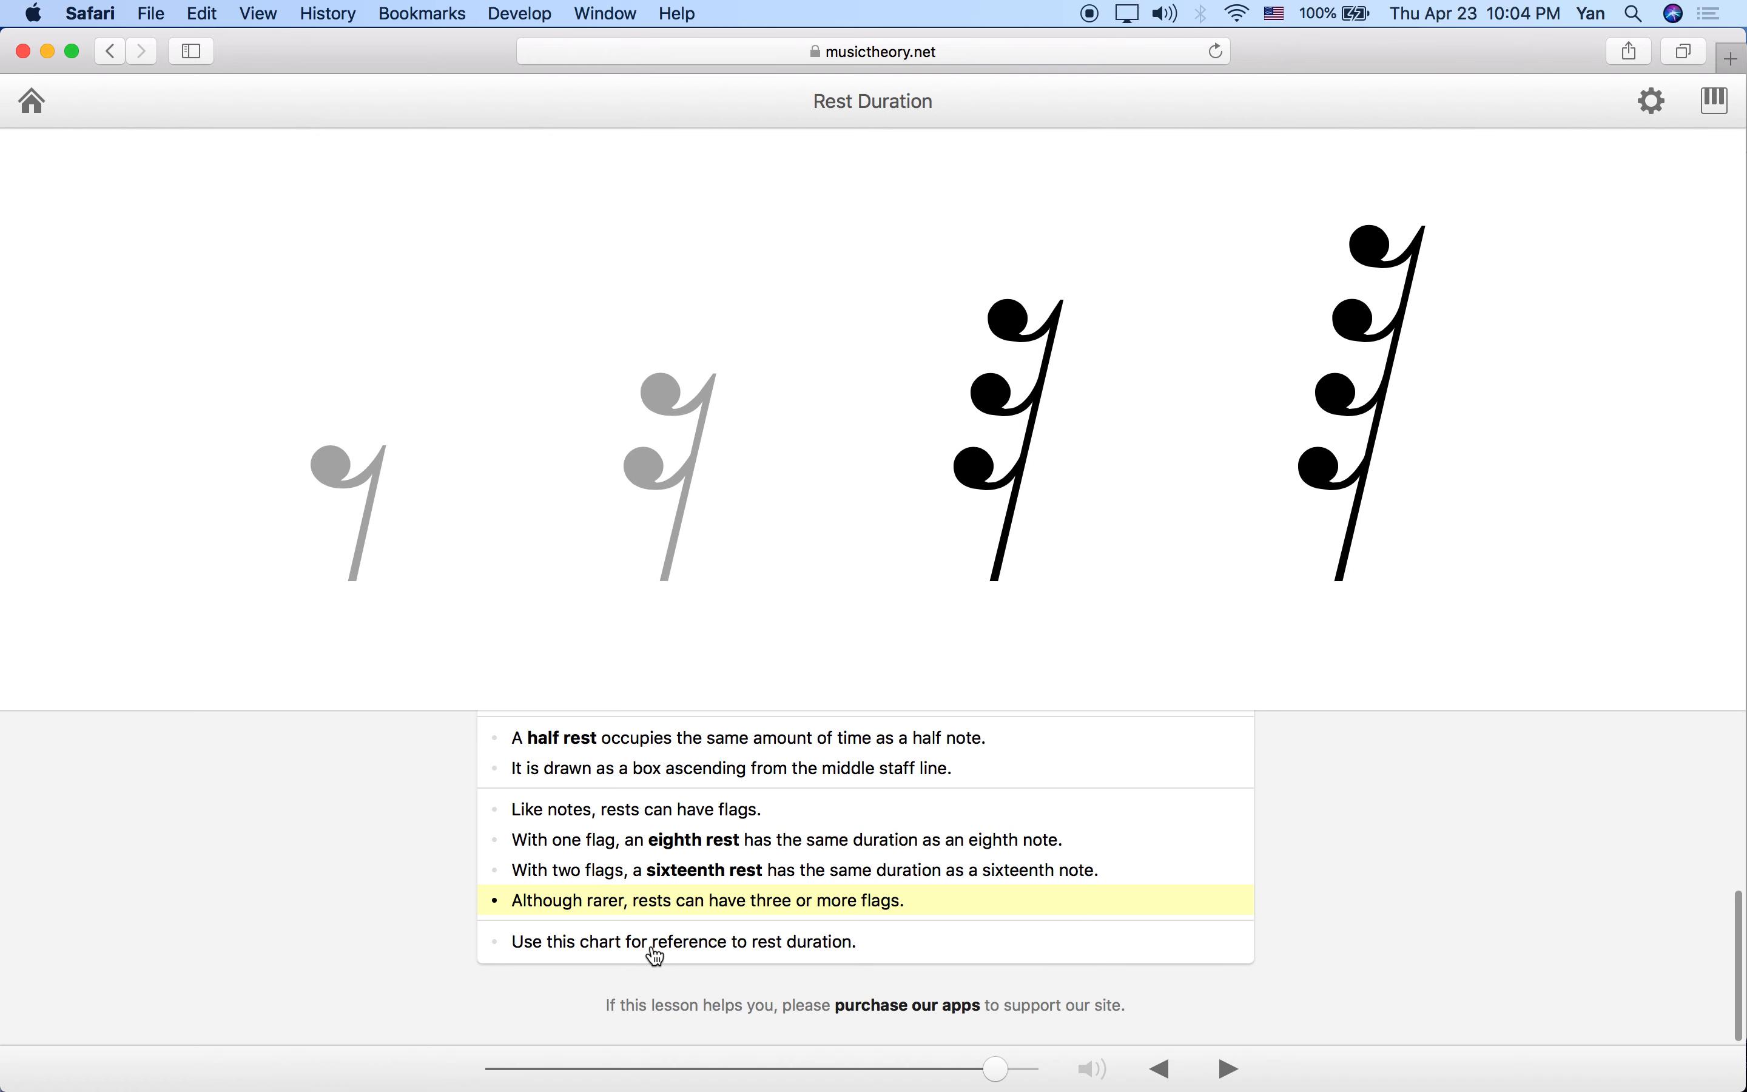
Show the final reference tree chart relating whole, half, quarter, eighth and sixteenth rests
click(653, 952)
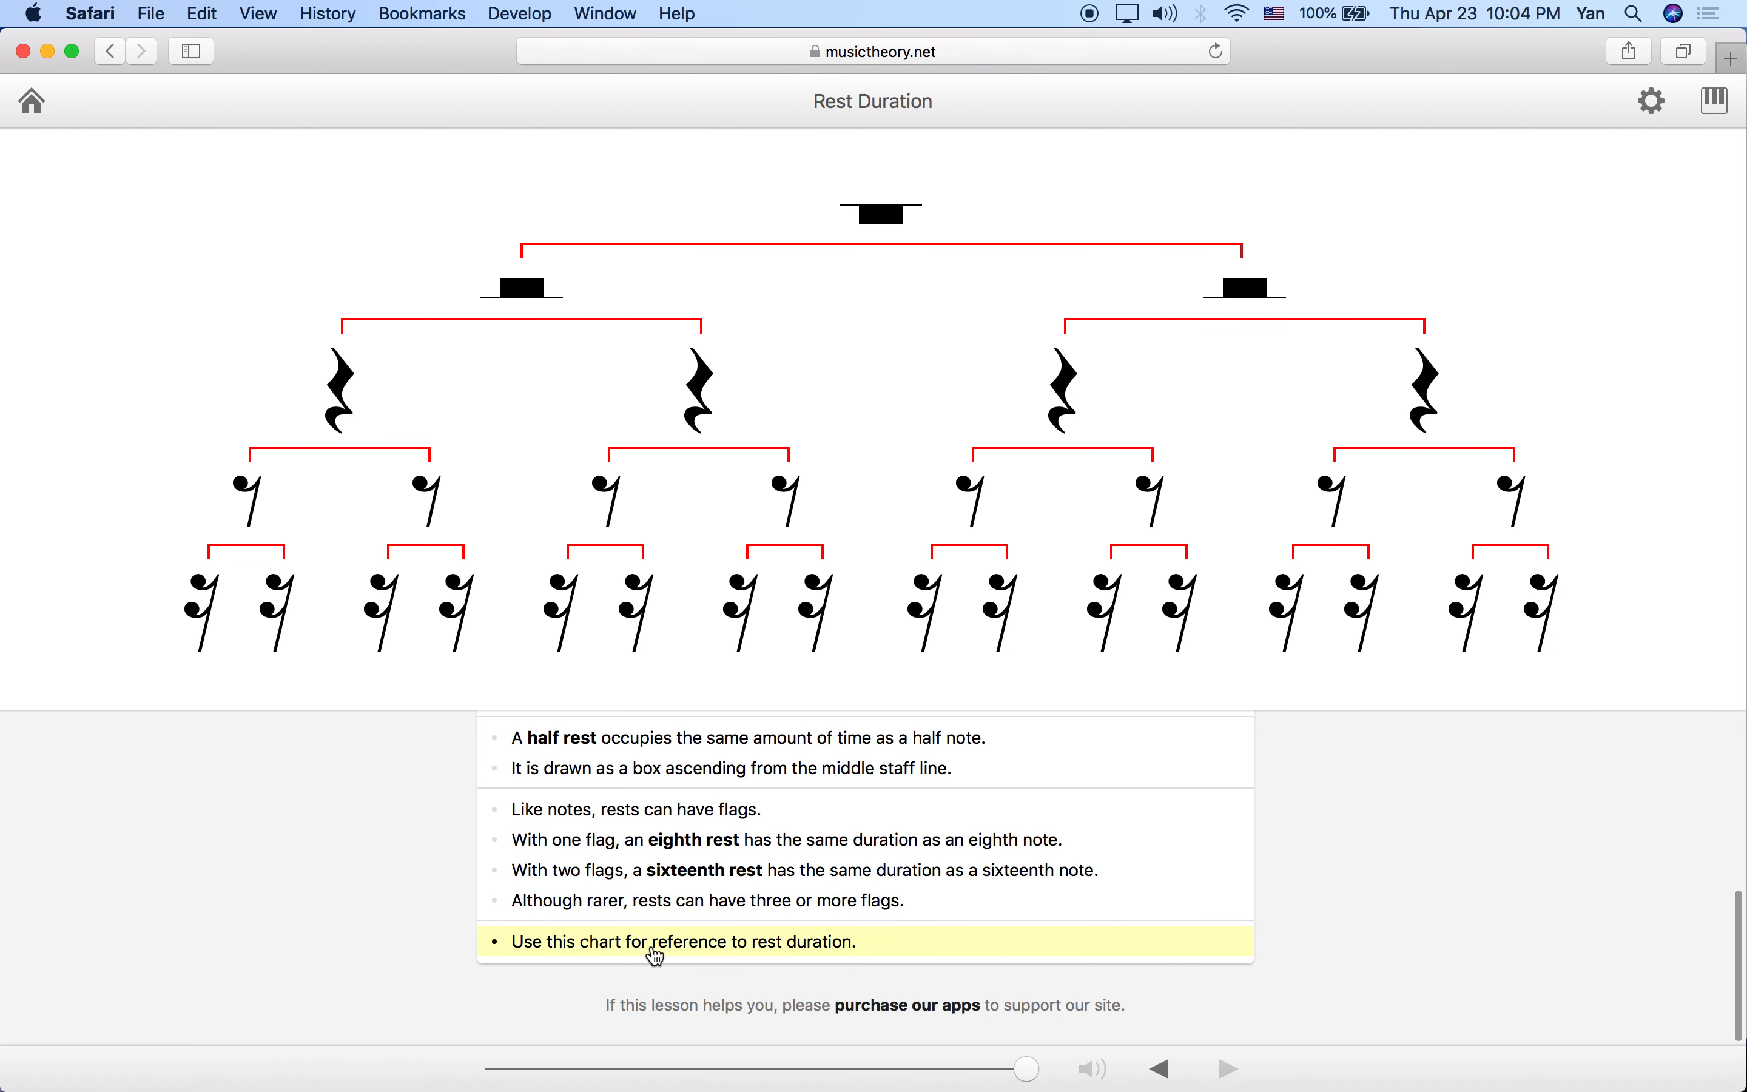
mouse_move(936, 302)
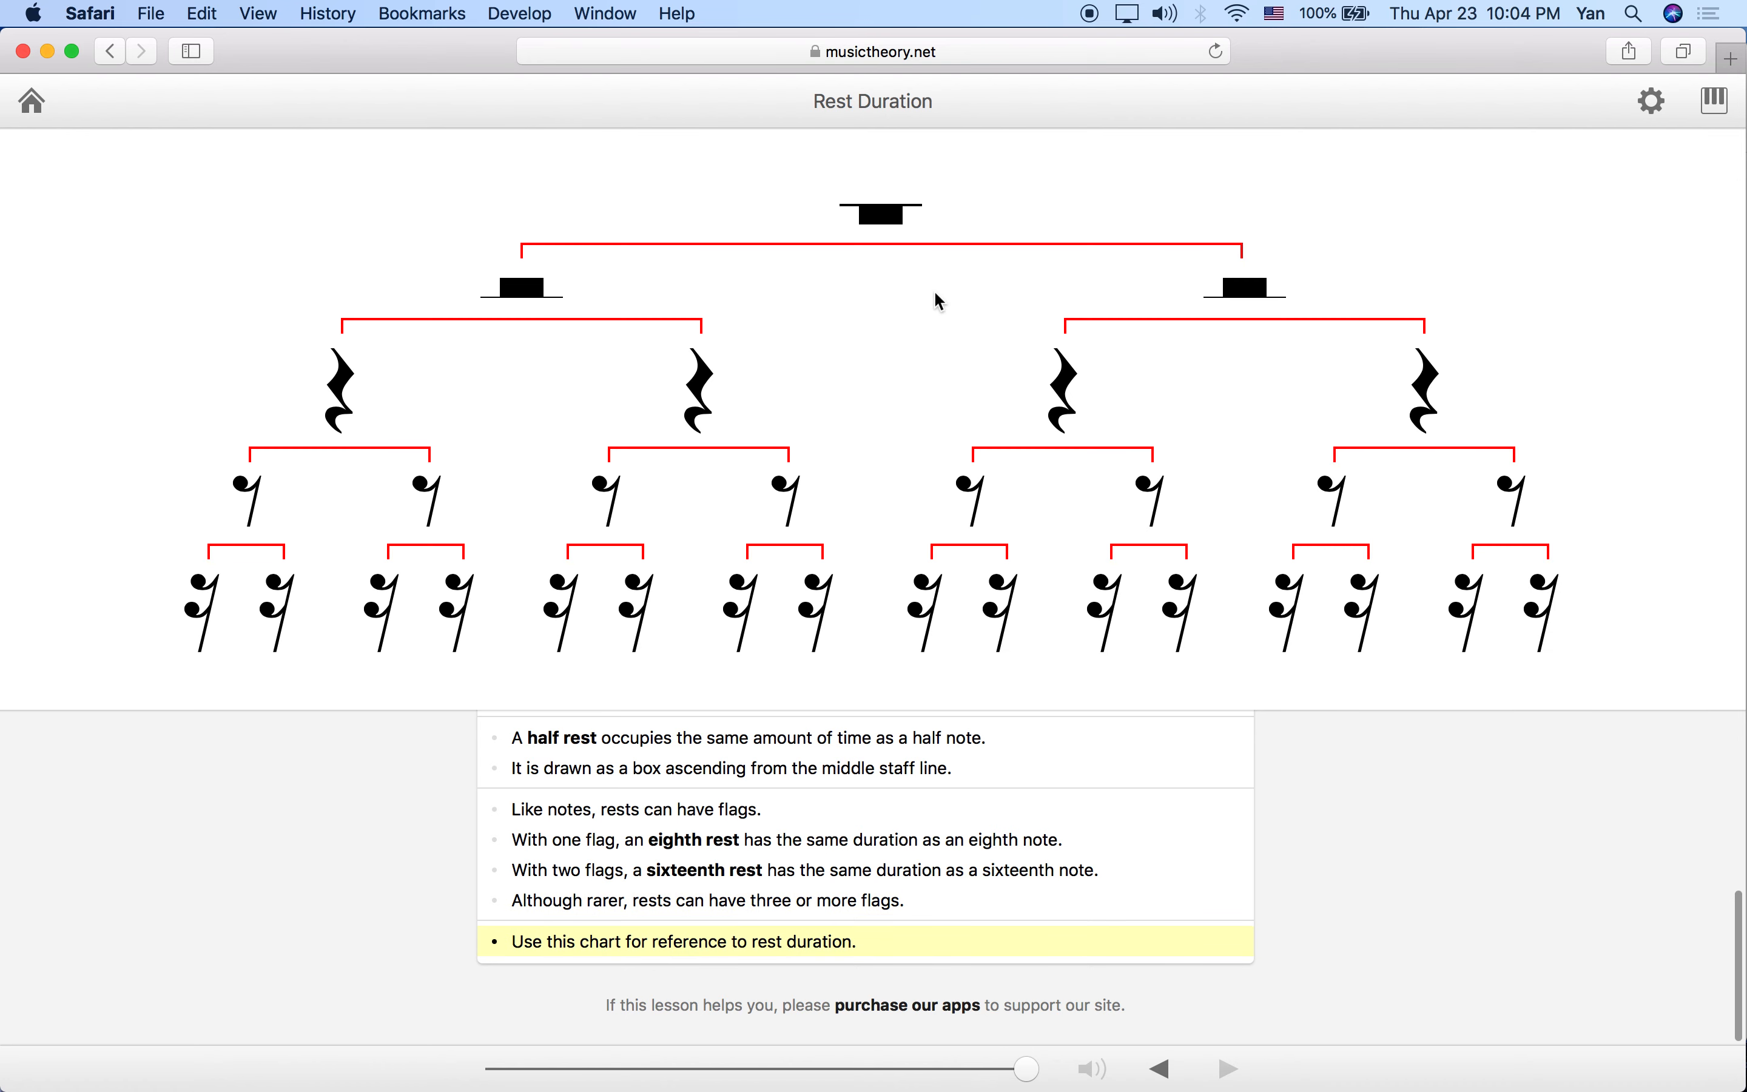
mouse_move(896, 233)
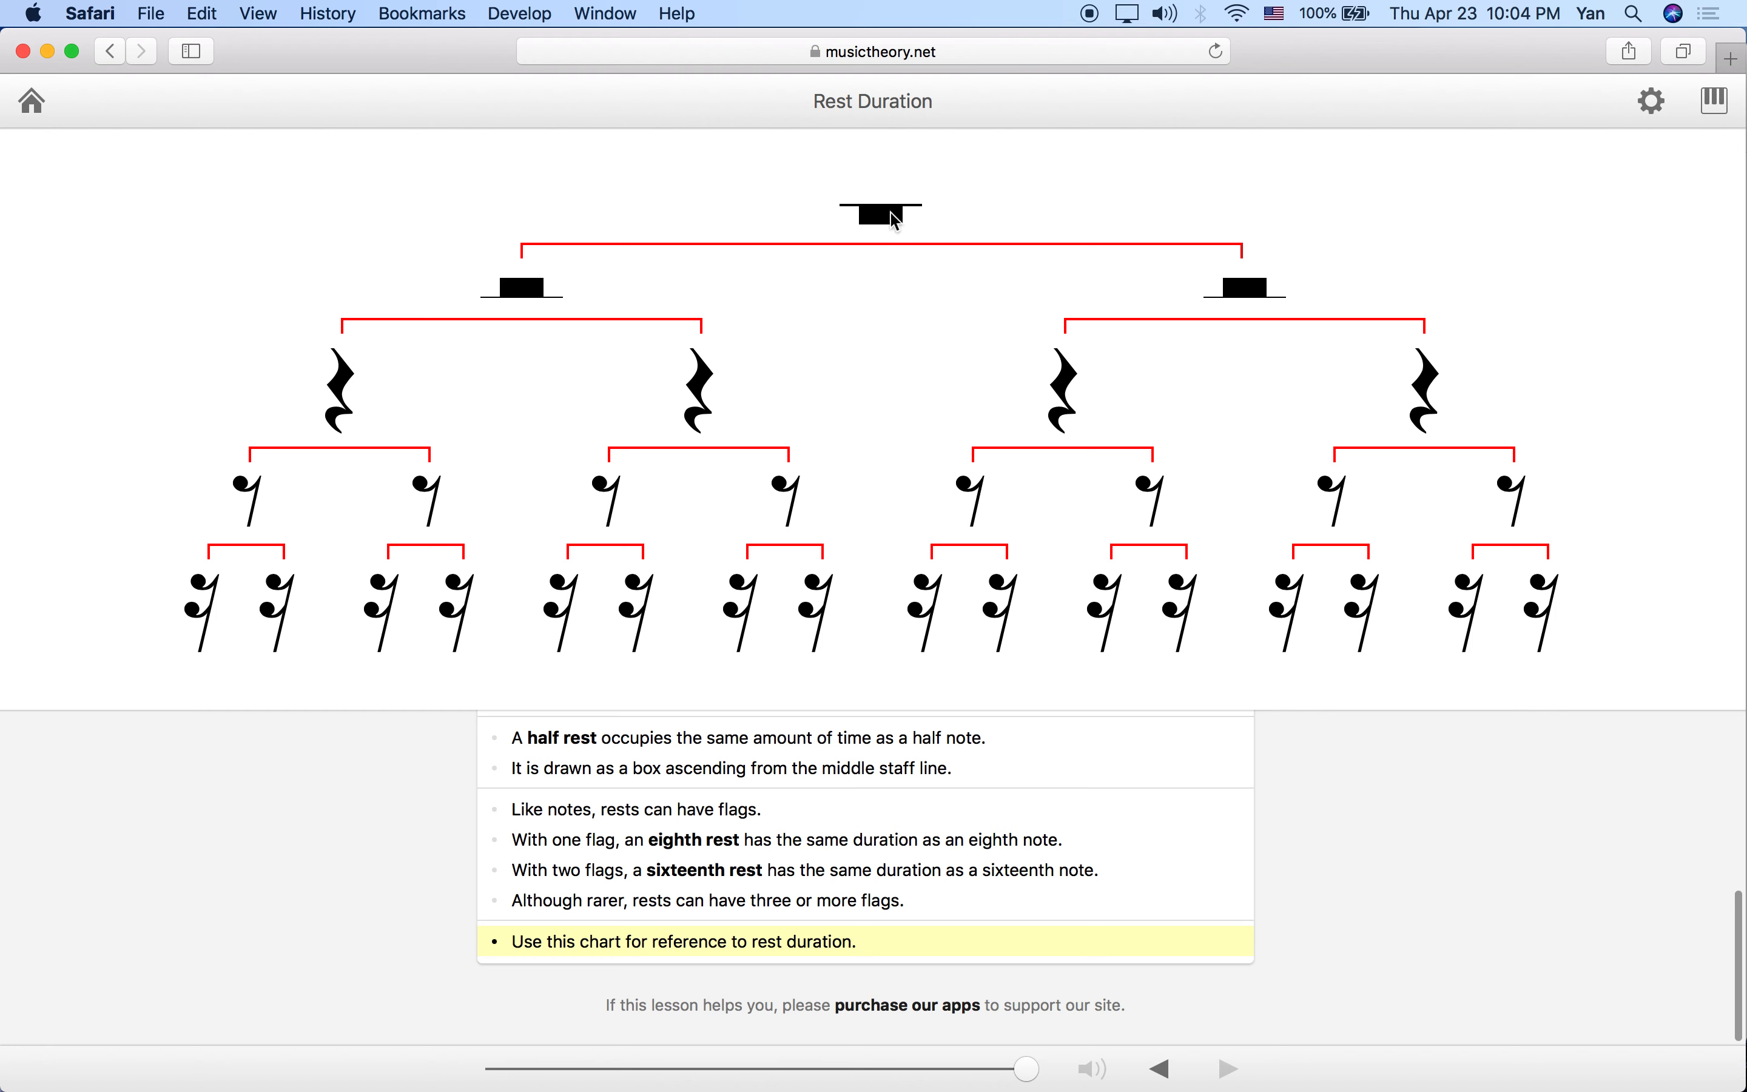
mouse_move(835, 203)
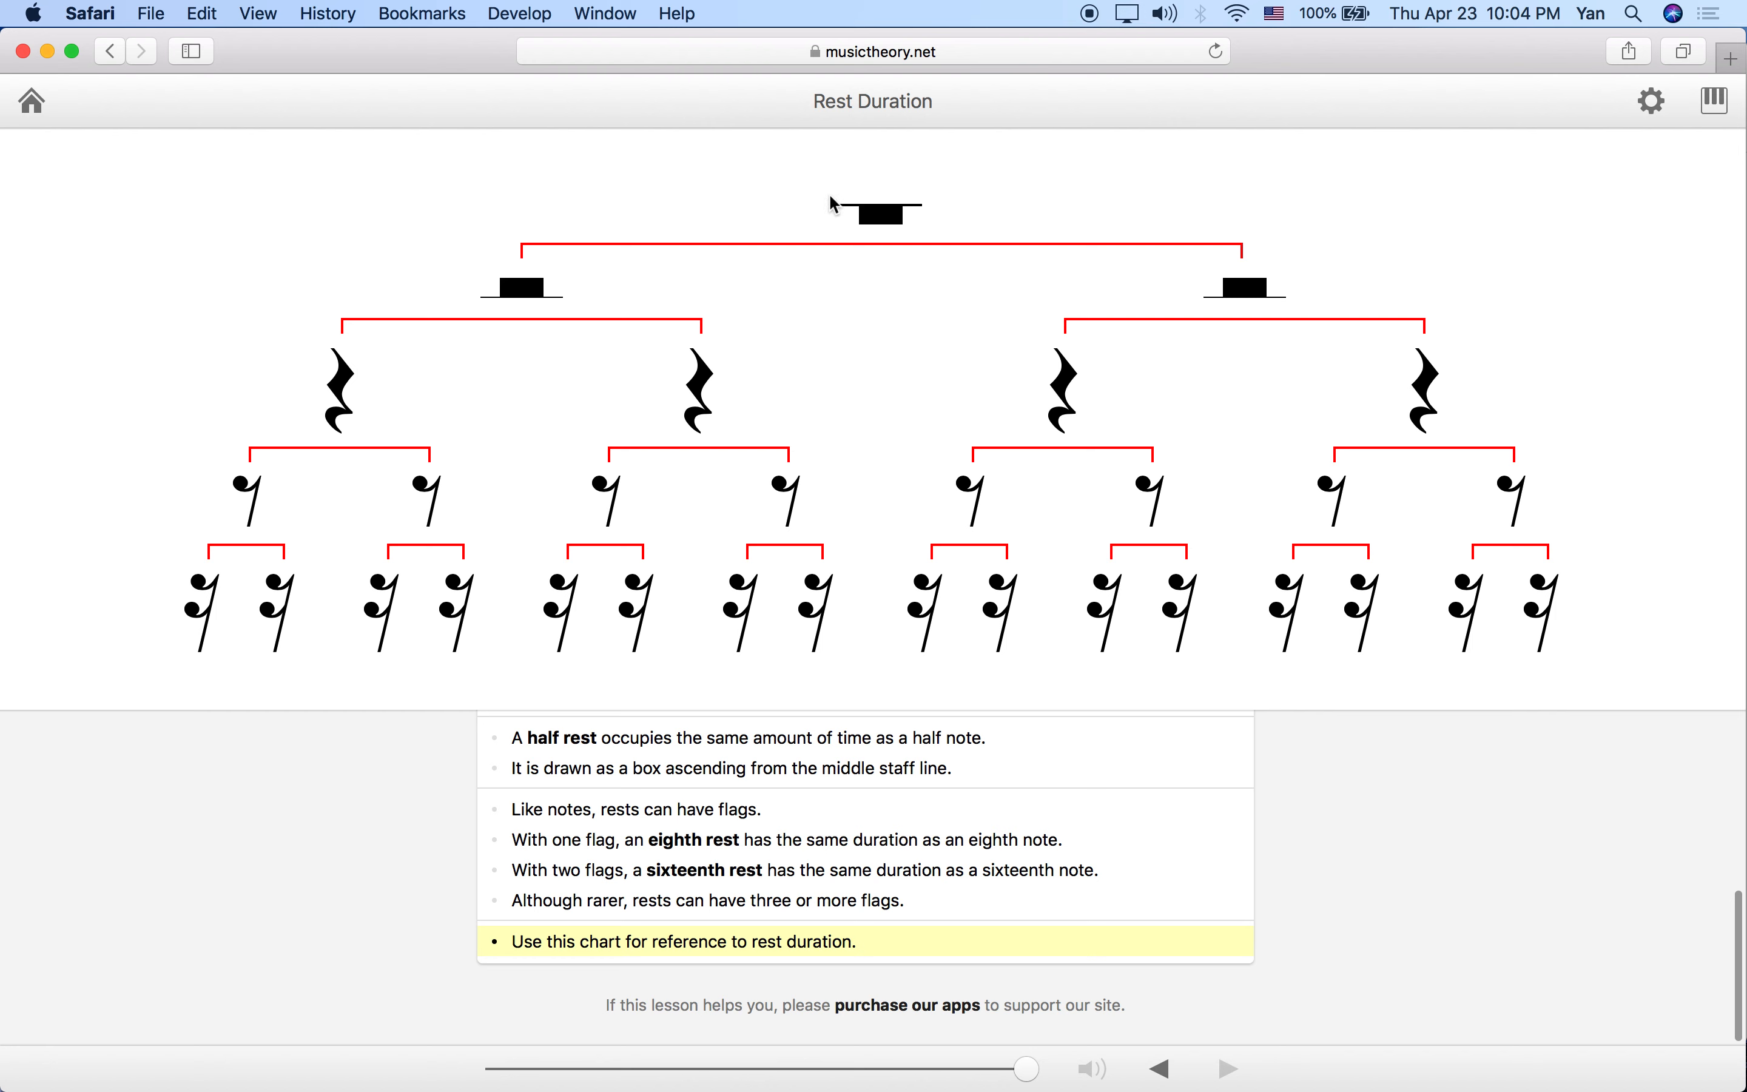
mouse_move(908, 277)
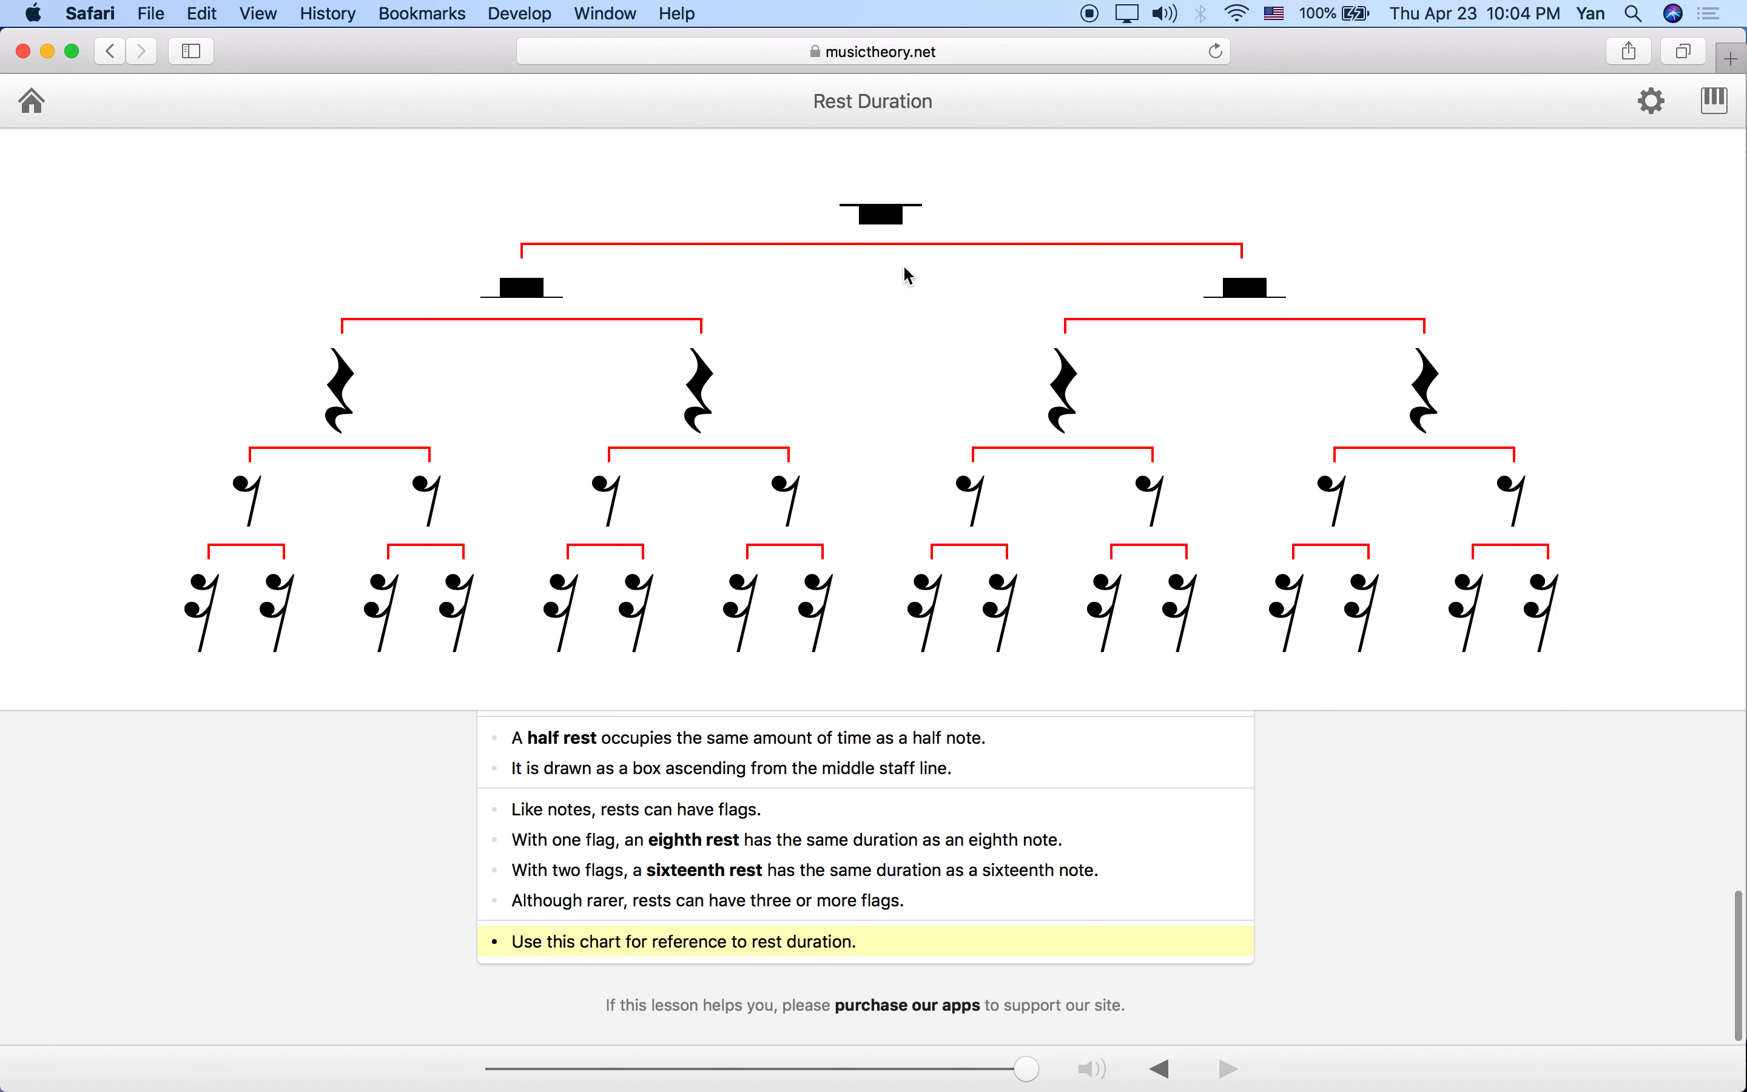
mouse_move(939, 191)
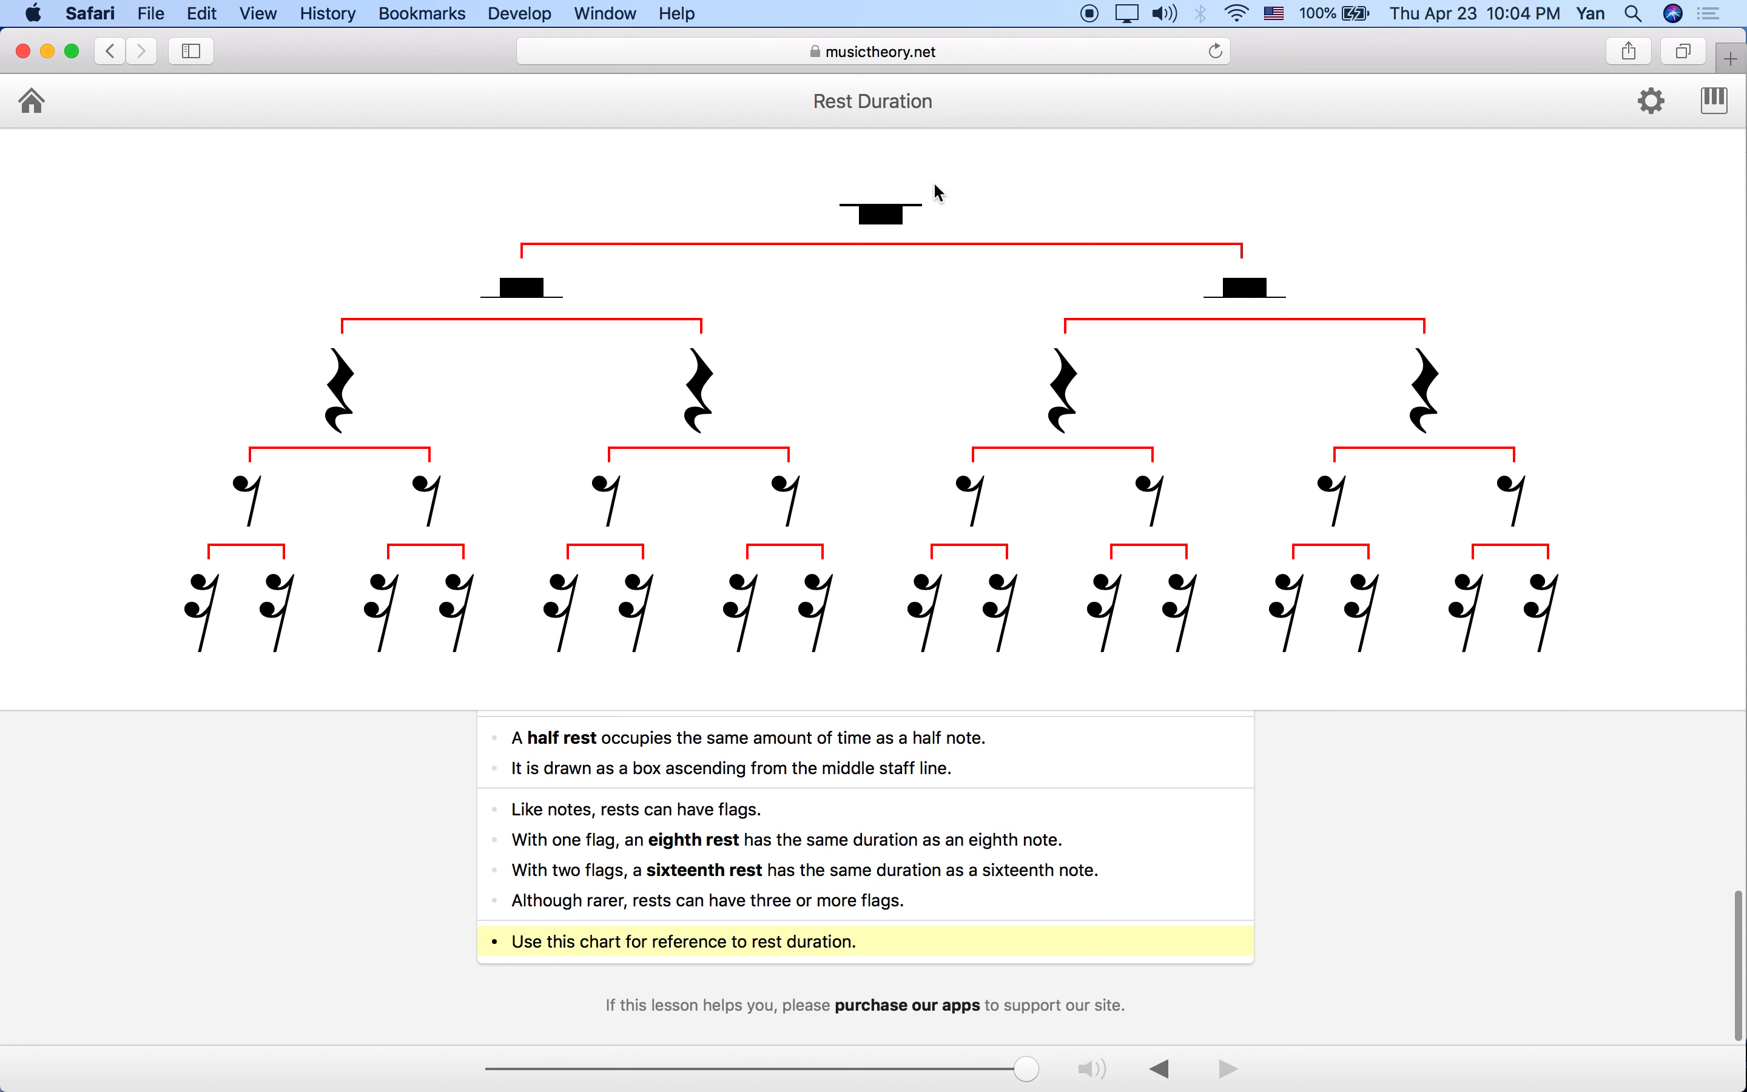
mouse_move(867, 169)
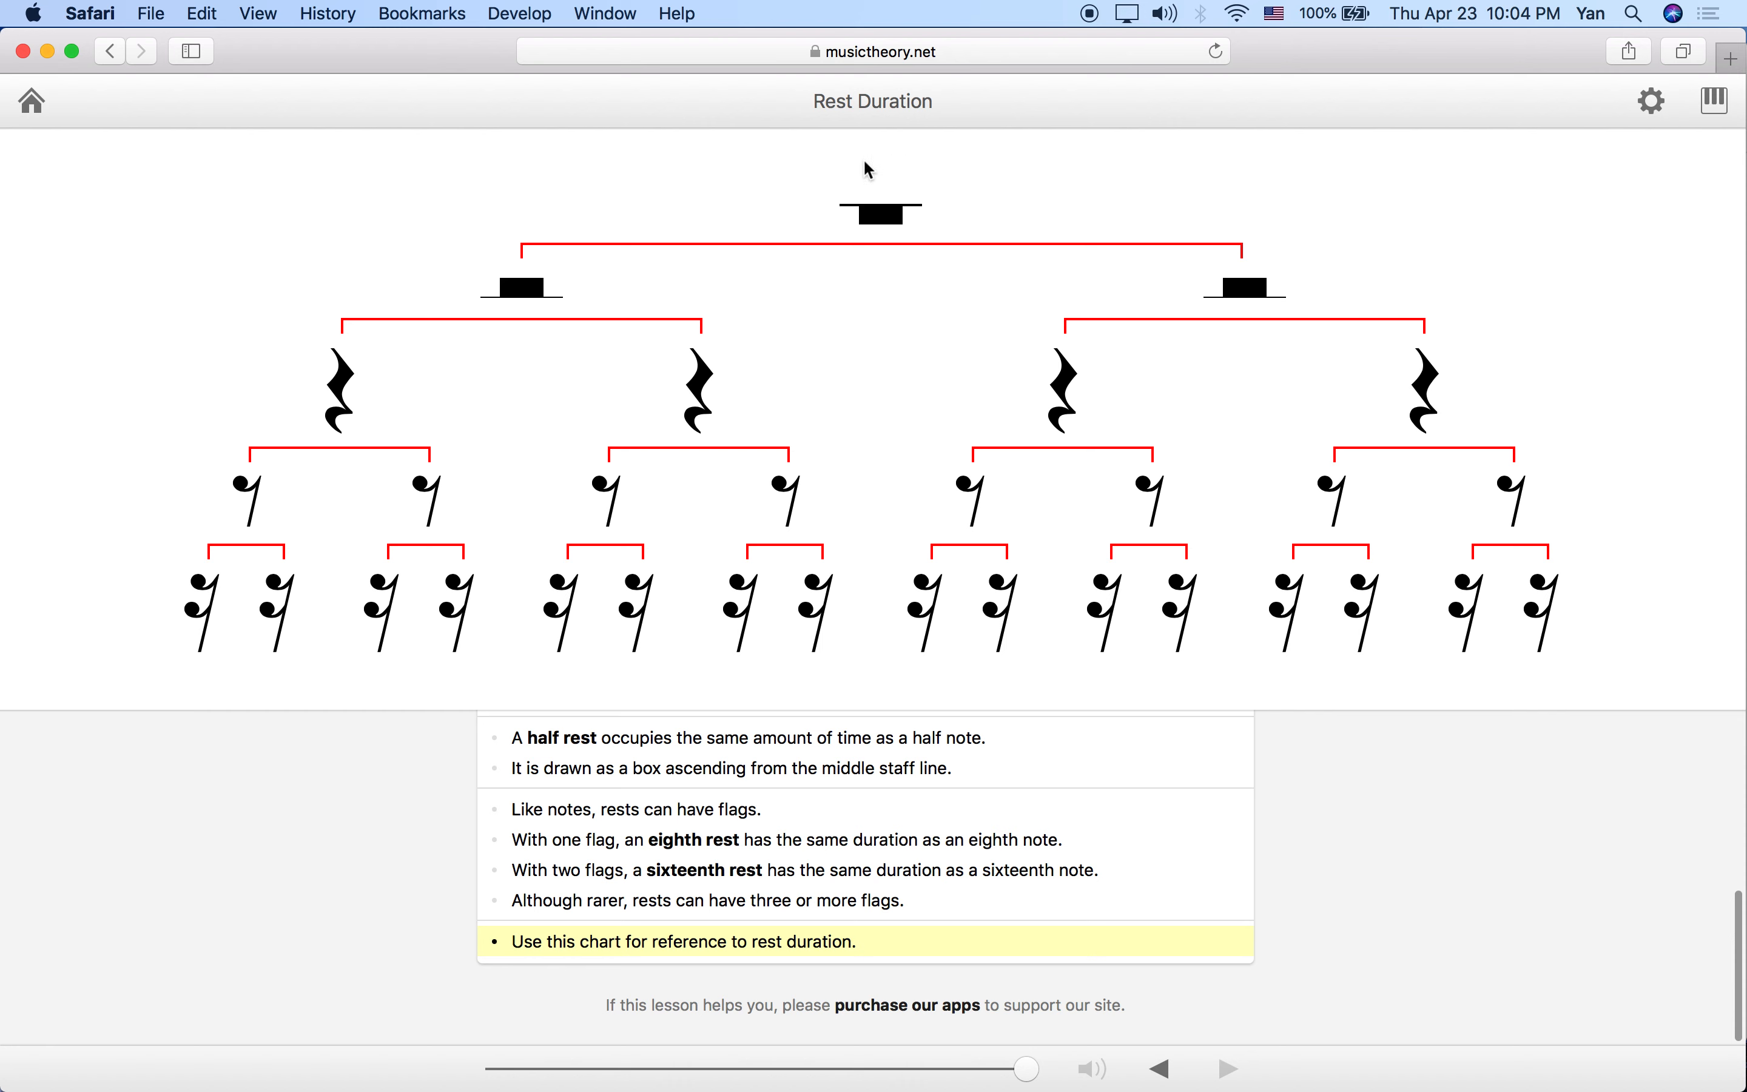
mouse_move(746, 197)
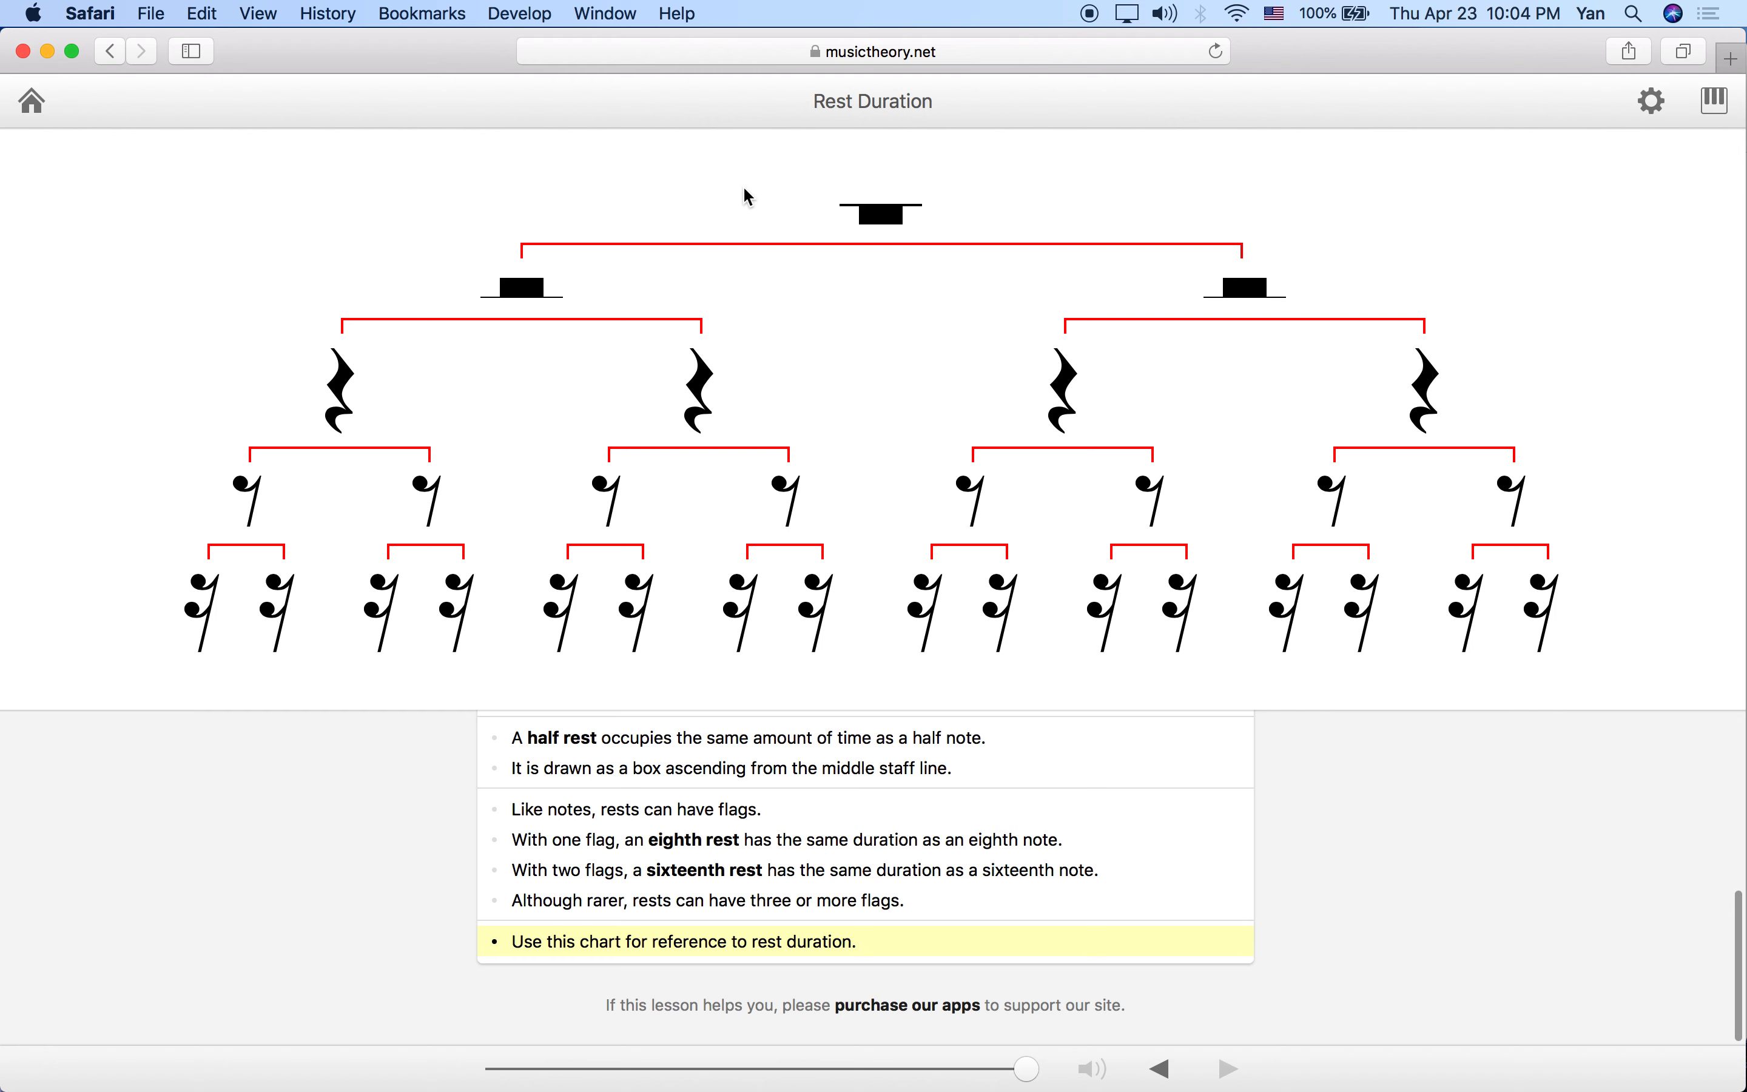
mouse_move(565, 231)
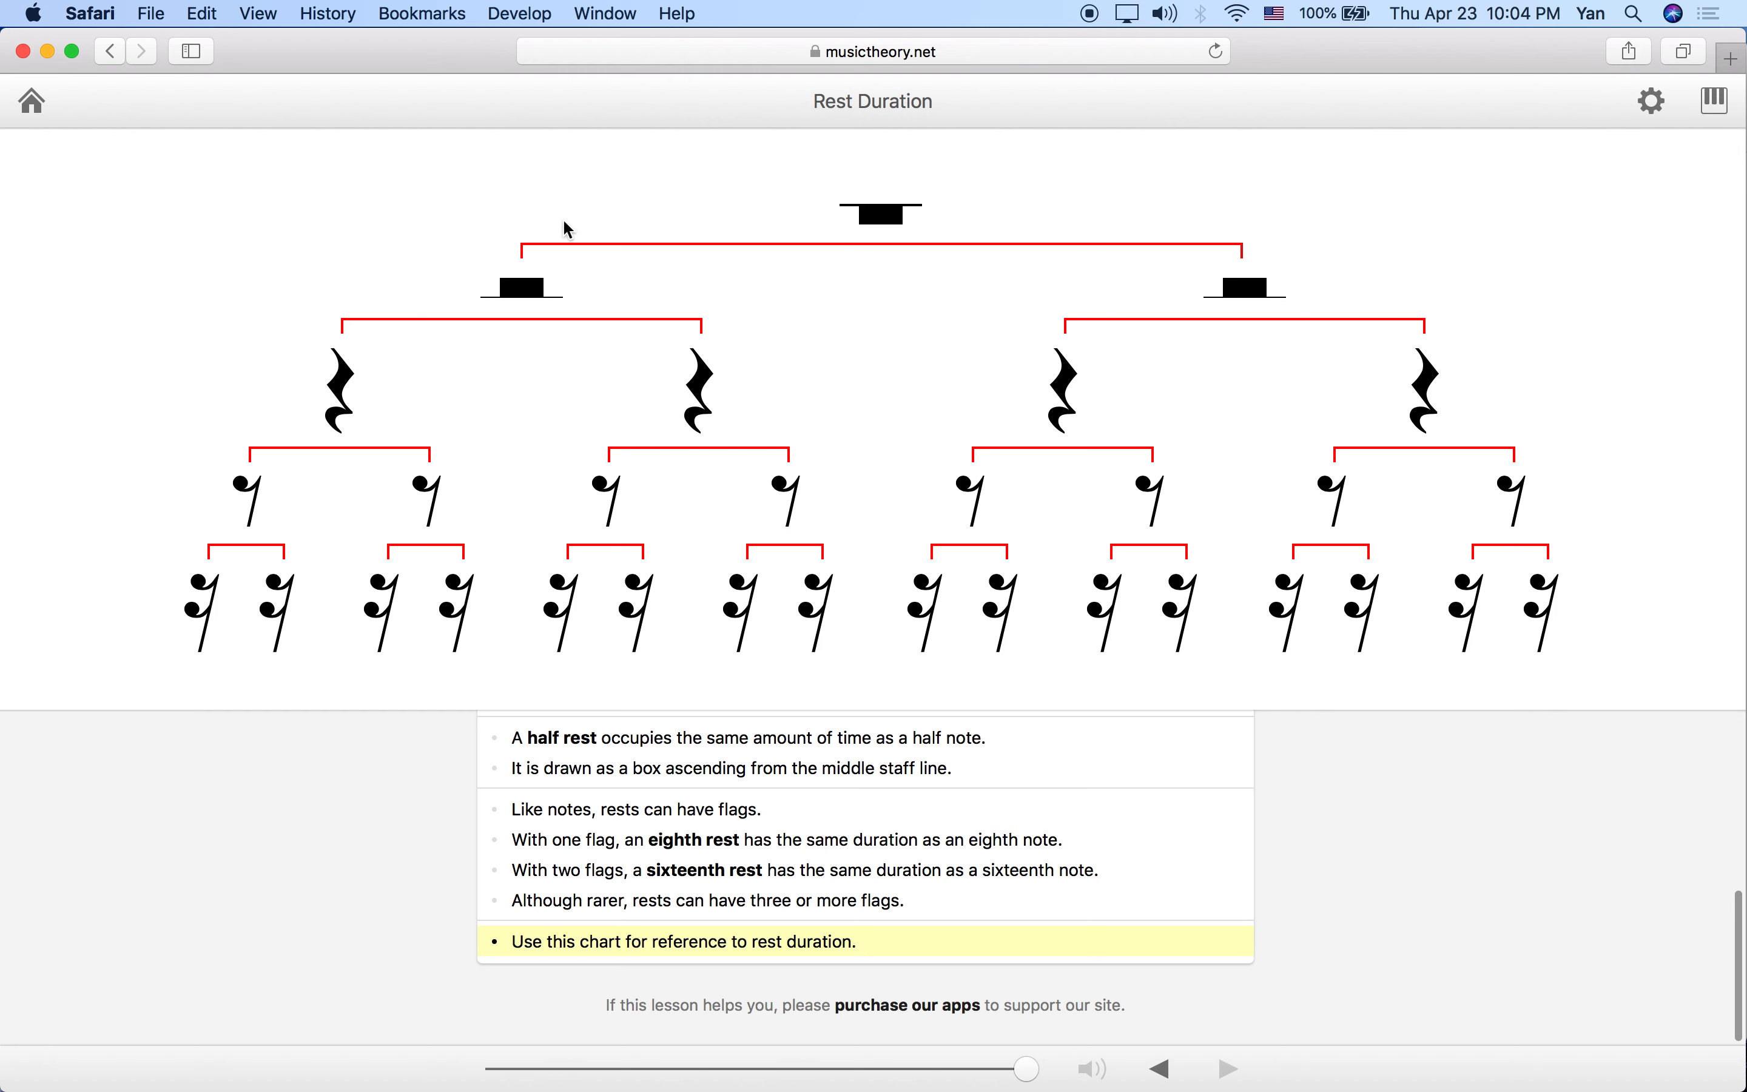
mouse_move(1247, 293)
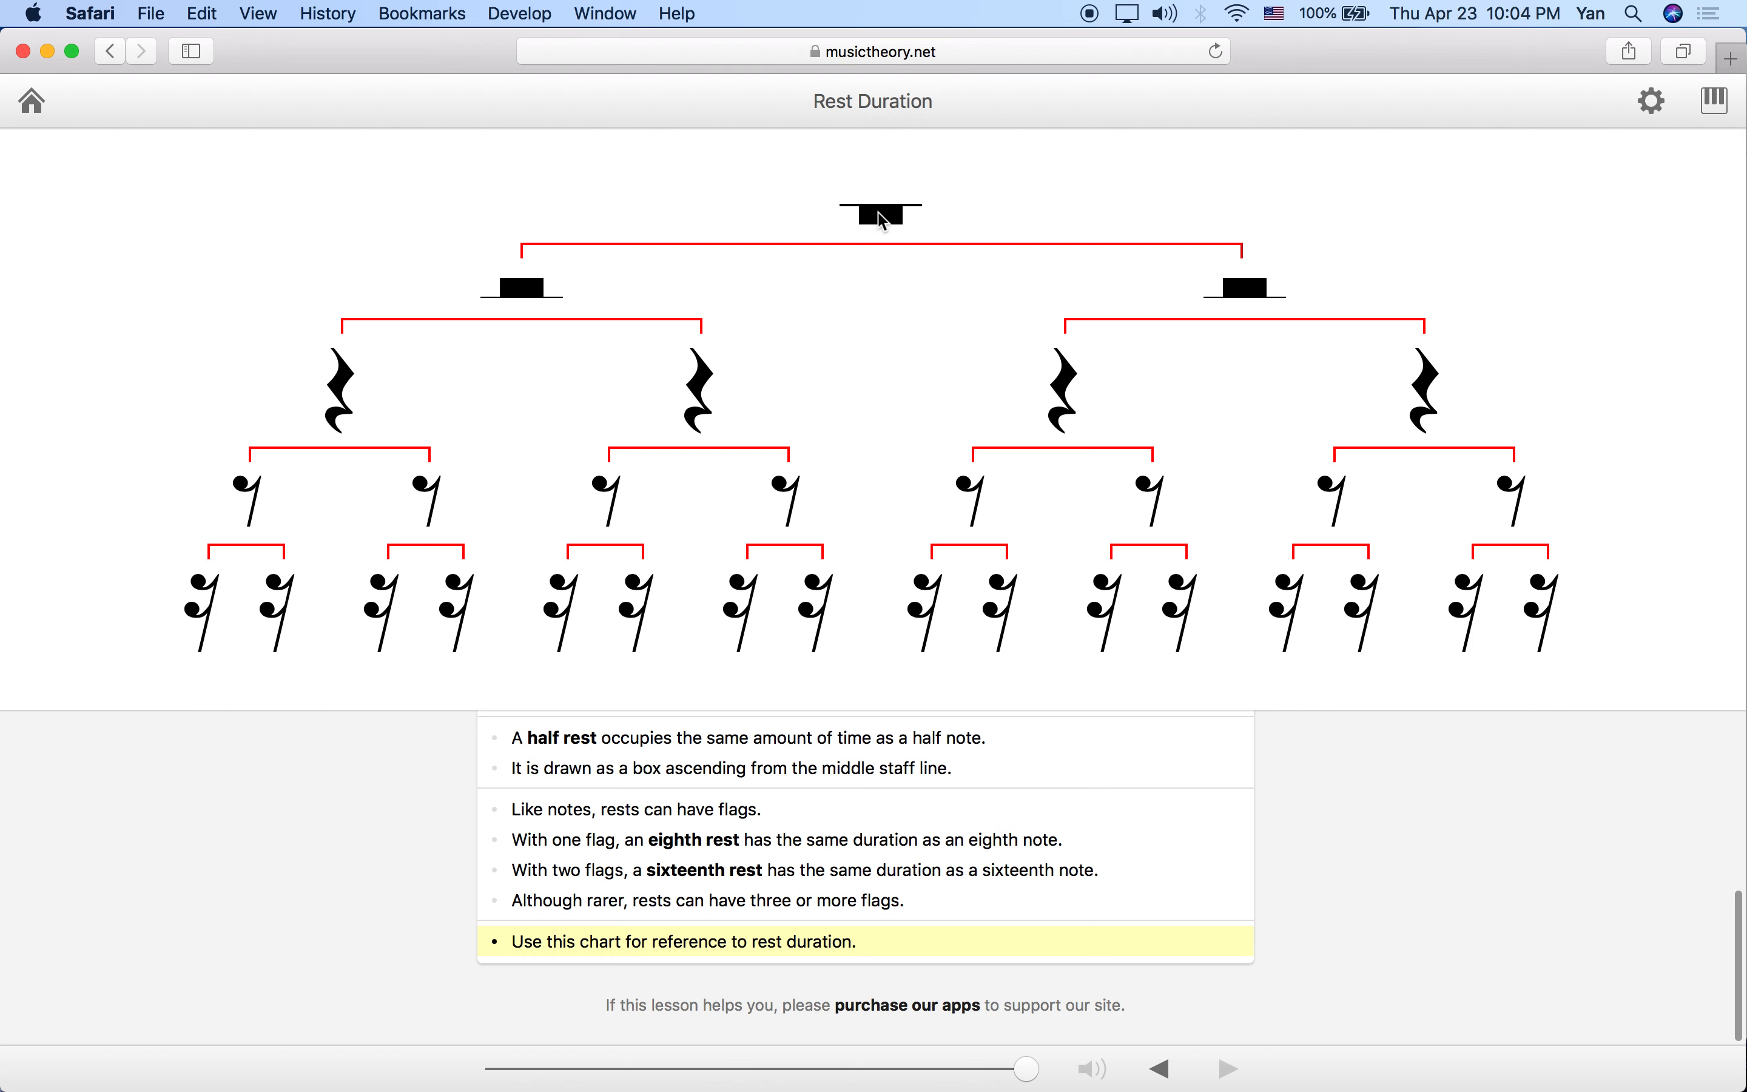
mouse_move(337, 408)
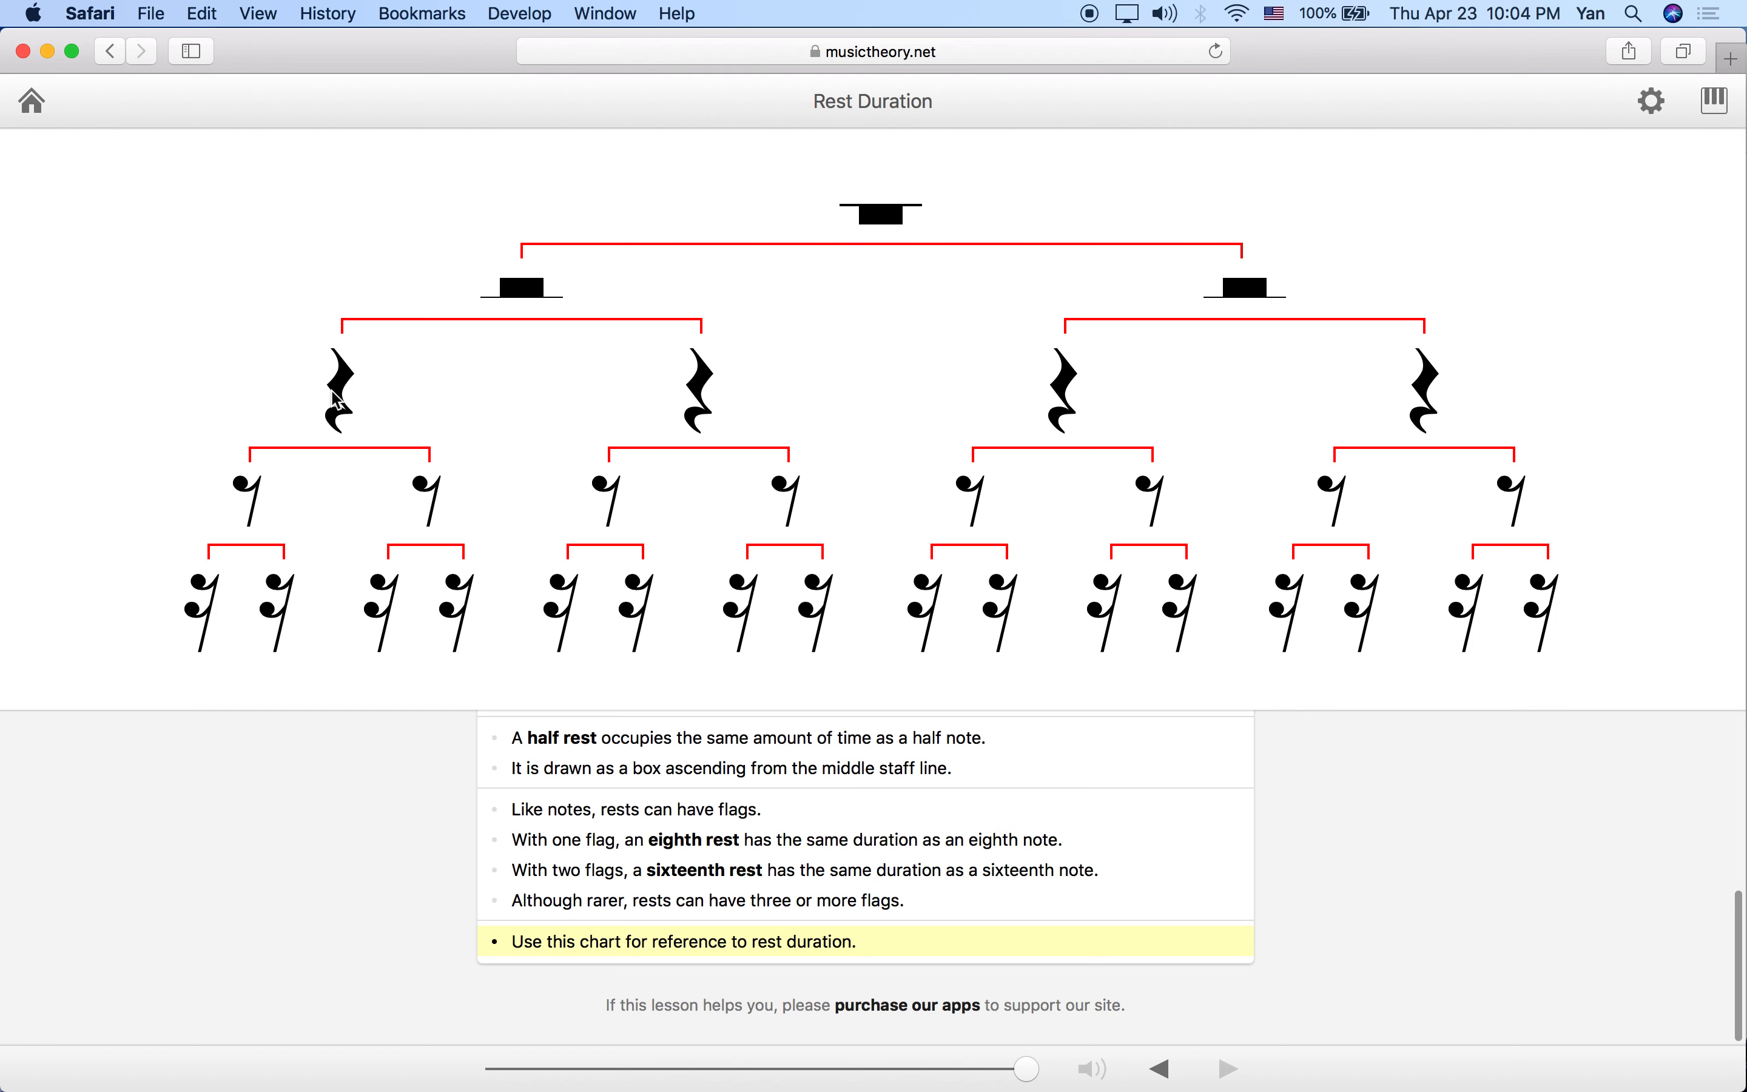
mouse_move(721, 394)
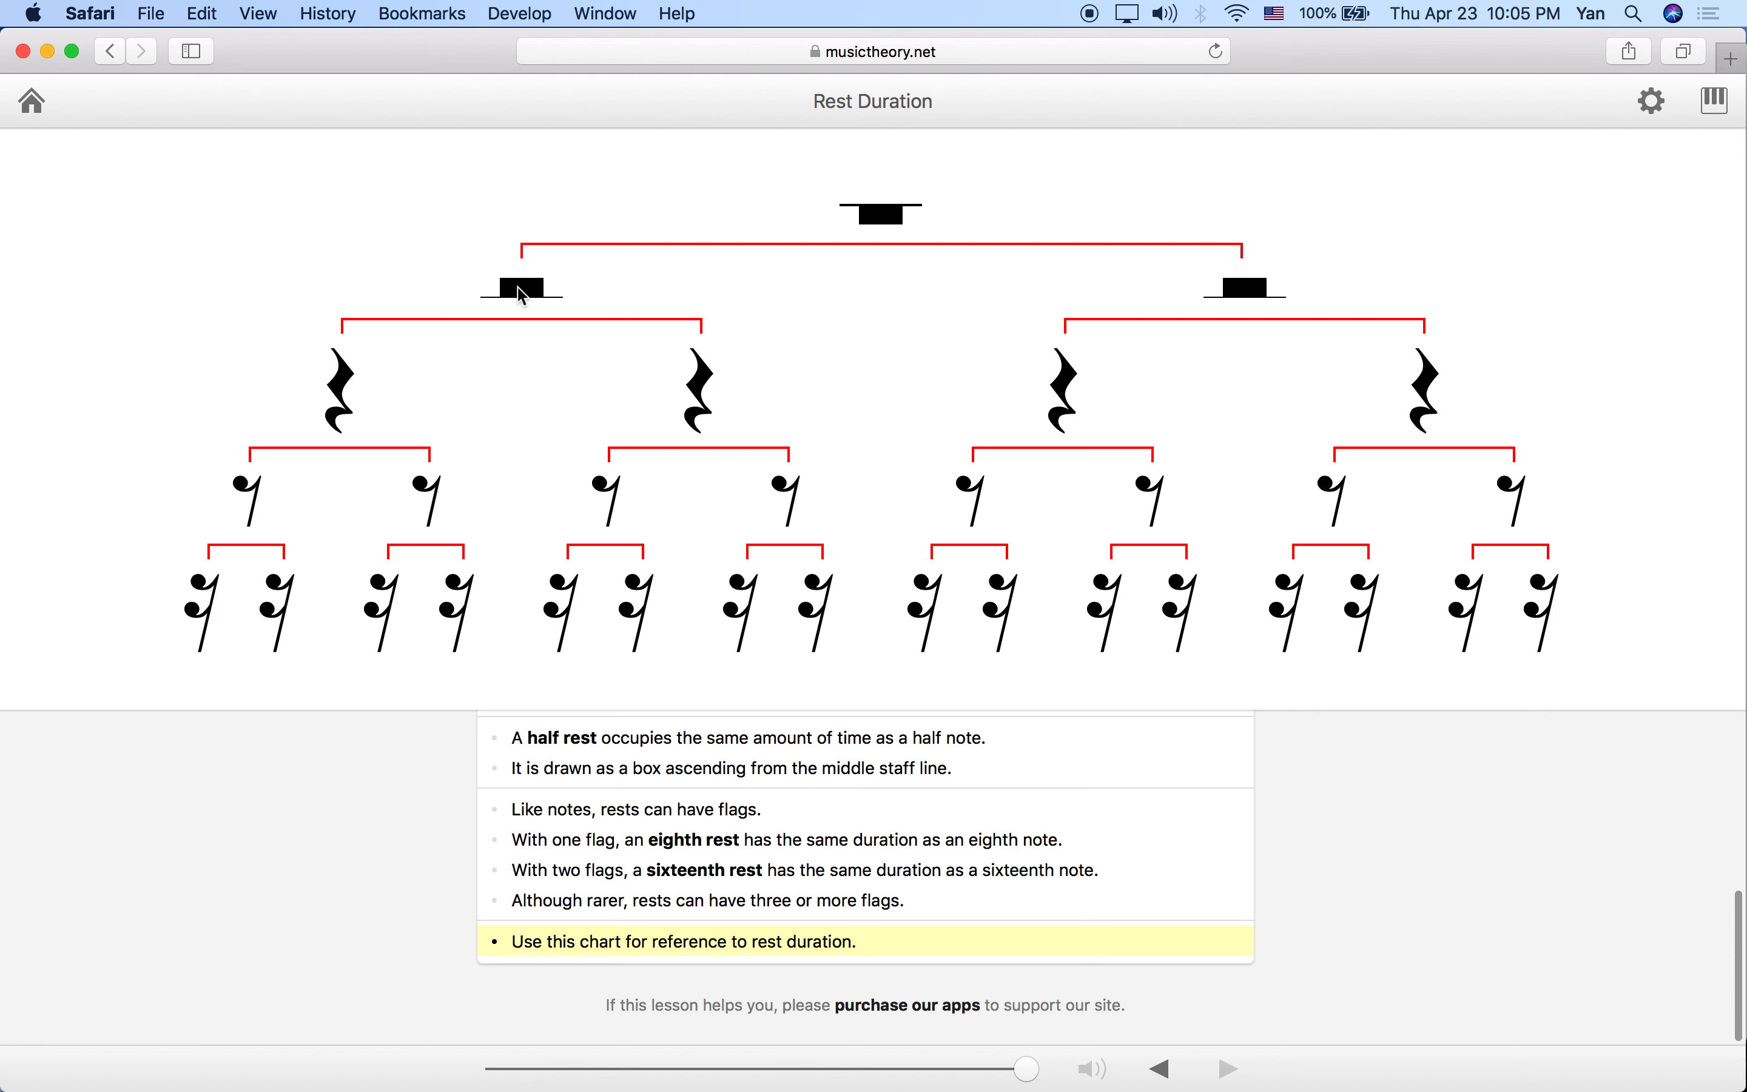
mouse_move(377, 393)
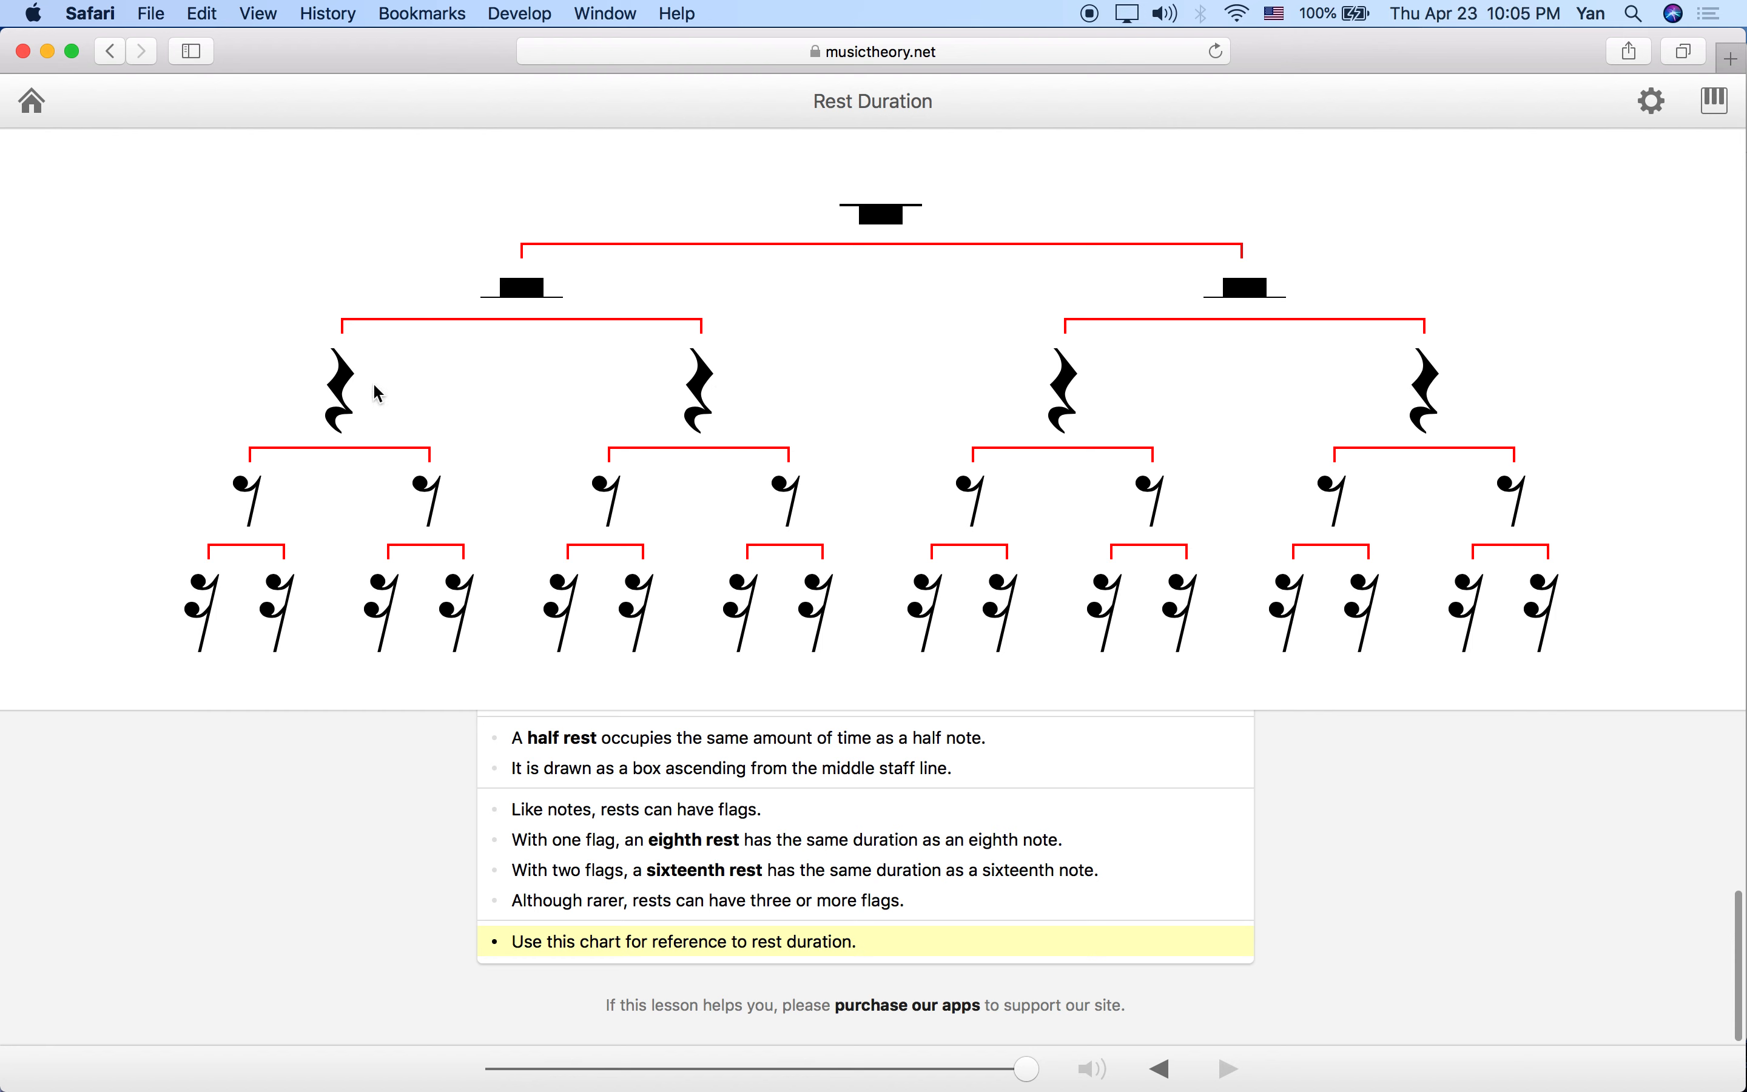
mouse_move(1286, 377)
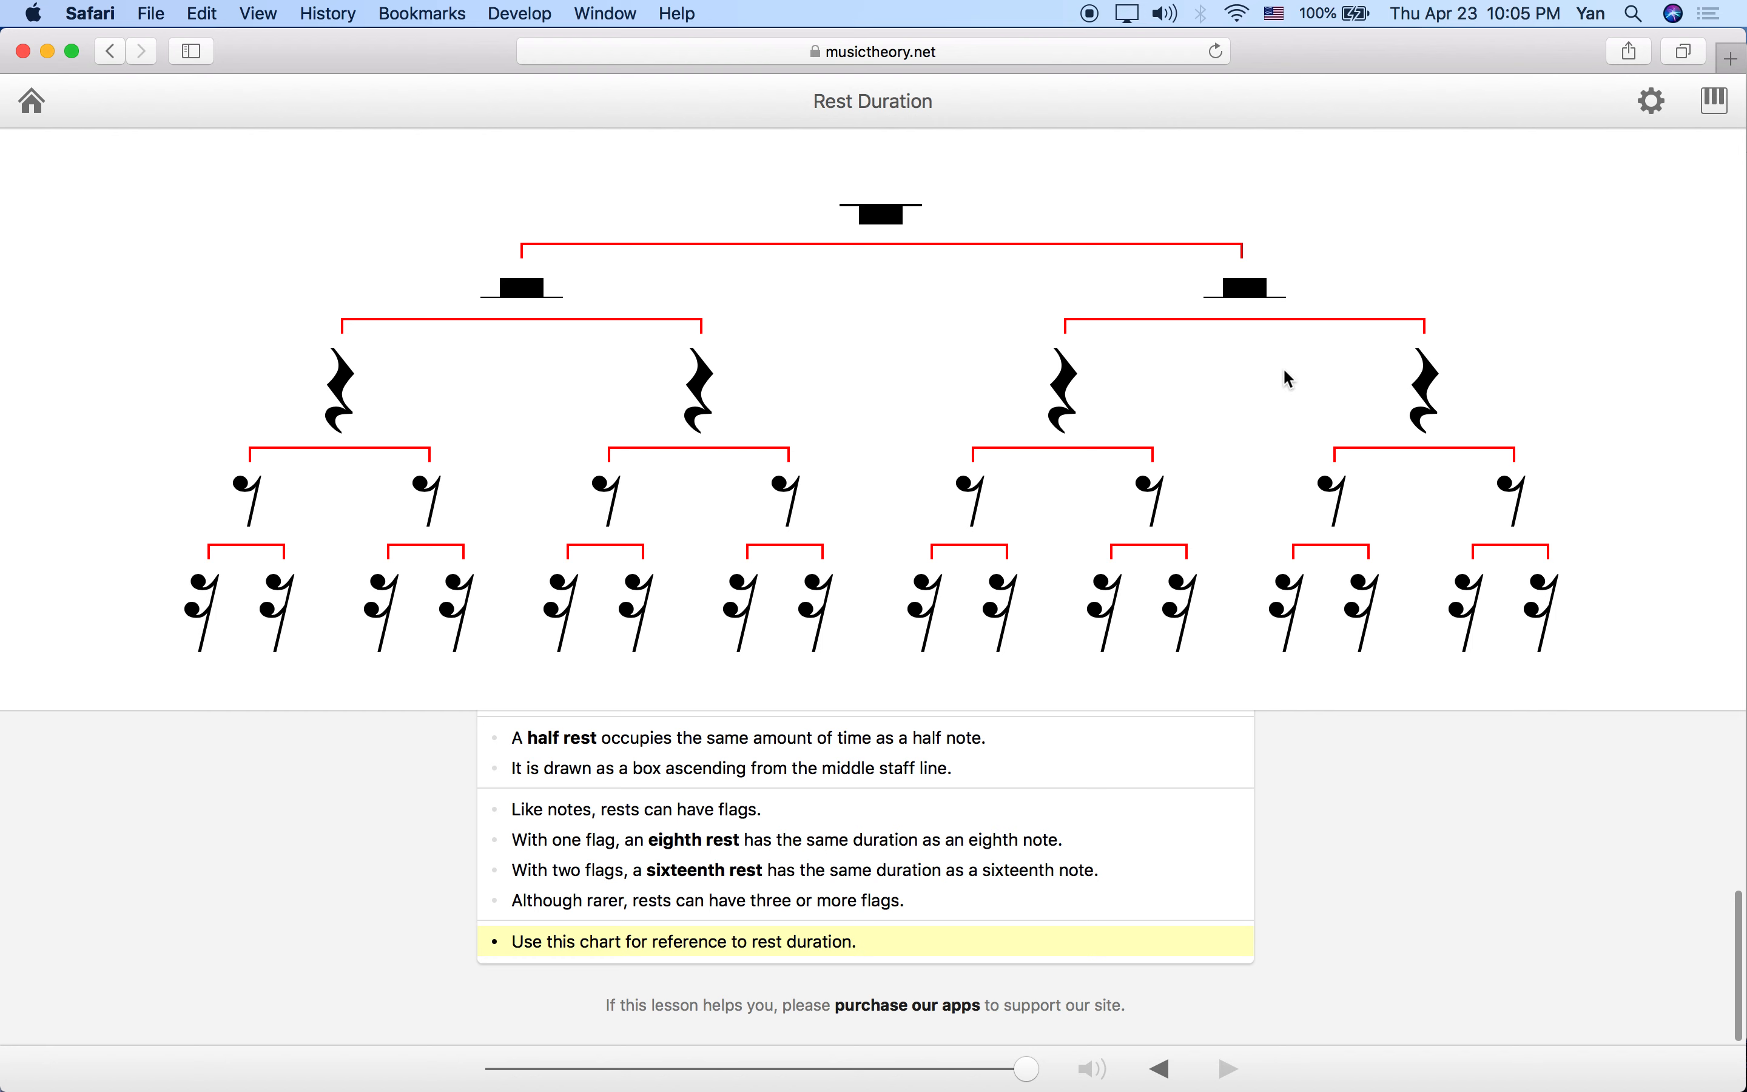
mouse_move(302, 342)
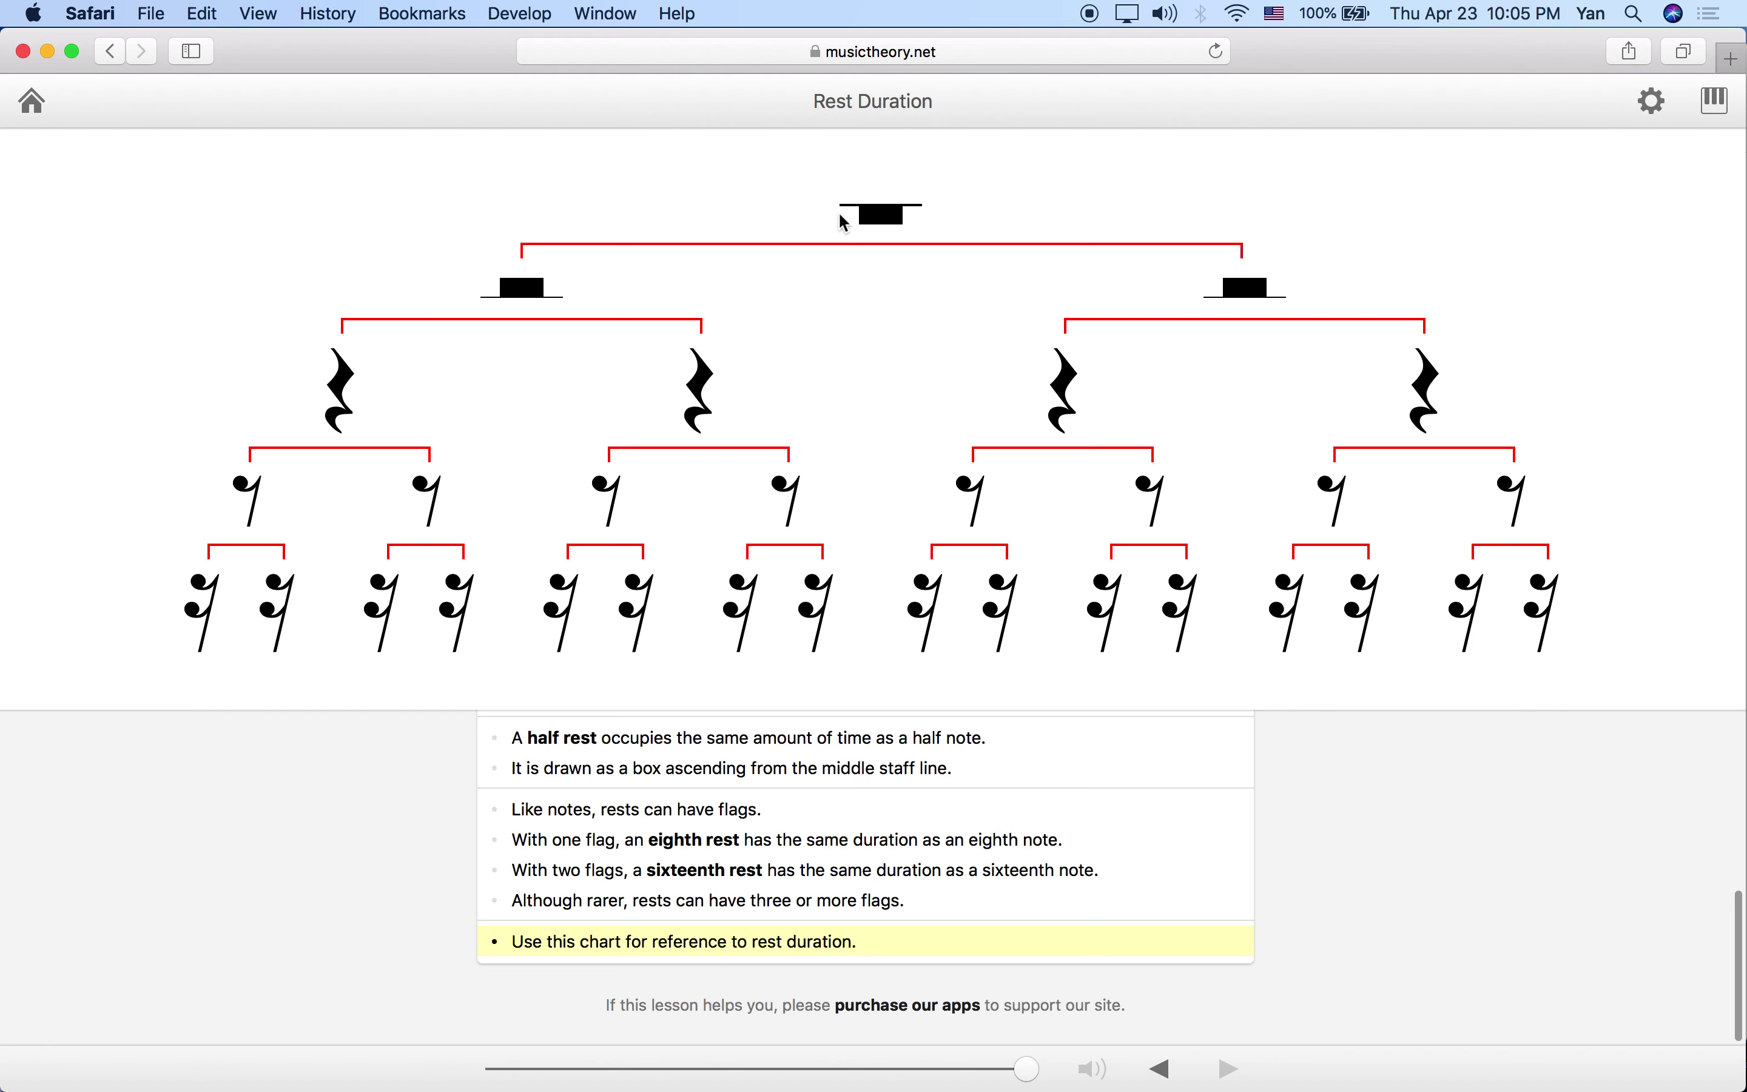
mouse_move(266, 502)
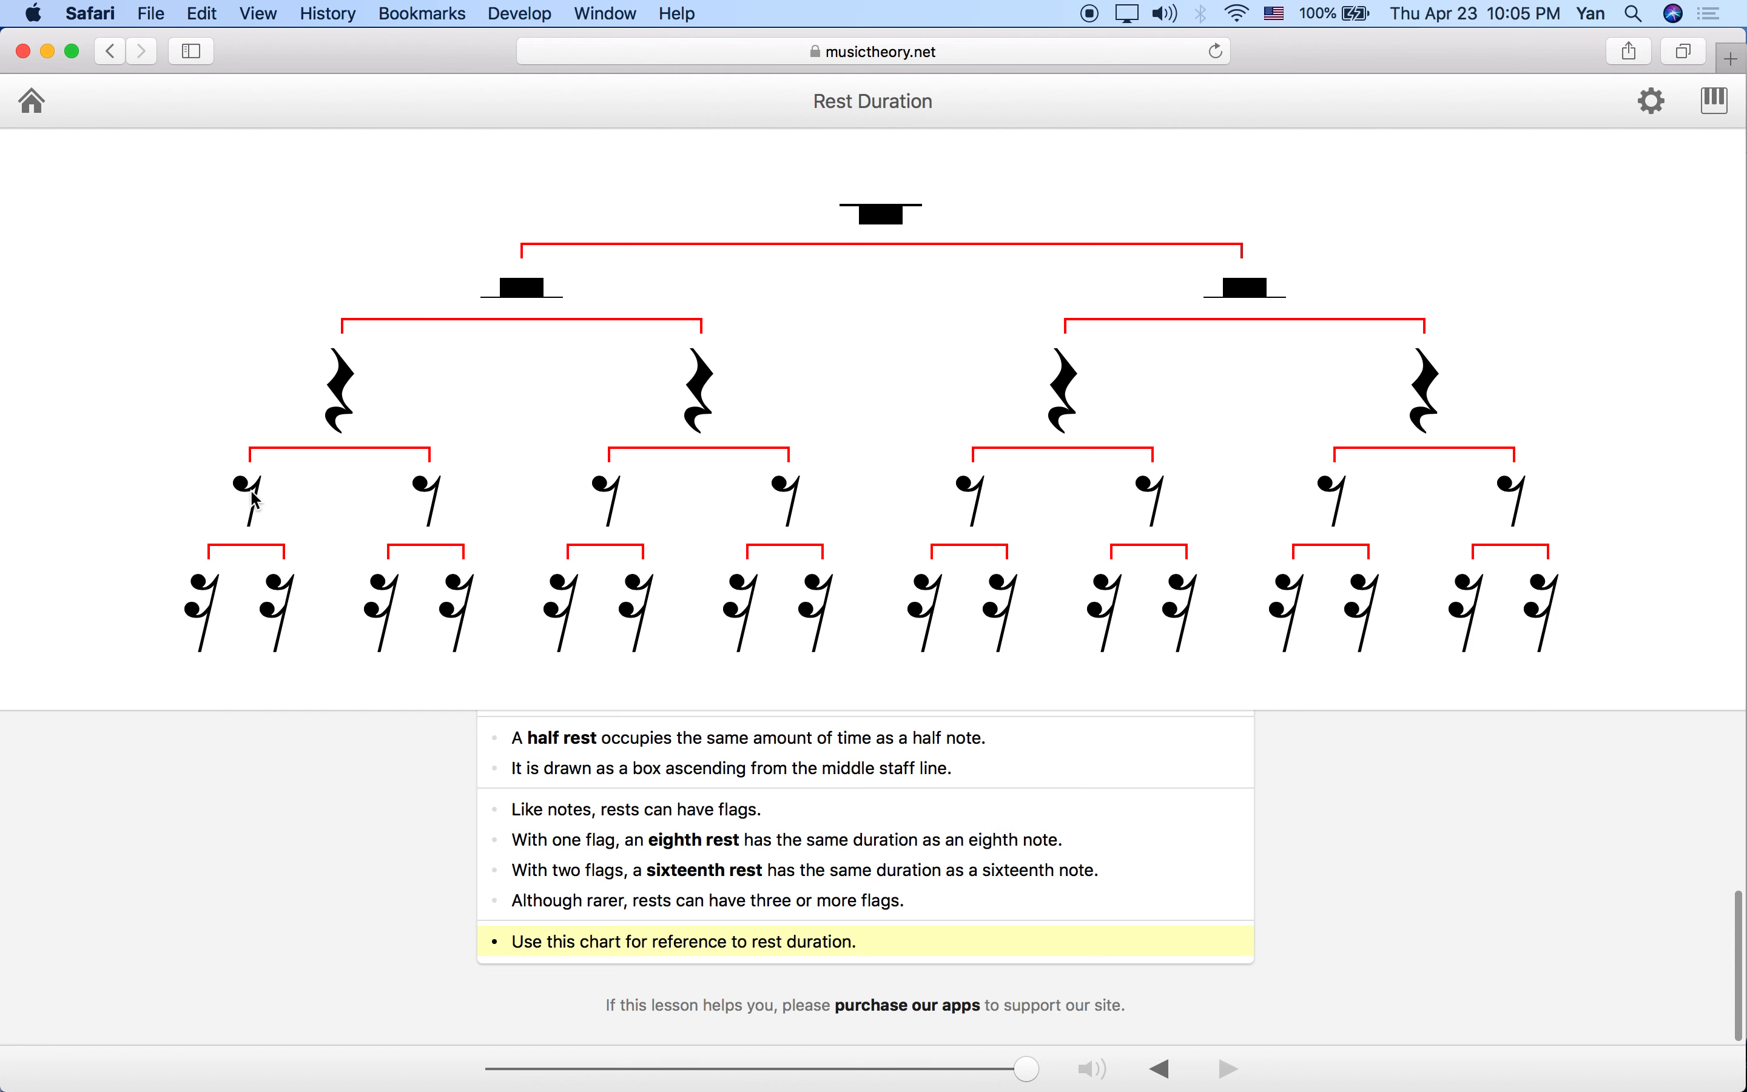
mouse_move(228, 485)
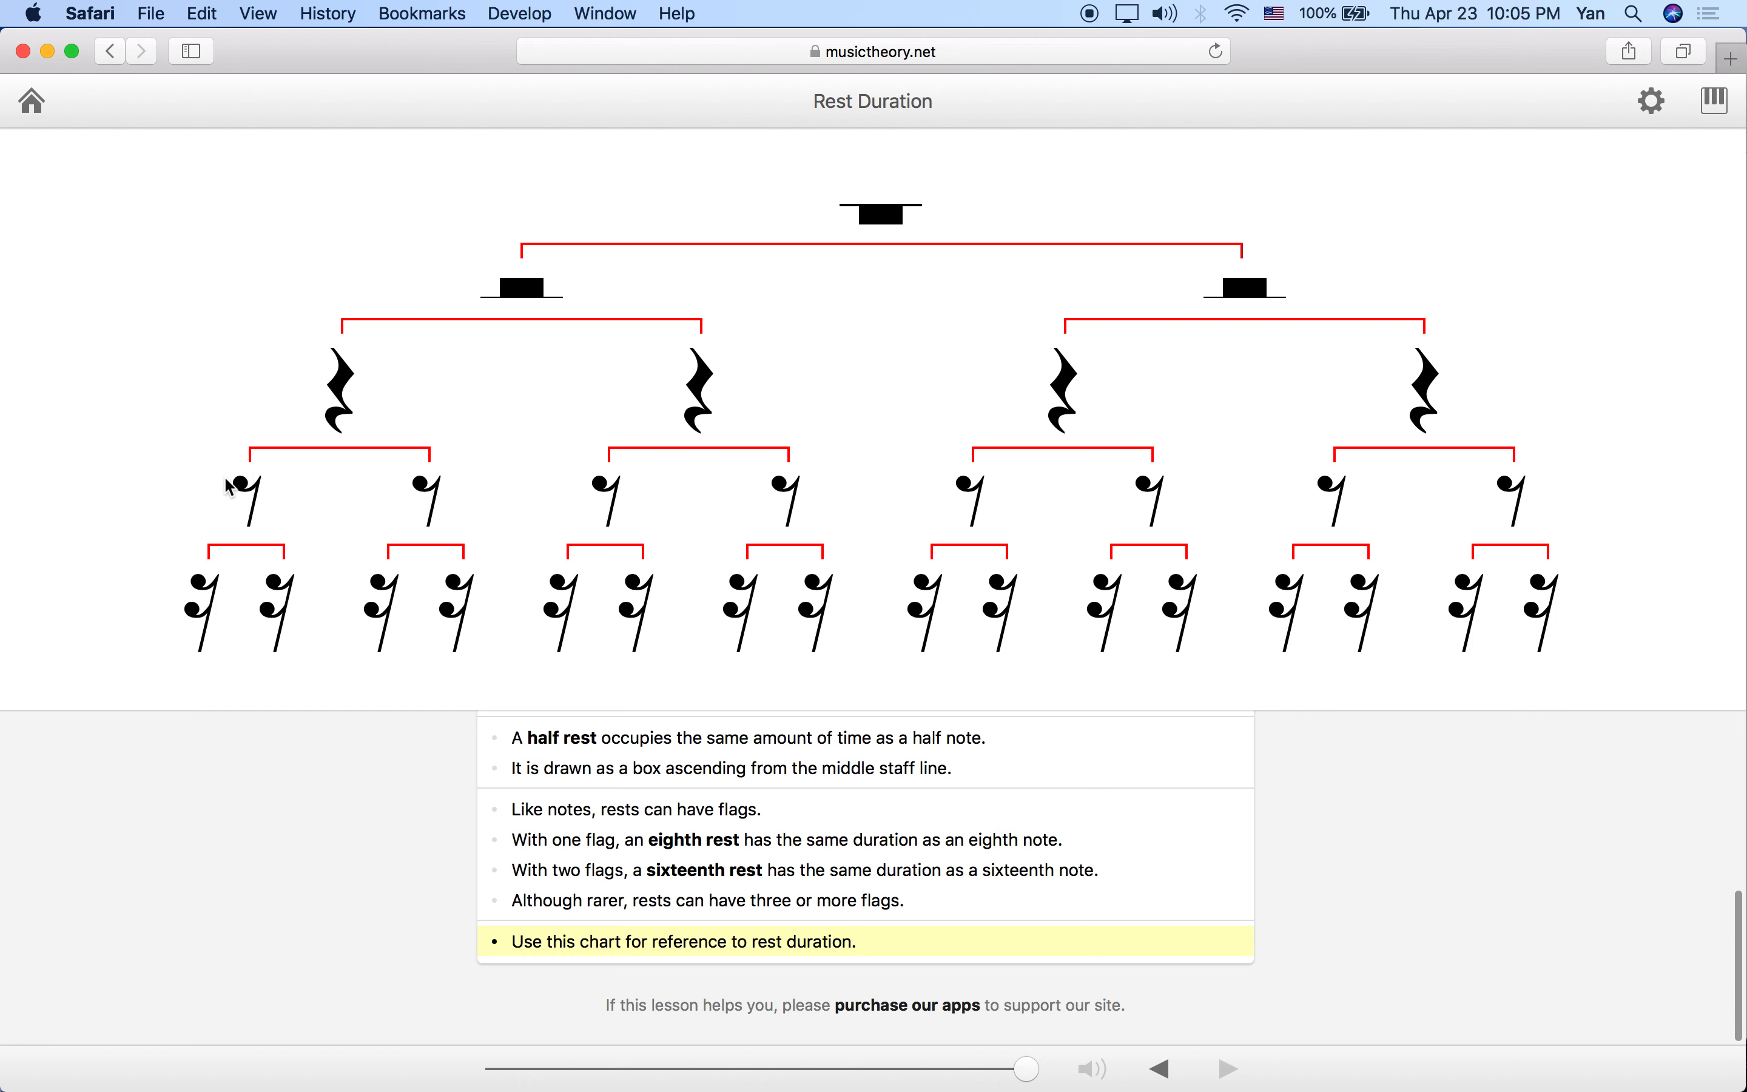
mouse_move(241, 508)
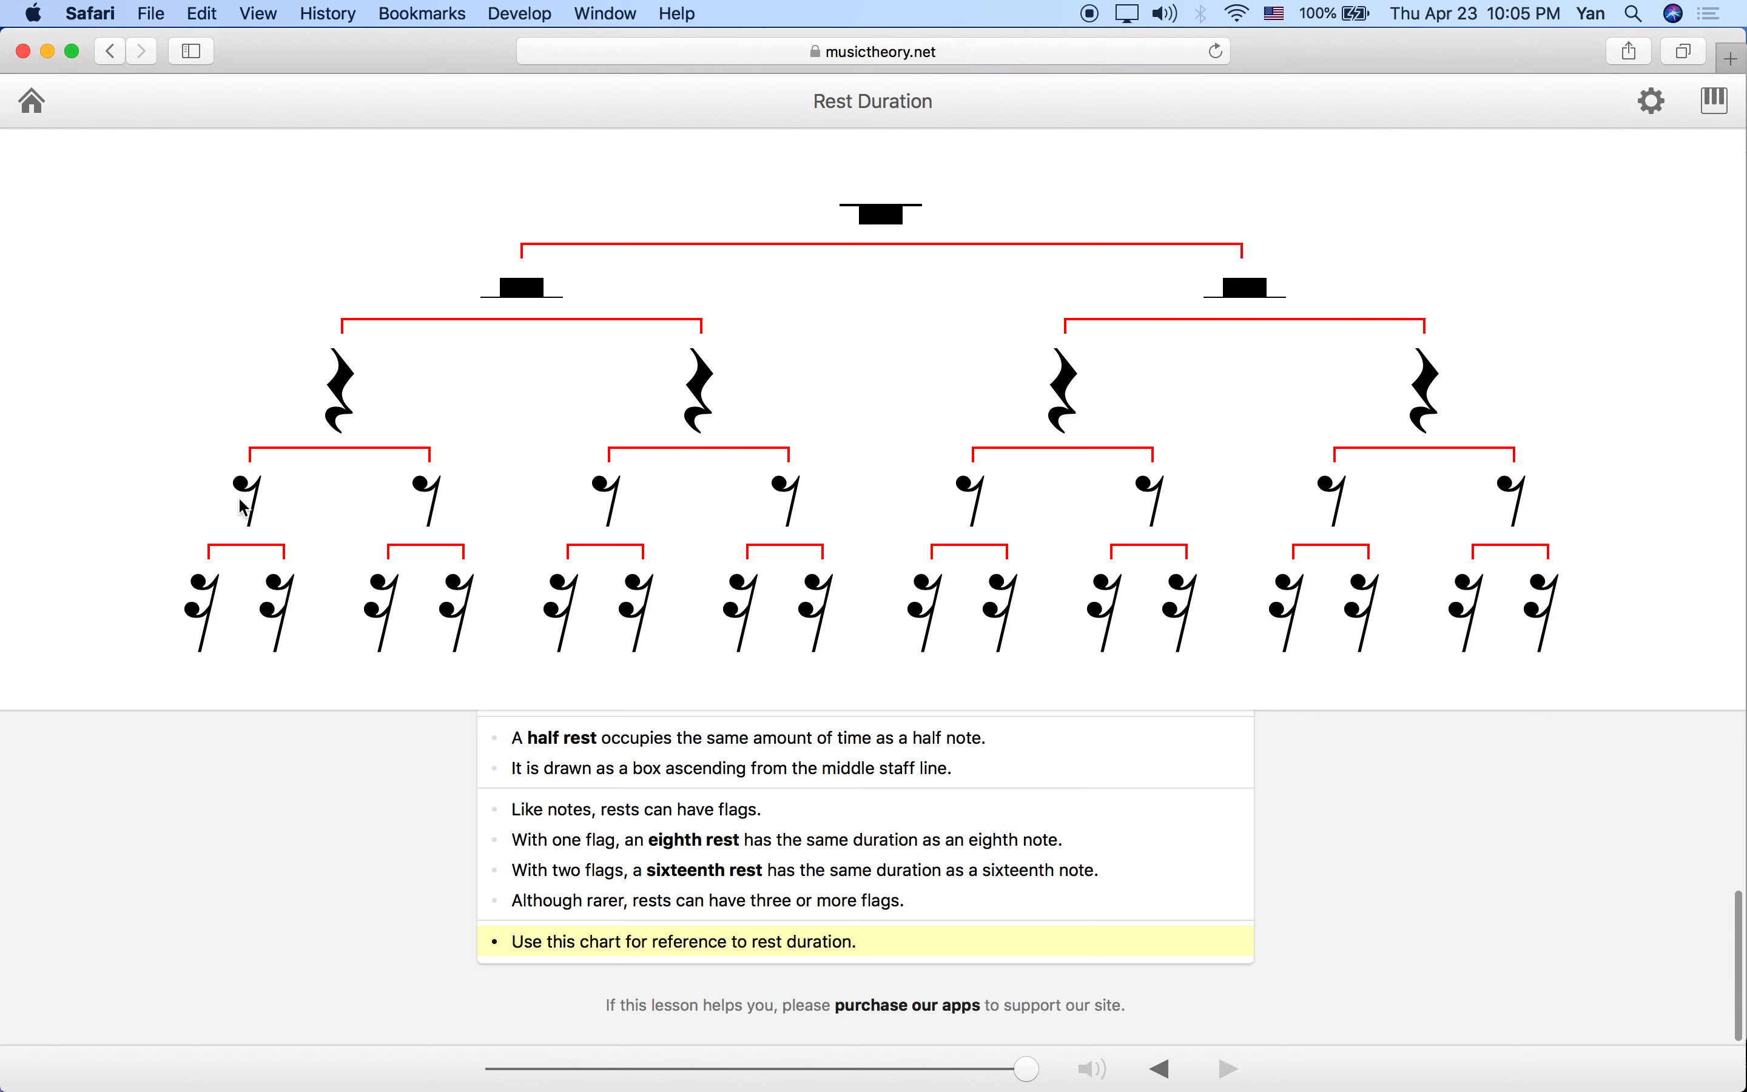
mouse_move(262, 363)
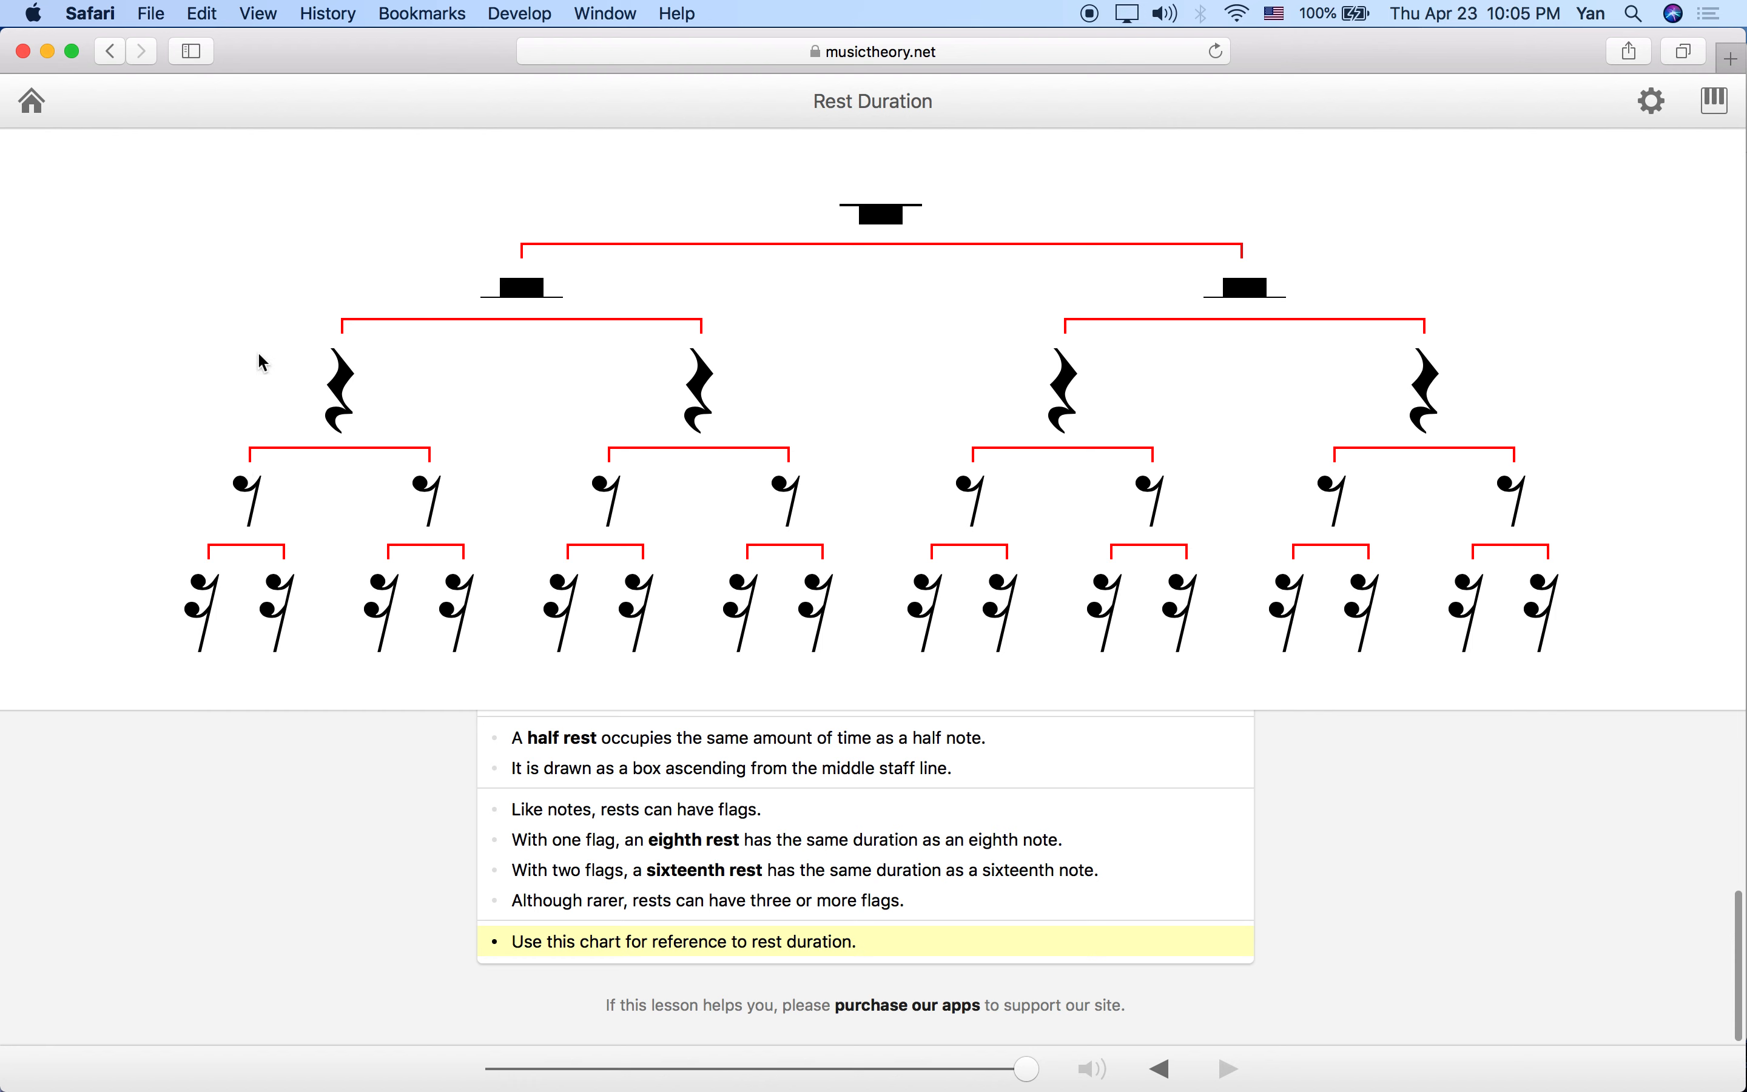
mouse_move(350, 393)
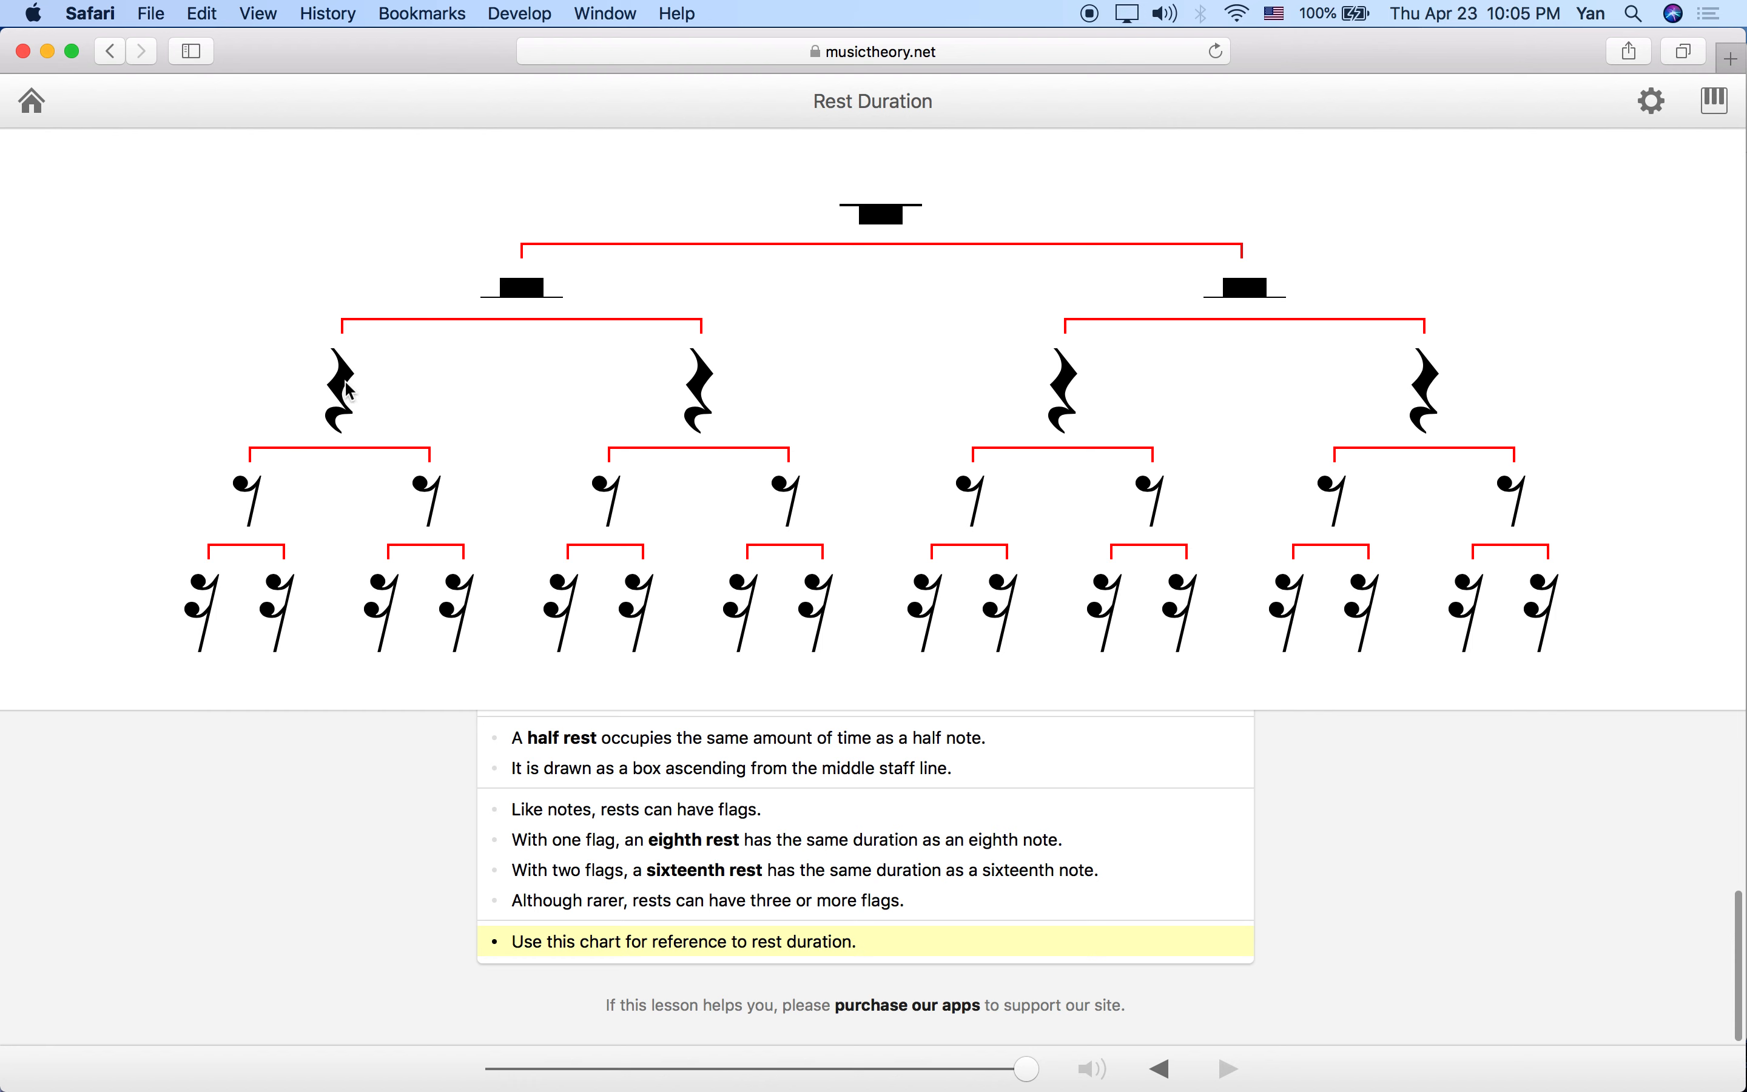
mouse_move(221, 521)
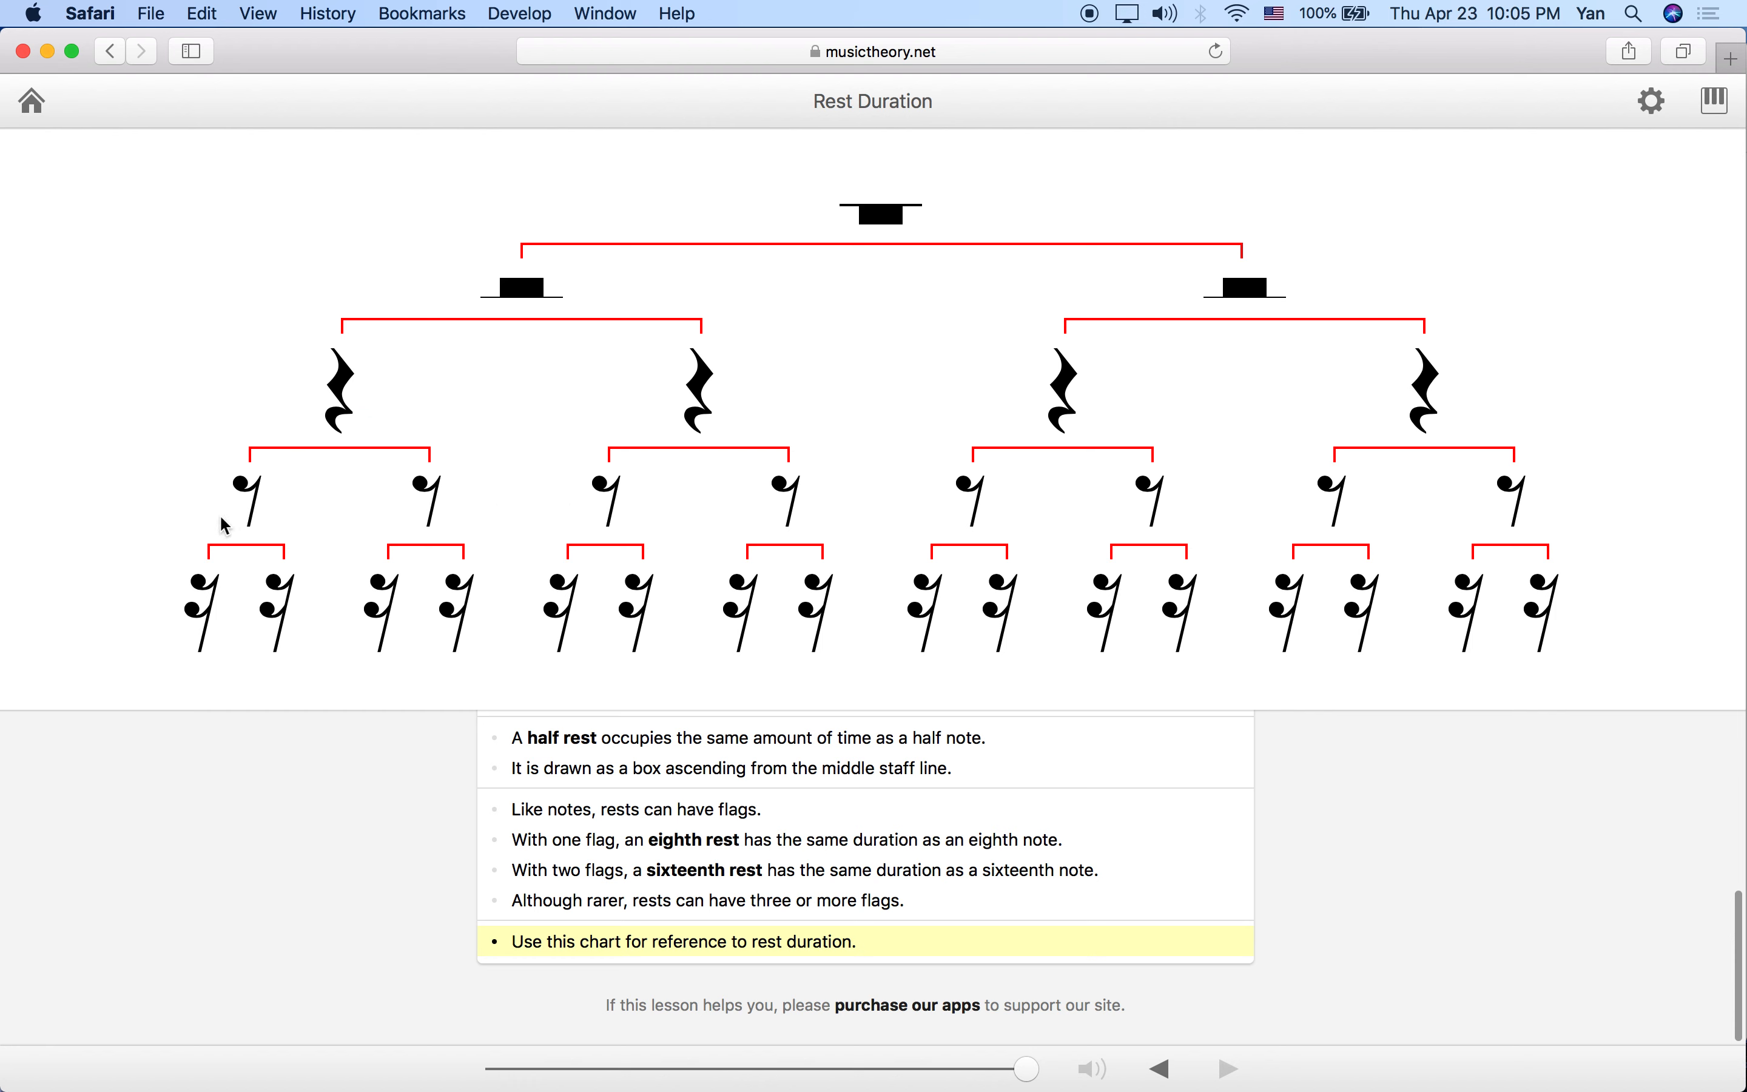
mouse_move(808, 512)
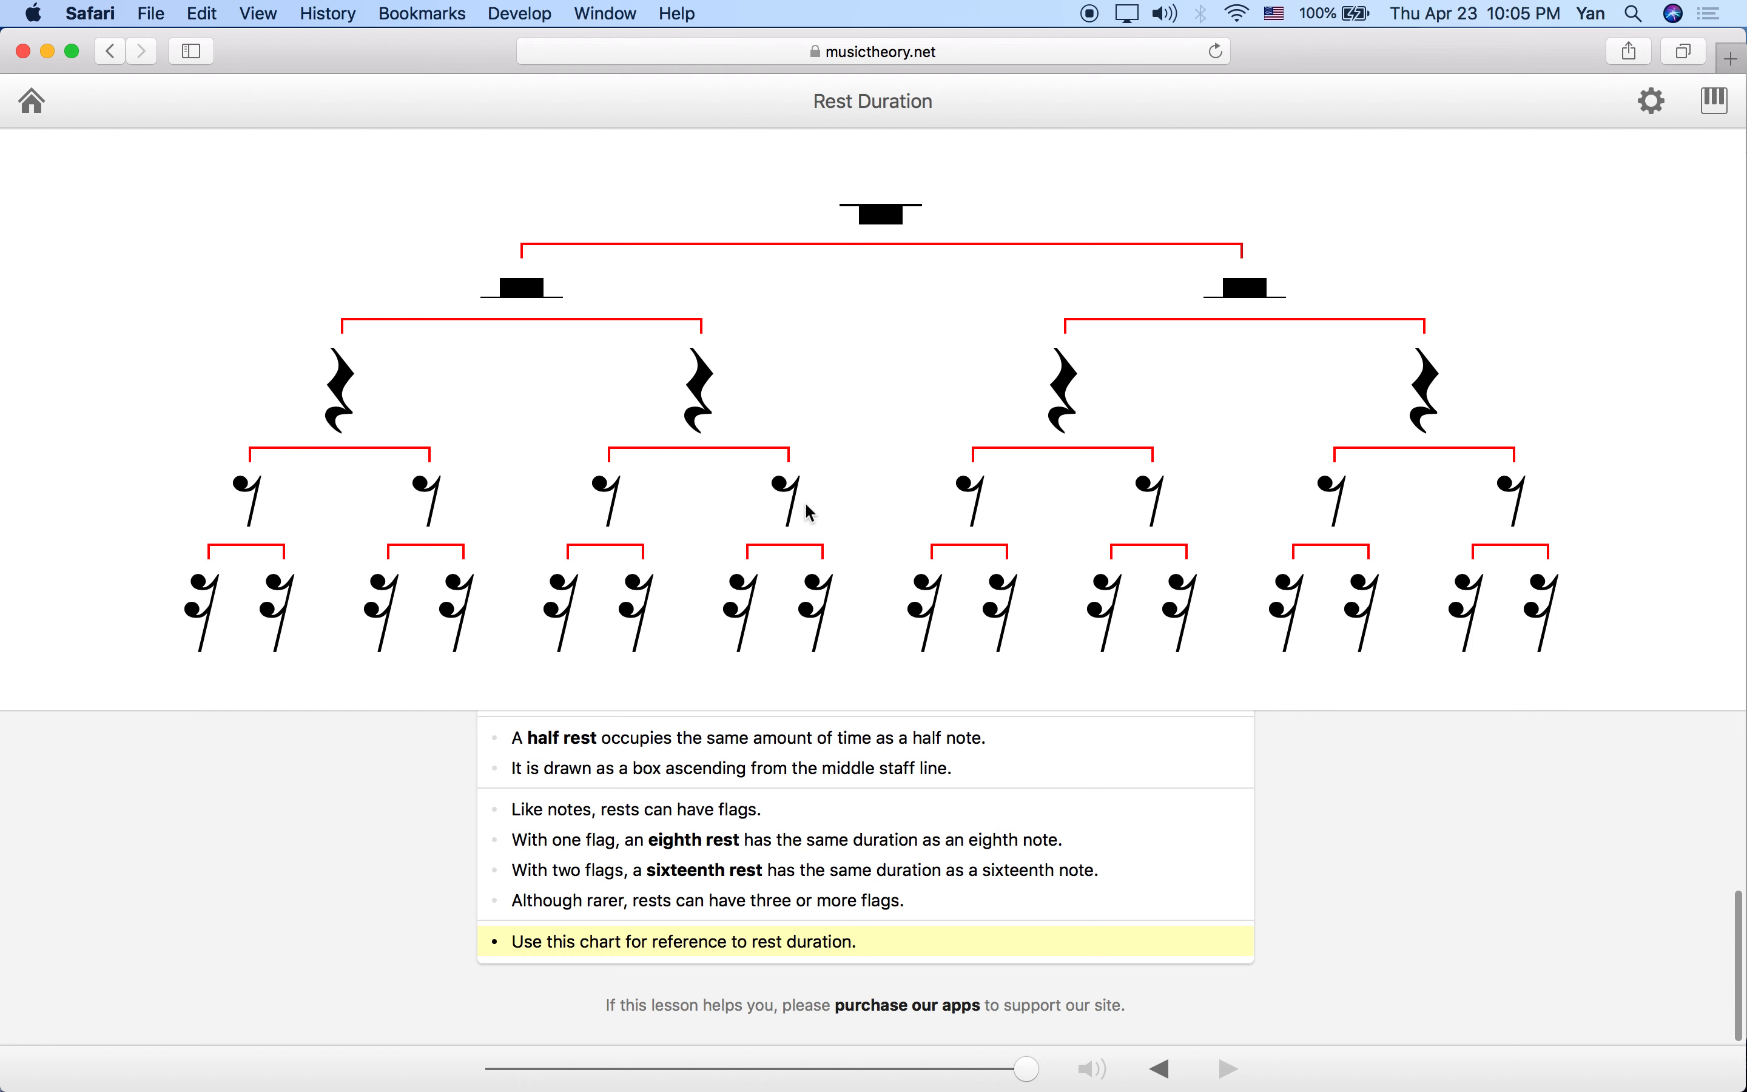
mouse_move(521, 300)
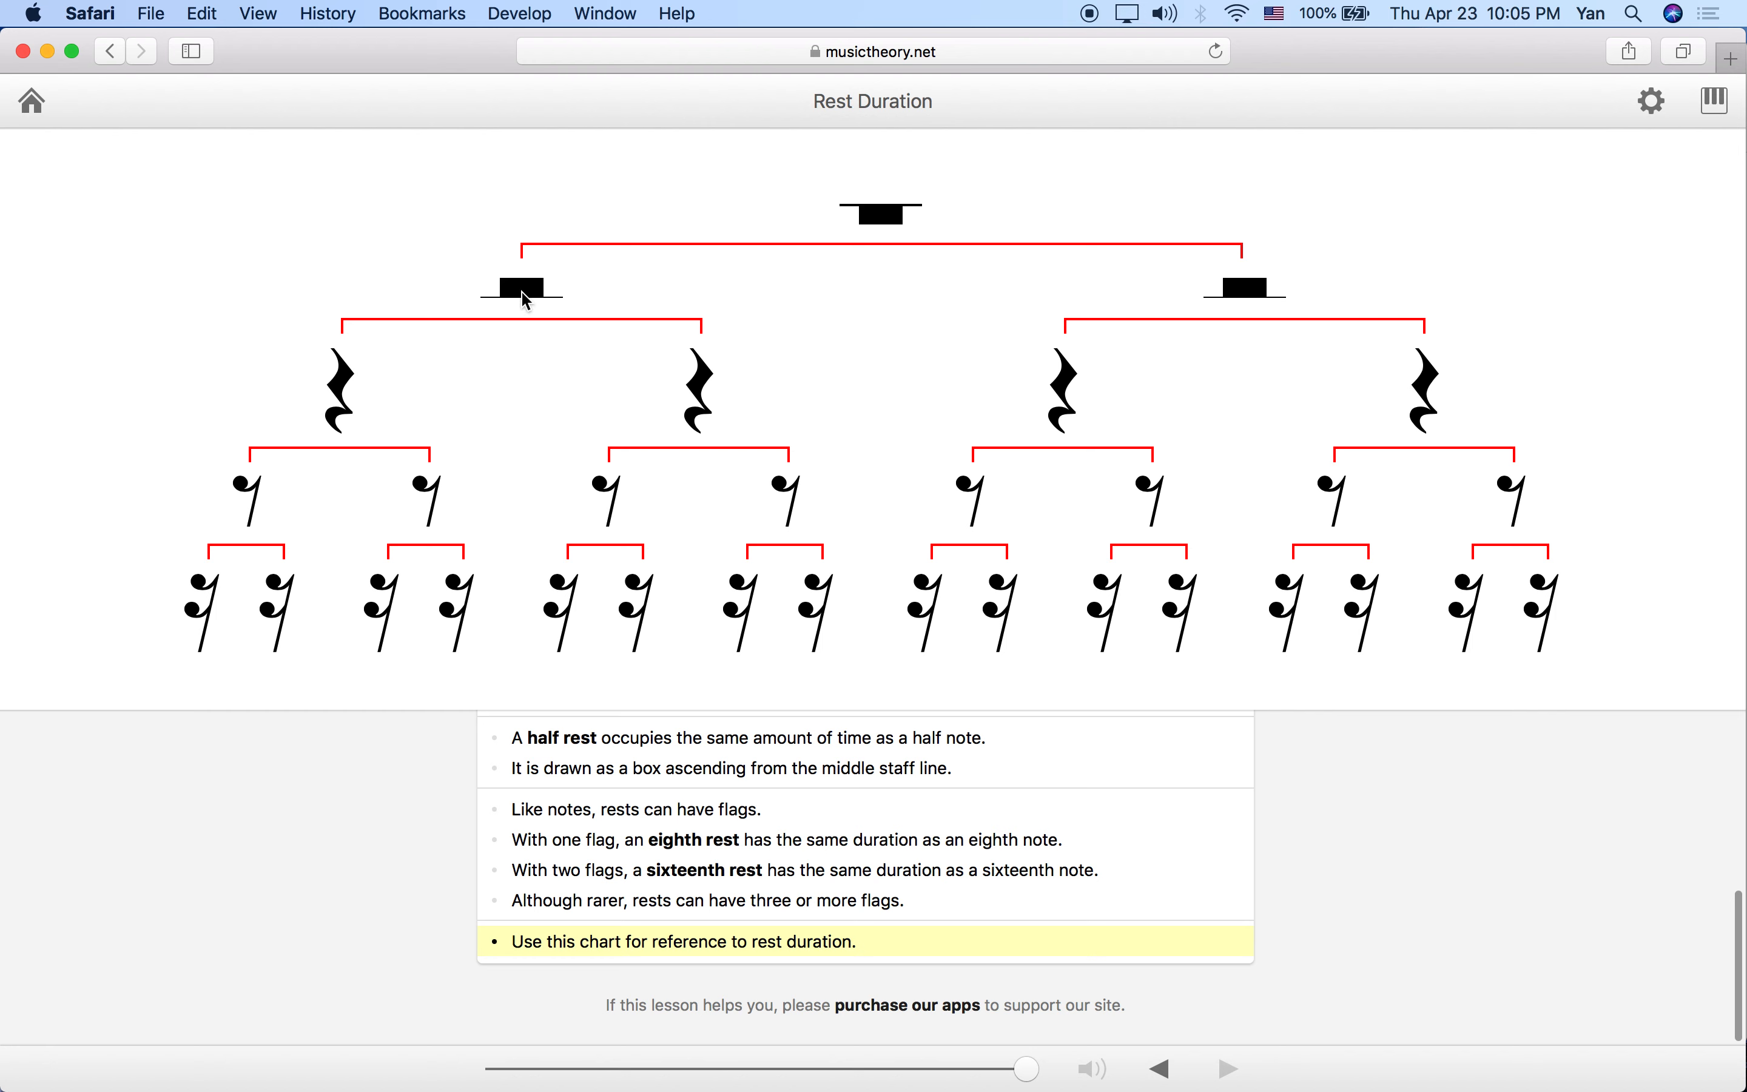
mouse_move(275, 522)
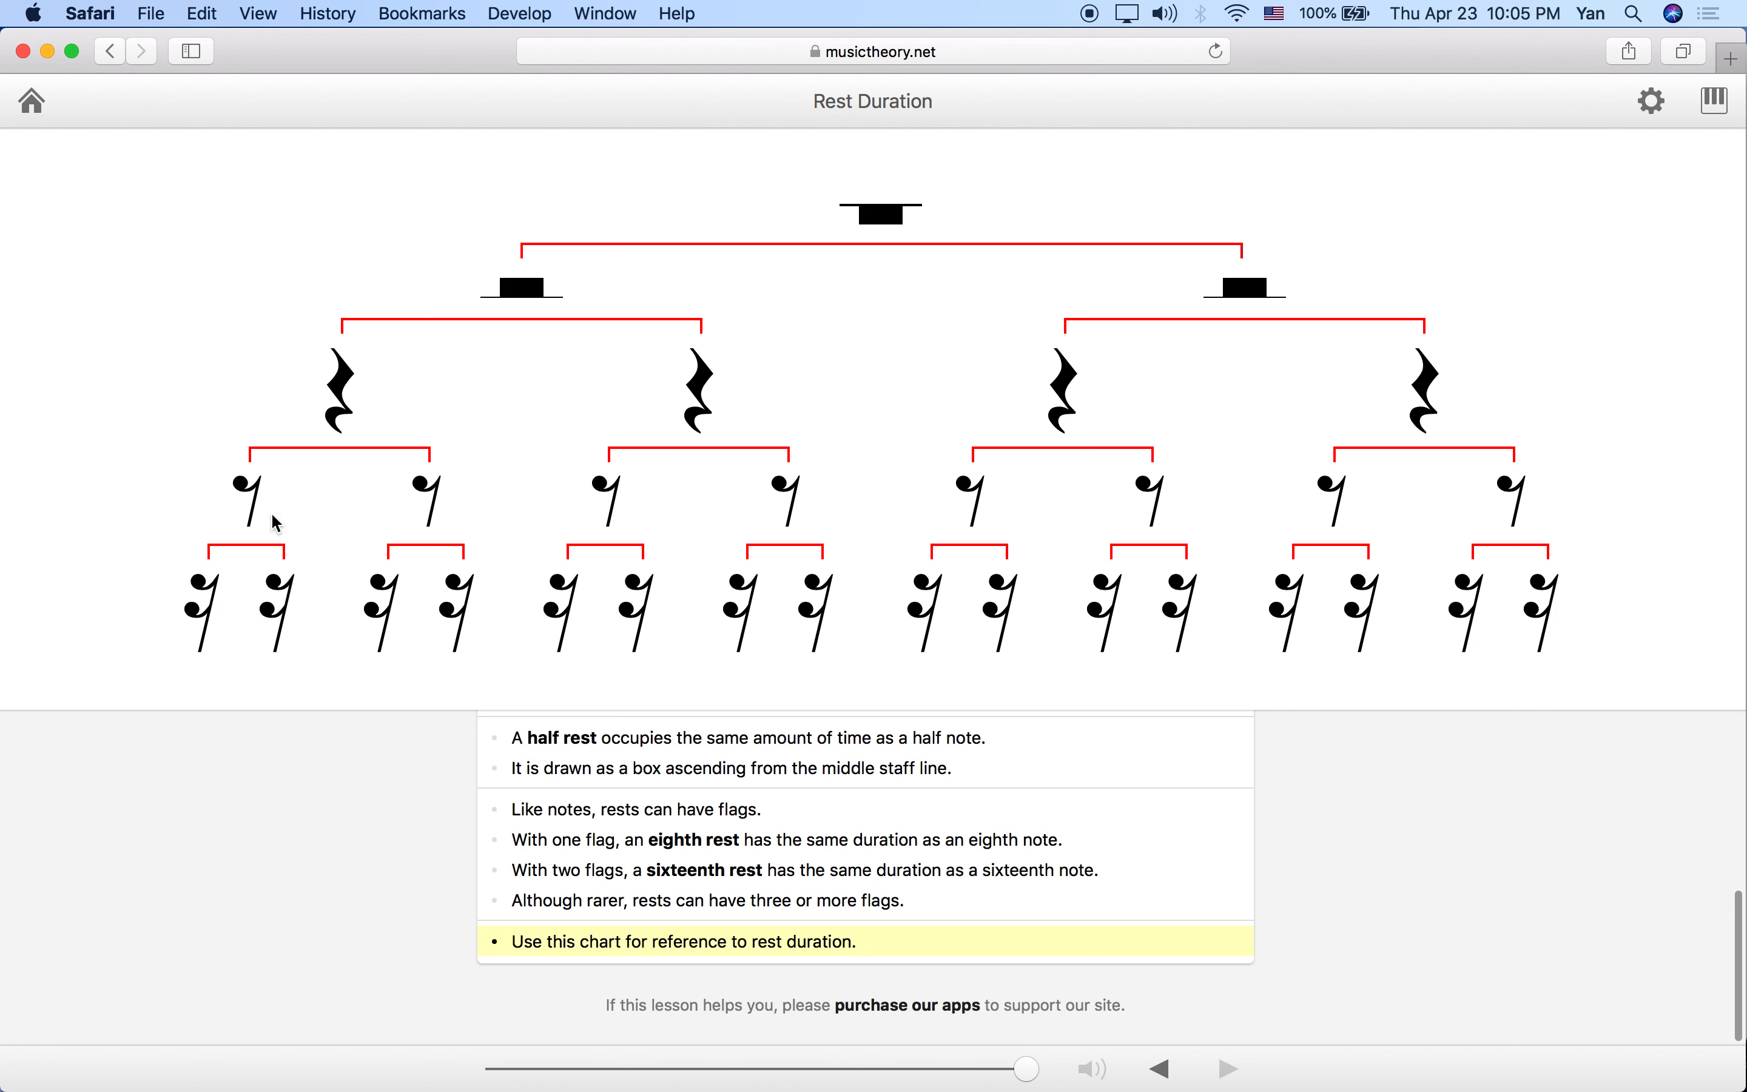
mouse_move(472, 501)
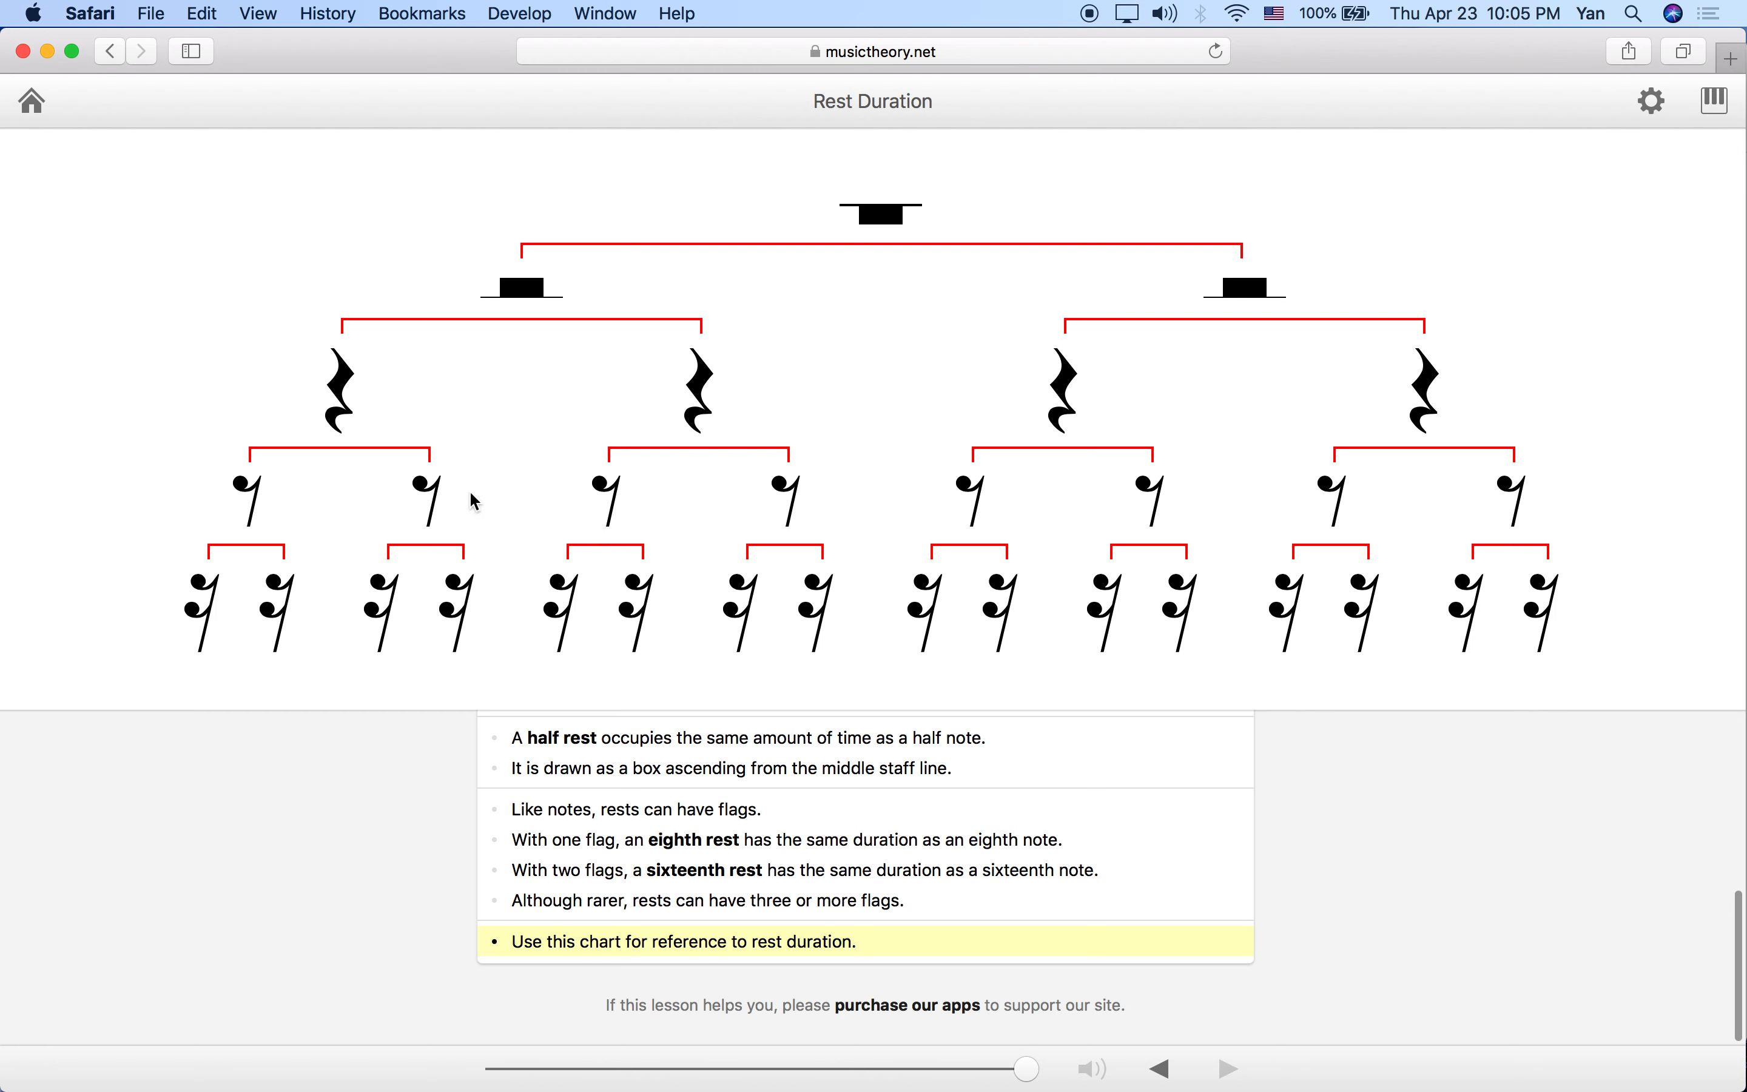
mouse_move(745, 493)
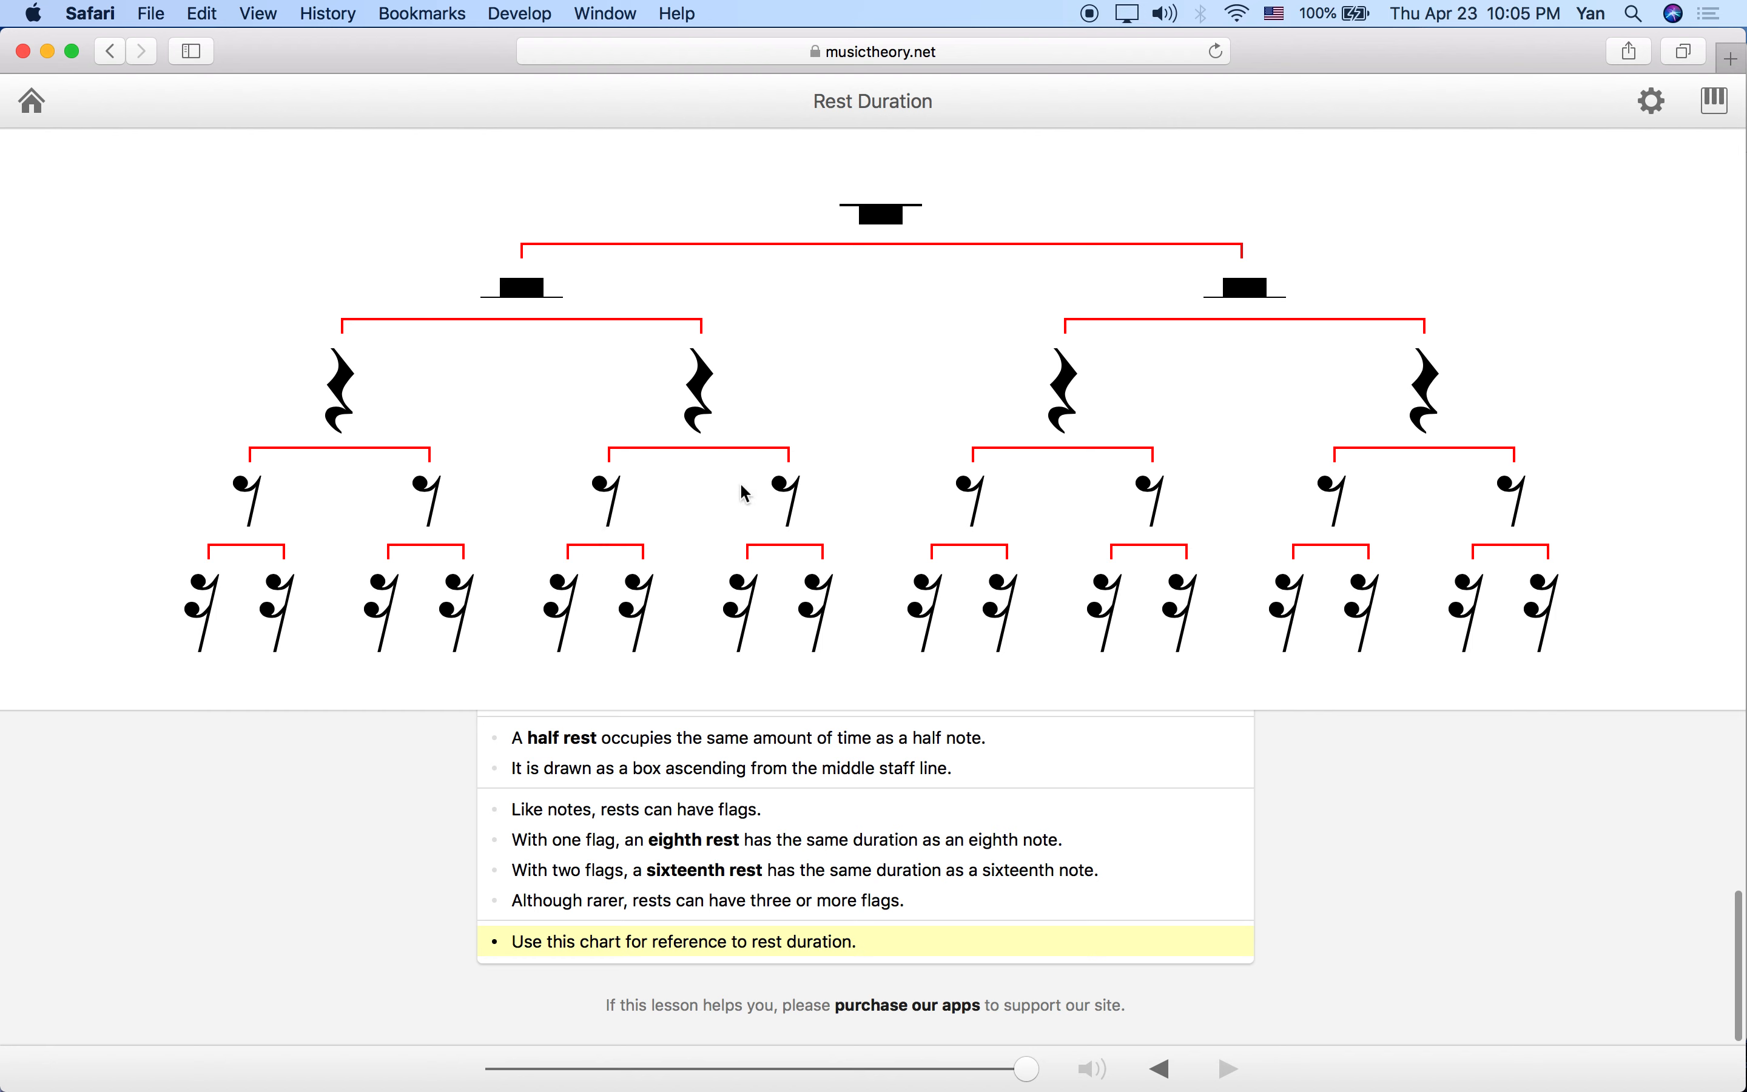
mouse_move(1549, 490)
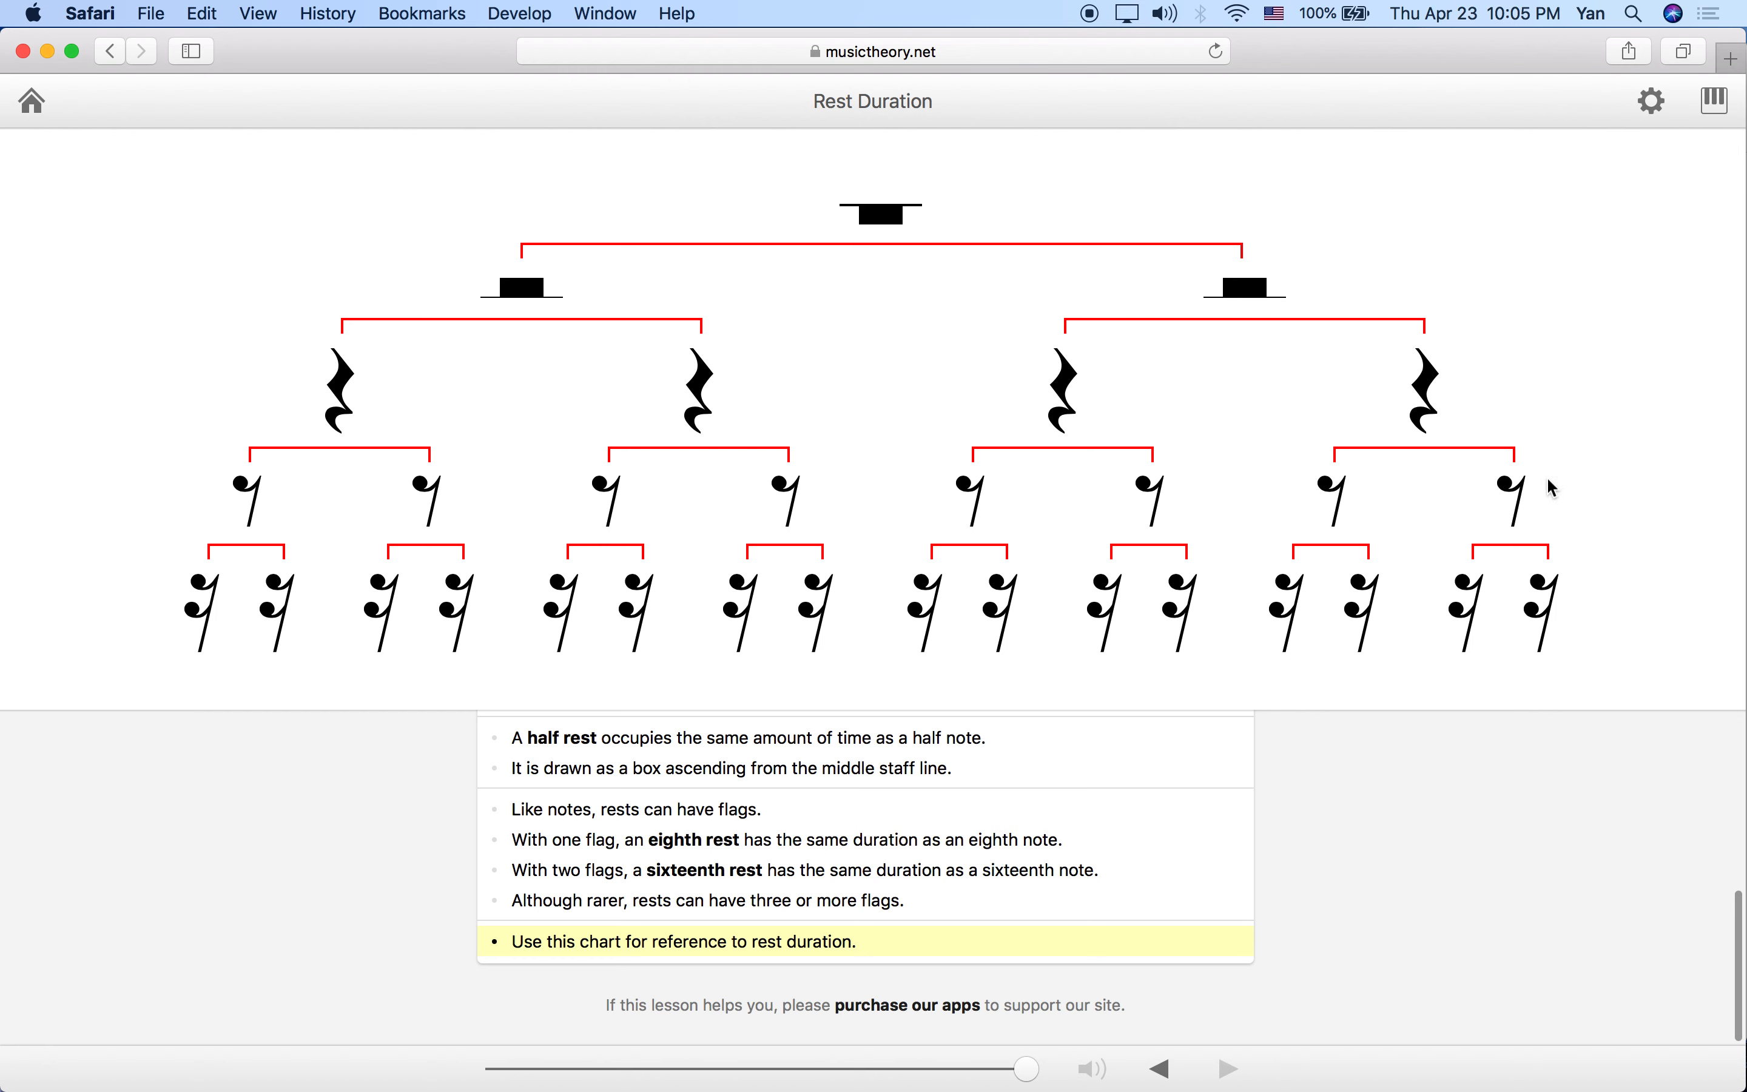
mouse_move(985, 247)
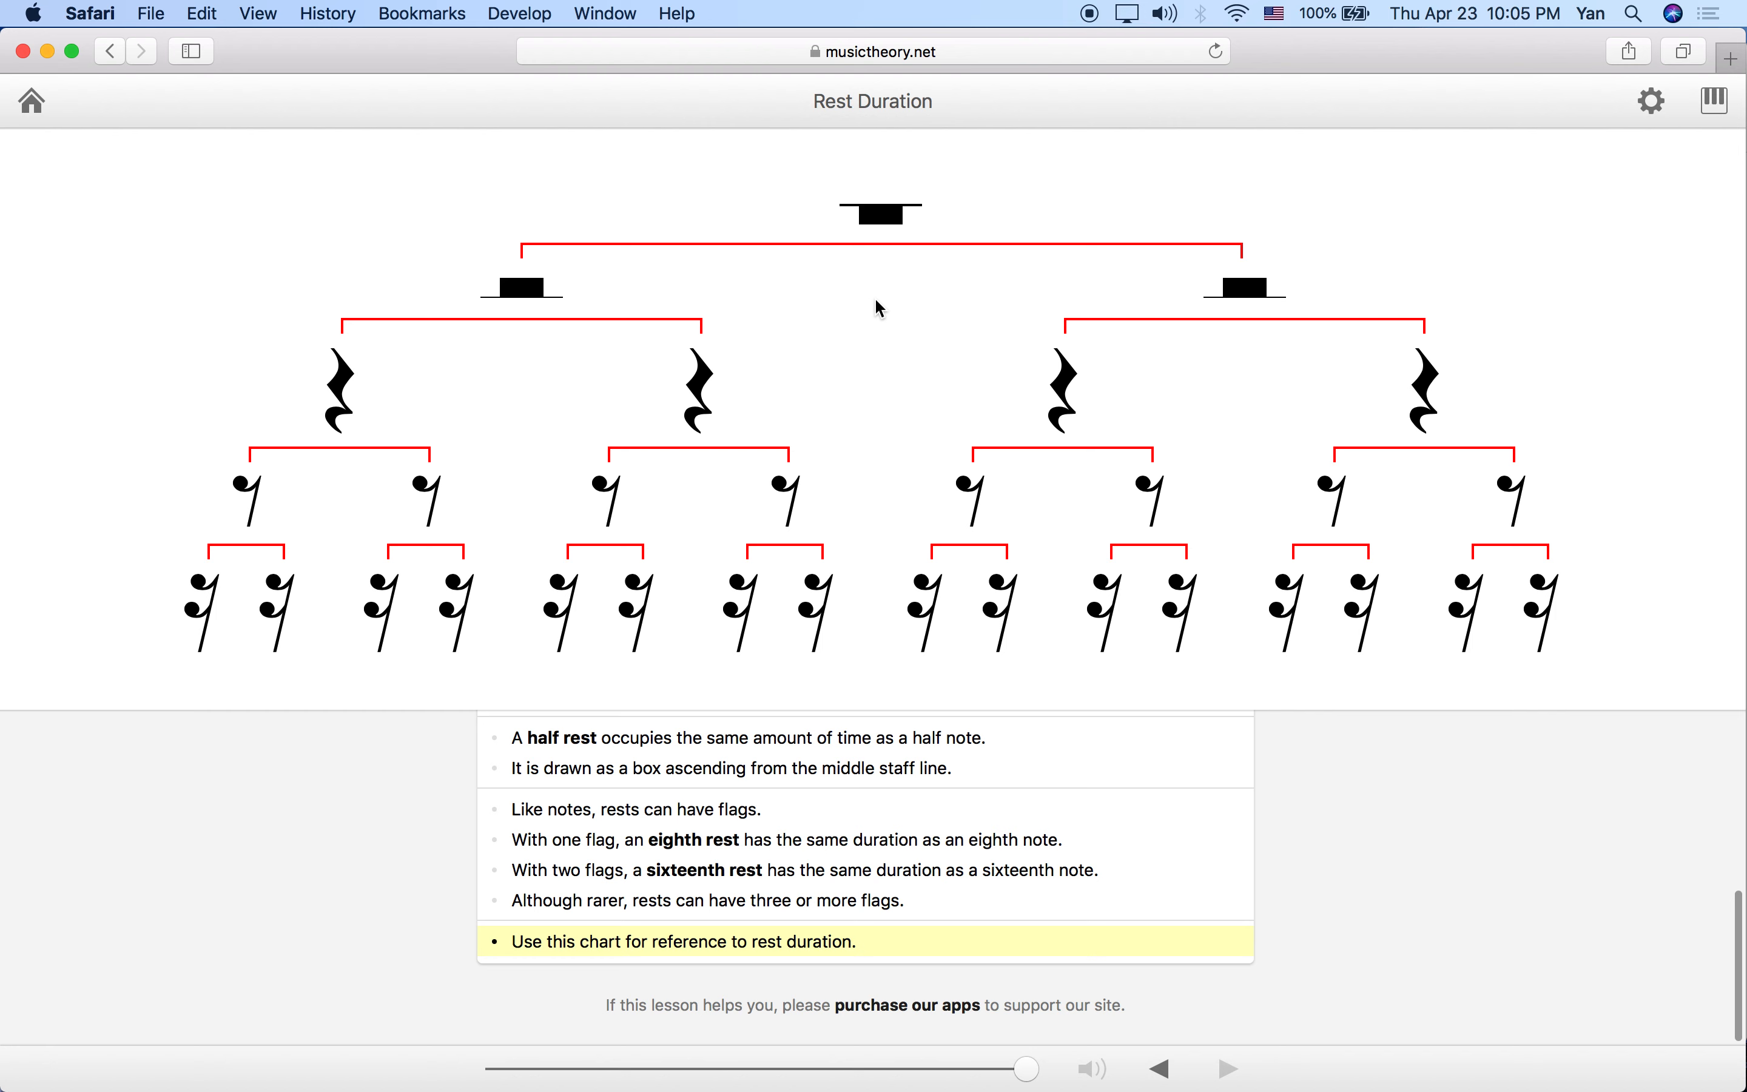
mouse_move(869, 353)
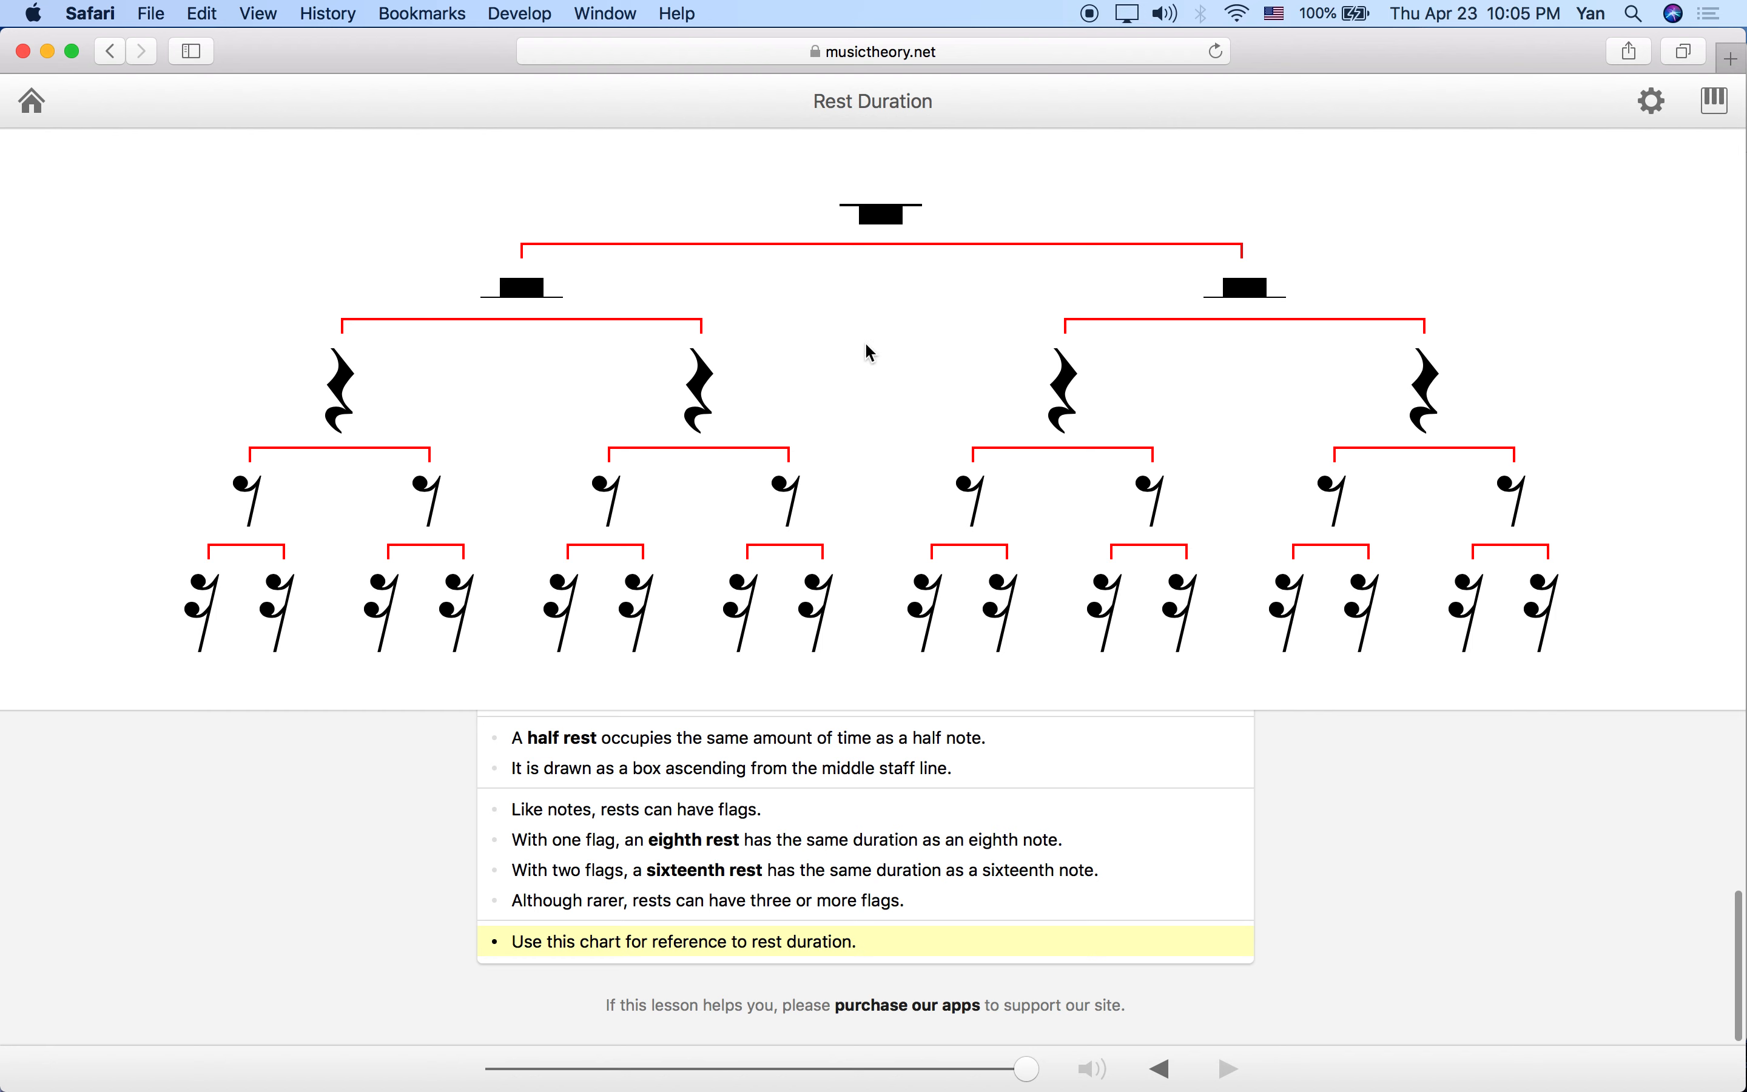
mouse_move(862, 420)
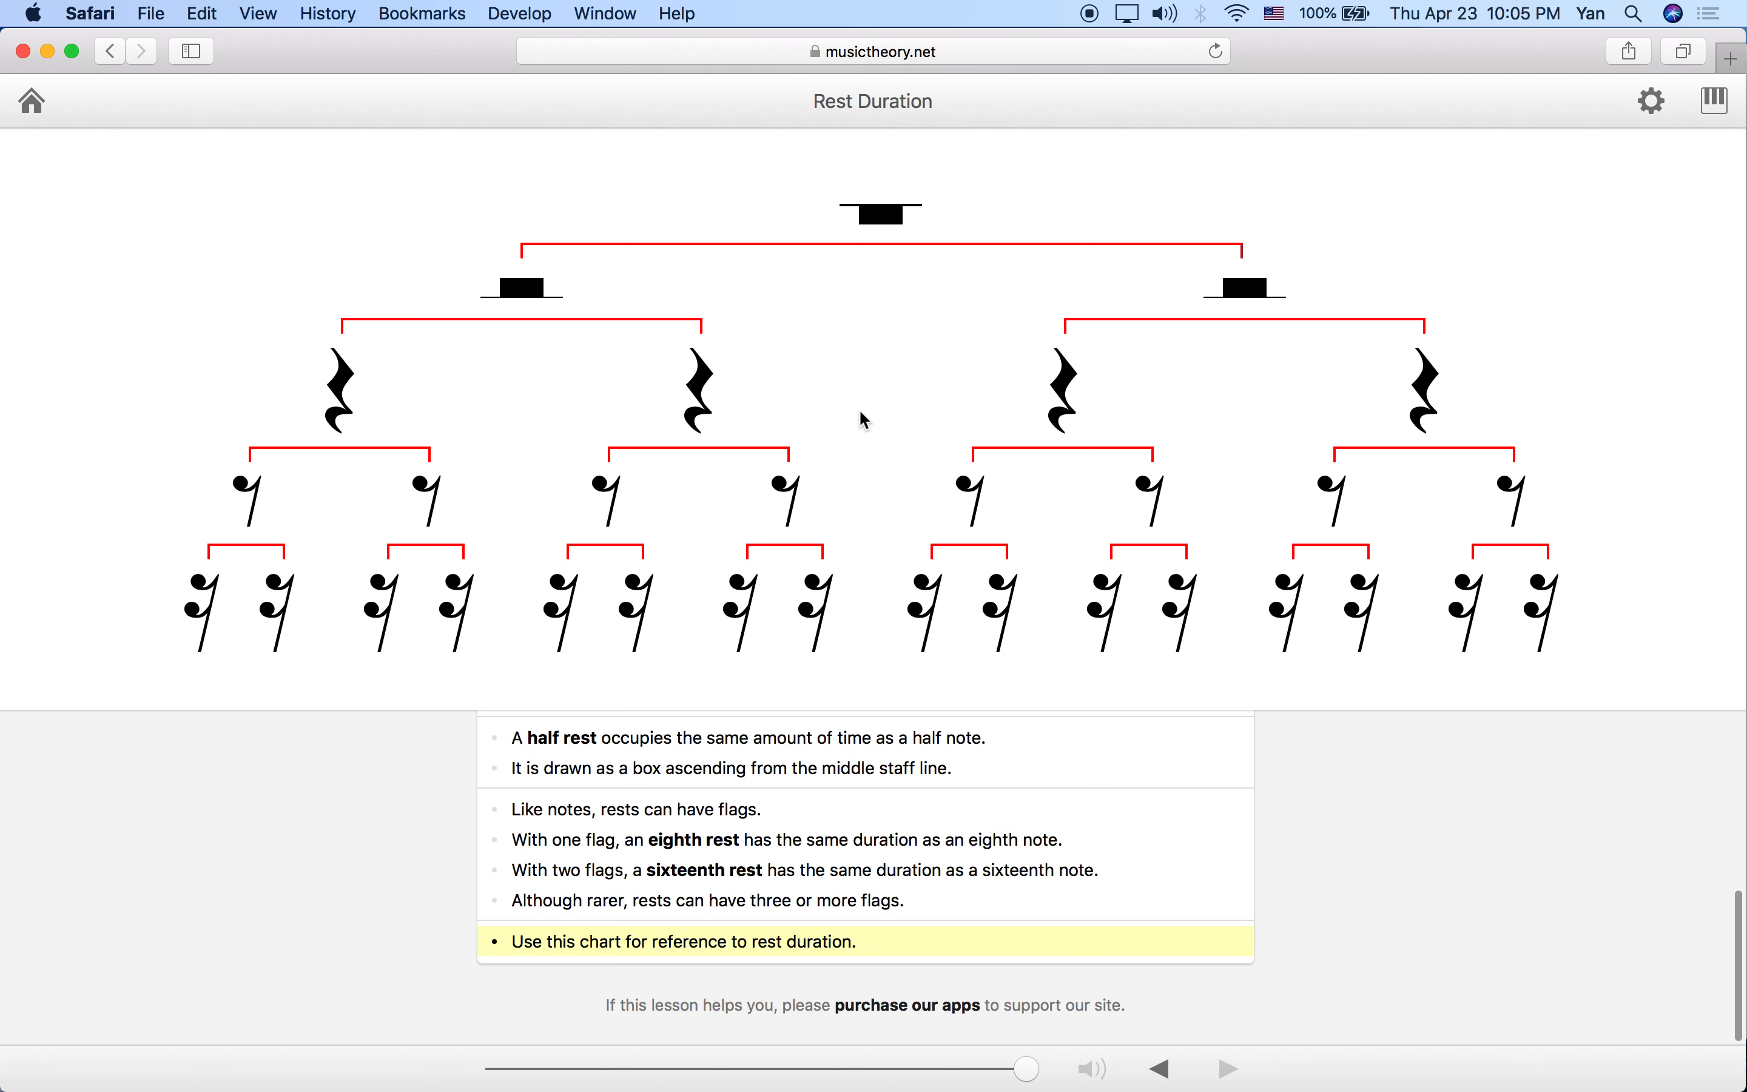
mouse_move(859, 289)
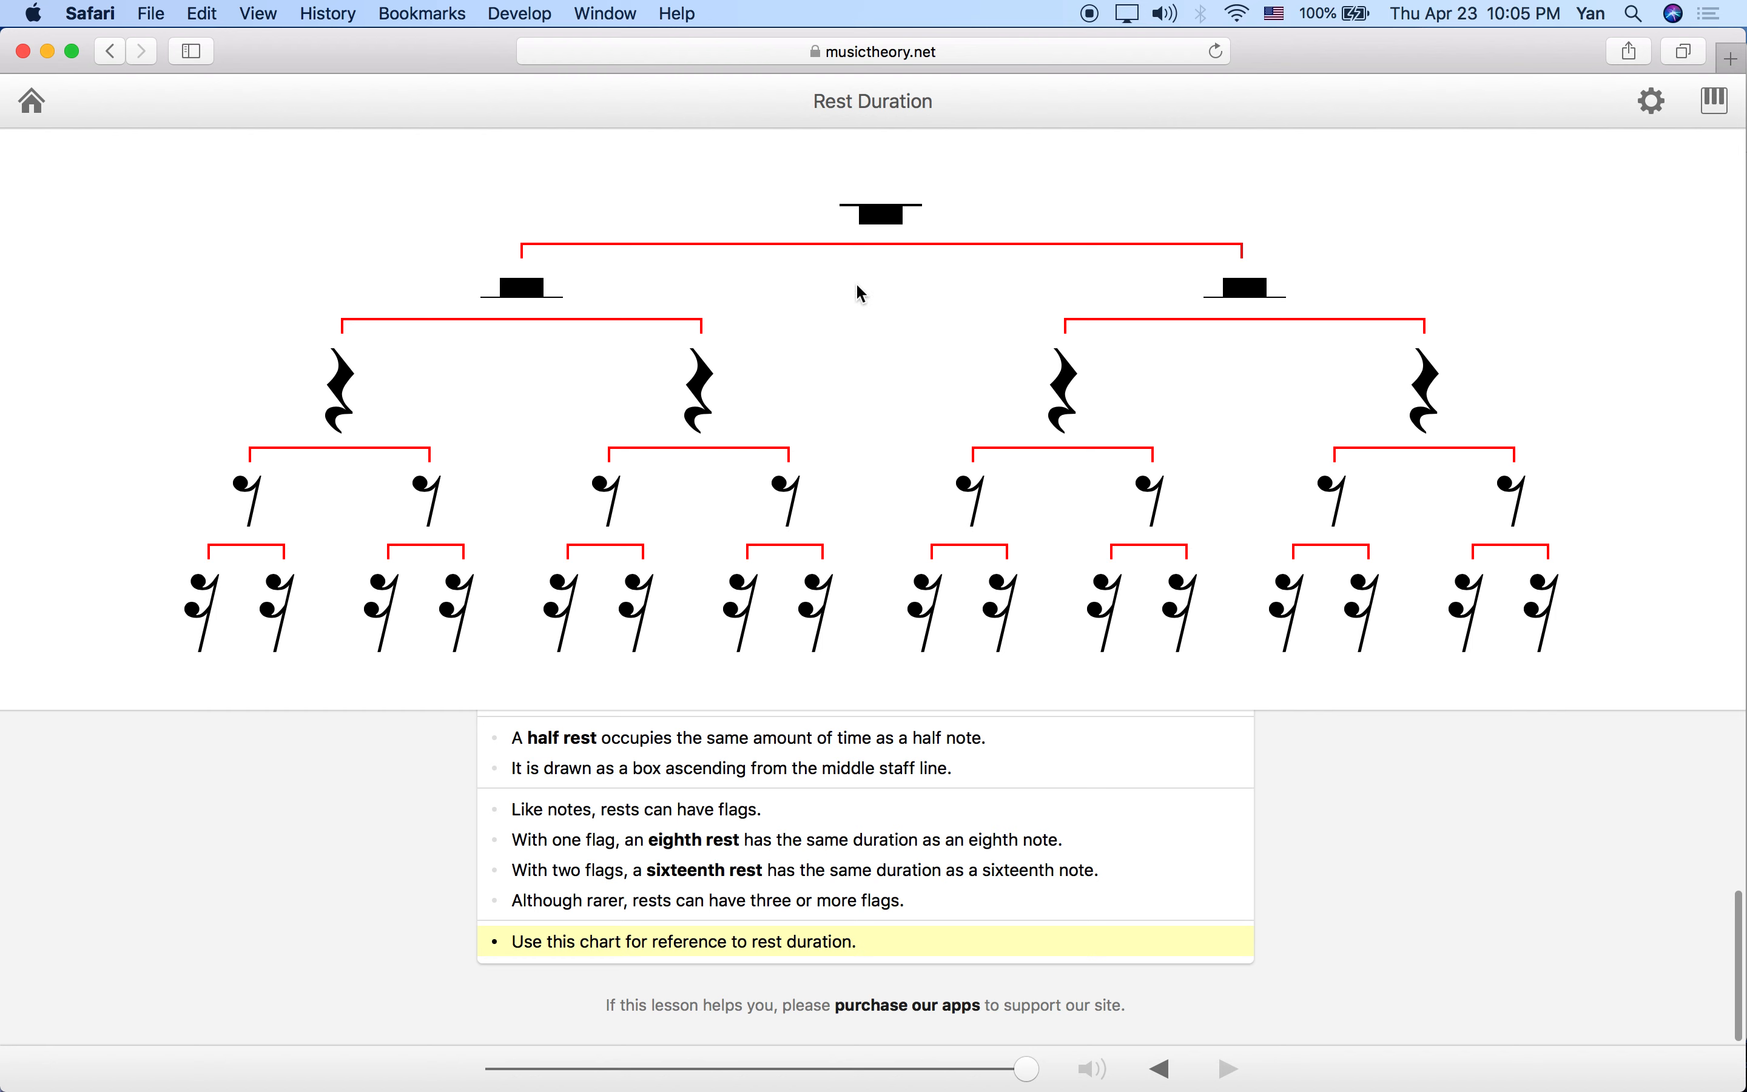
mouse_move(538, 254)
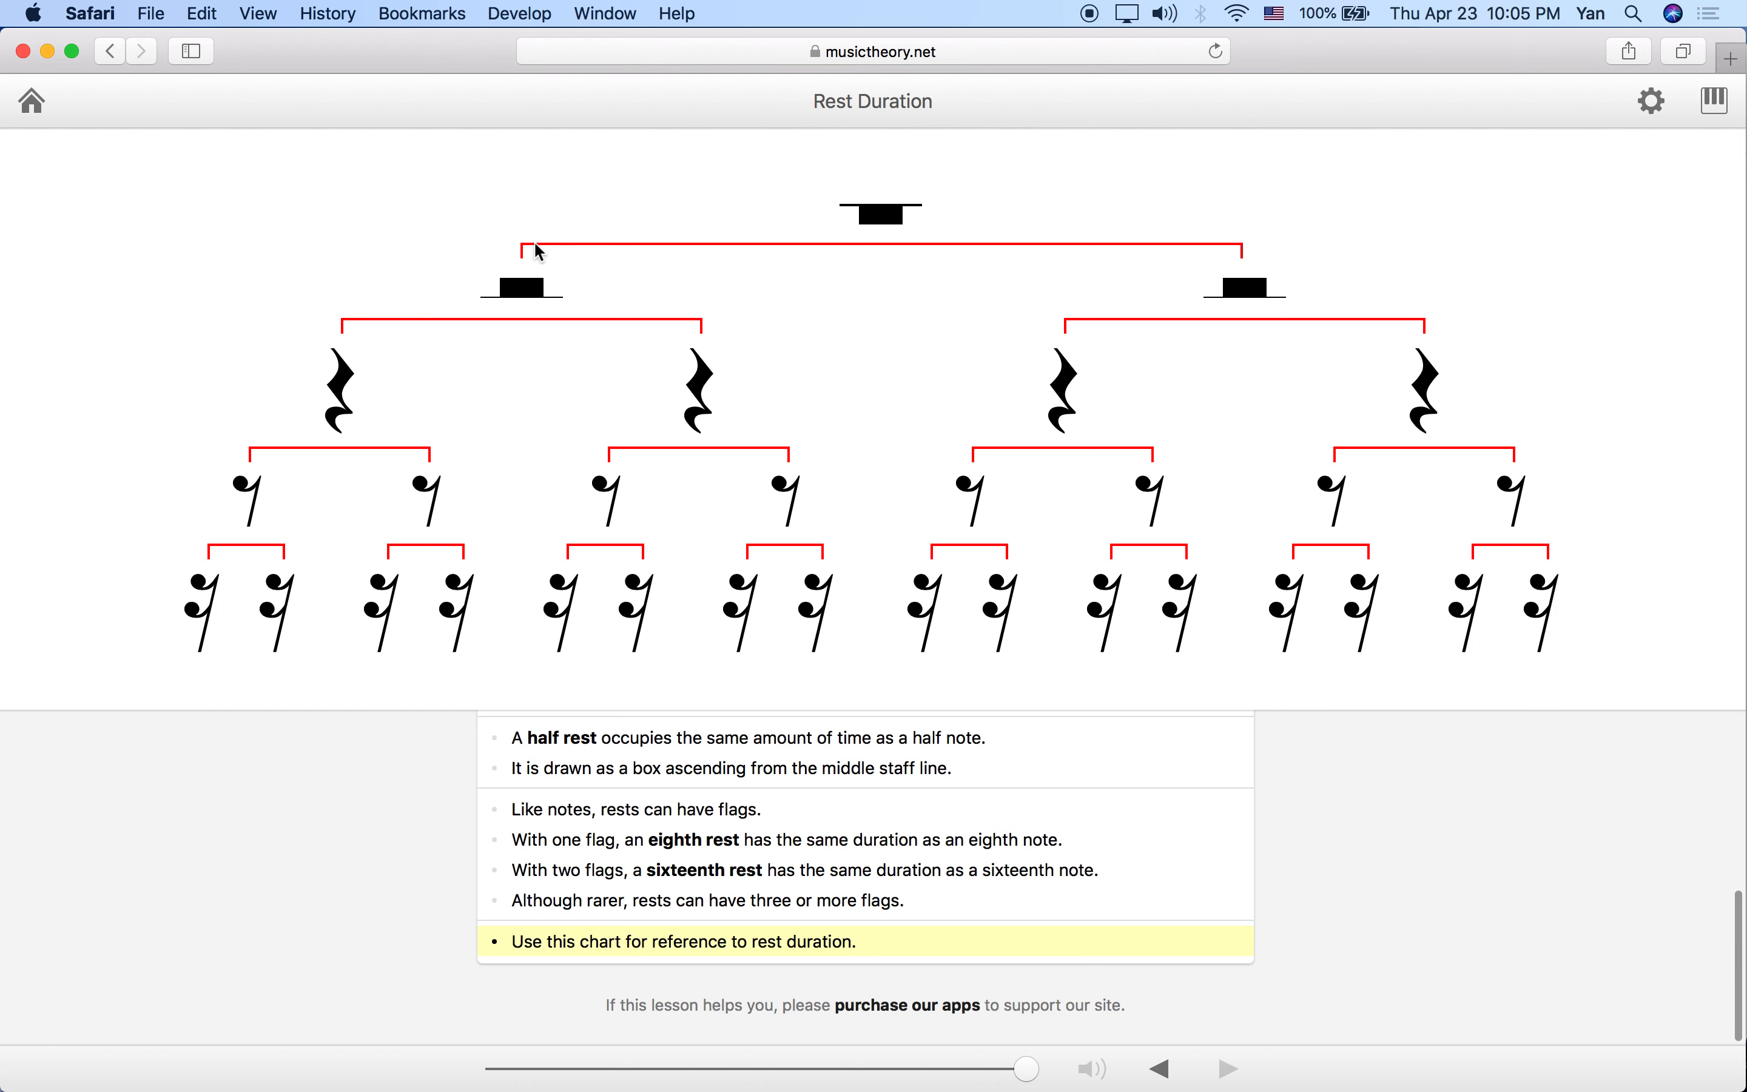
mouse_move(335, 199)
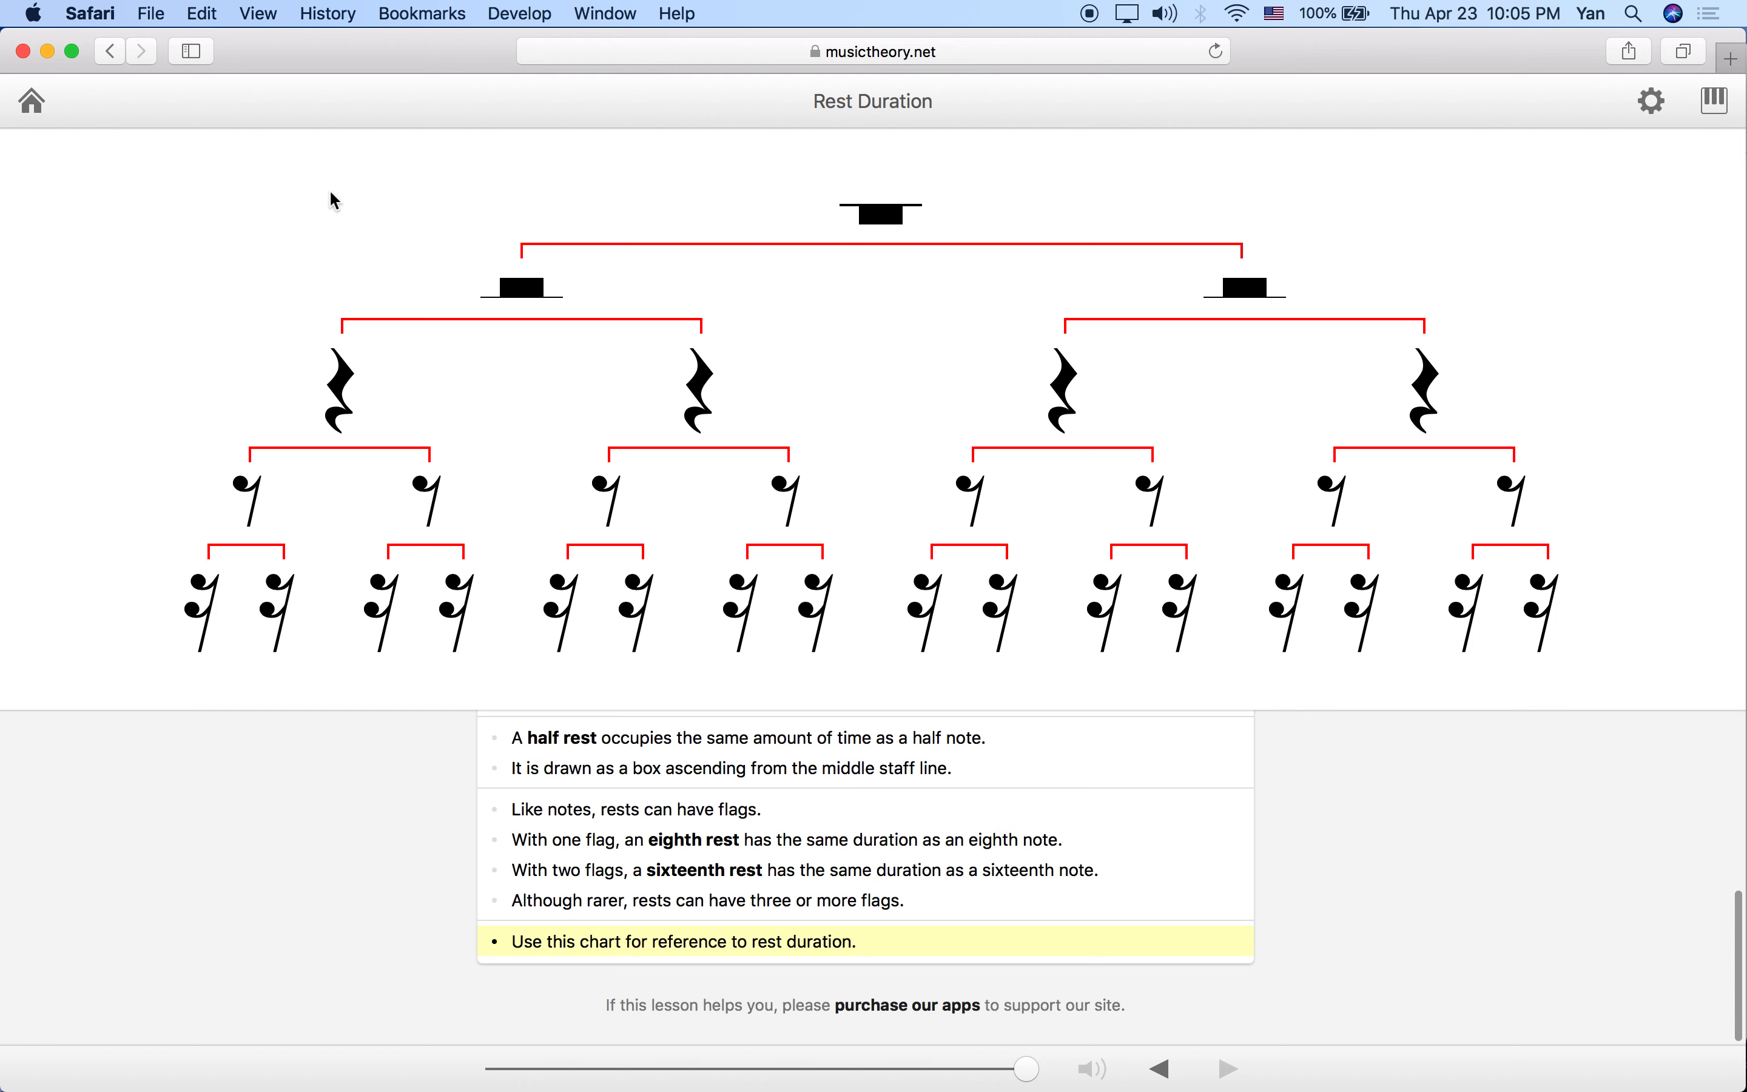
mouse_move(415, 225)
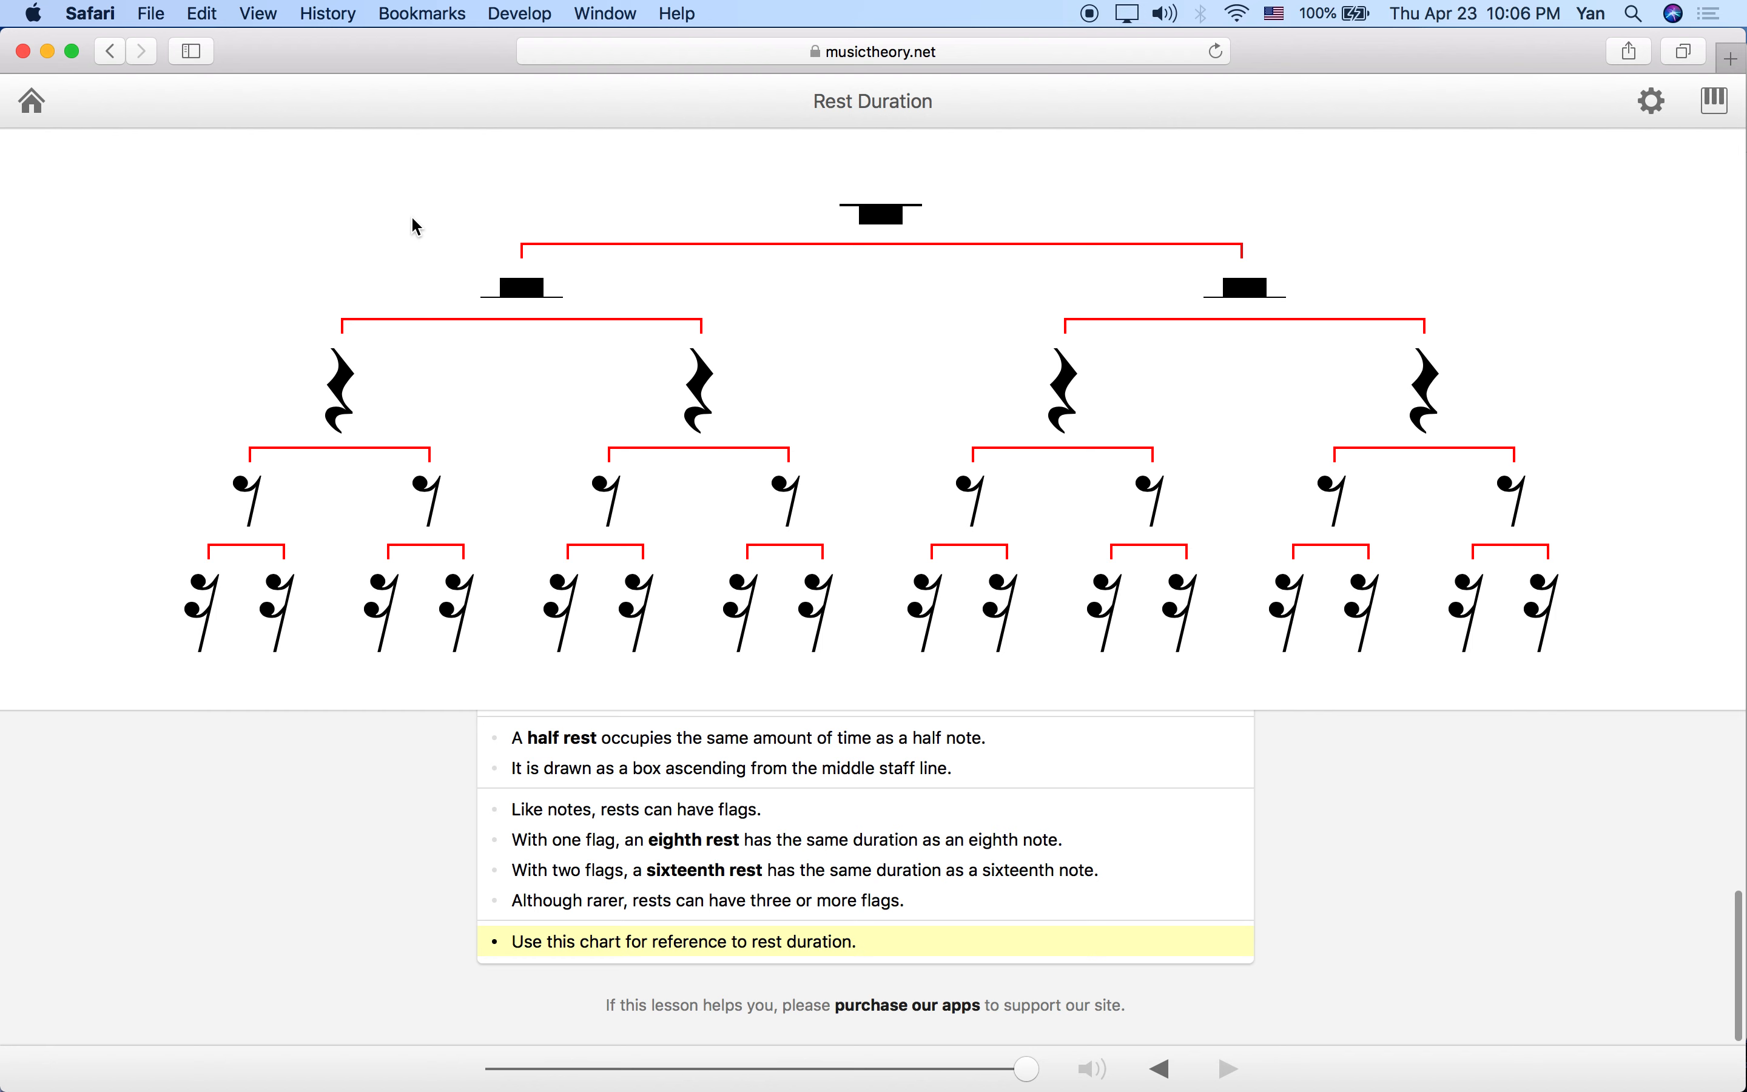
mouse_move(210, 167)
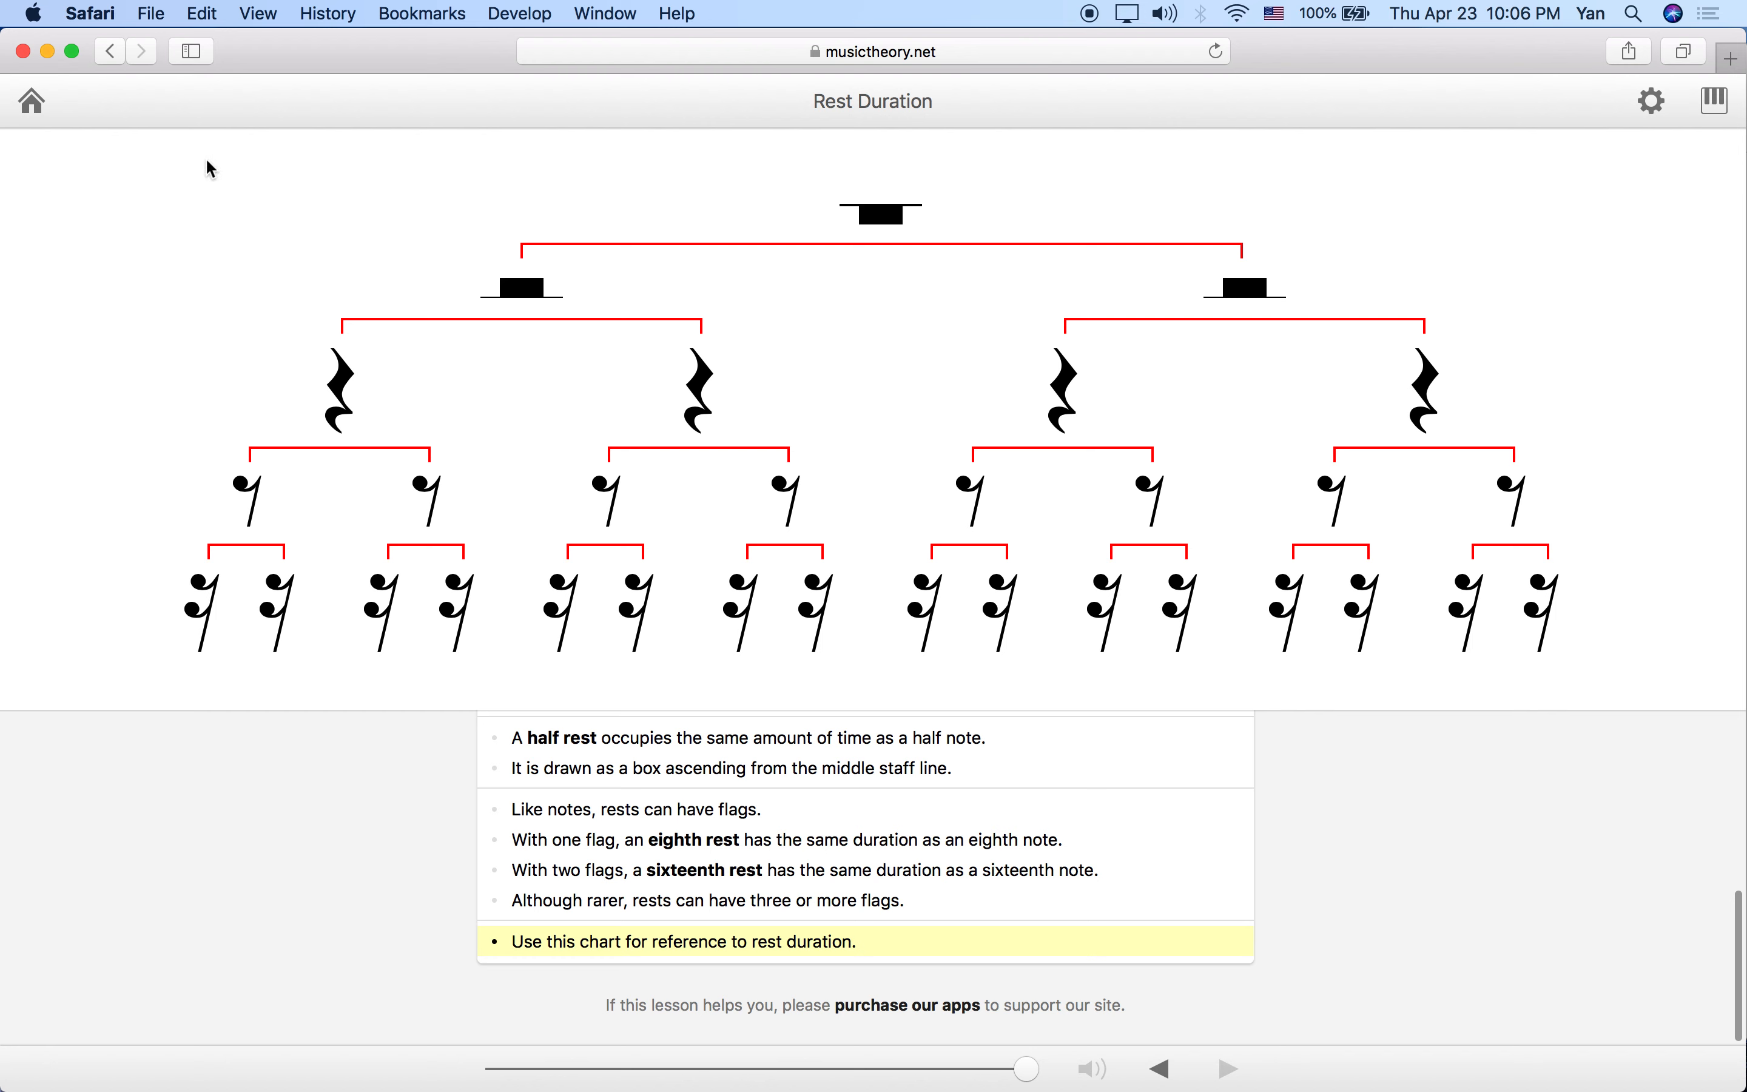
mouse_move(211, 206)
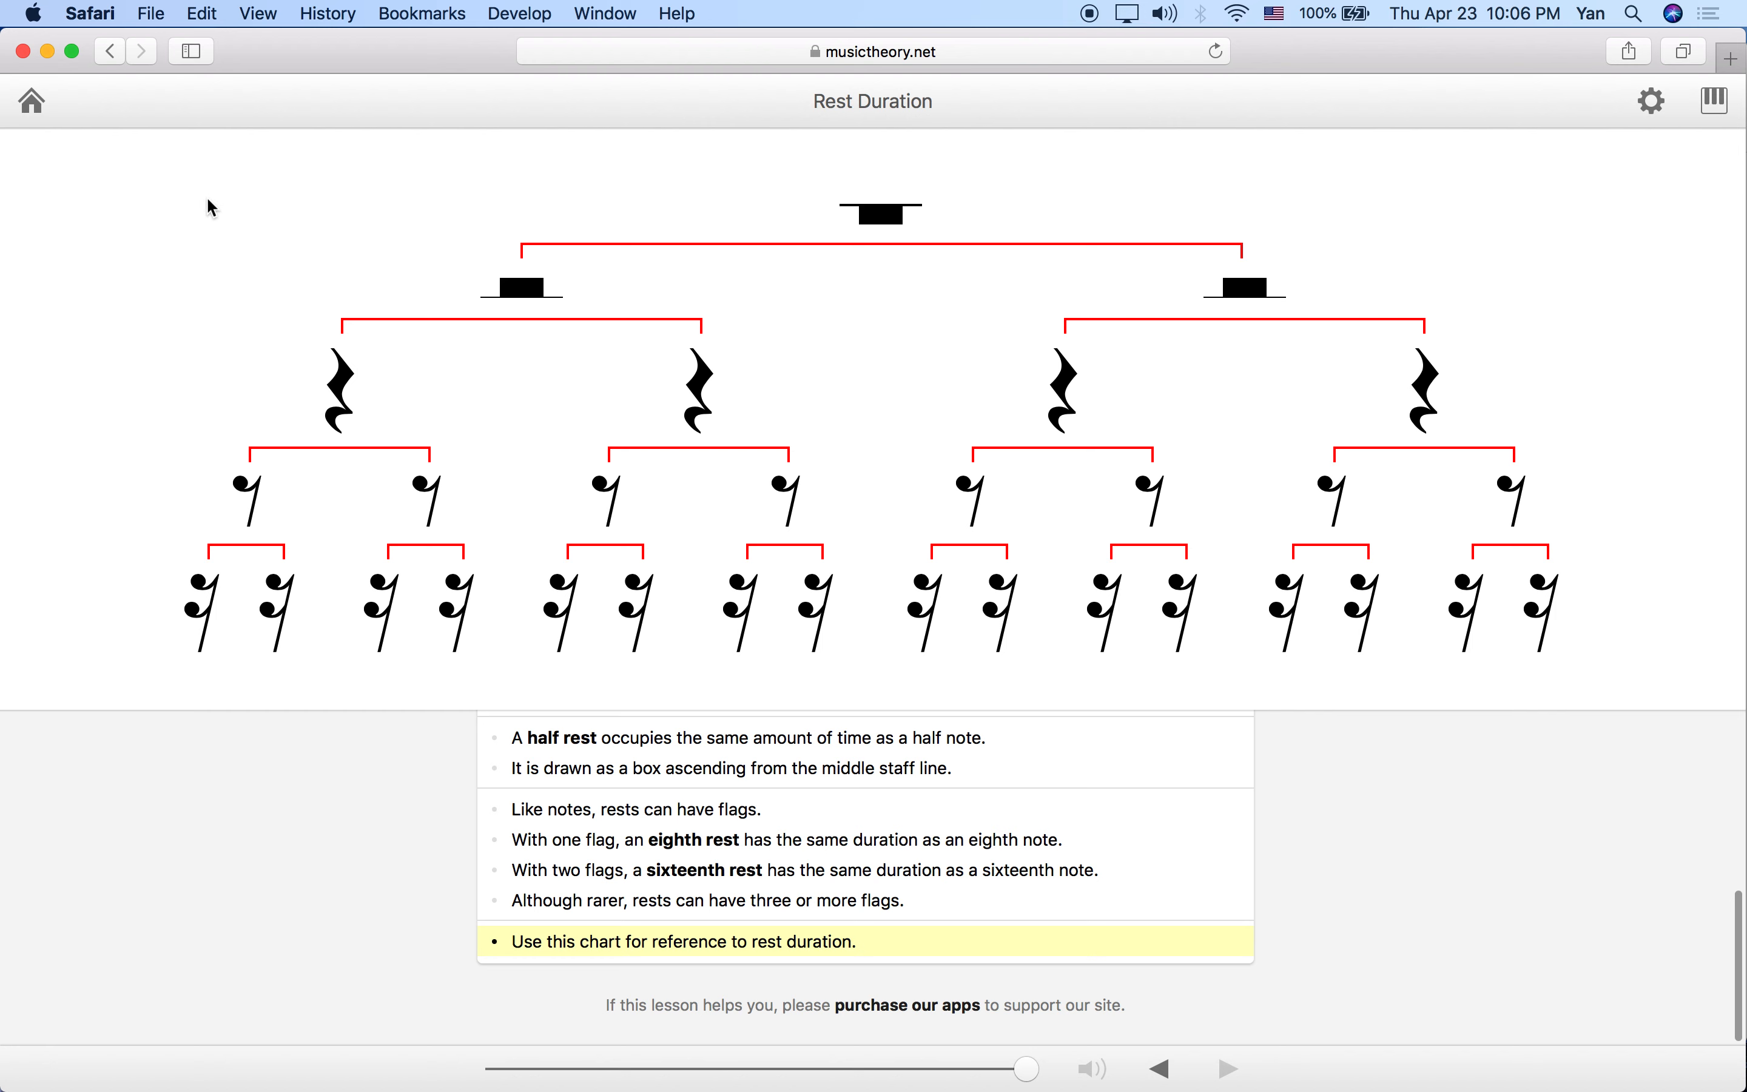